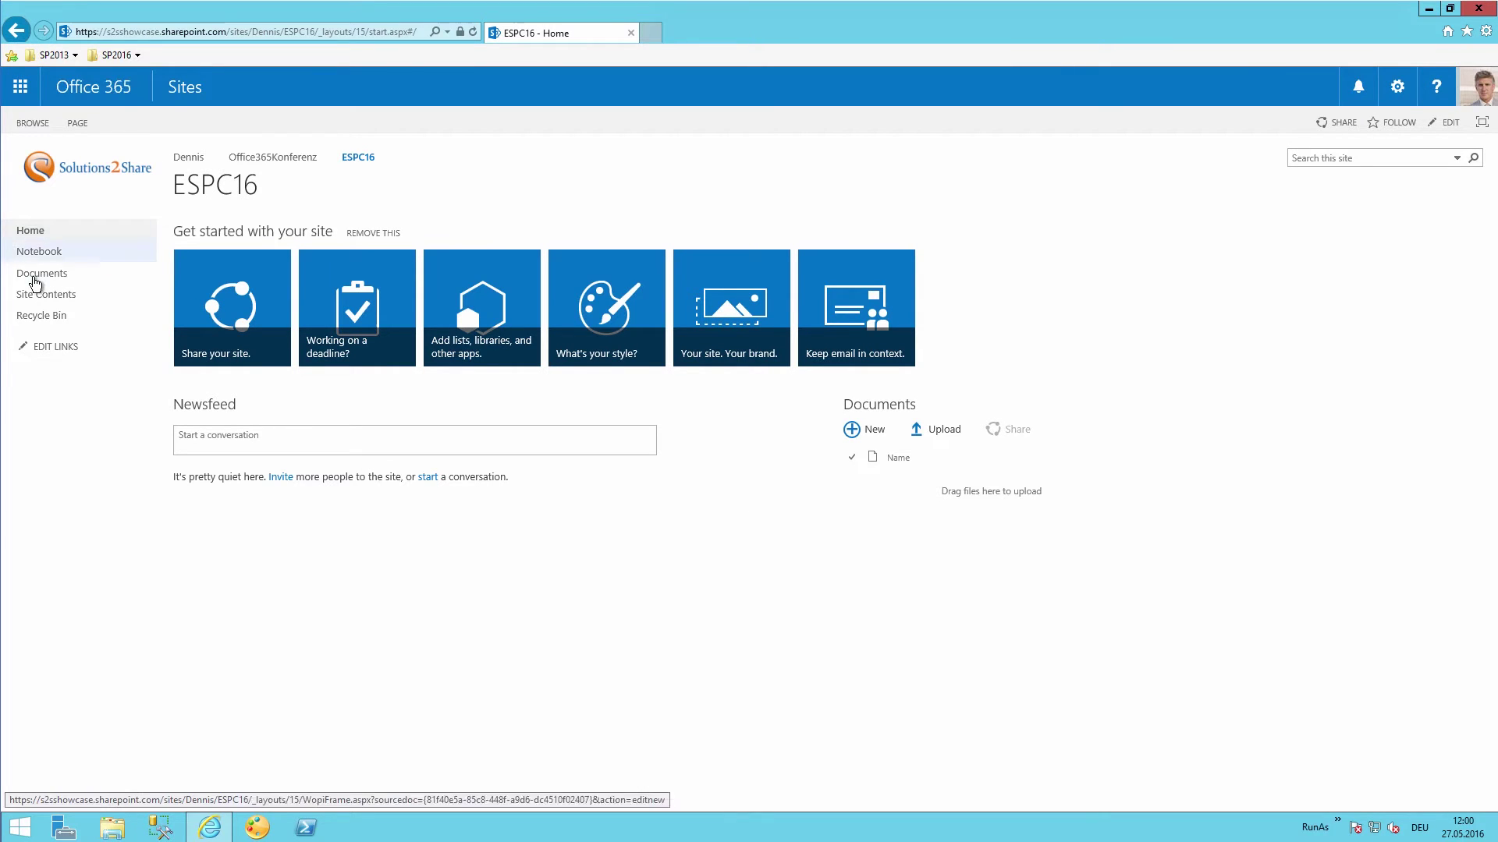
Open the ESPC16 site's empty Documents library from the Quick Launch.
click(43, 273)
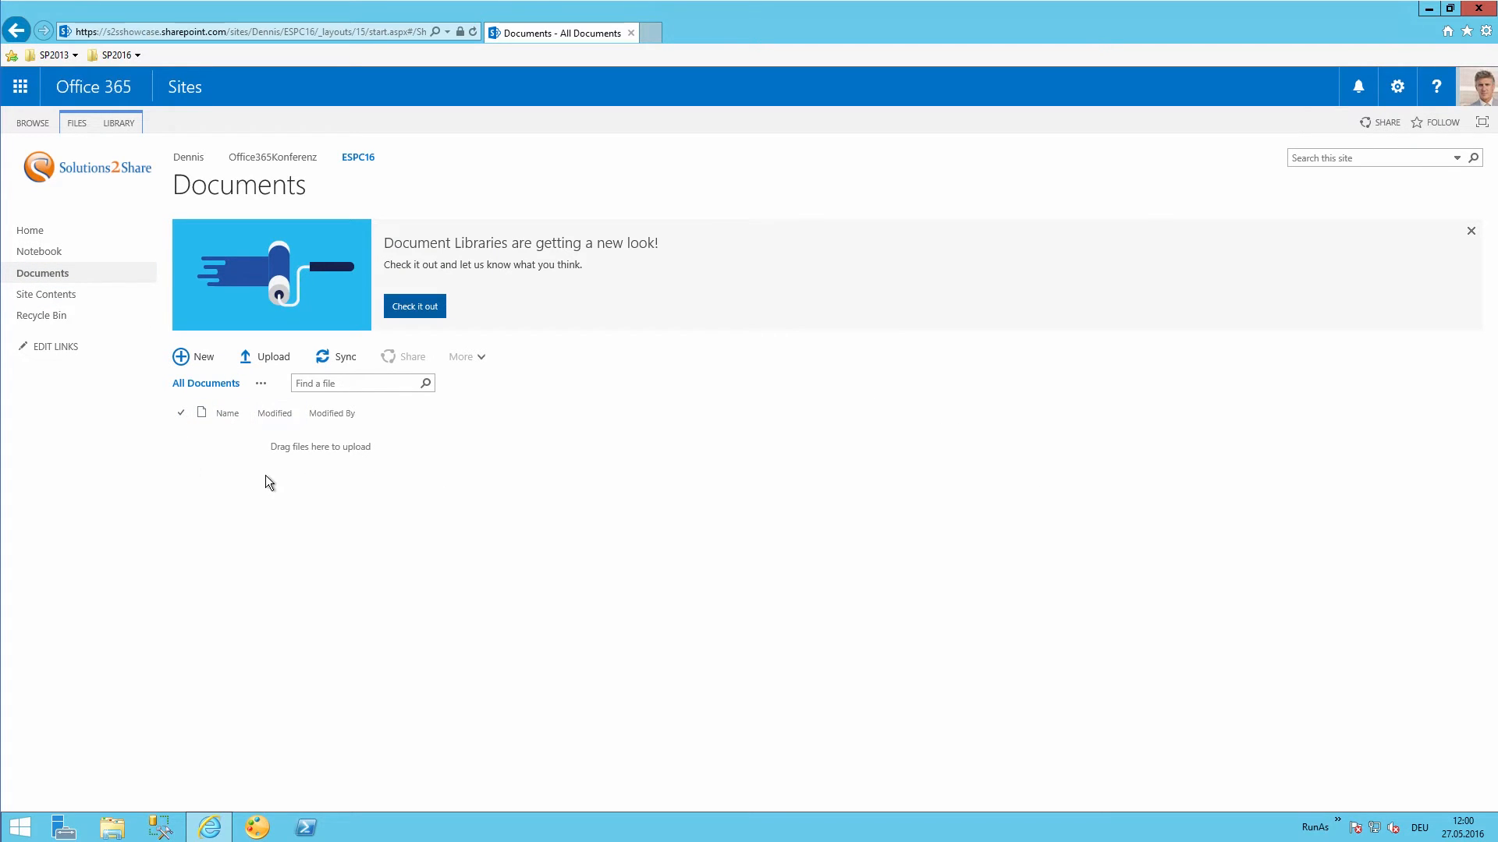
mouse_move(345, 452)
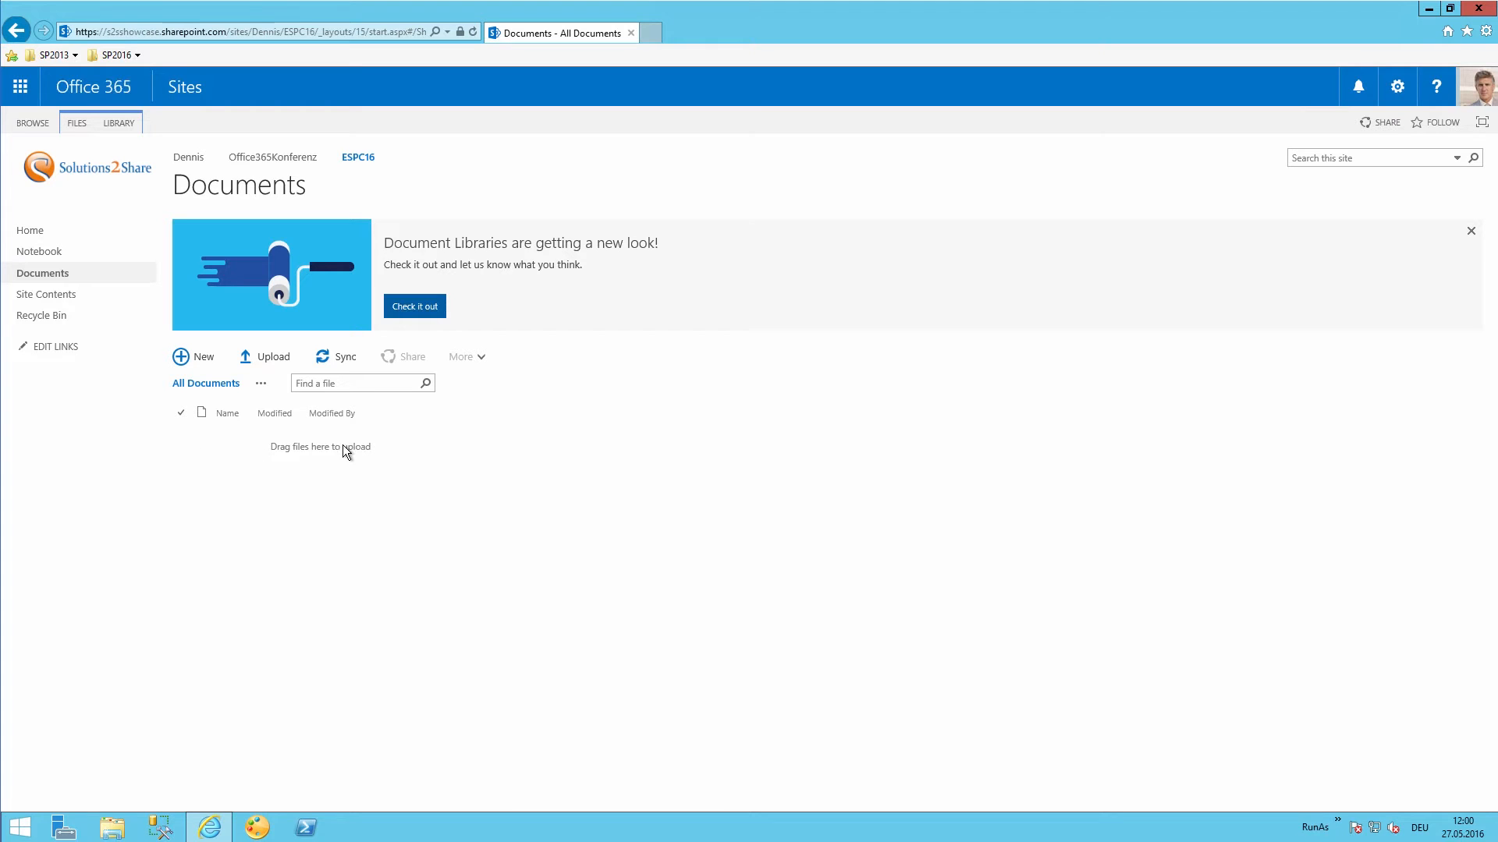
mouse_move(242, 470)
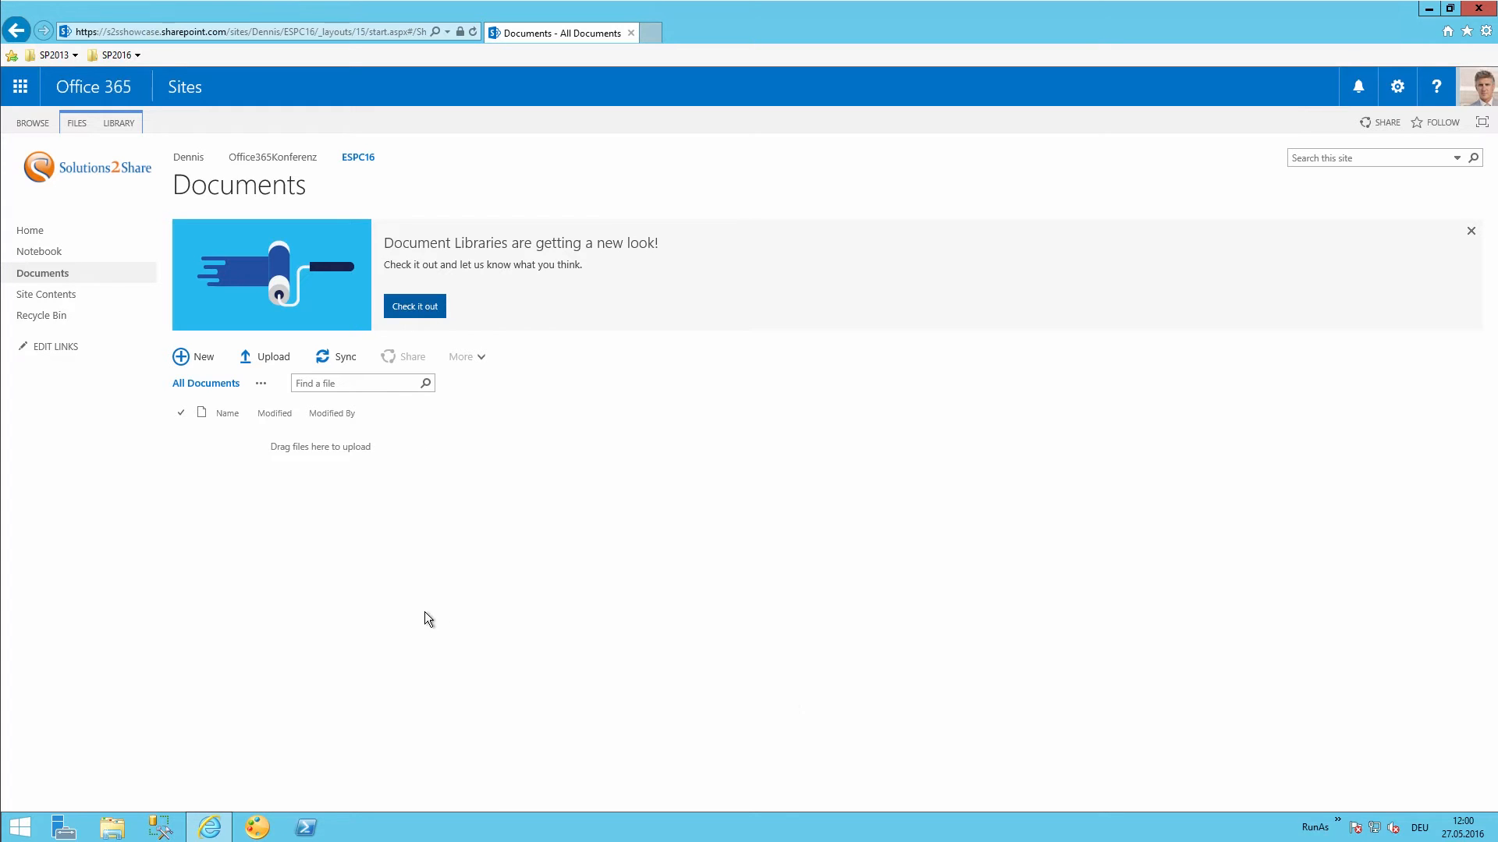
mouse_move(349, 531)
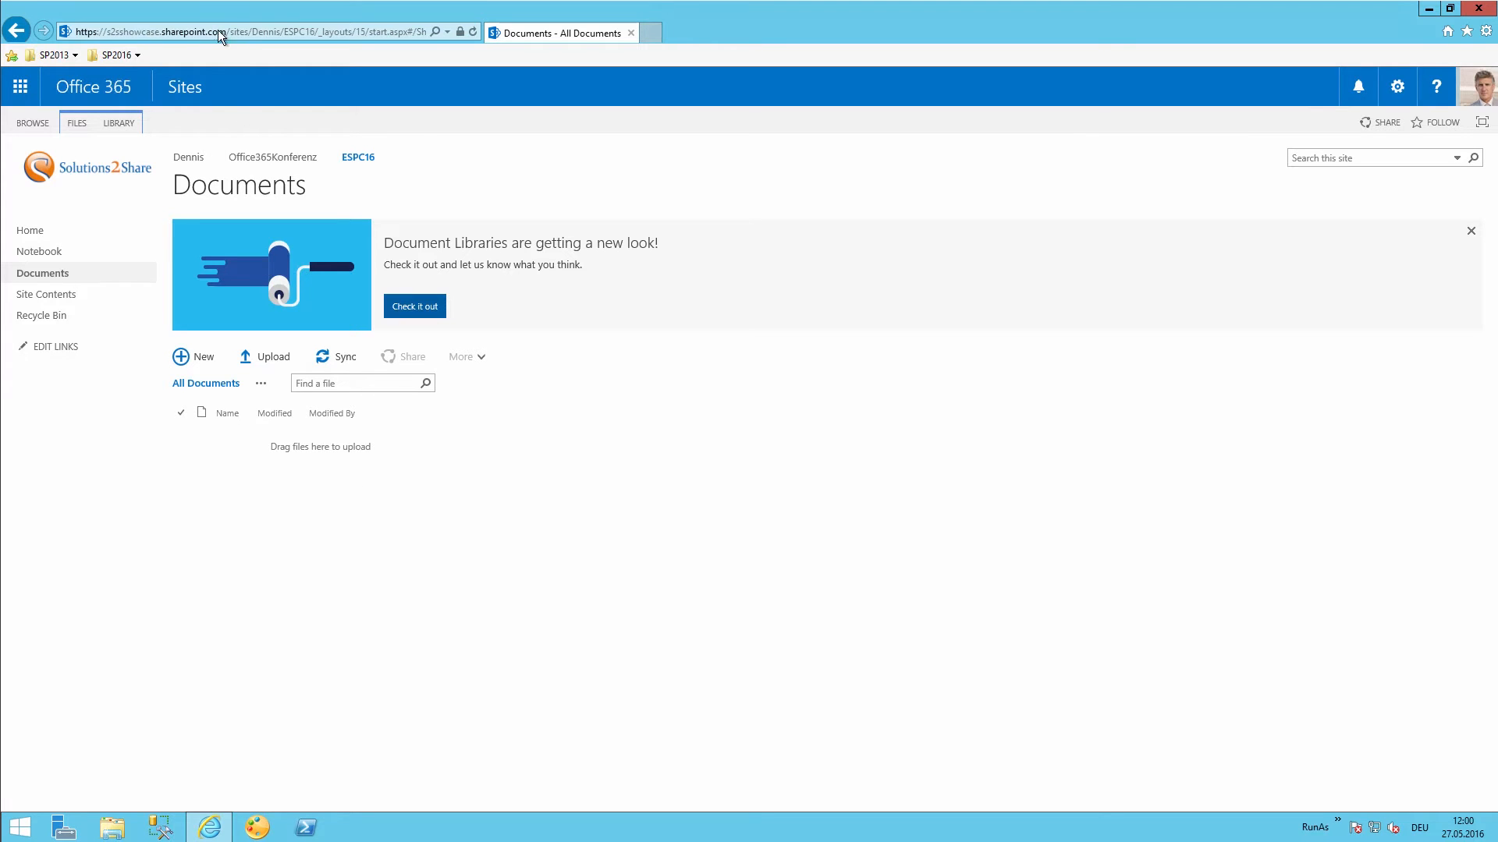
mouse_move(181, 376)
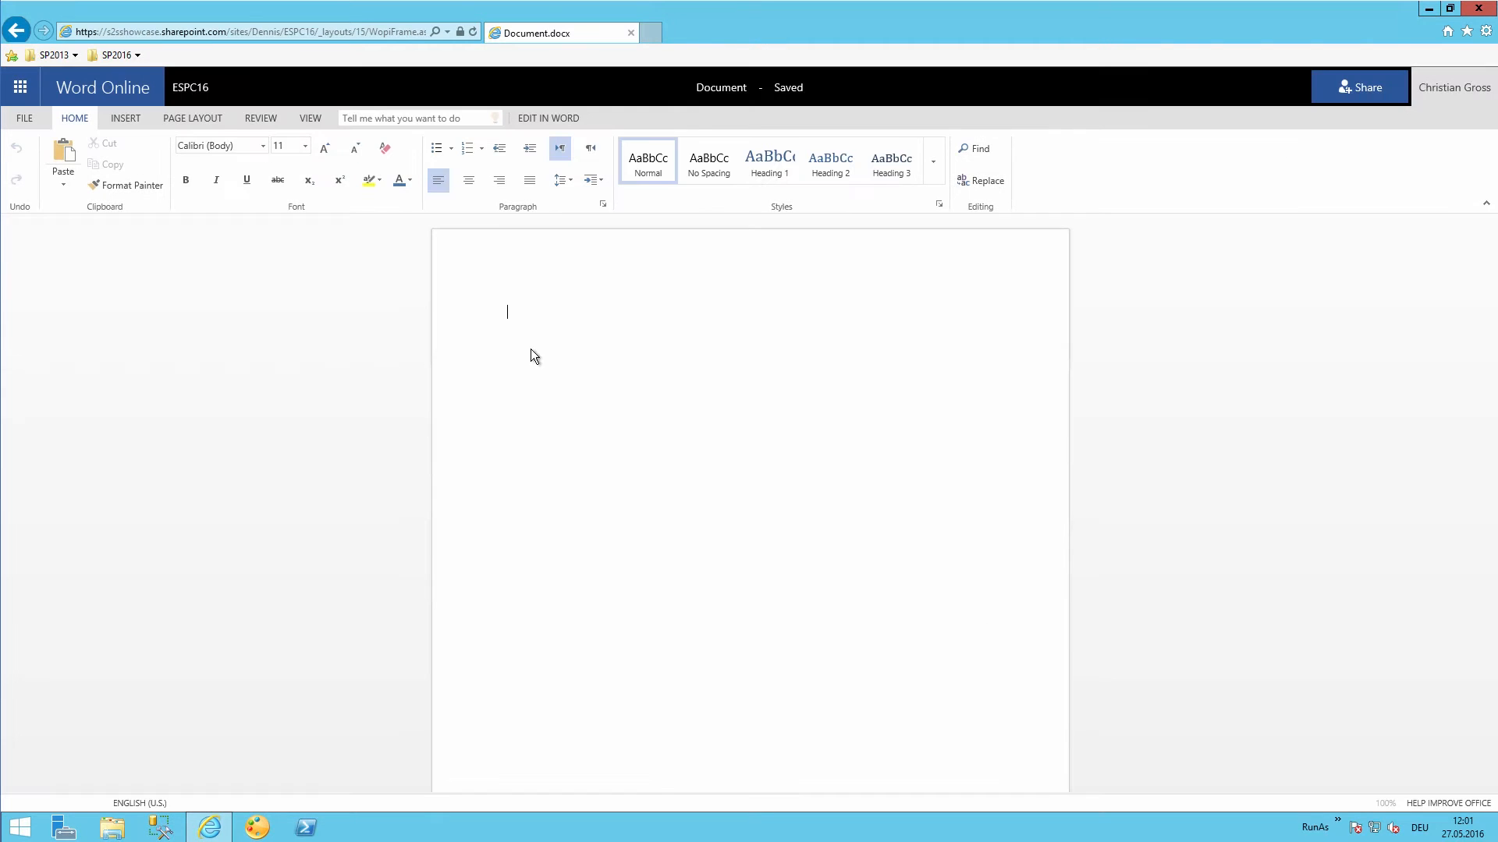
Type 'I offer services and solutions around Microsoft Office 365 and SharePoint.' into the document.
text(I offer services and solutions around Microsoft Office 365 and SharePoint. Solutions2Share is proud to be a German SharePoint company, which is specialized in developing SharePoint software solutions. Solutions2Share offers Software solutions to efficiently manage Office 365 and SharePoint environments.)
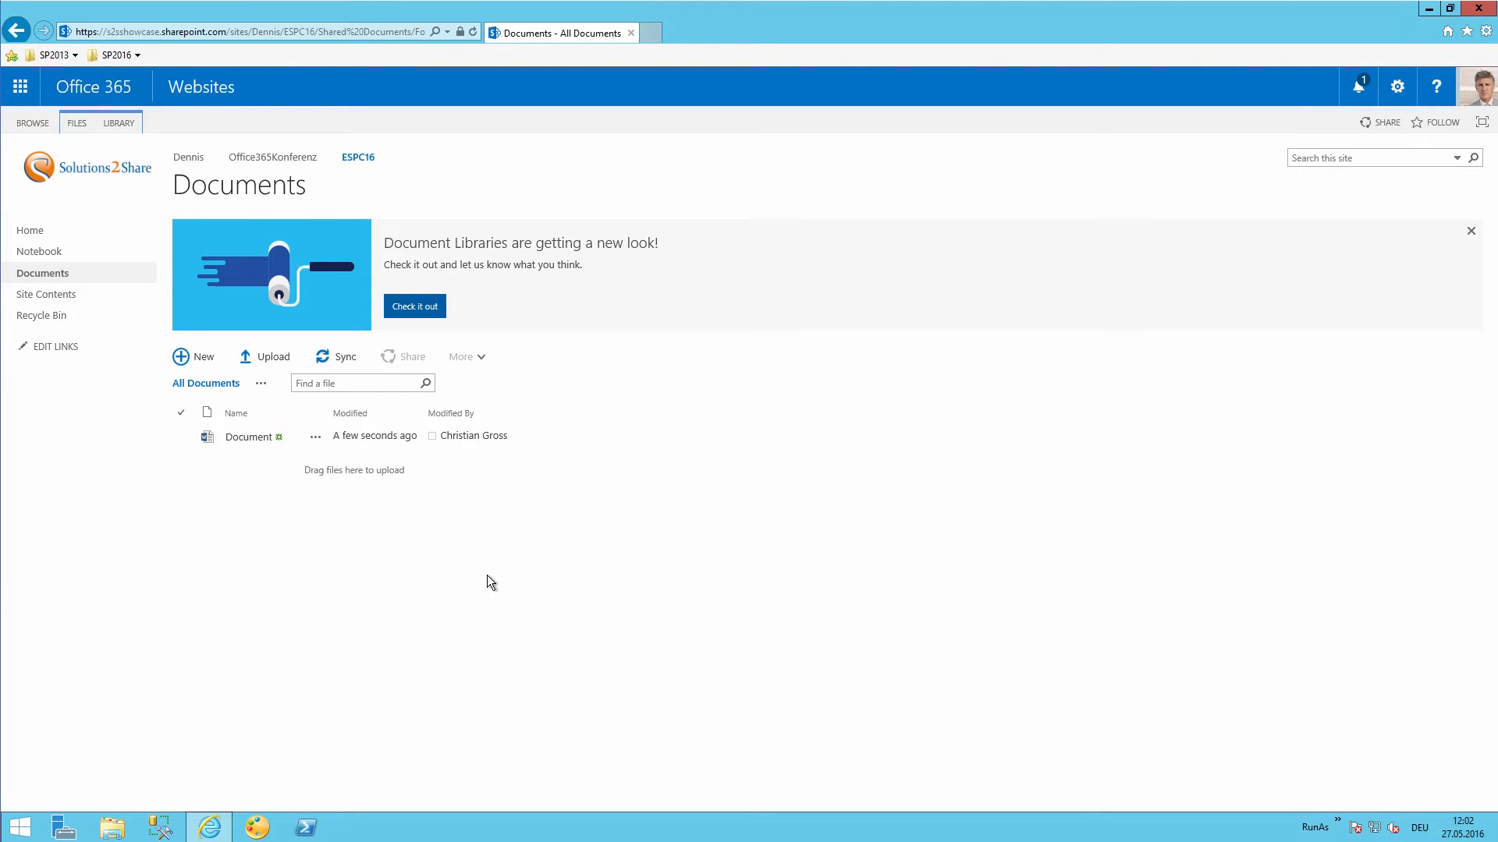
mouse_move(675, 198)
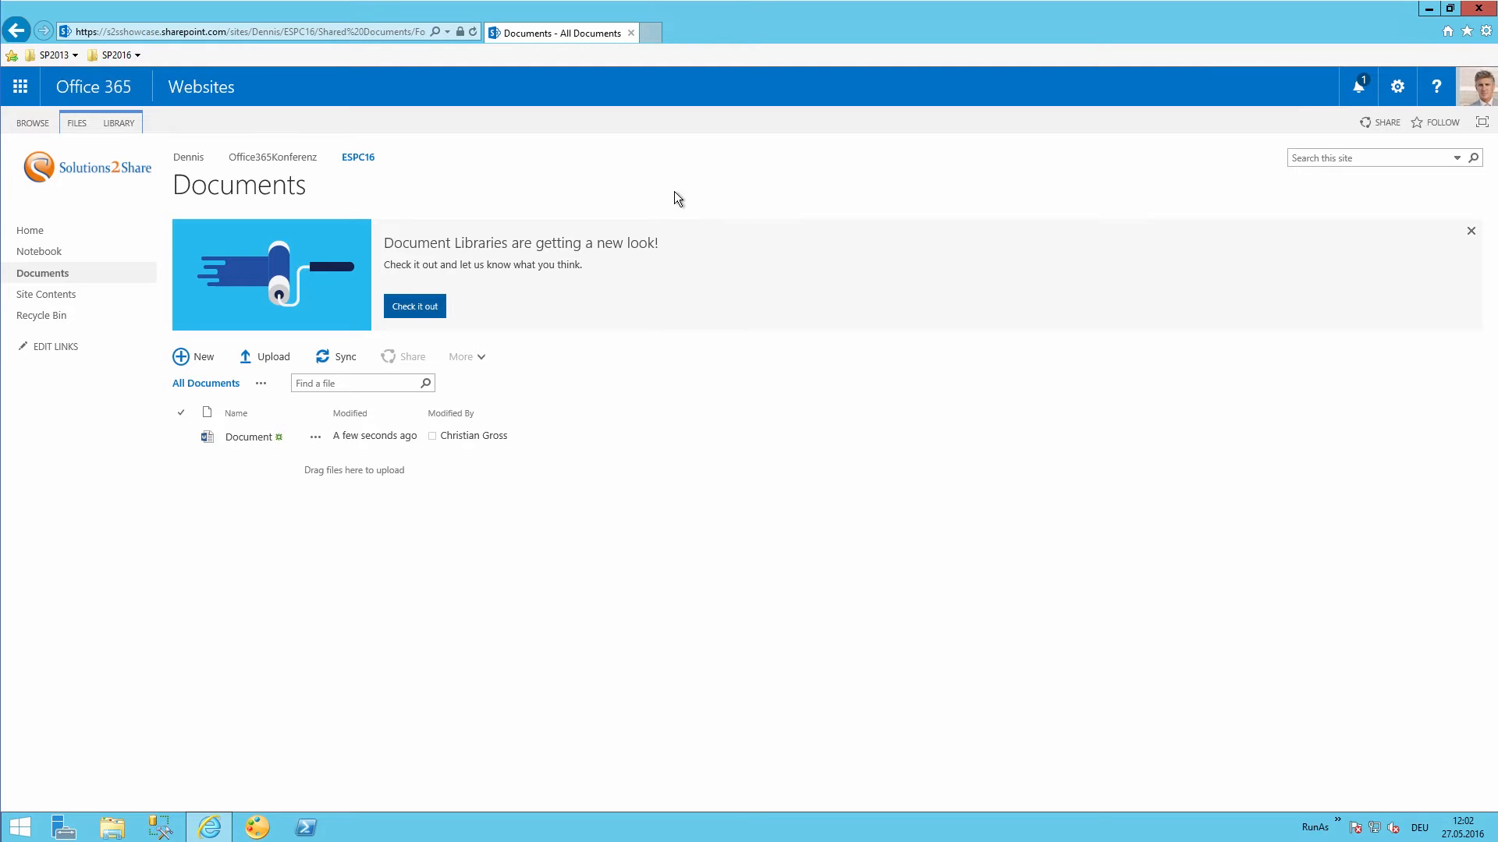
click(314, 436)
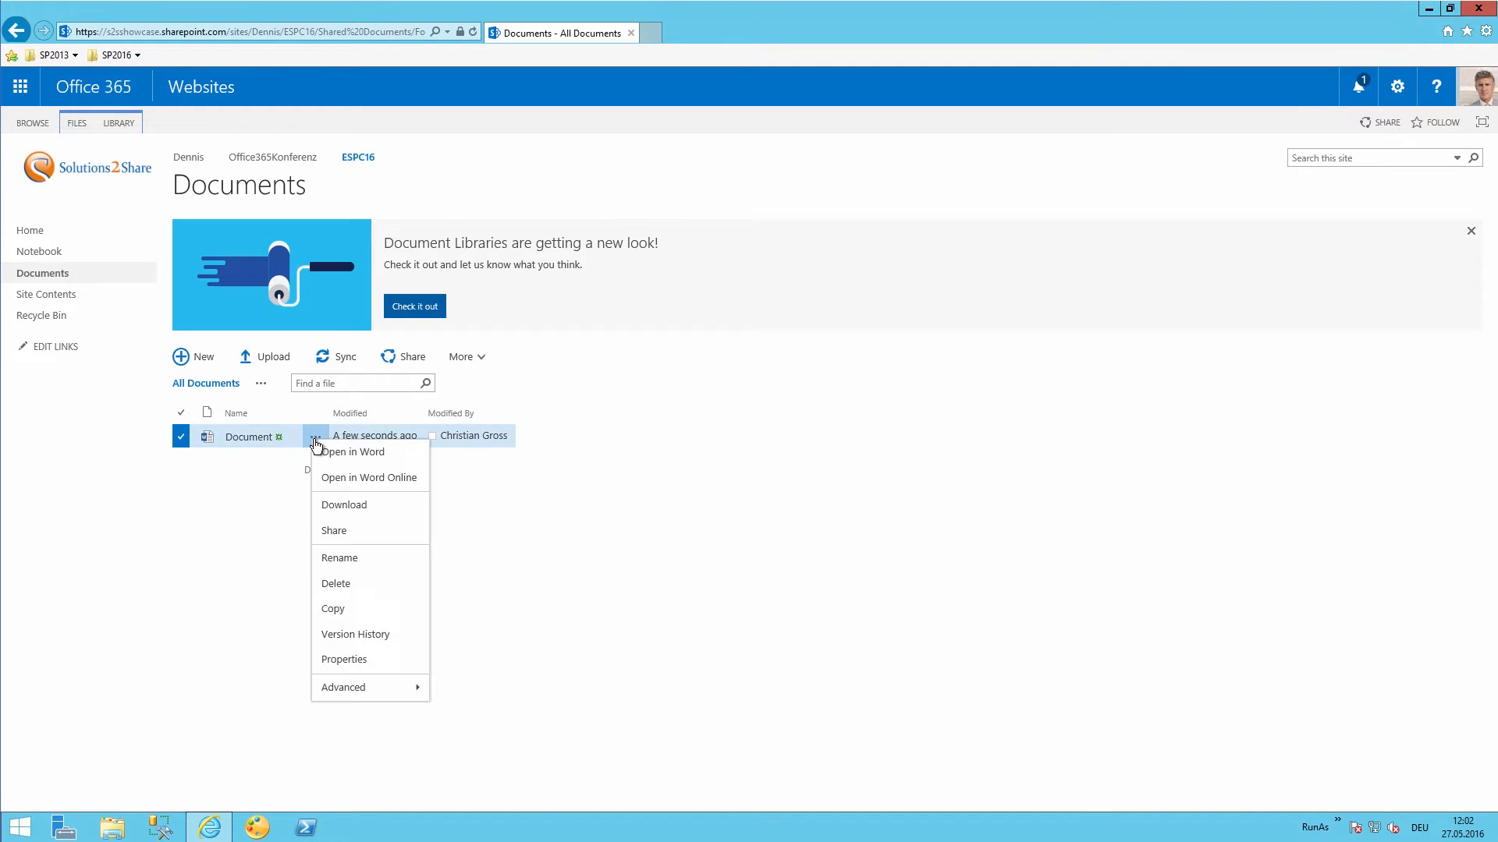
mouse_move(356, 693)
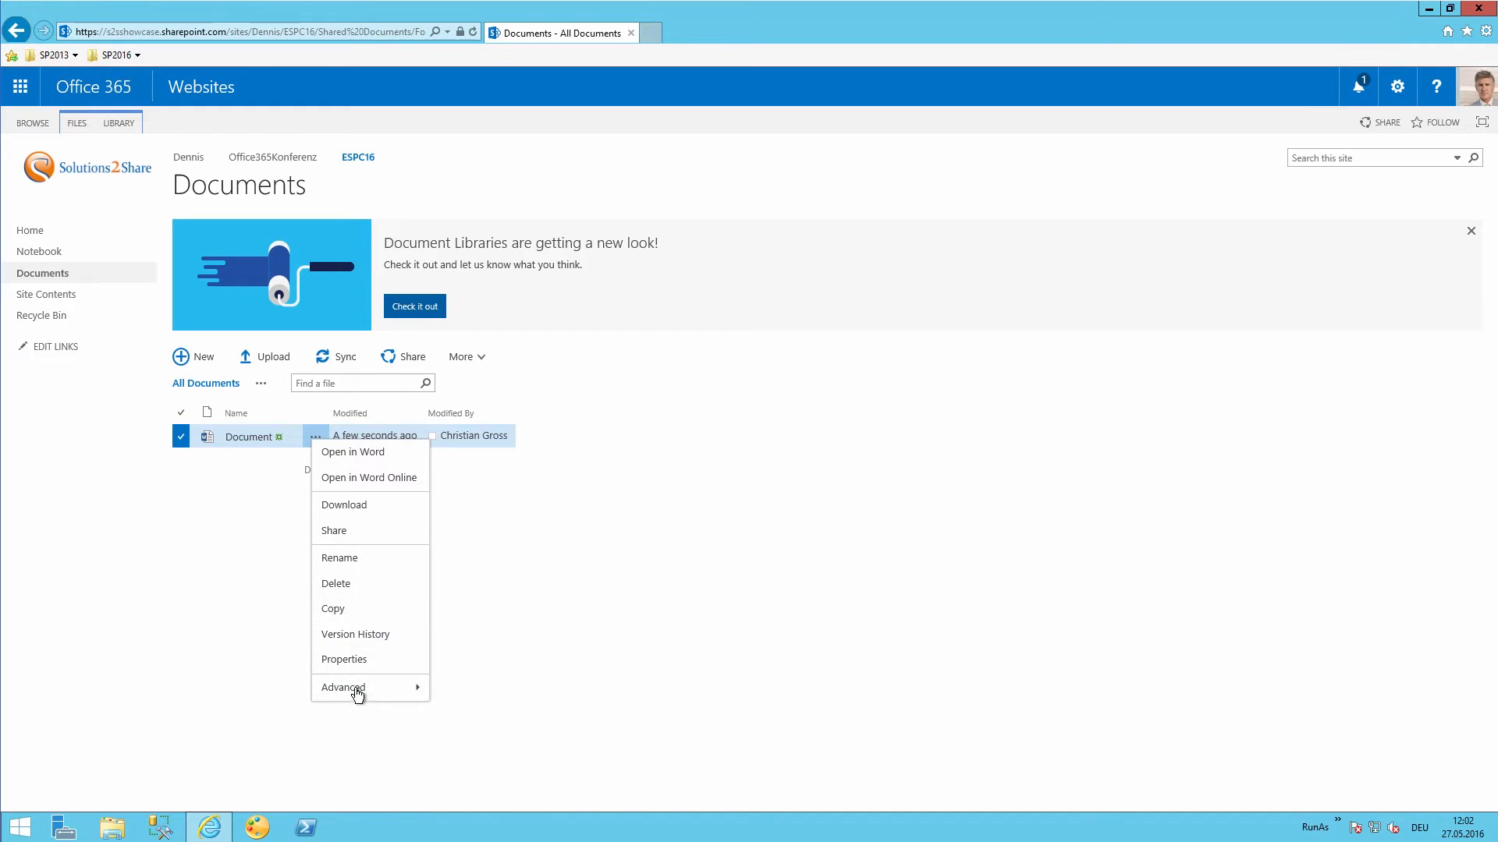
click(353, 687)
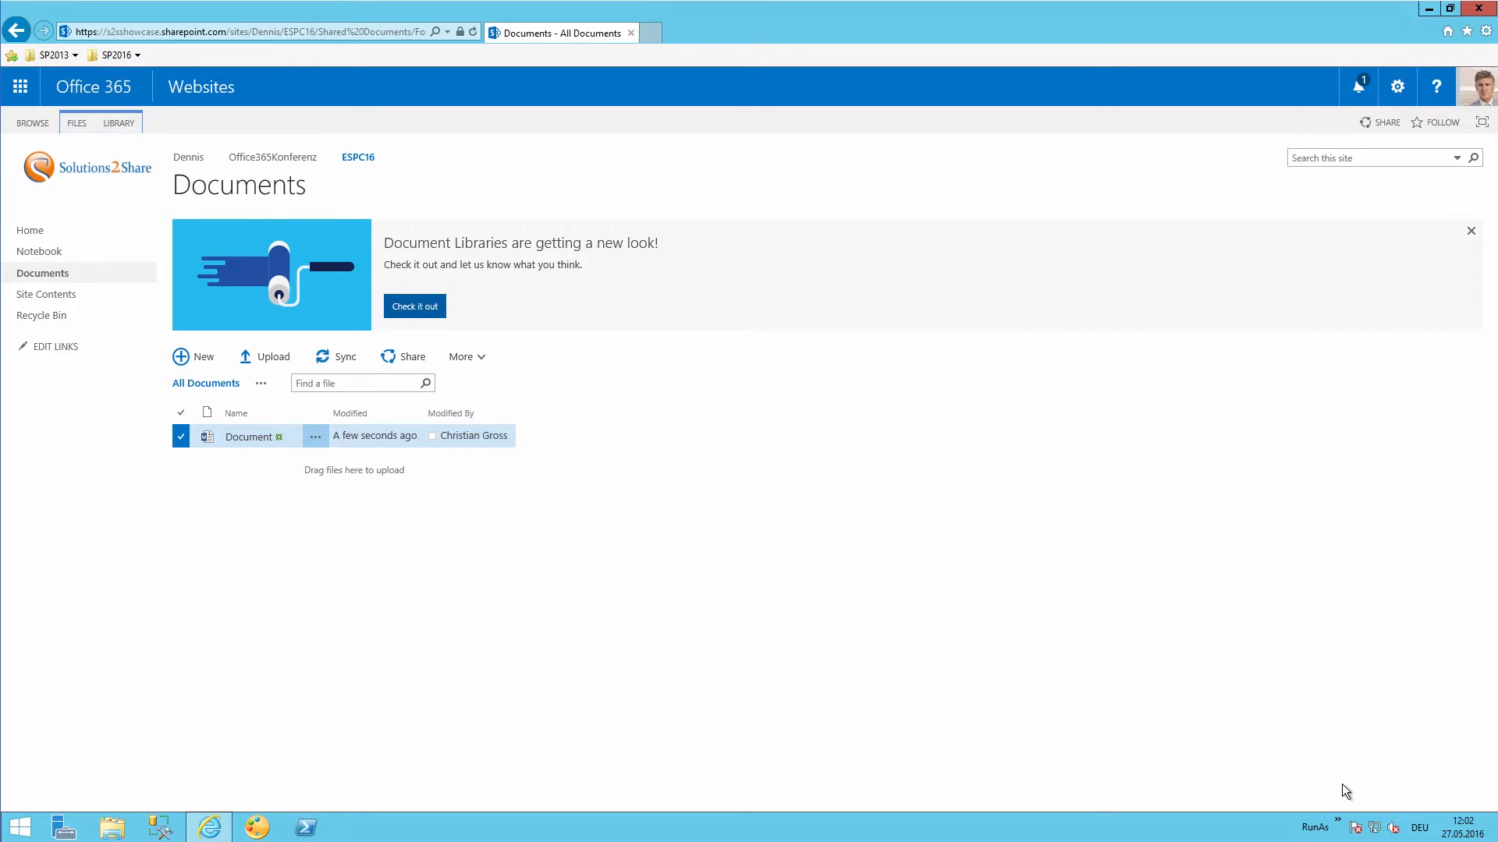
Open the Documents library in SharePoint Designer via Edit Library, allowing the security prompts.
click(118, 123)
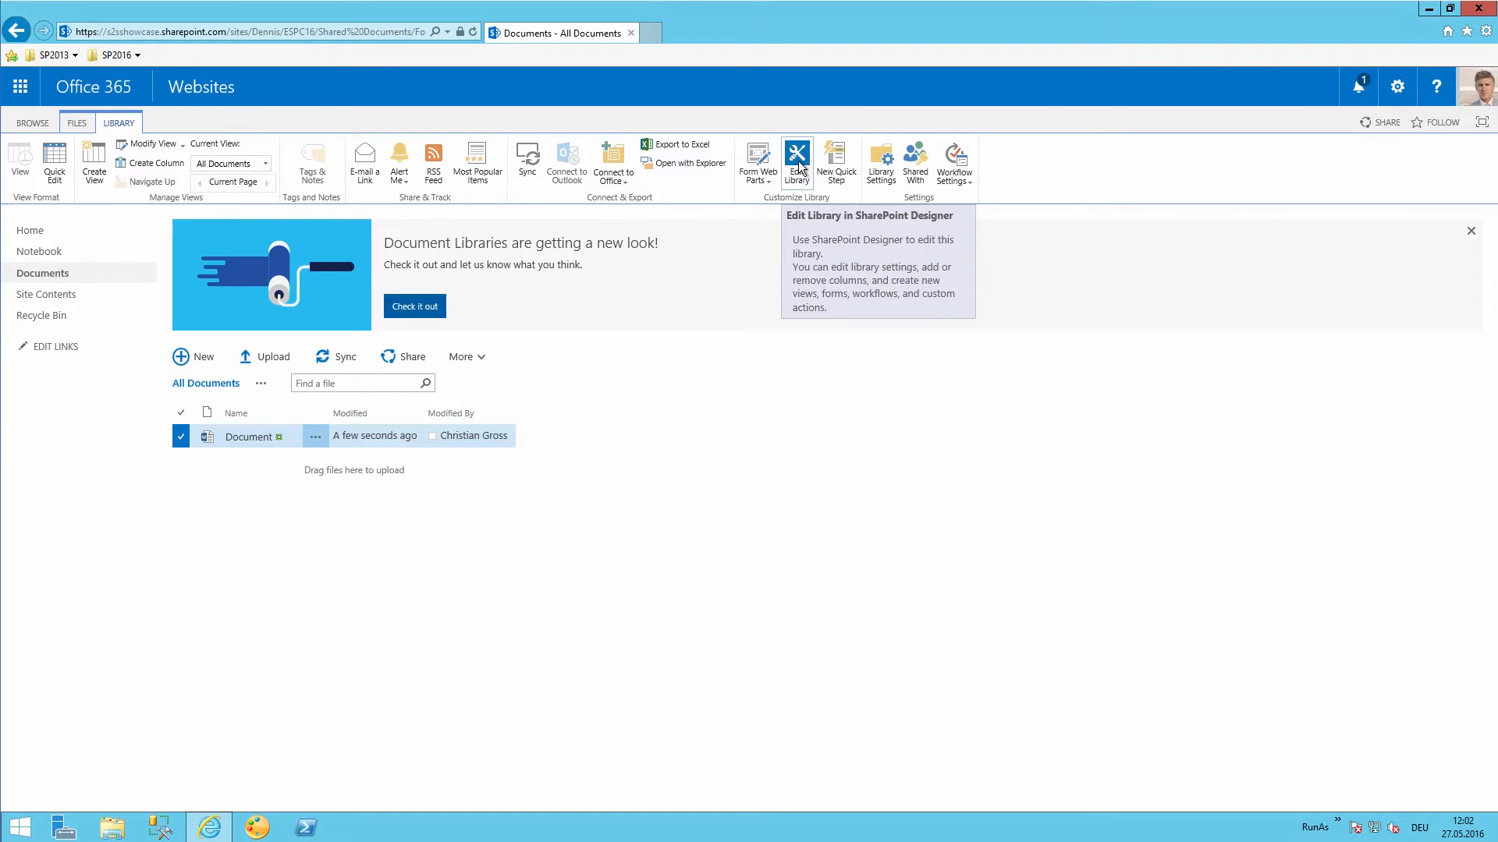
click(797, 157)
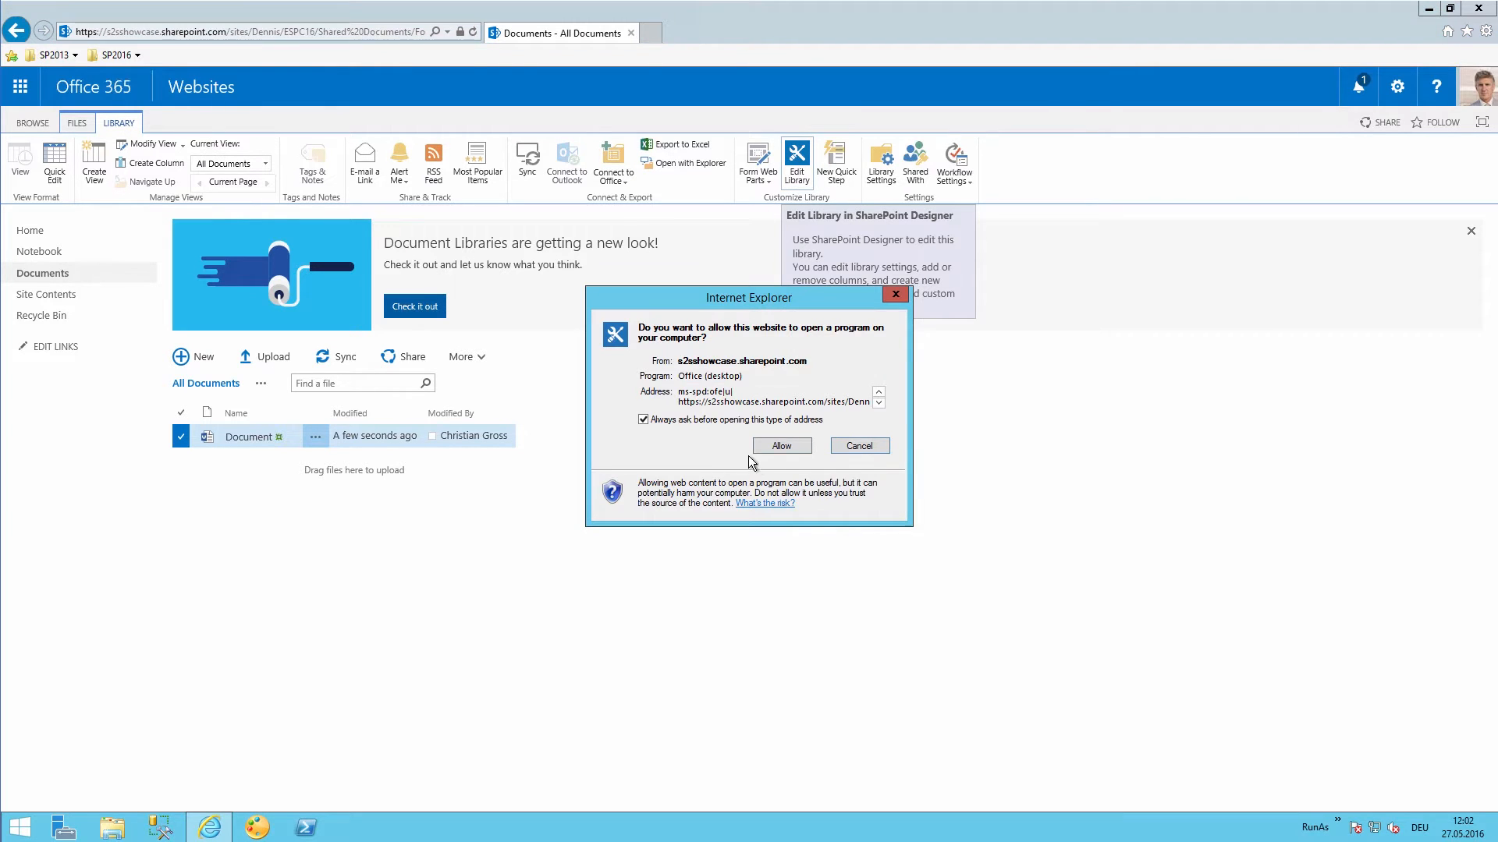
click(782, 445)
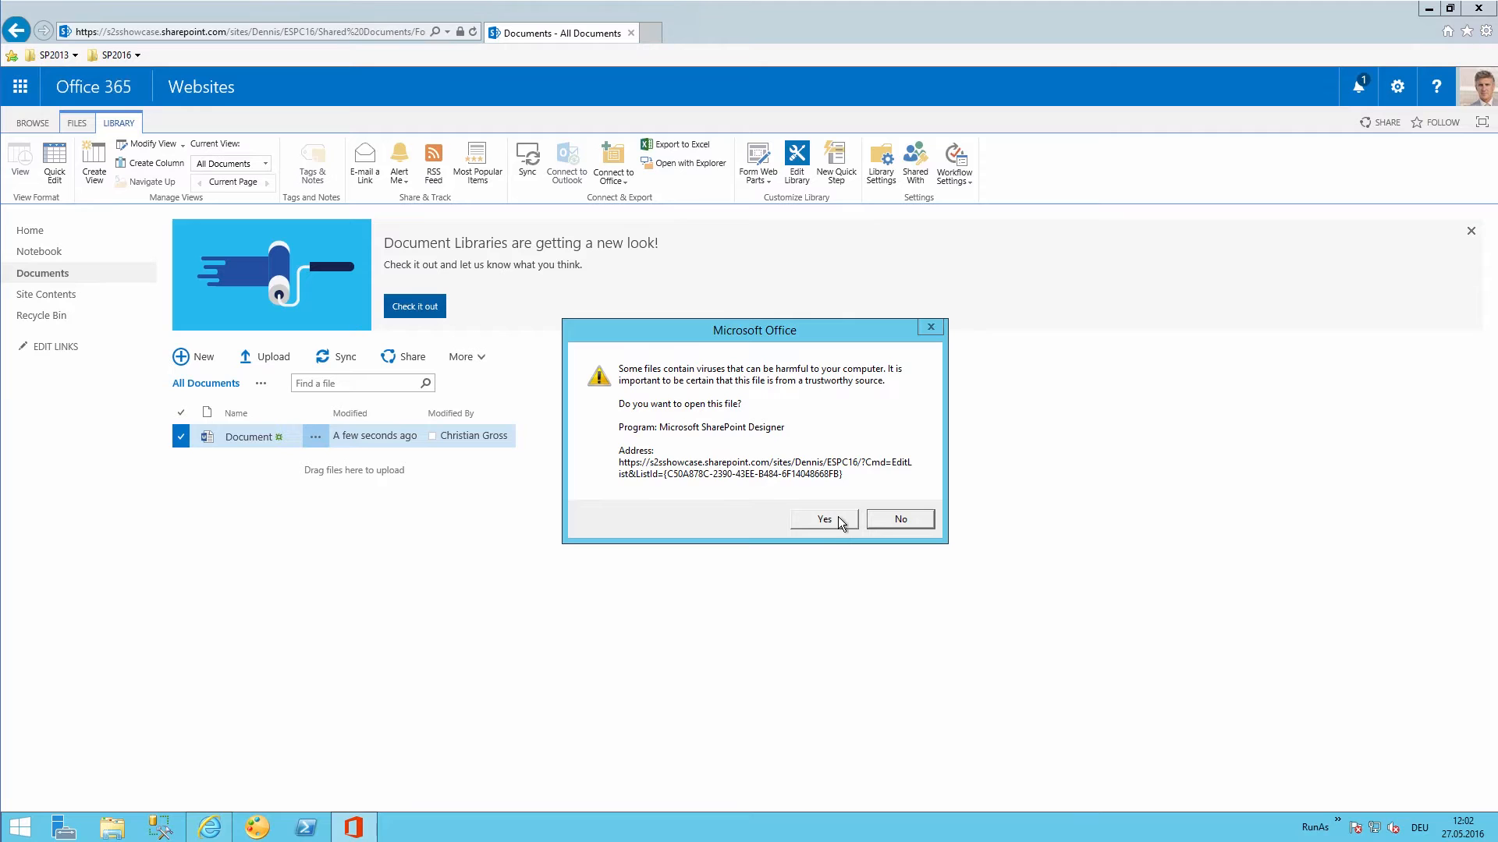
click(823, 518)
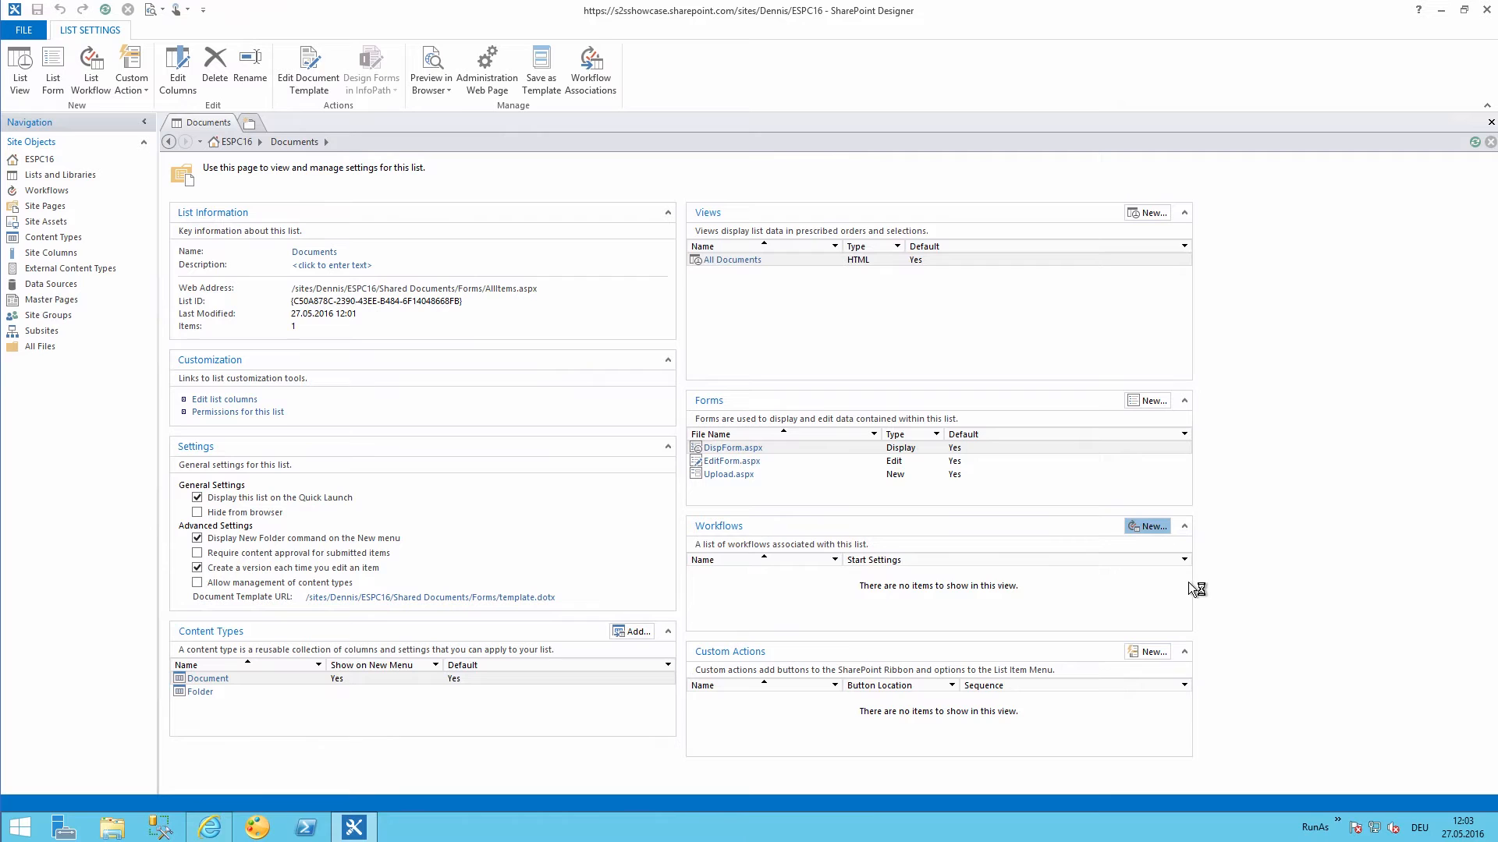
Create a SharePoint 2013 list workflow named 'Translate' for the Documents library.
click(1148, 525)
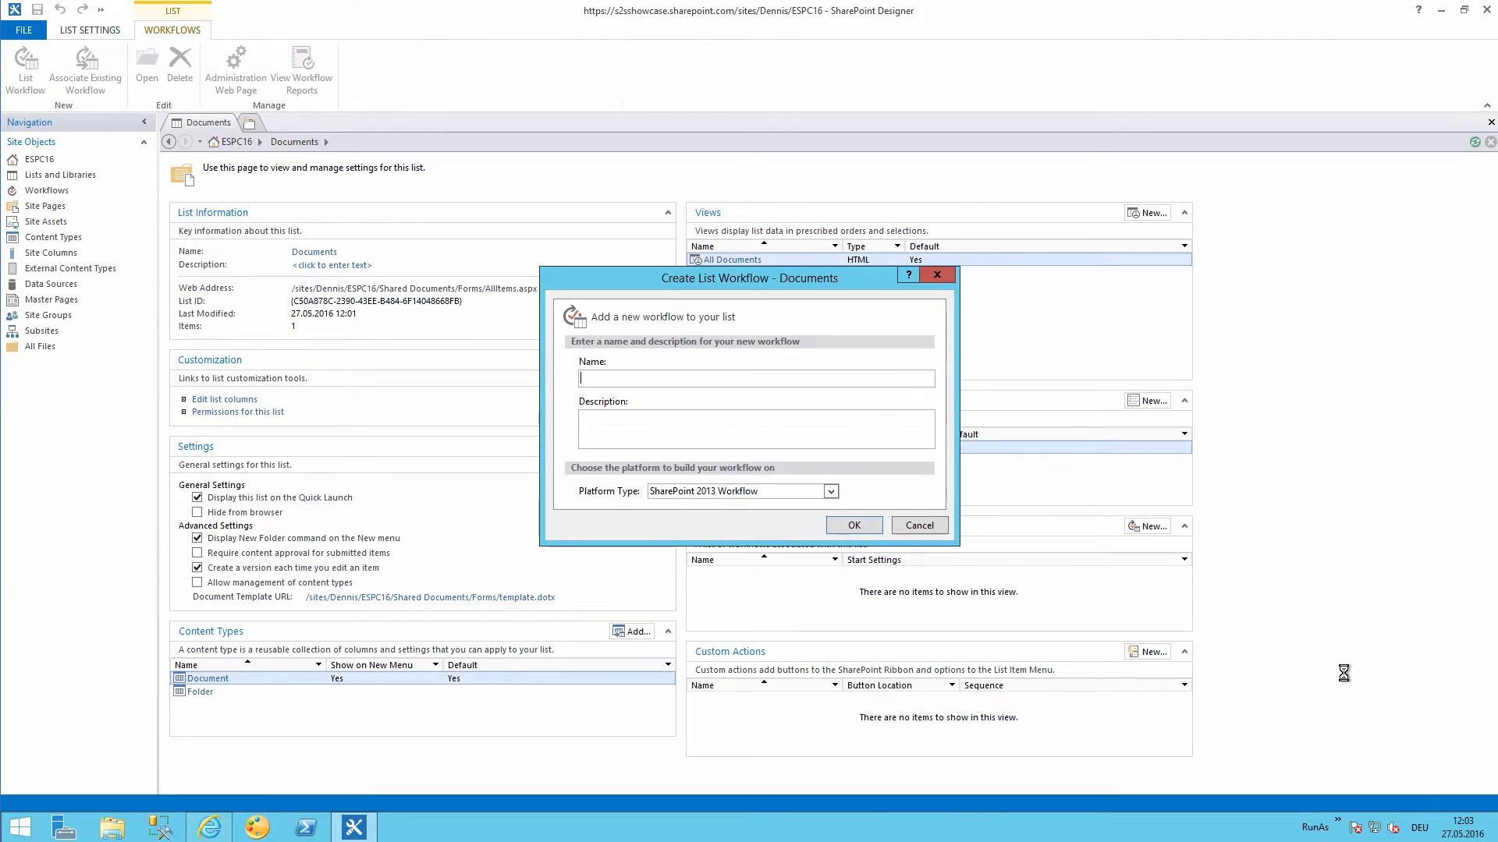
text(Translate)
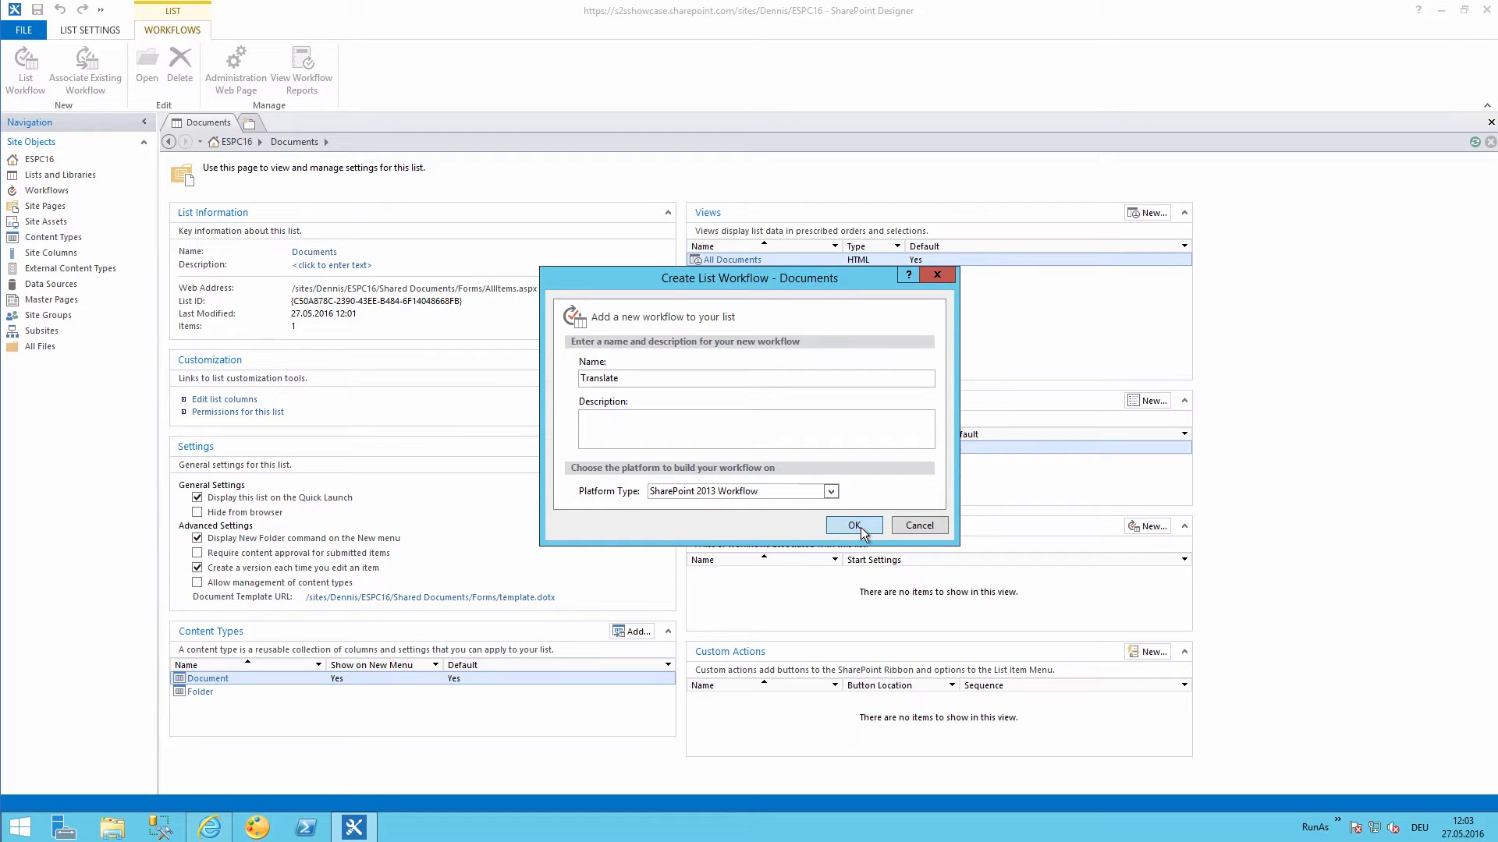
click(853, 526)
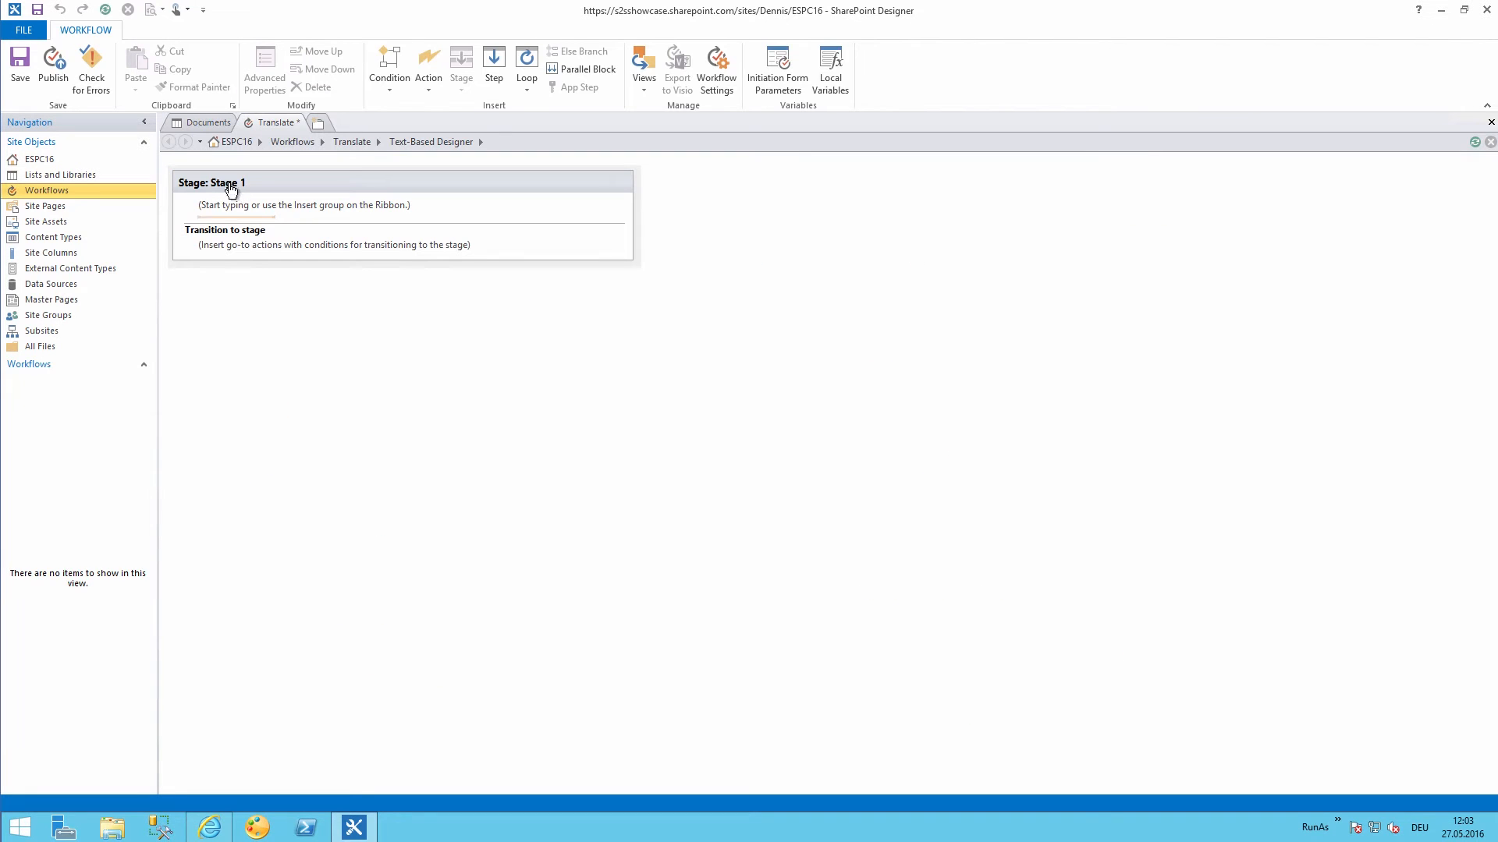
Rename the first stage to 'Translate' and add an action inside it.
text(Tra)
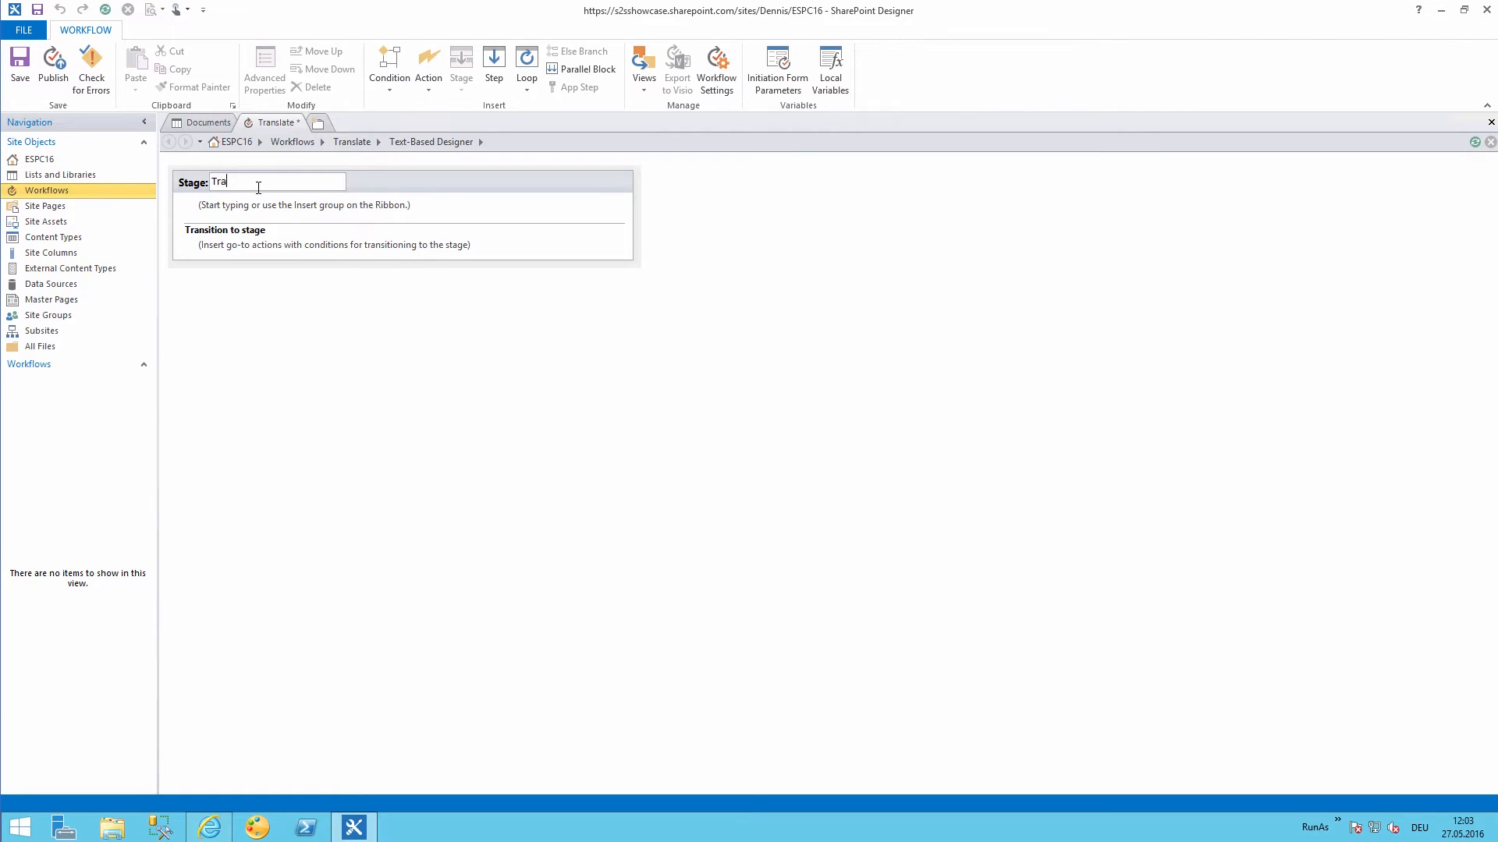
text(nsle)
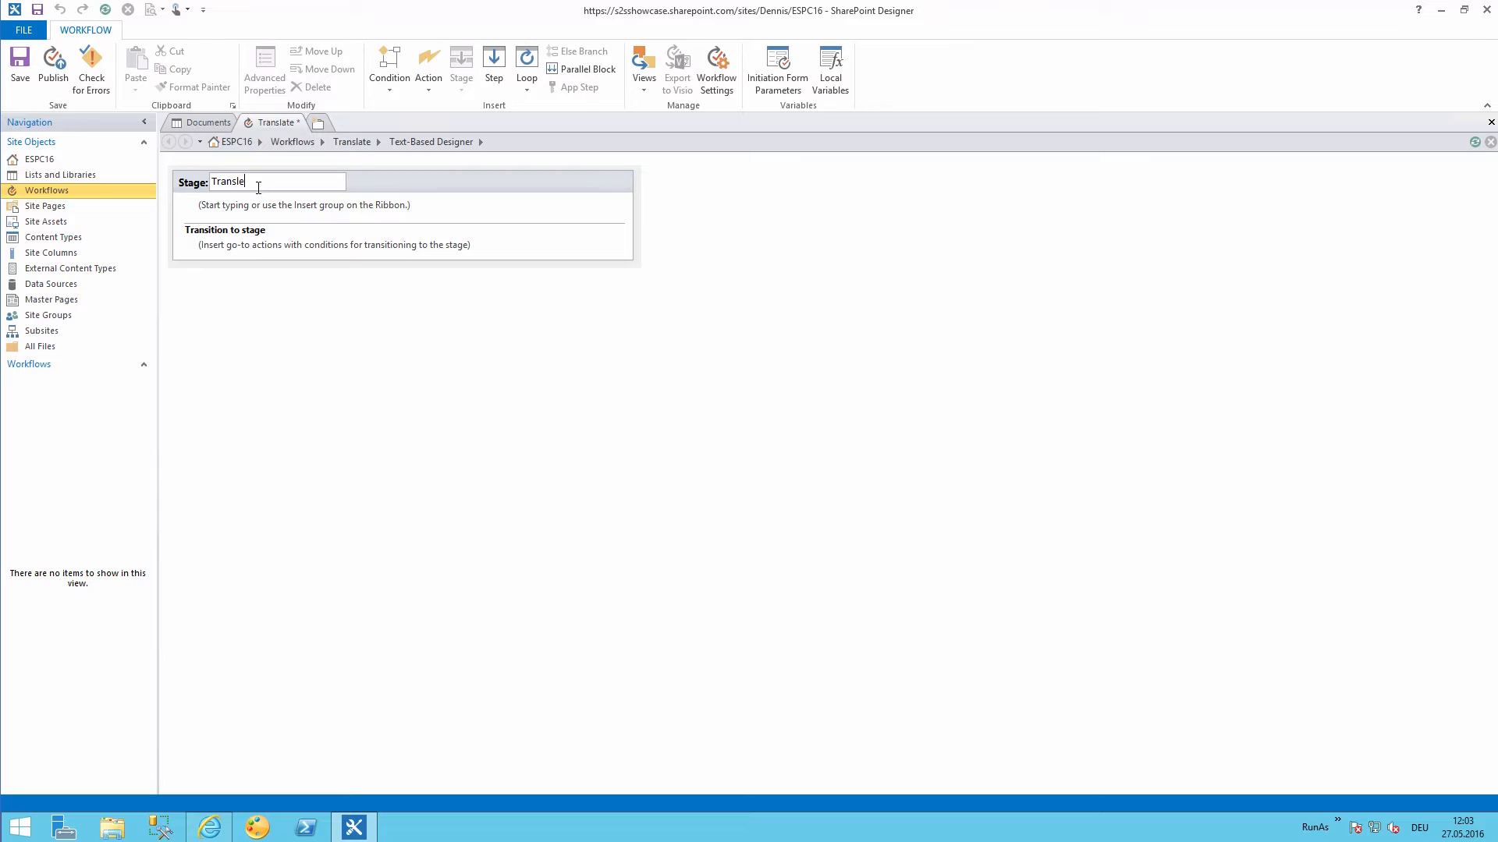
text(a)
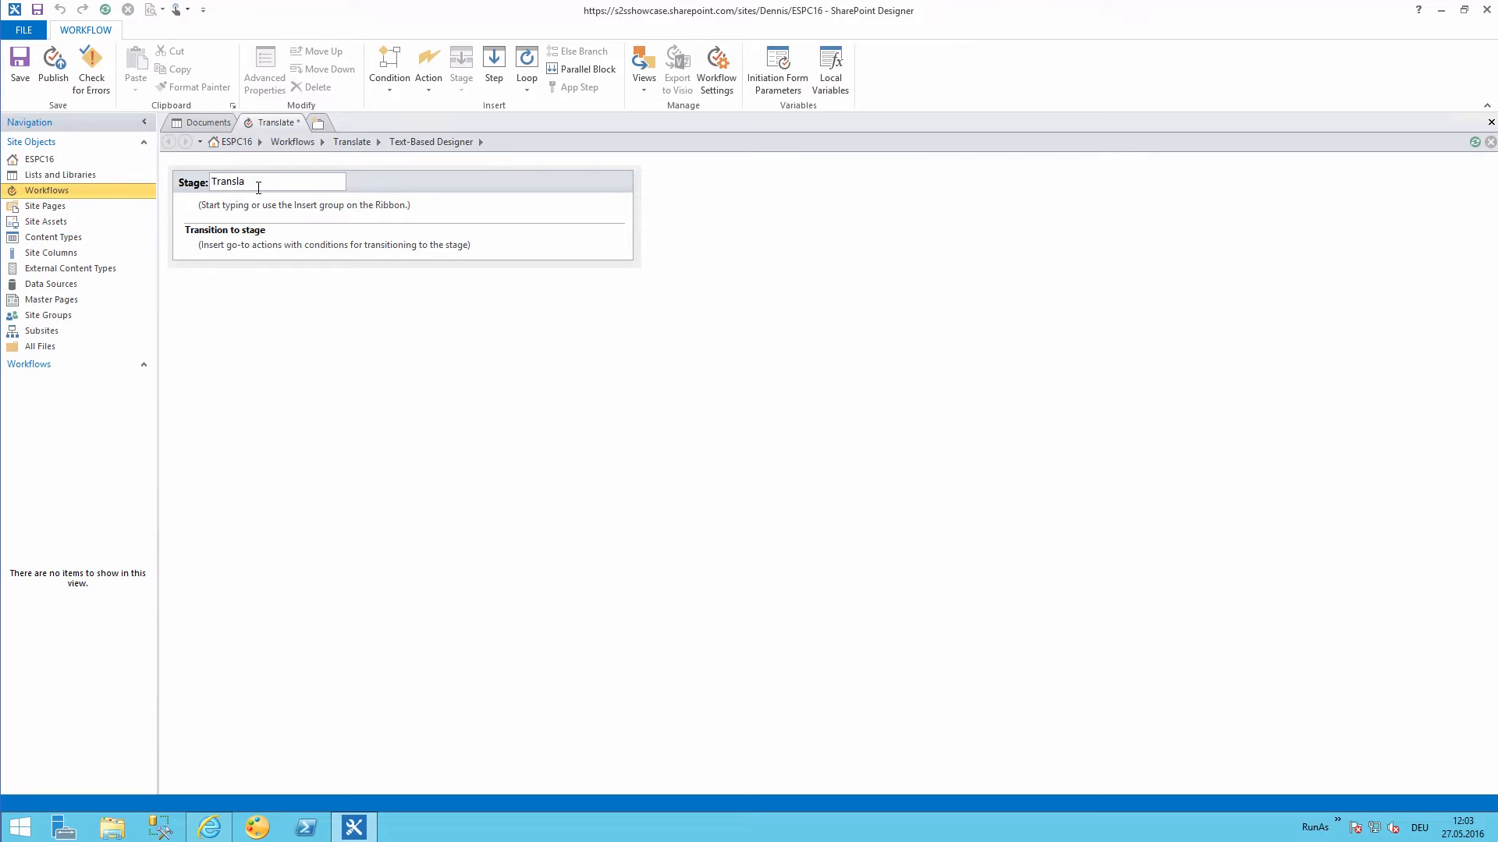
text(te)
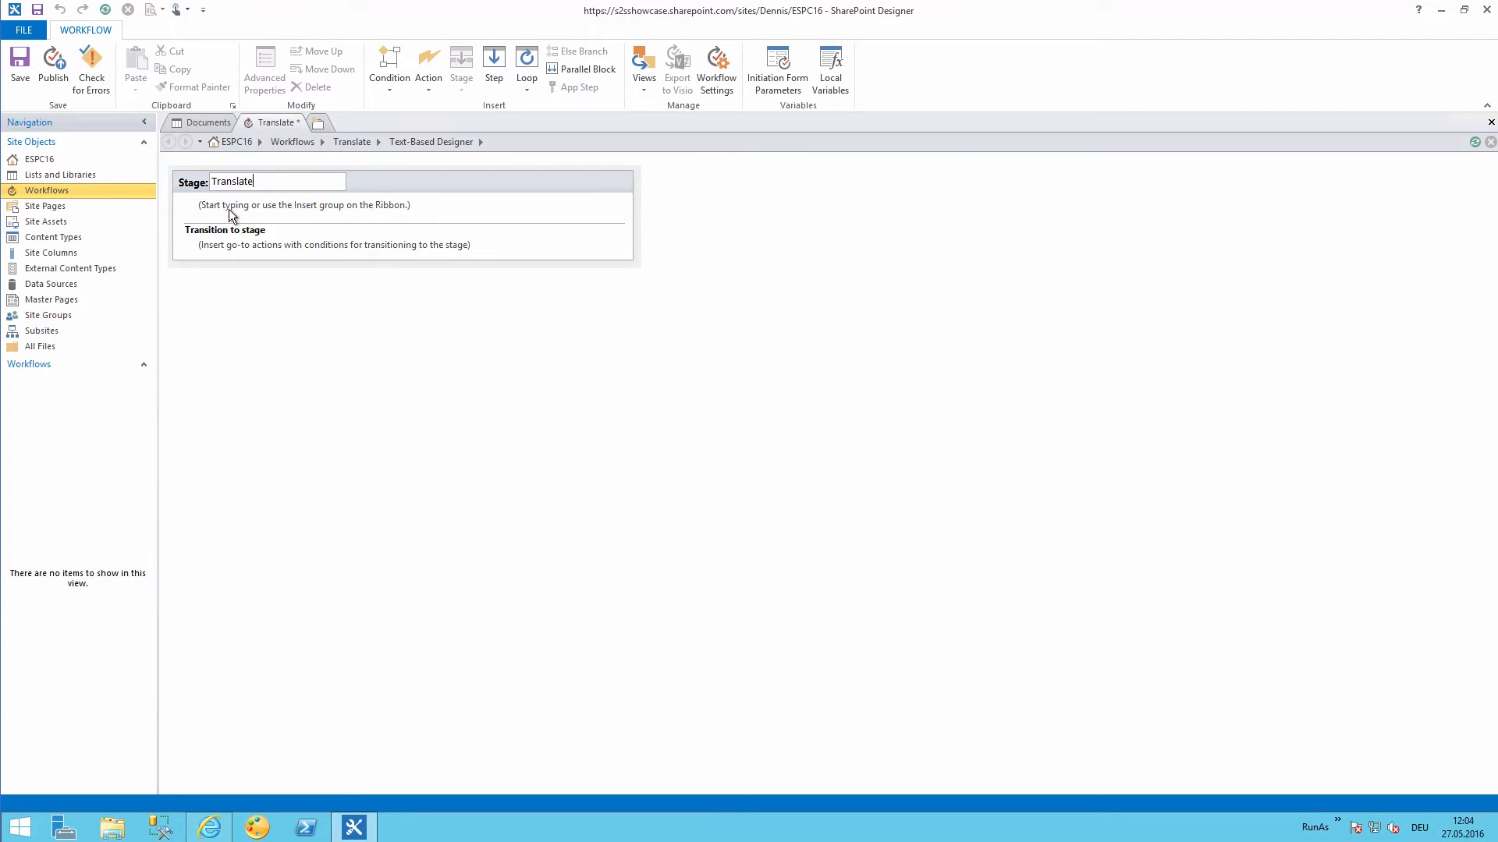
click(427, 62)
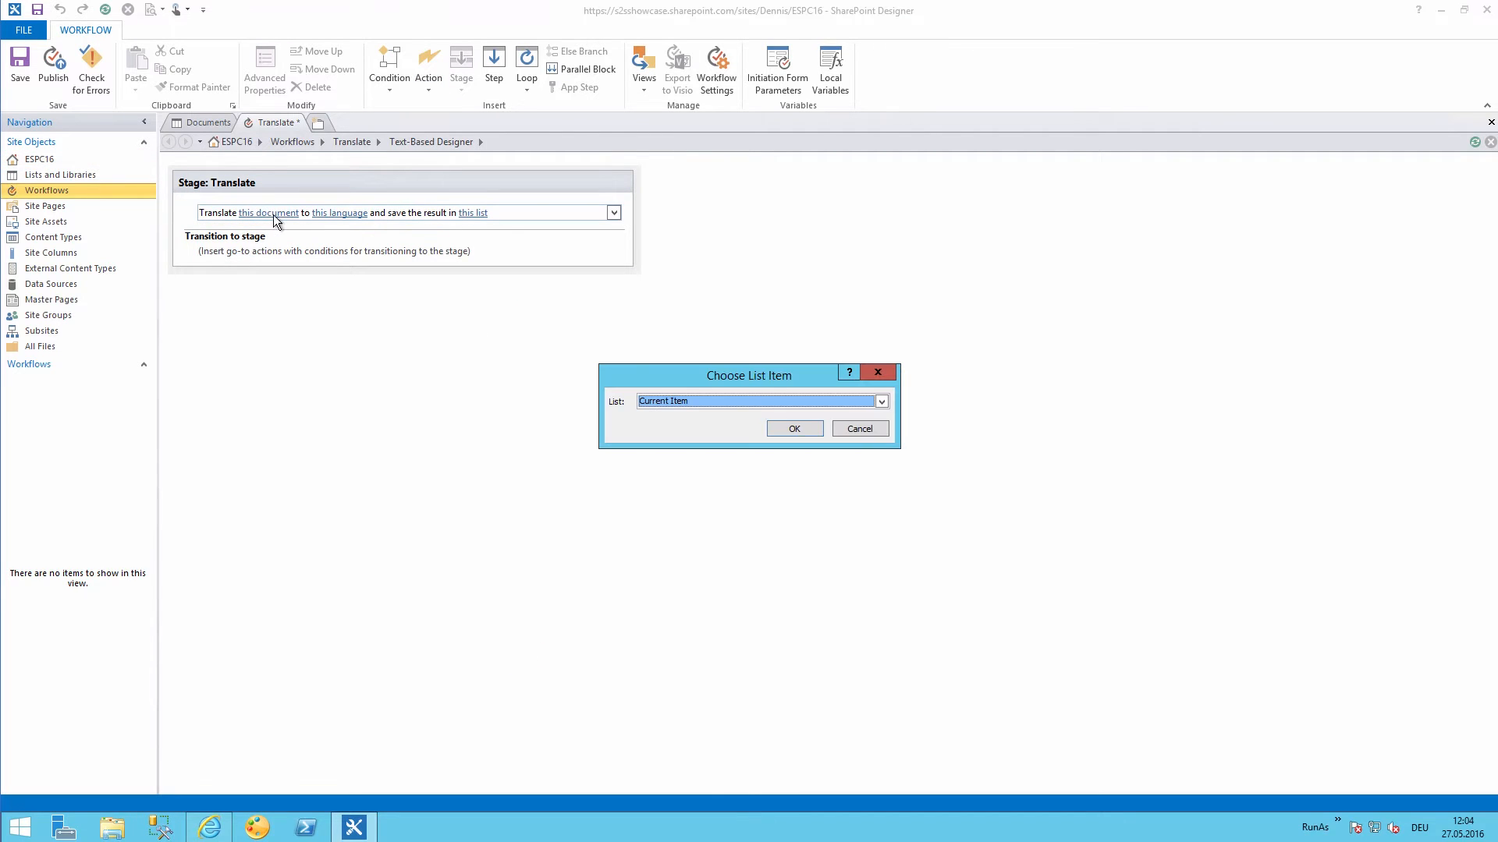
Set the action to translate Current Item into German, saving output to Documents.
click(794, 428)
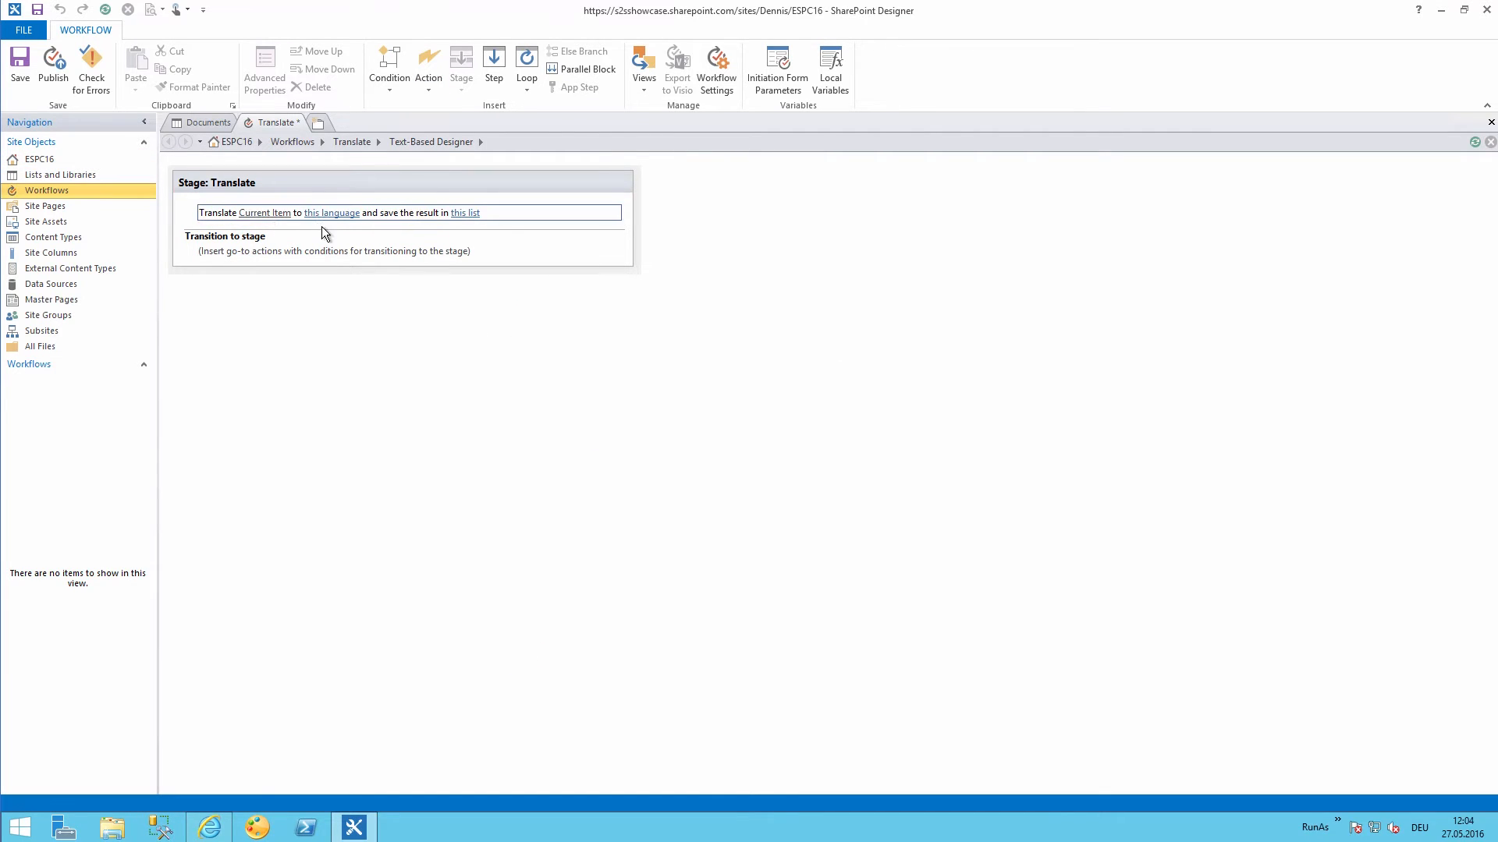
click(332, 213)
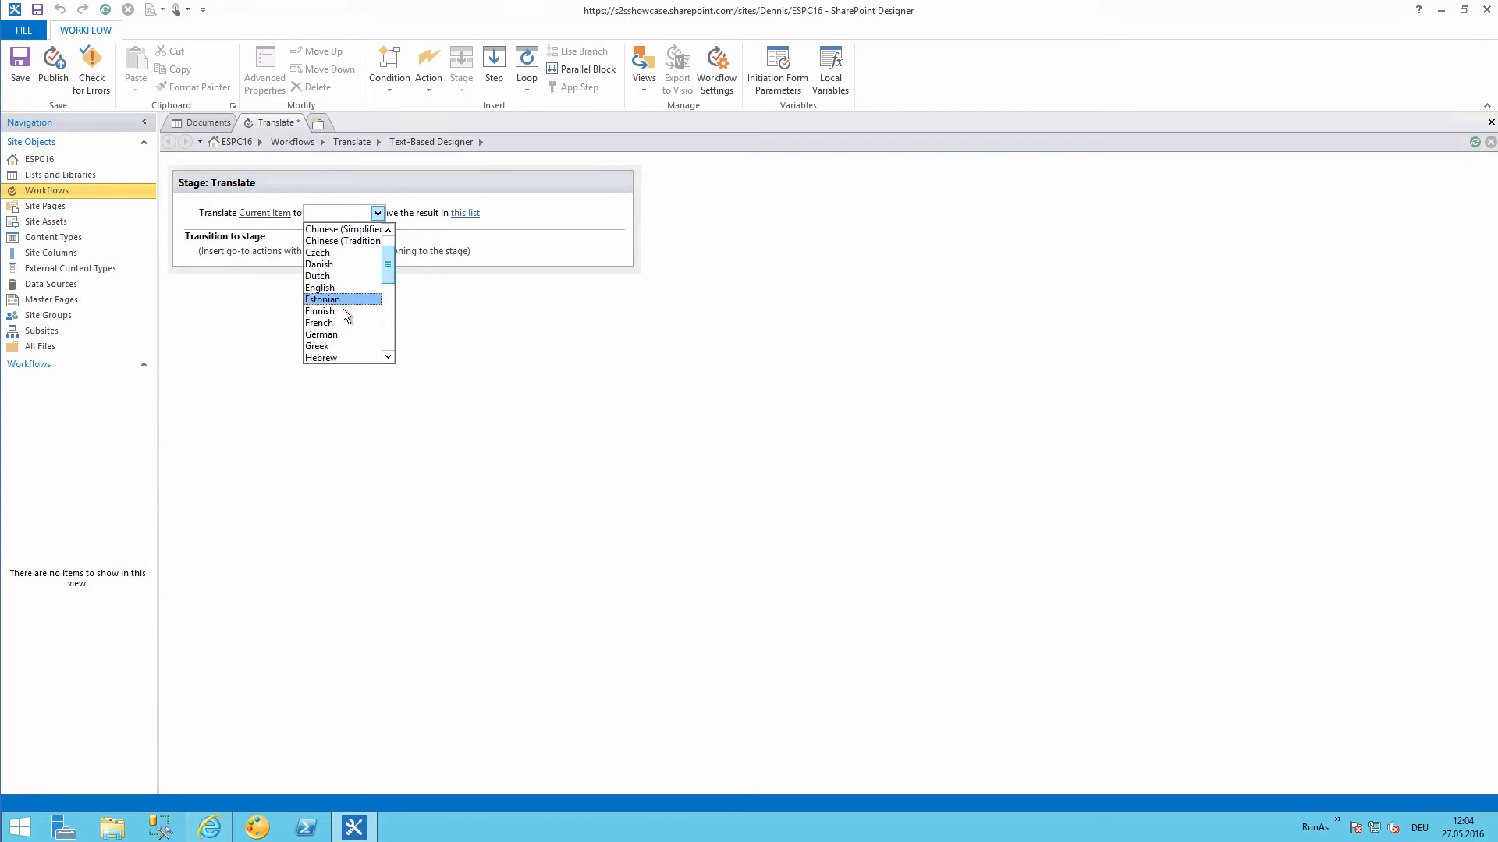
click(322, 334)
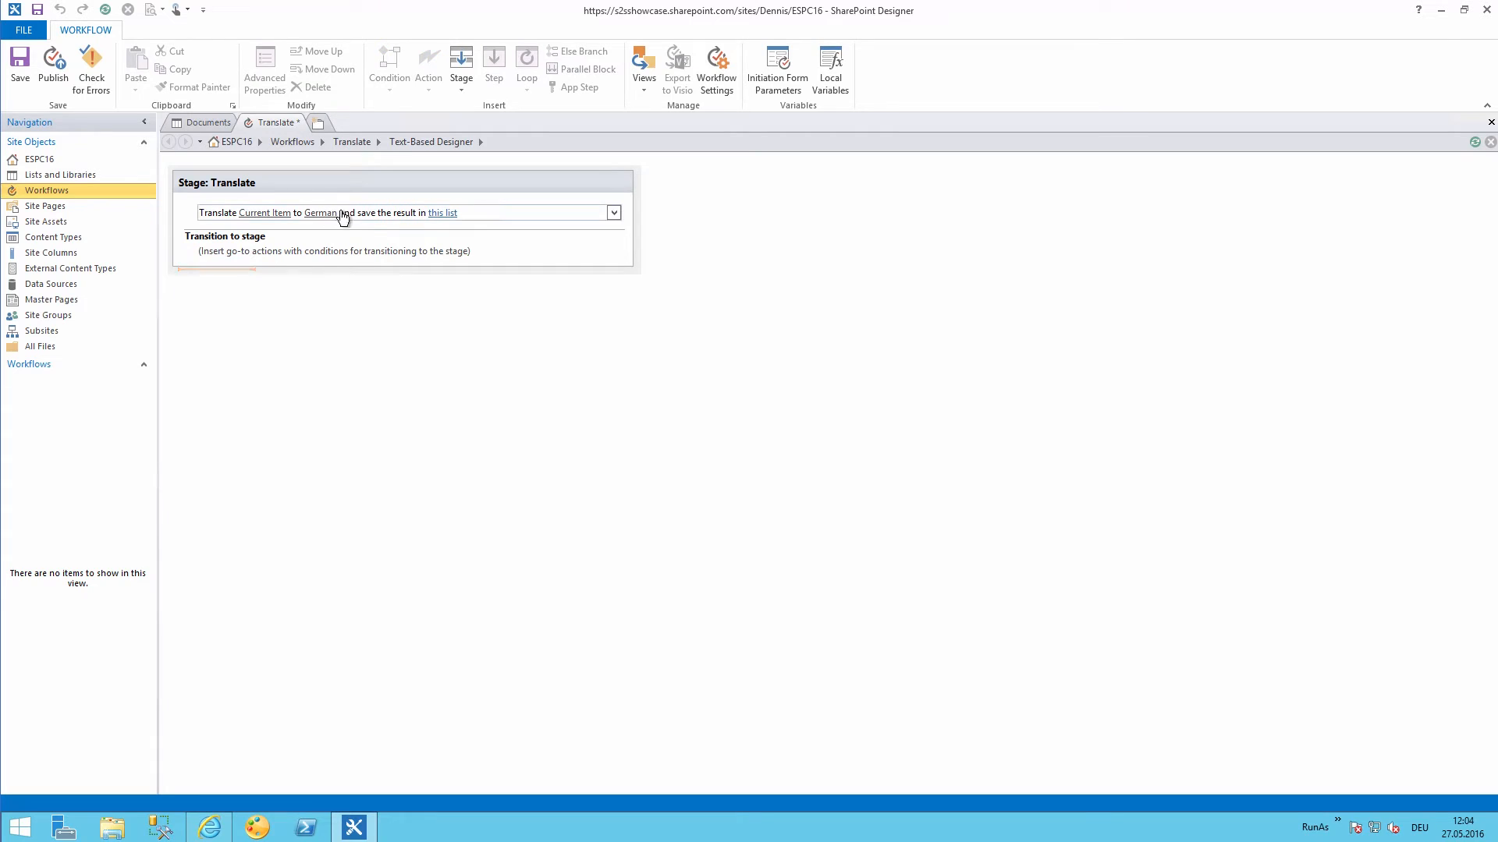
mouse_move(358, 221)
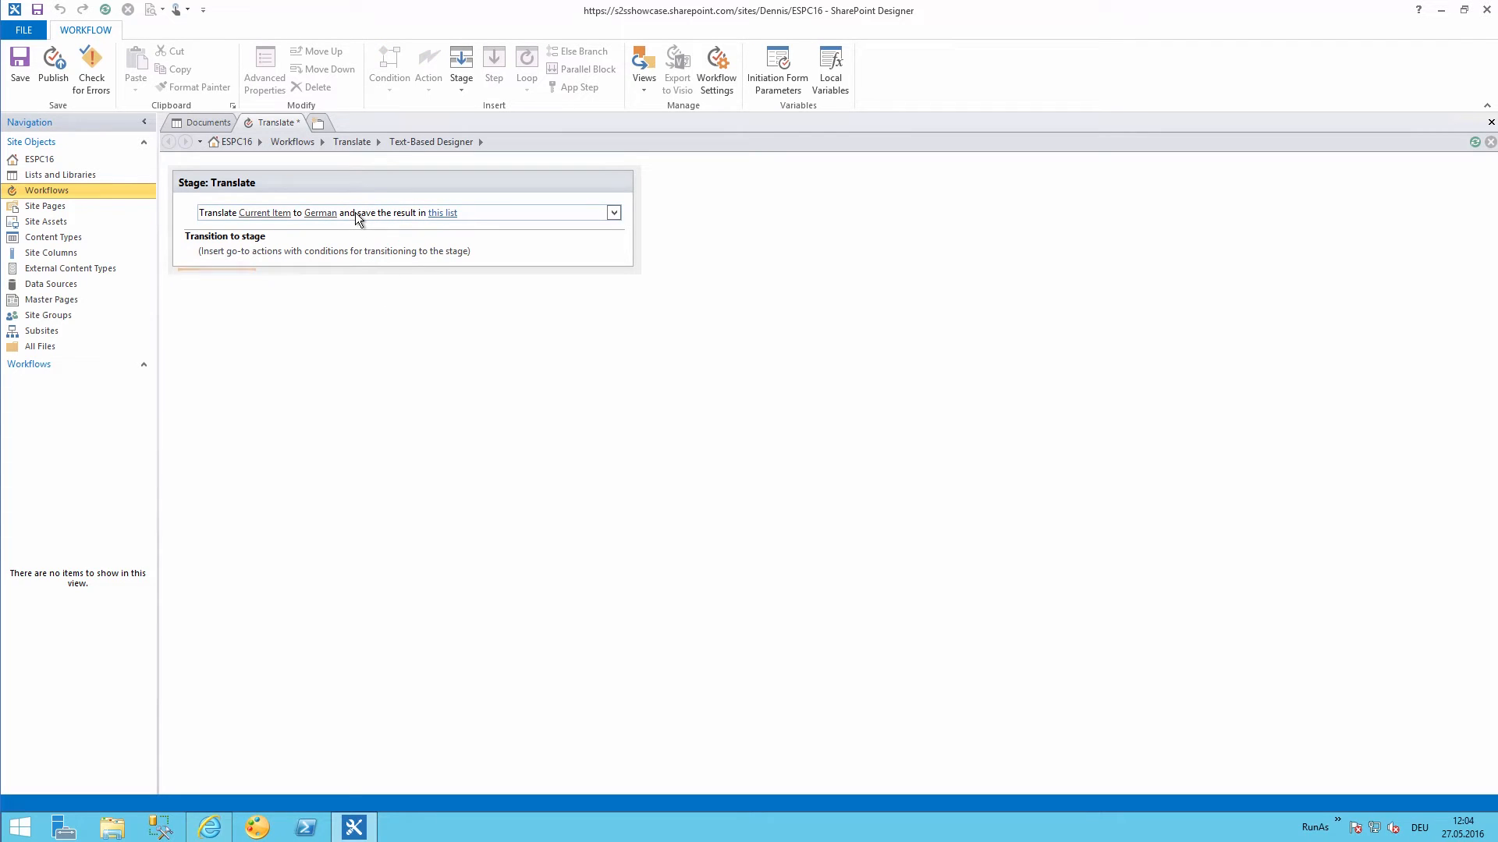
mouse_move(324, 218)
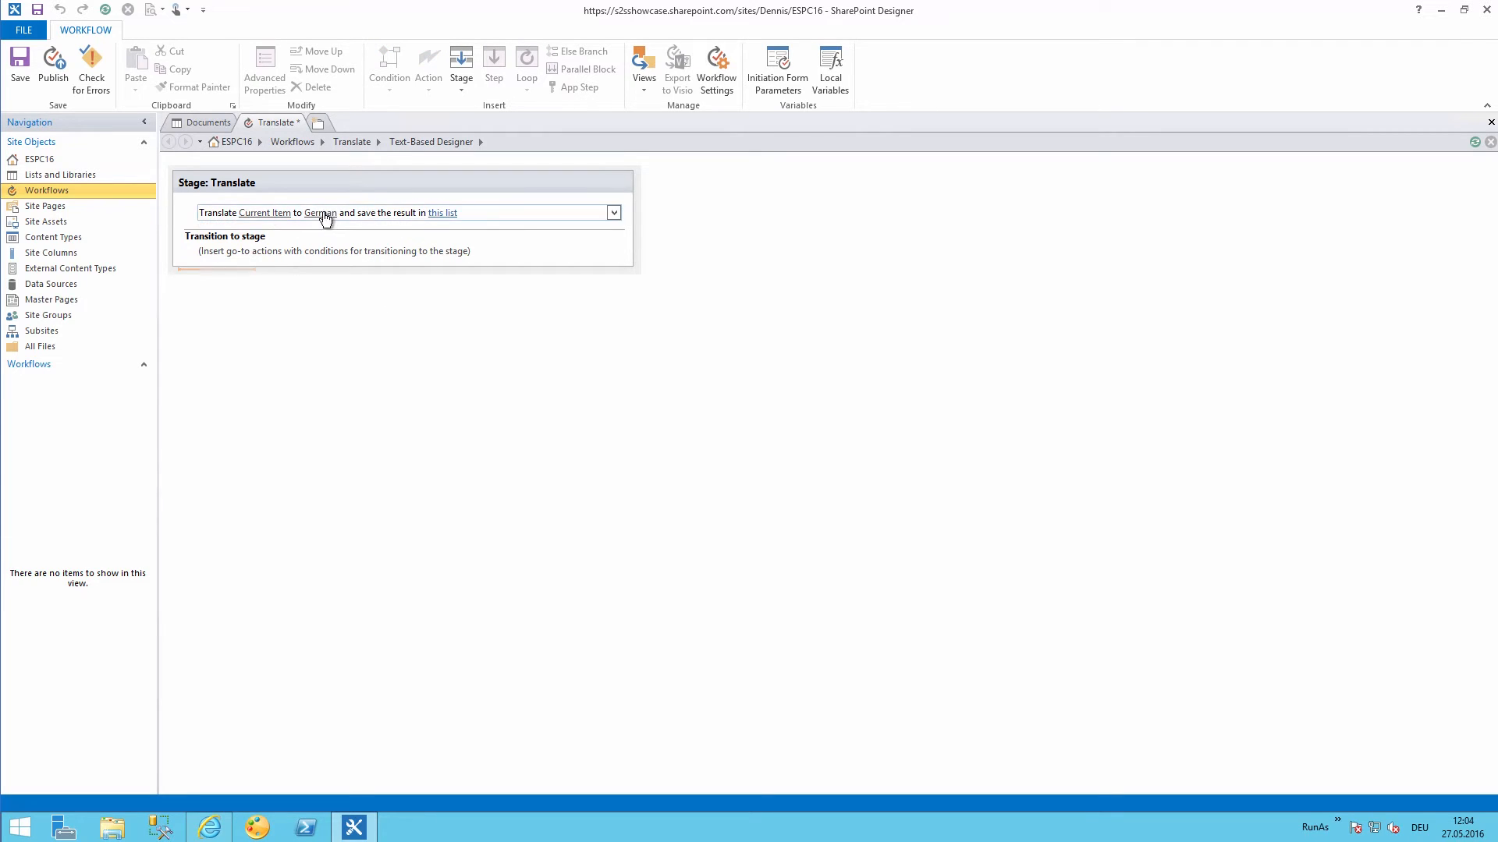
click(442, 212)
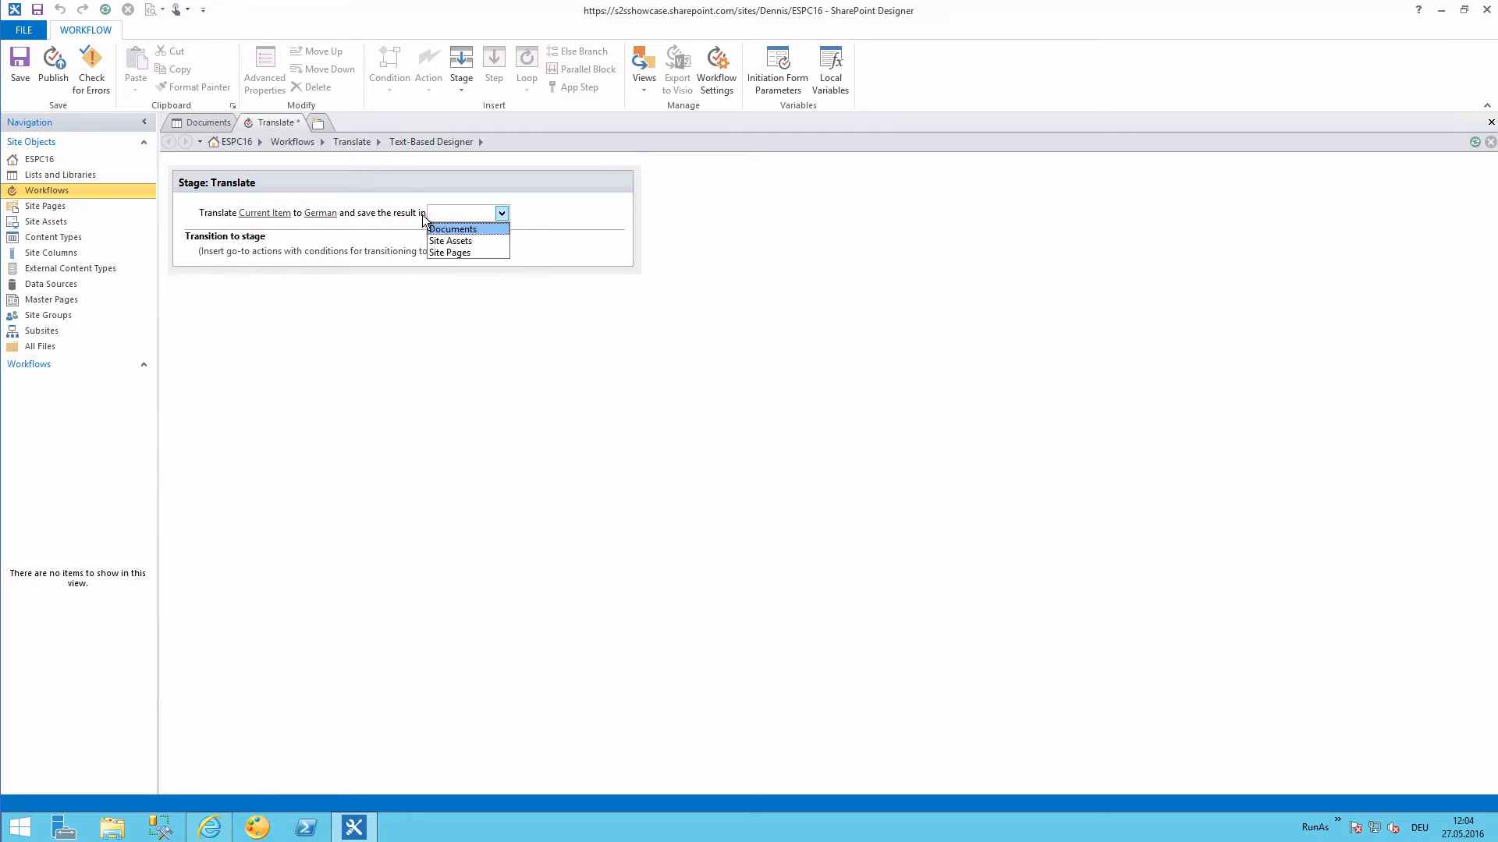
click(451, 229)
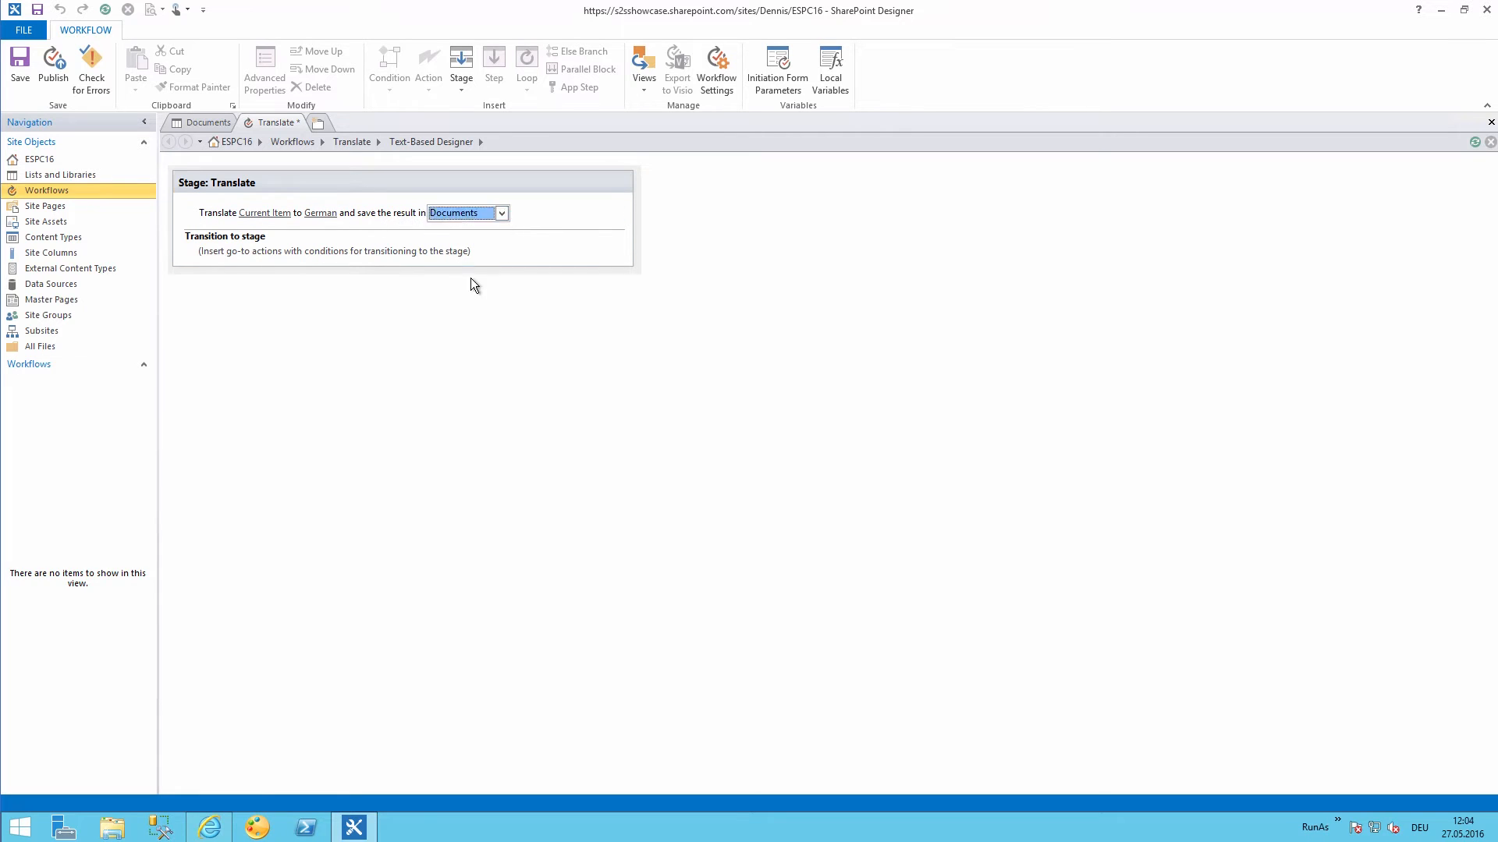
click(235, 261)
text(Go to a stage)
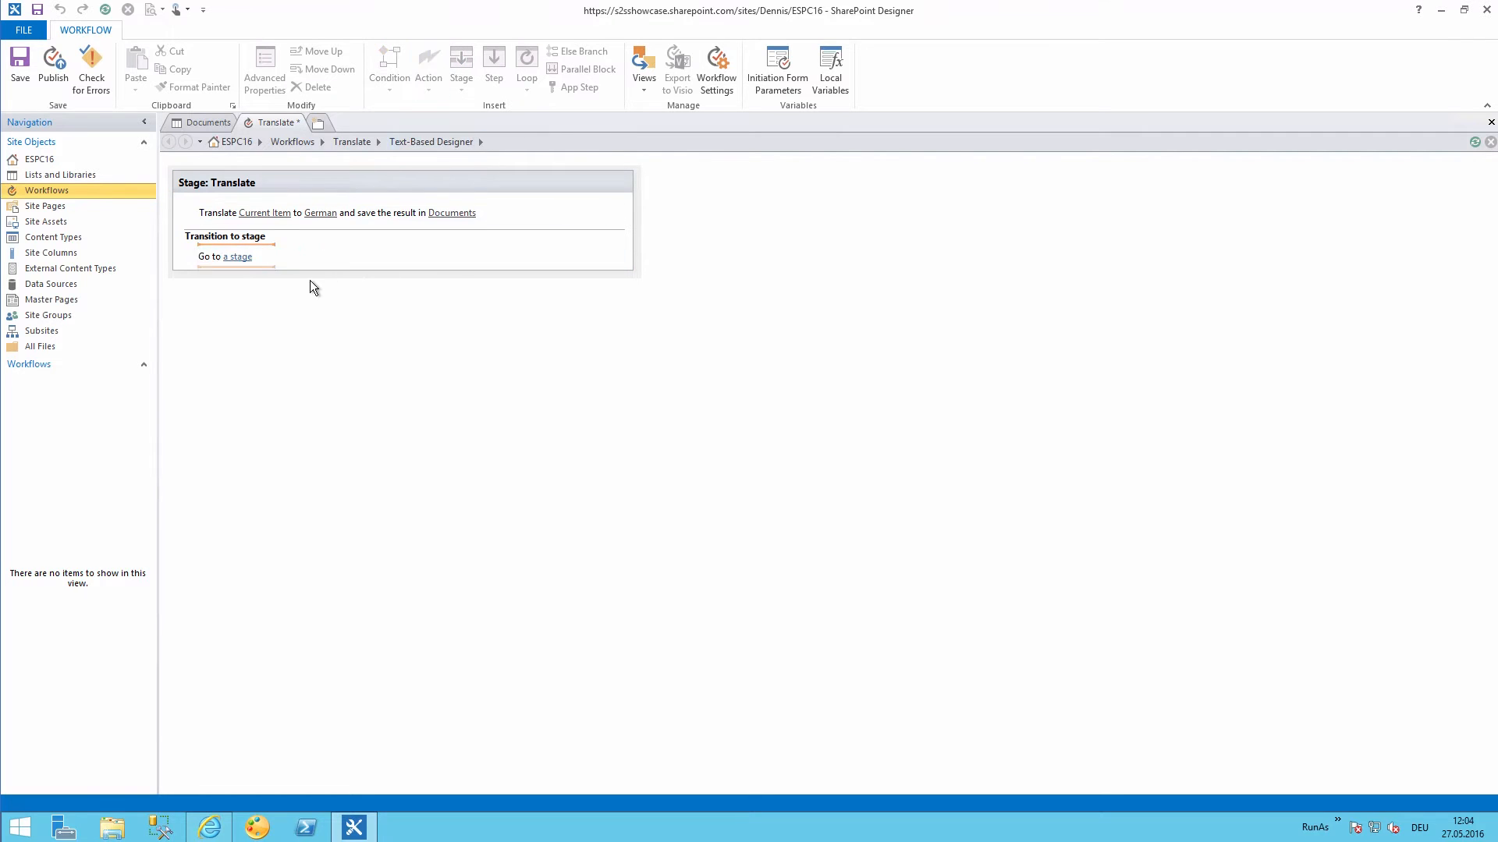
click(239, 255)
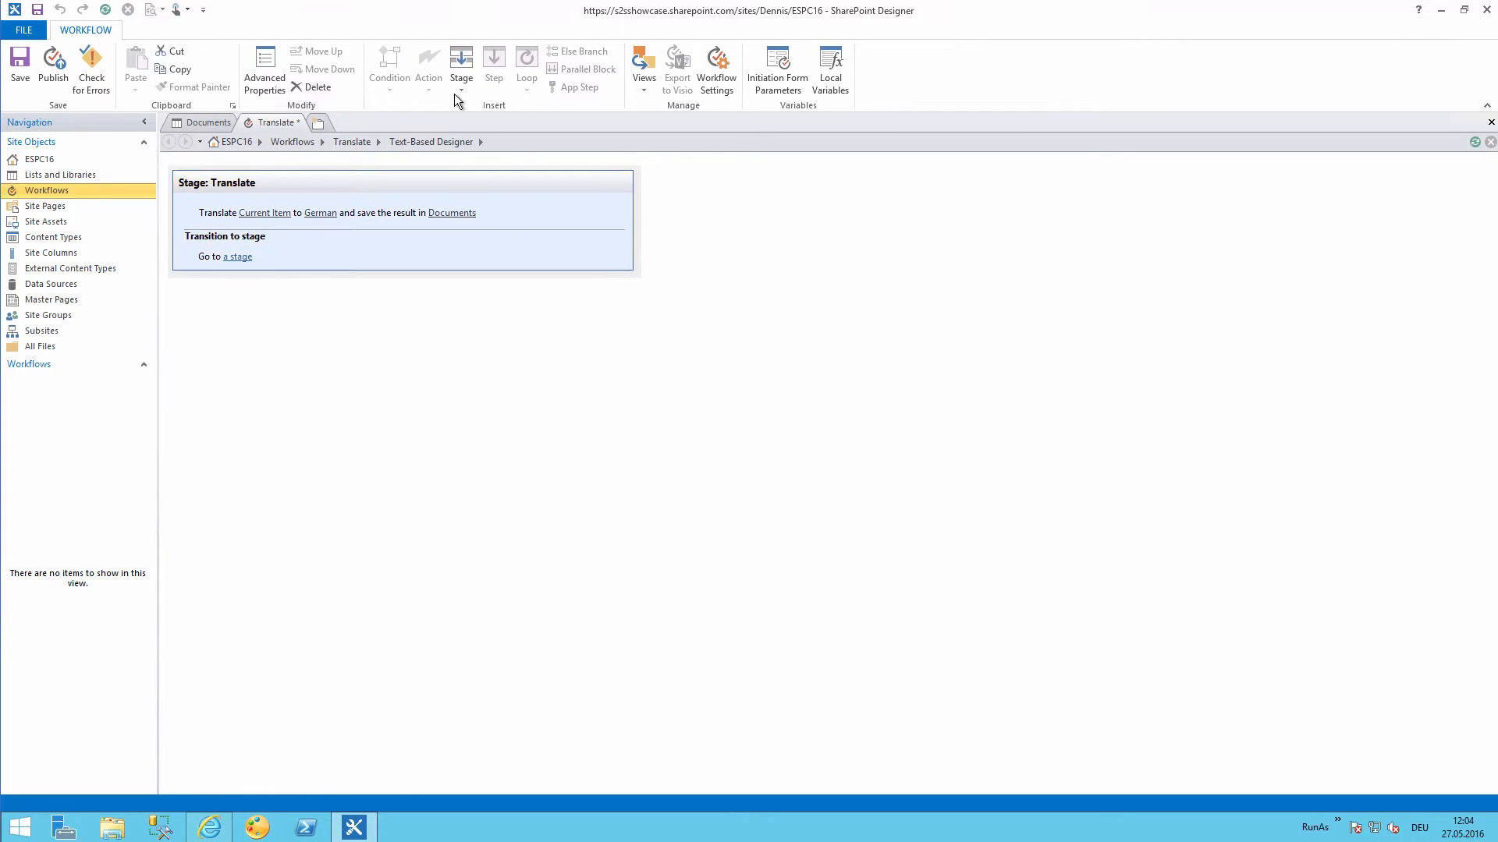
Add a 'Finished' stage, route Translate to it, and end the workflow there.
click(461, 64)
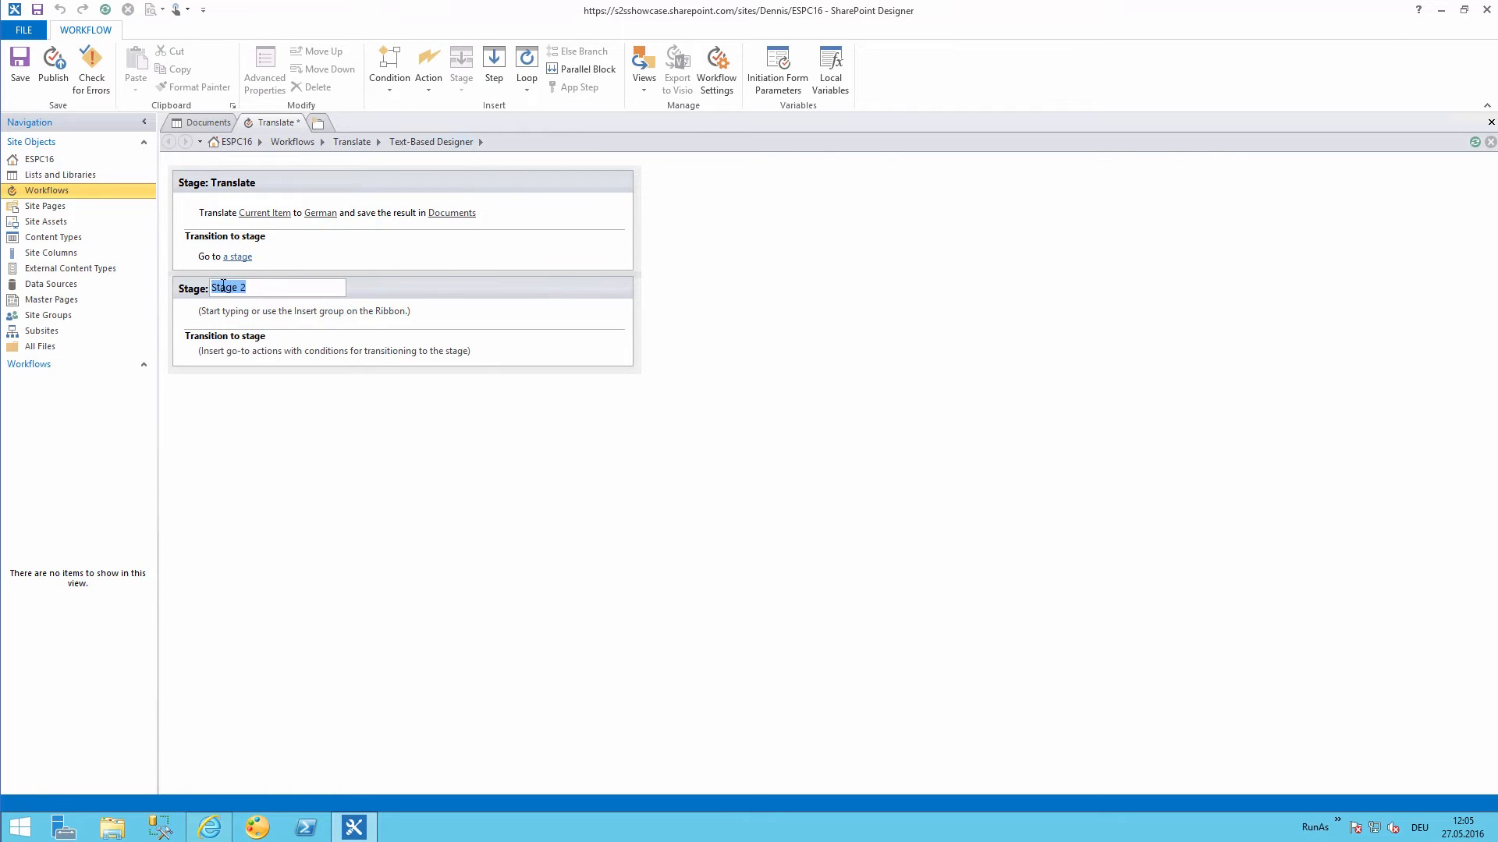
text(Fi)
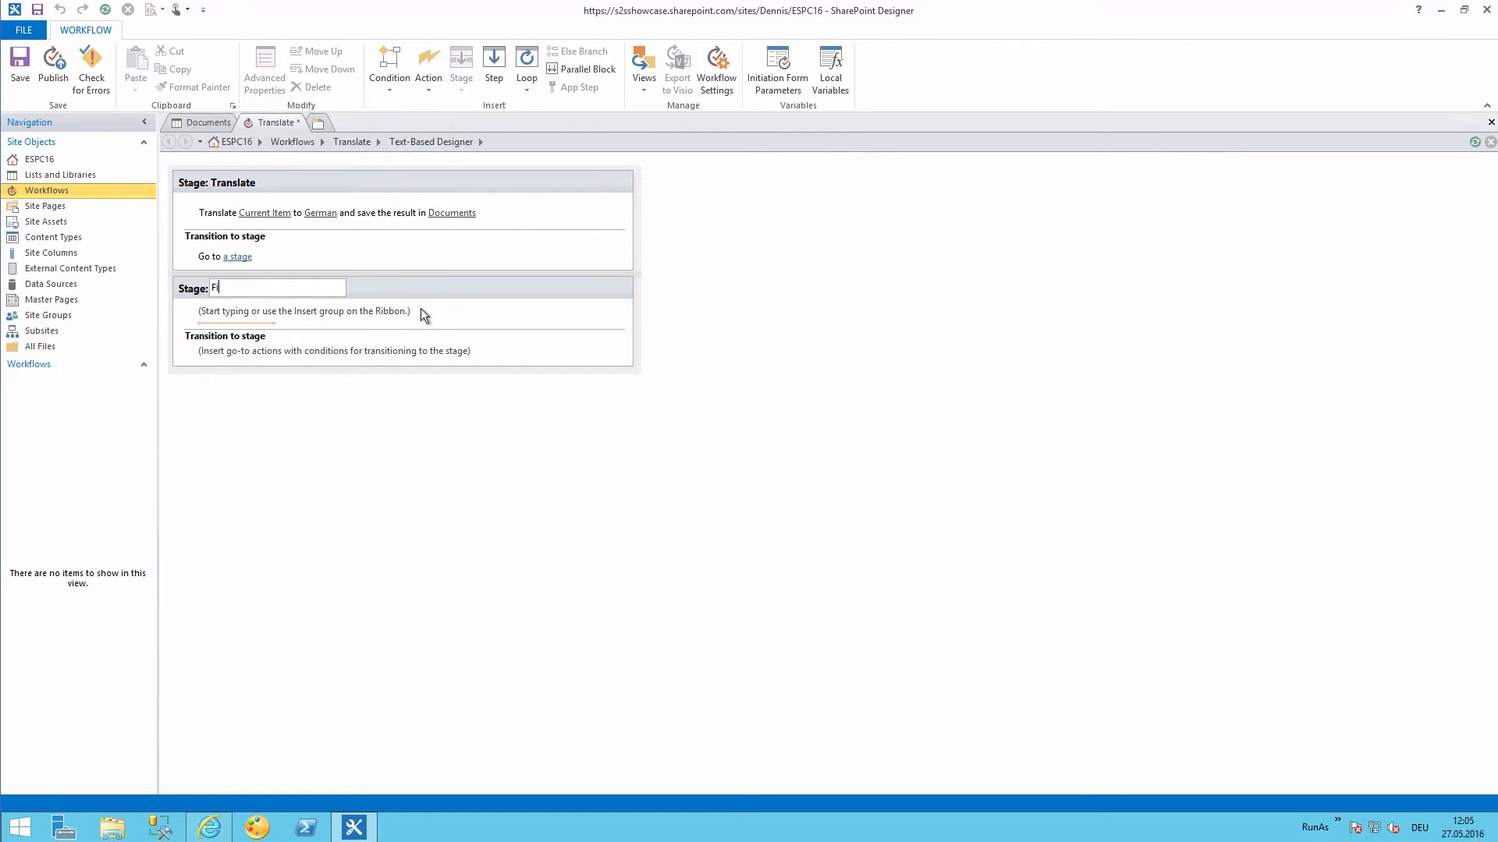
text(nished)
click(335, 351)
text(go to)
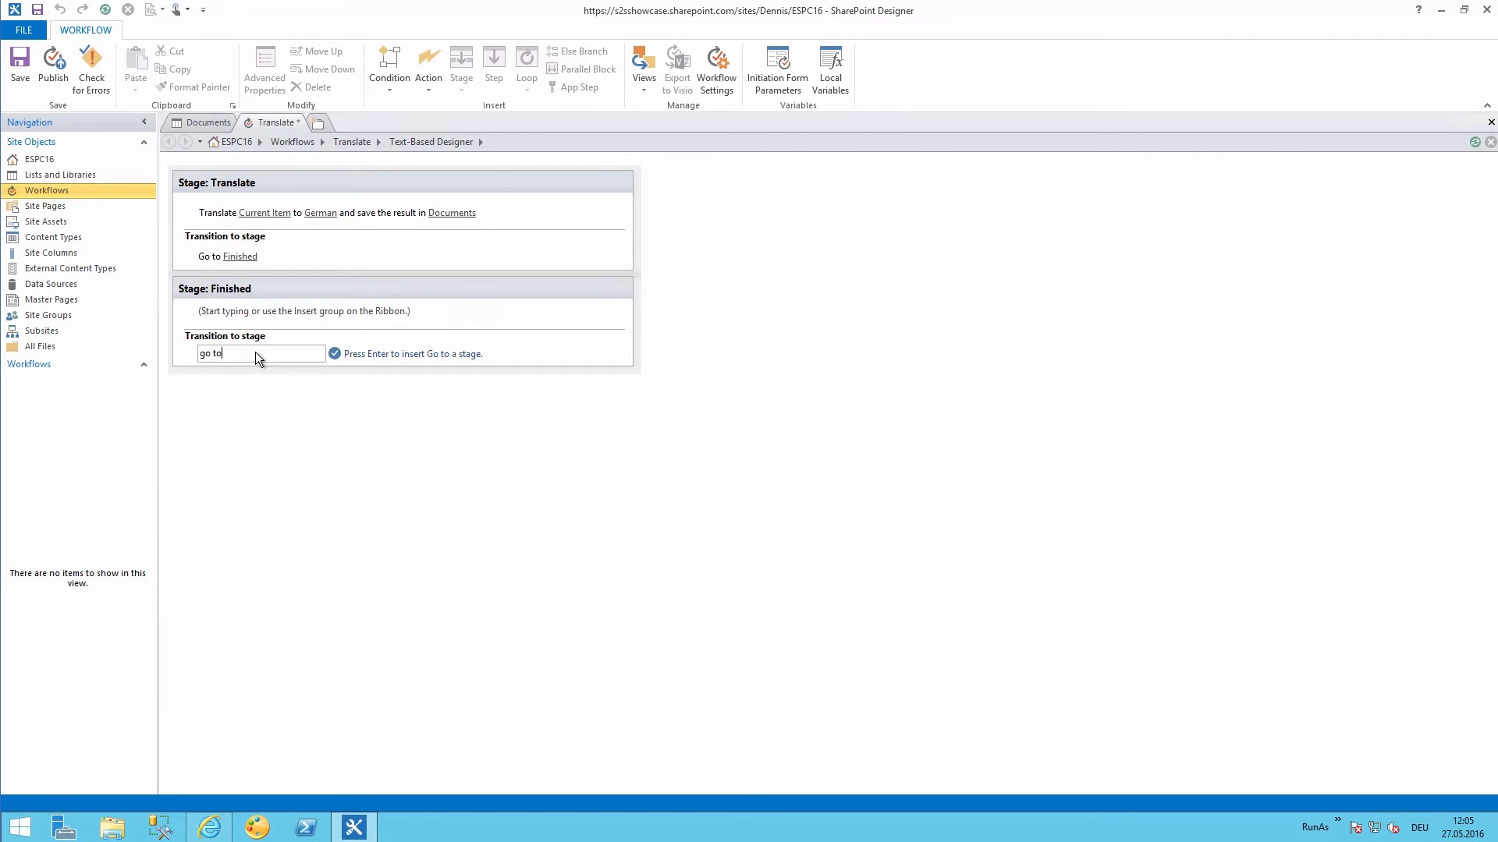
key(Enter)
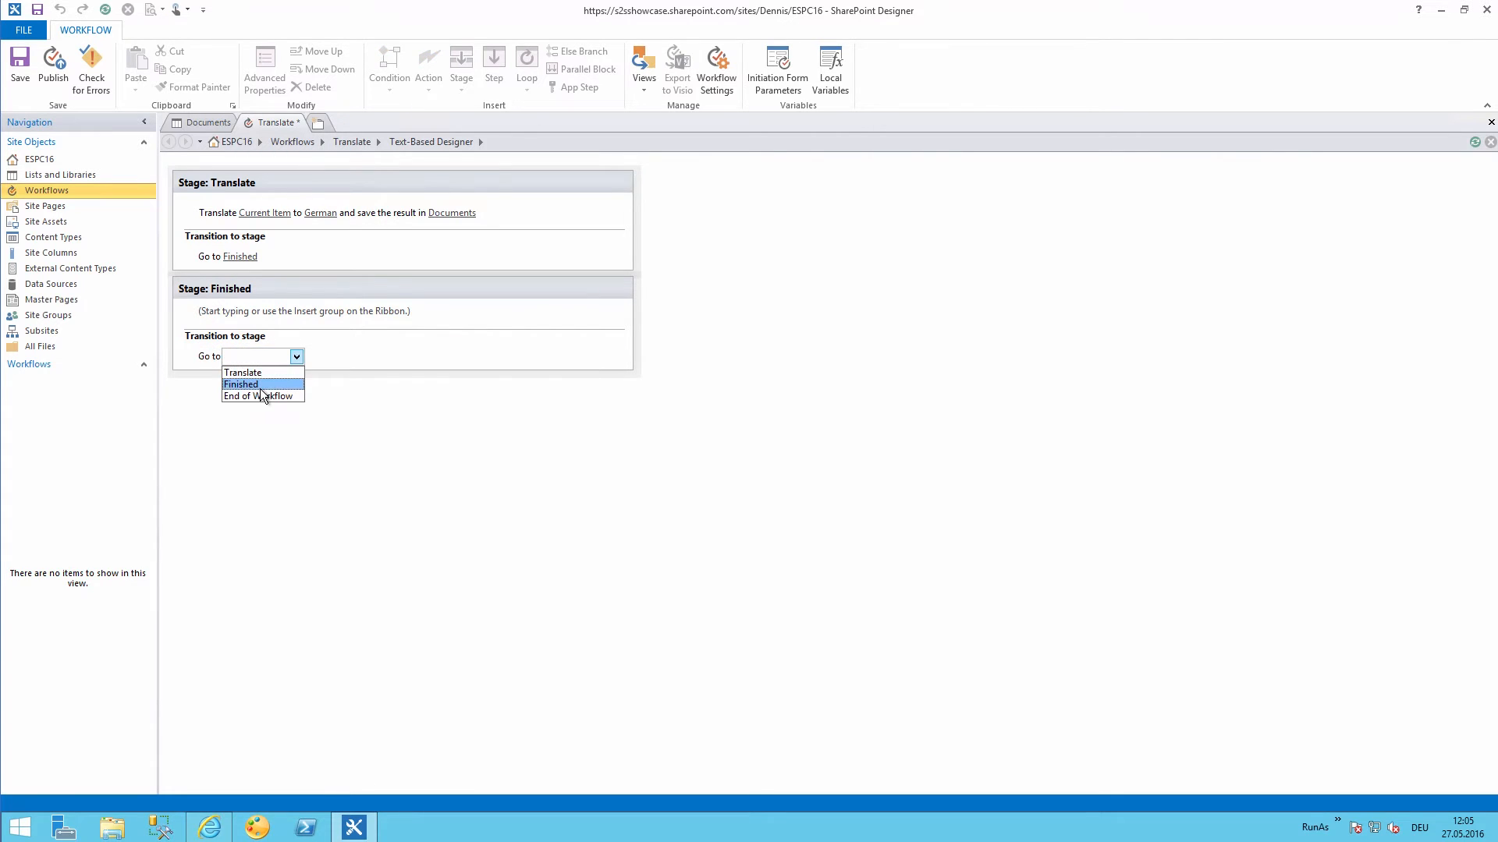
click(263, 395)
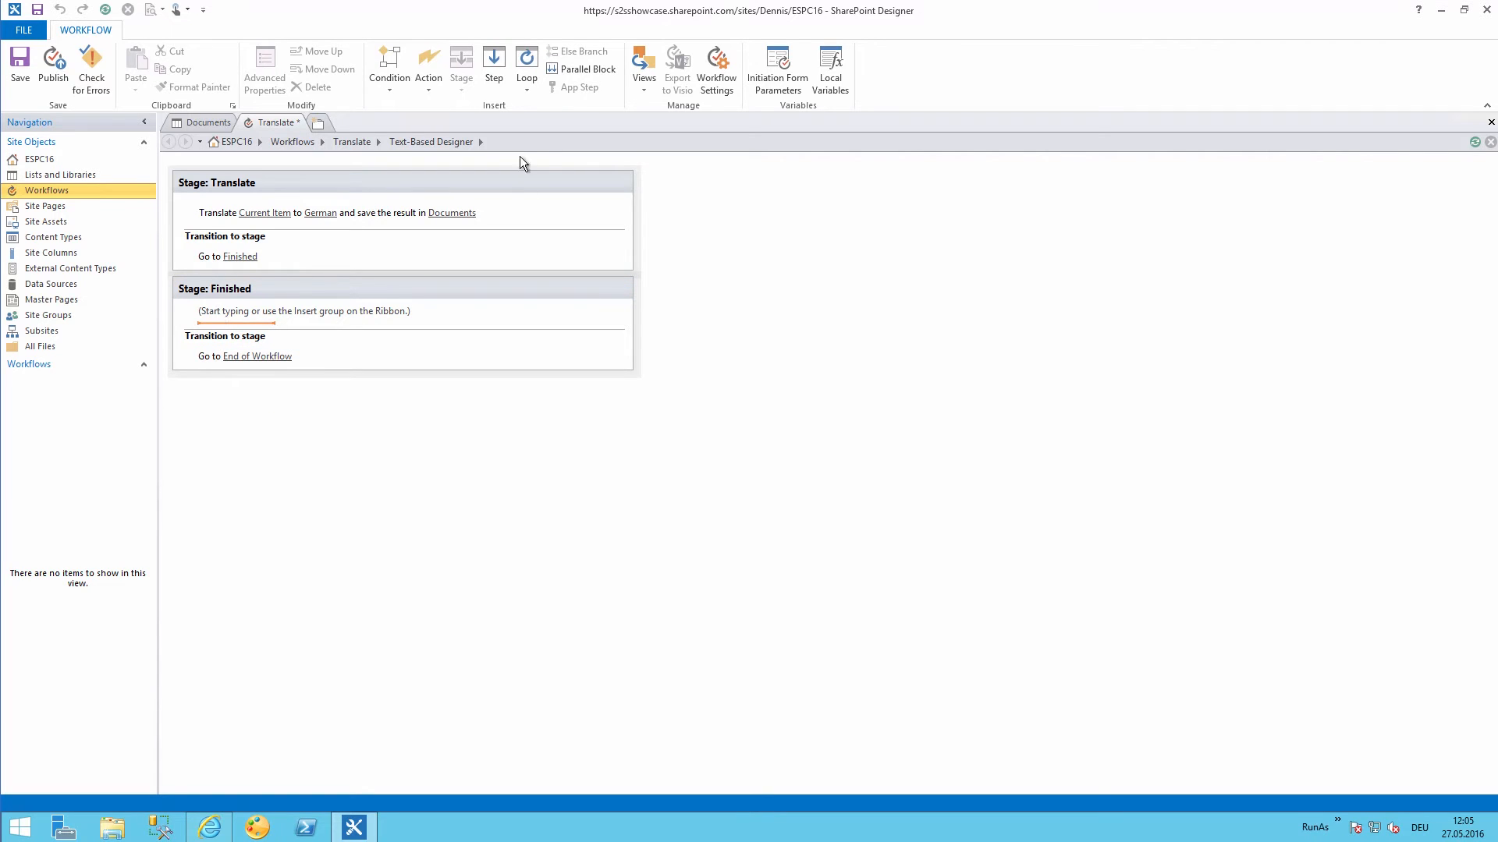
click(428, 66)
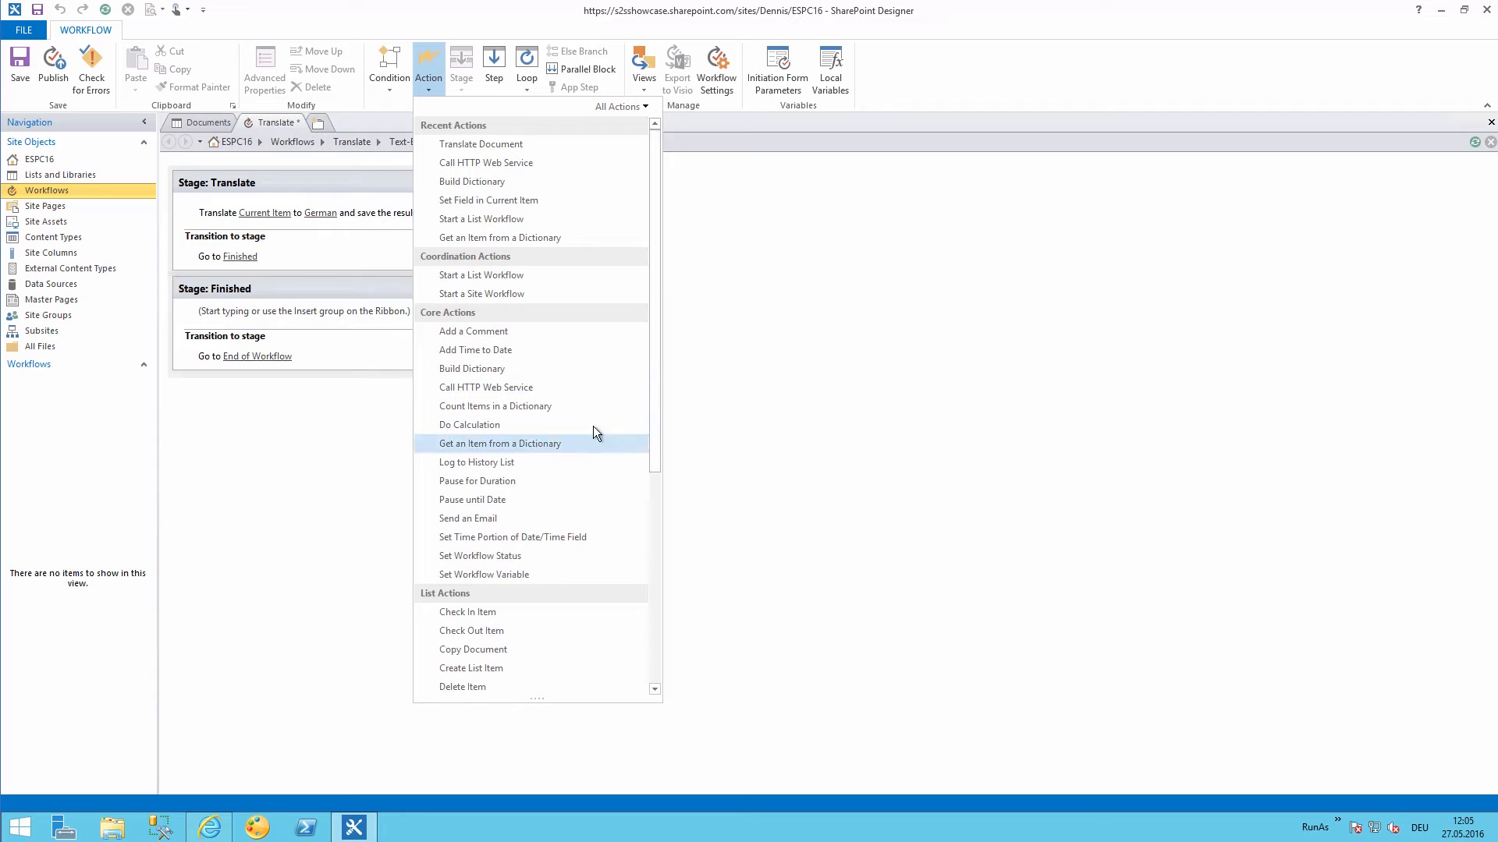
mouse_move(454, 642)
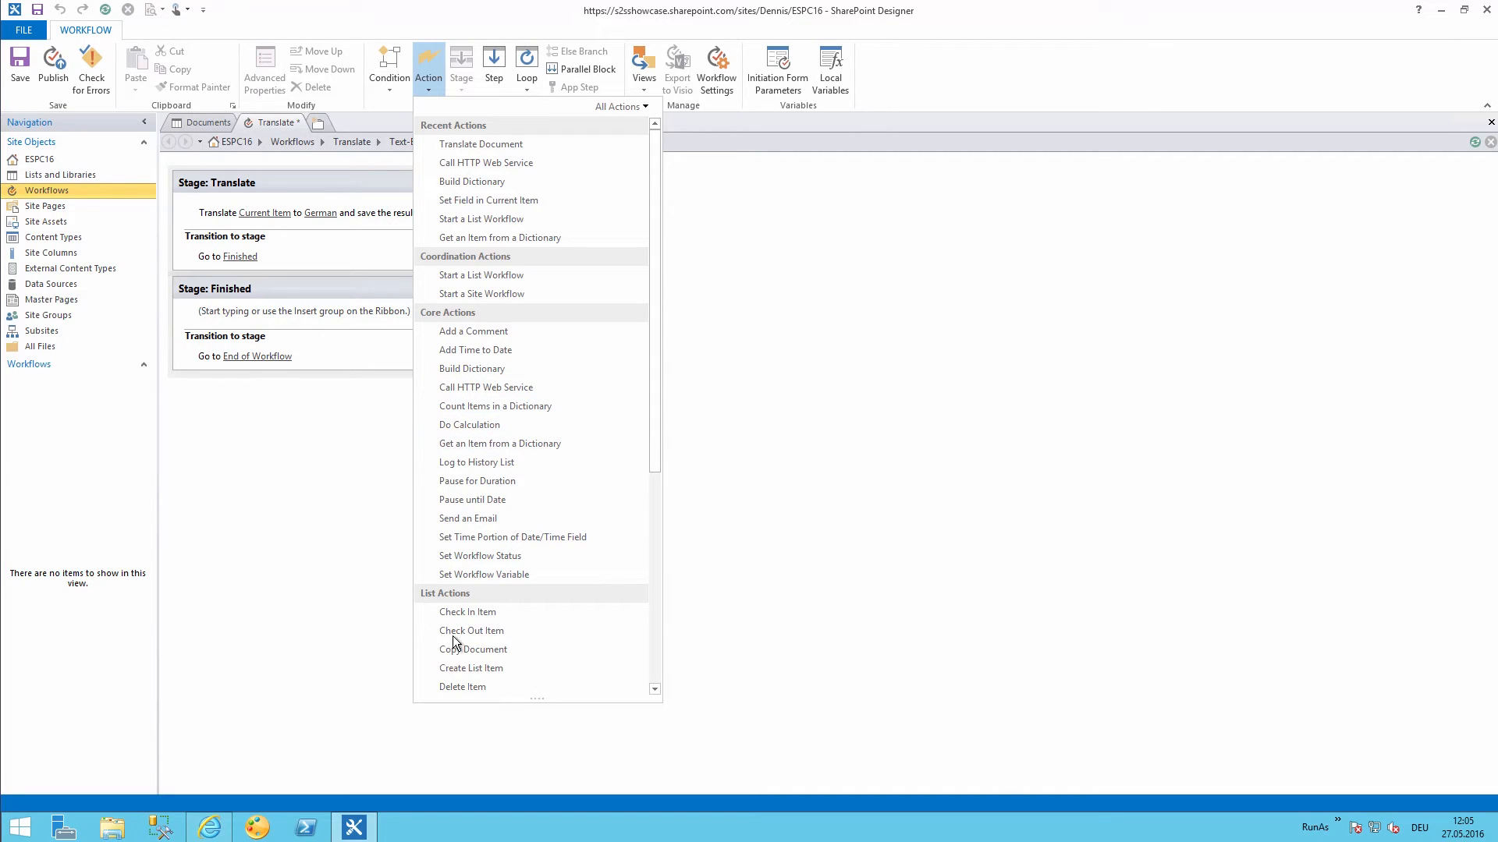
Add a Log to History List action with message 'translation finished' in Finished.
click(476, 463)
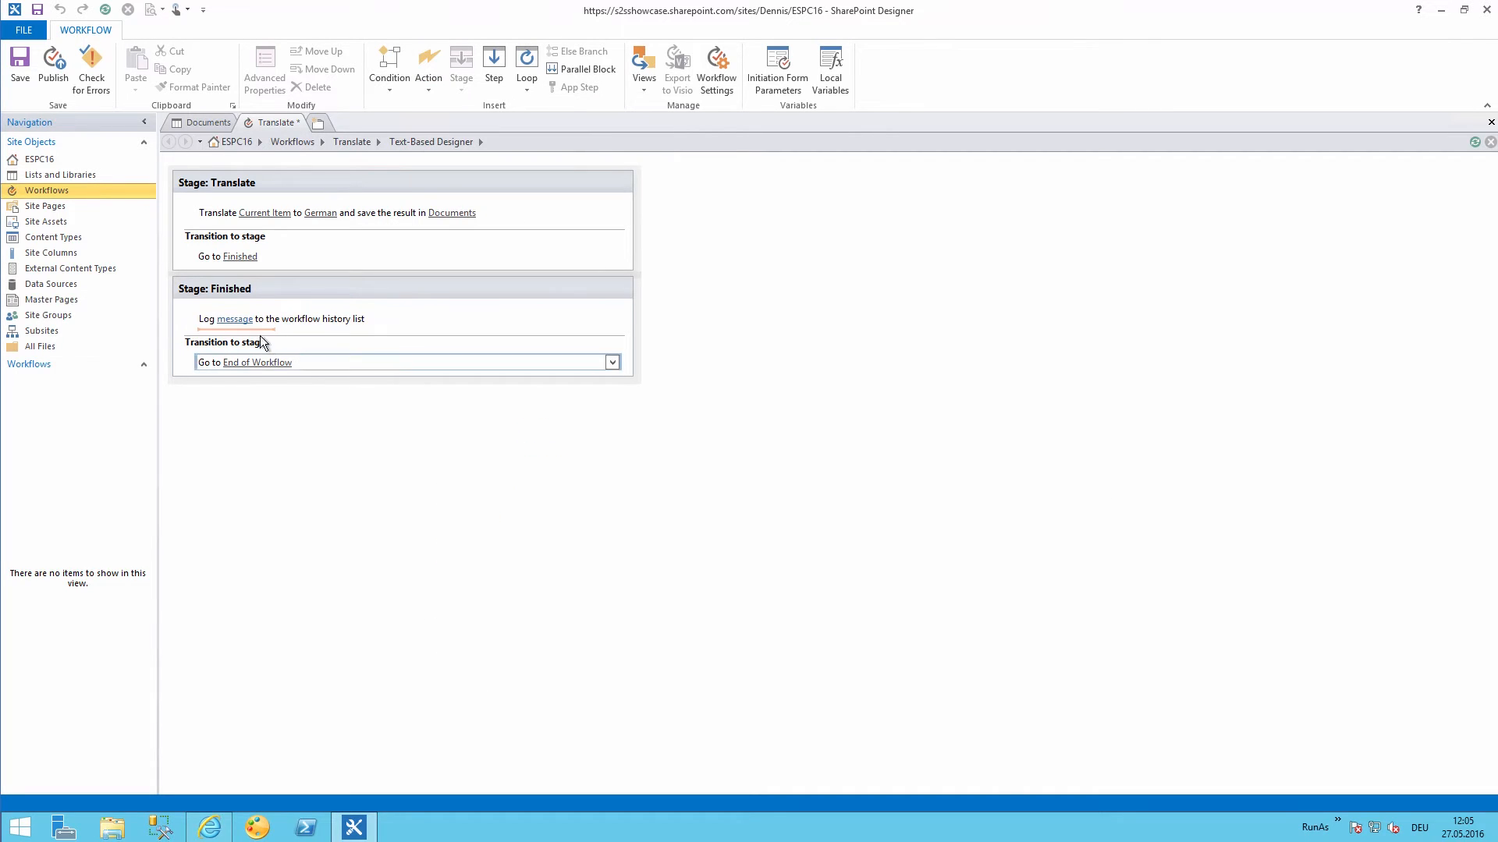
click(232, 319)
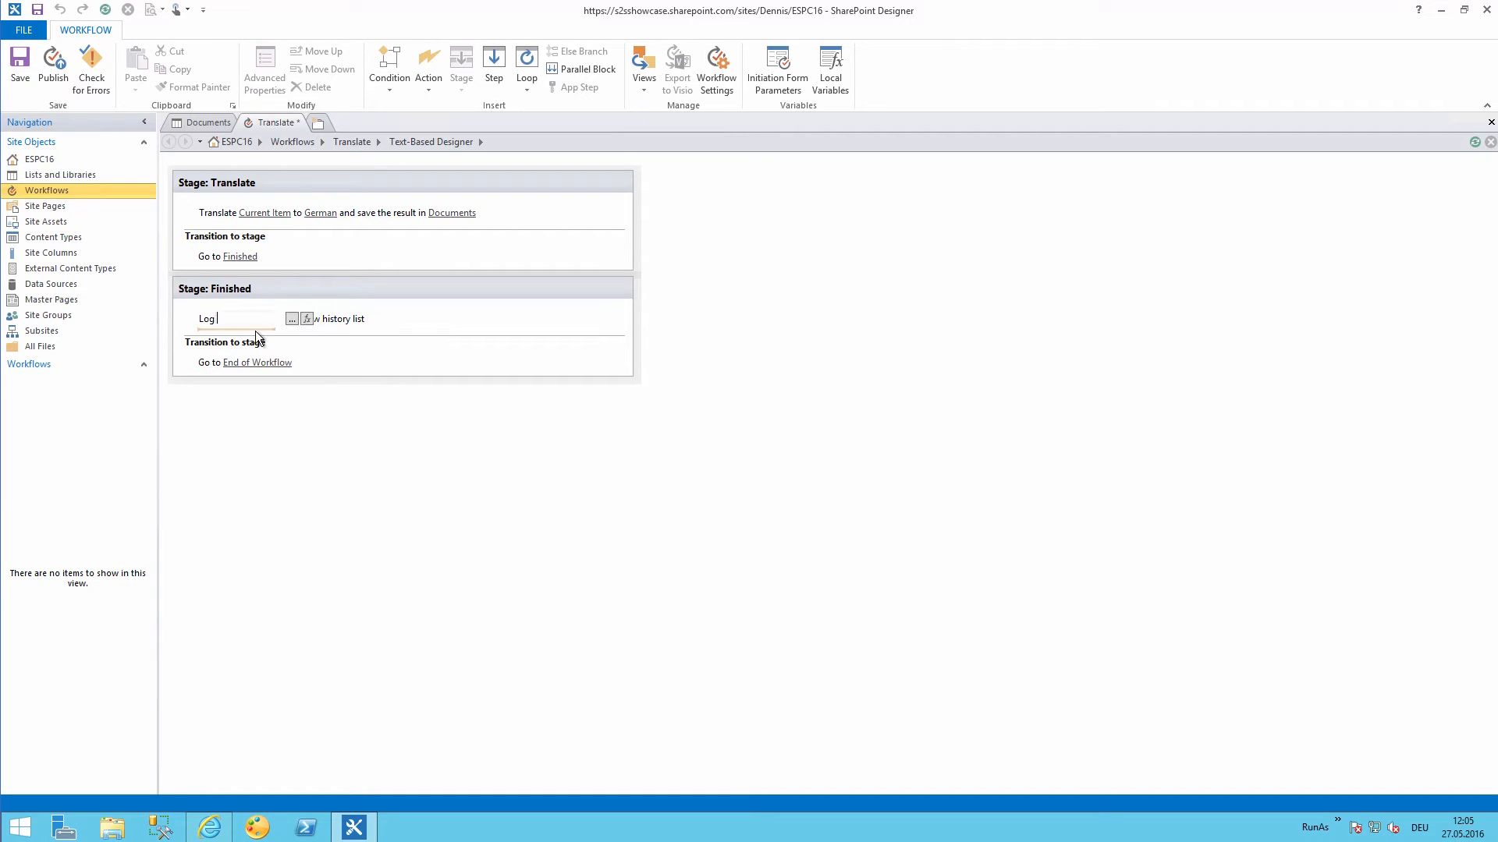
text(tr)
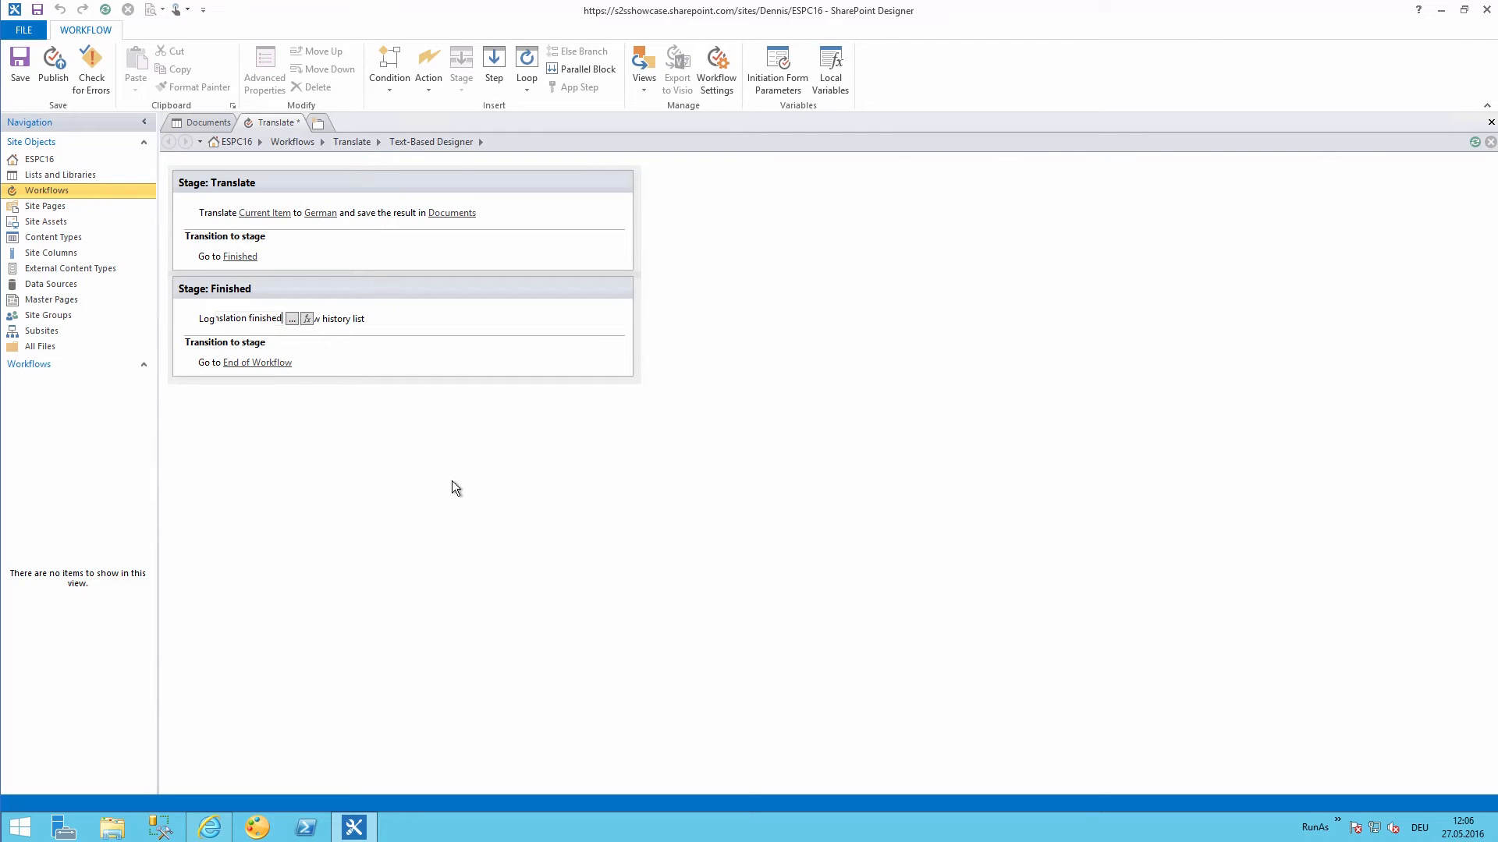
click(17, 64)
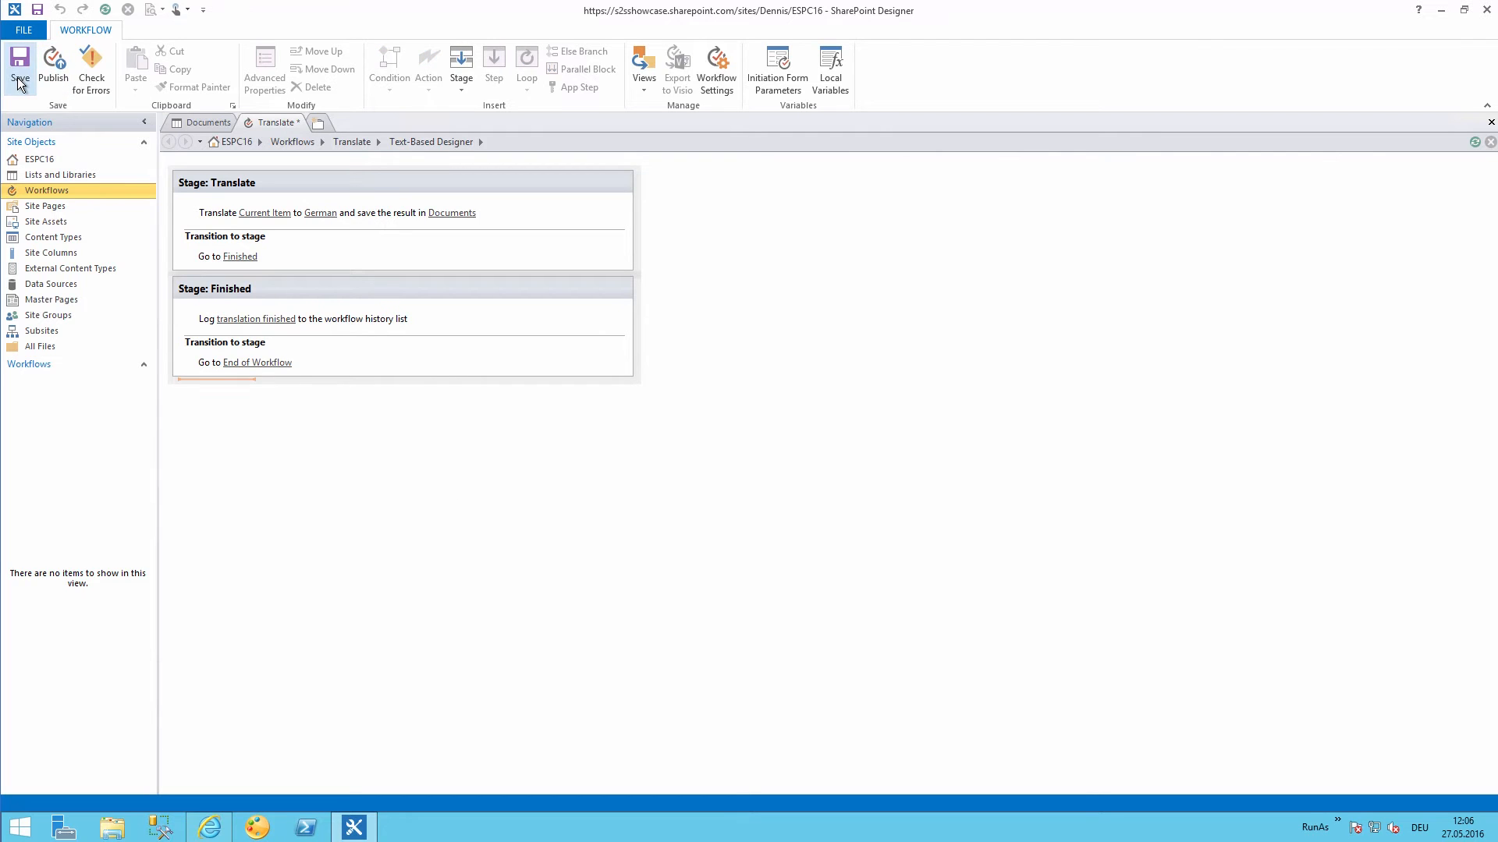
Save the Translate workflow and return to the Documents library settings page.
click(19, 64)
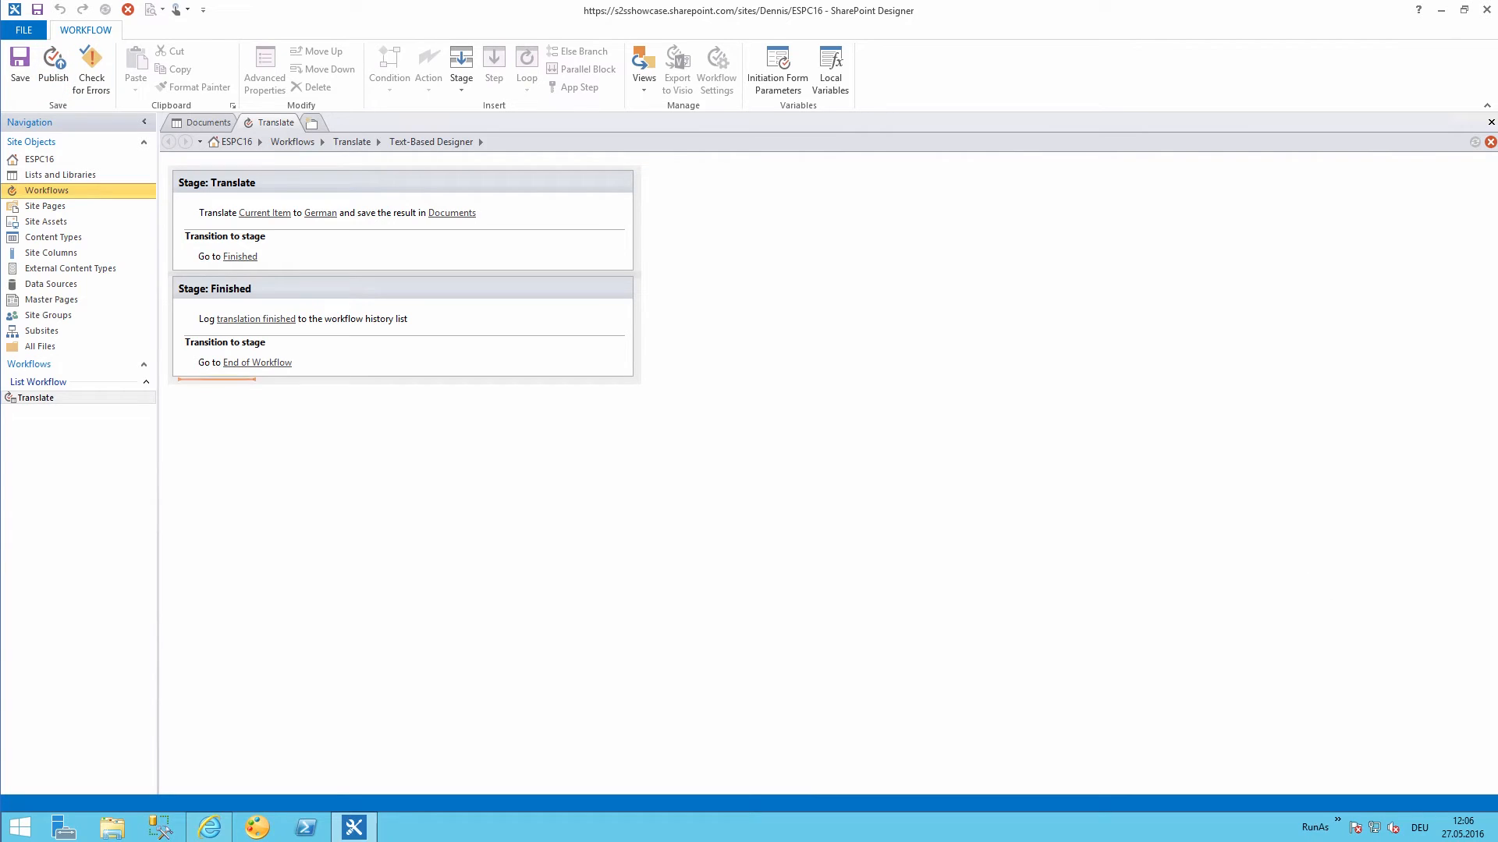
click(54, 60)
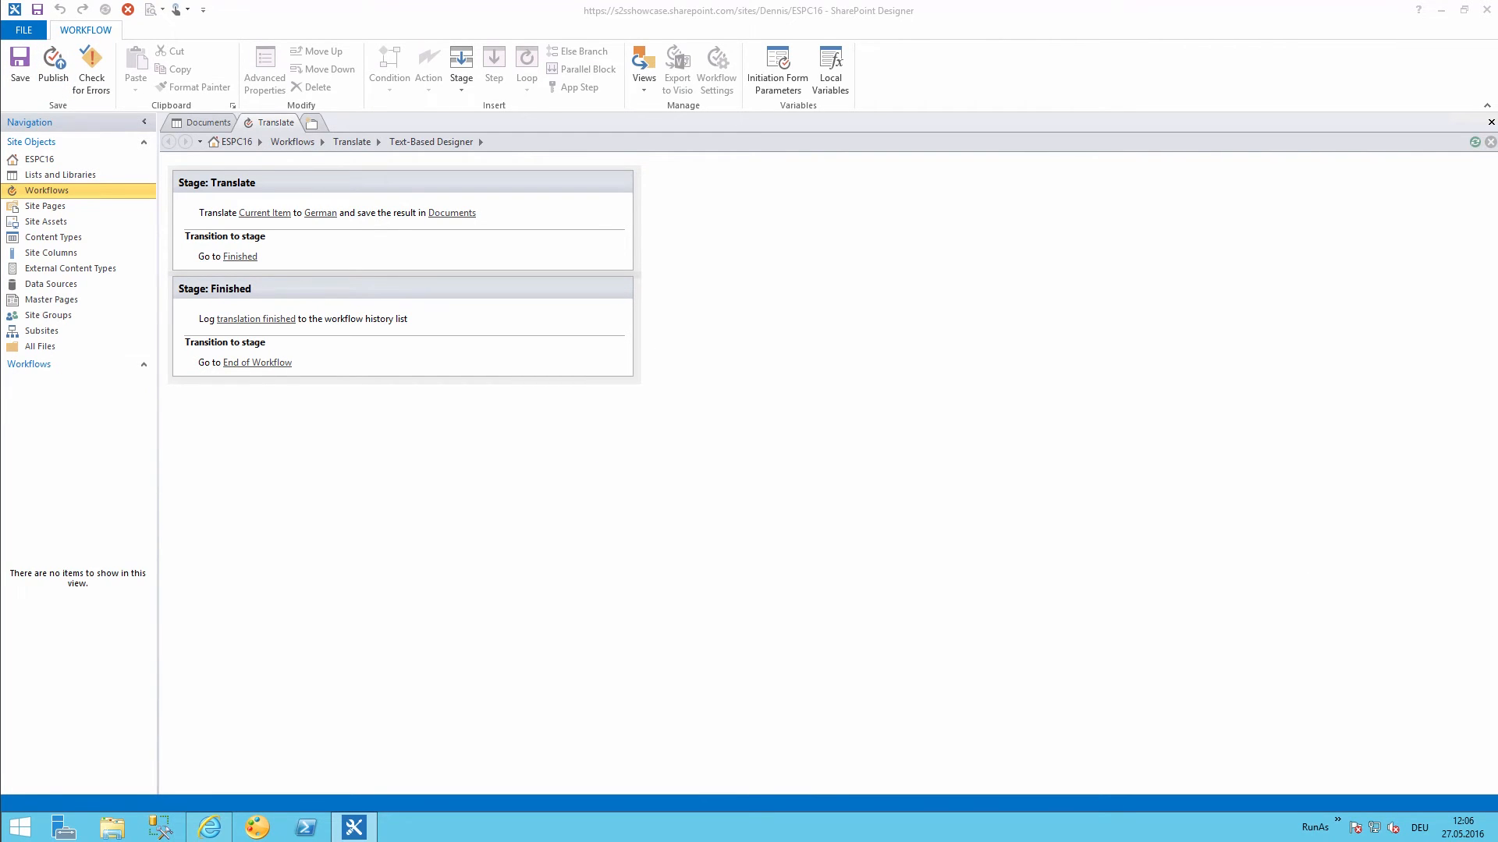
click(205, 122)
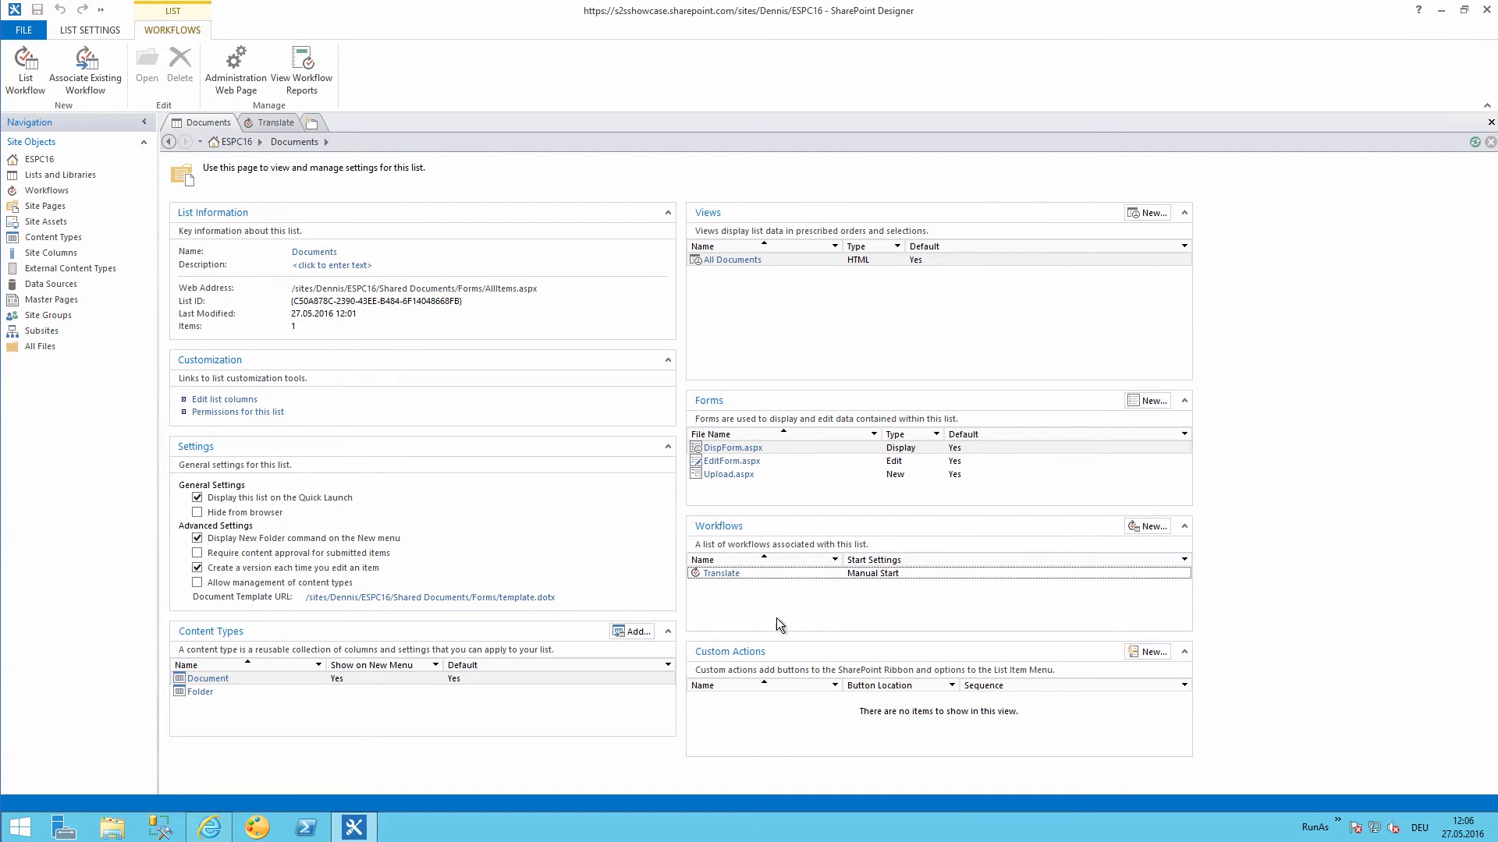
mouse_move(753, 603)
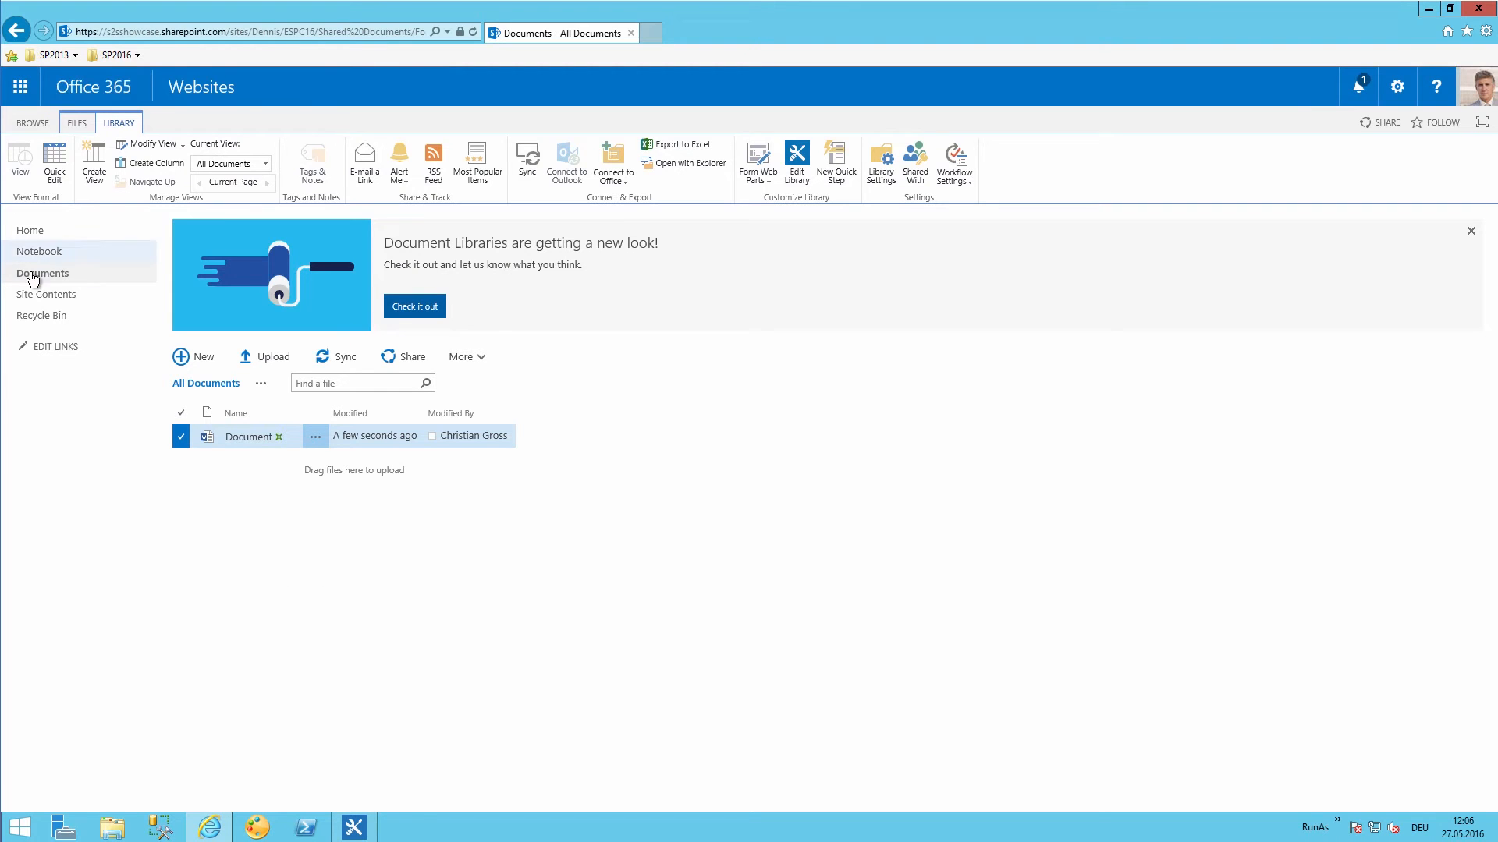
Reload Documents and view the document's Advanced > Workflows options.
click(44, 273)
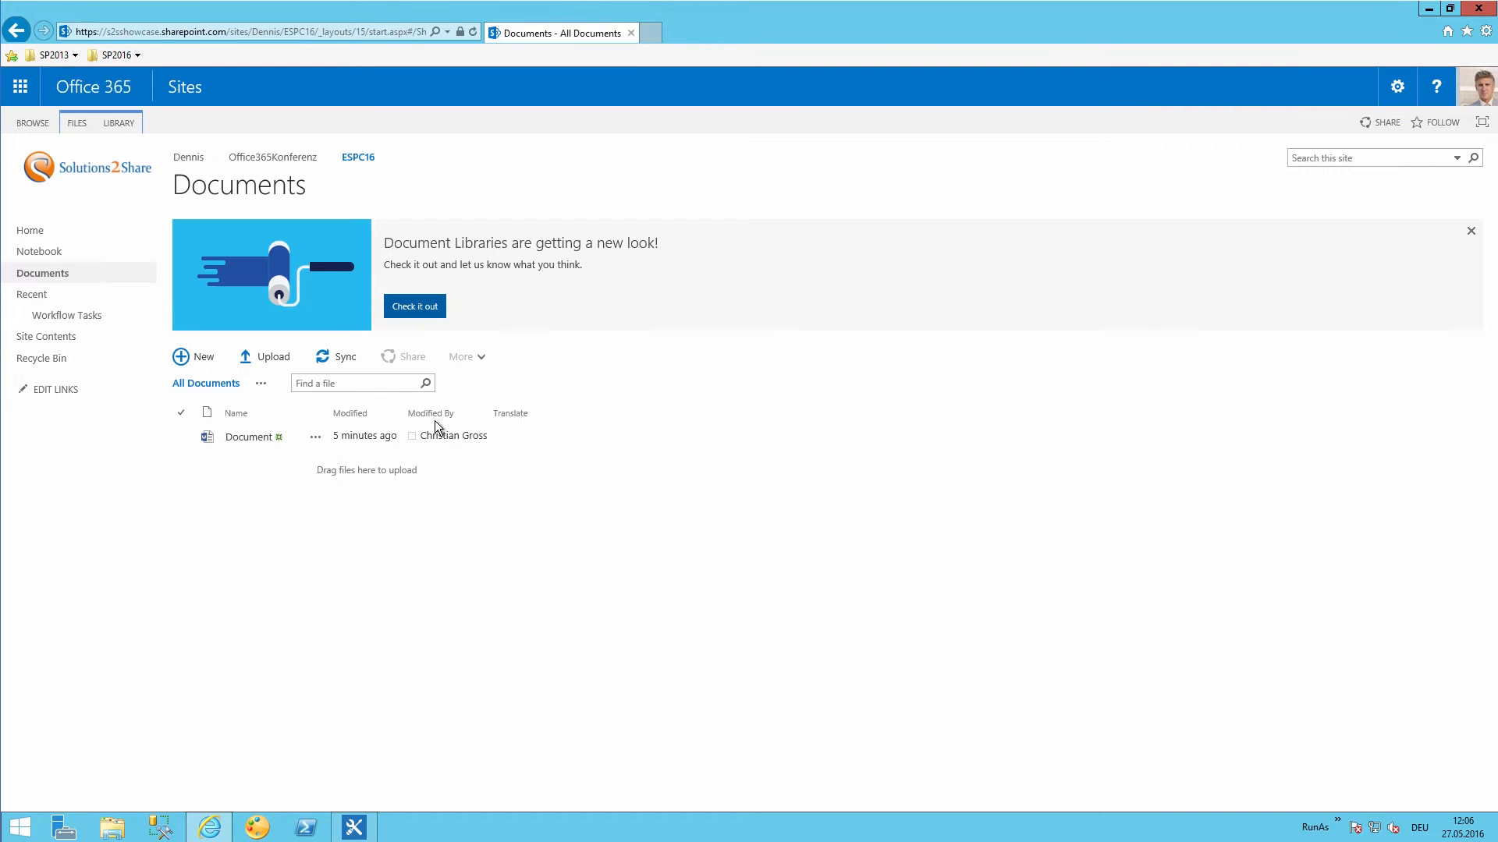
click(315, 436)
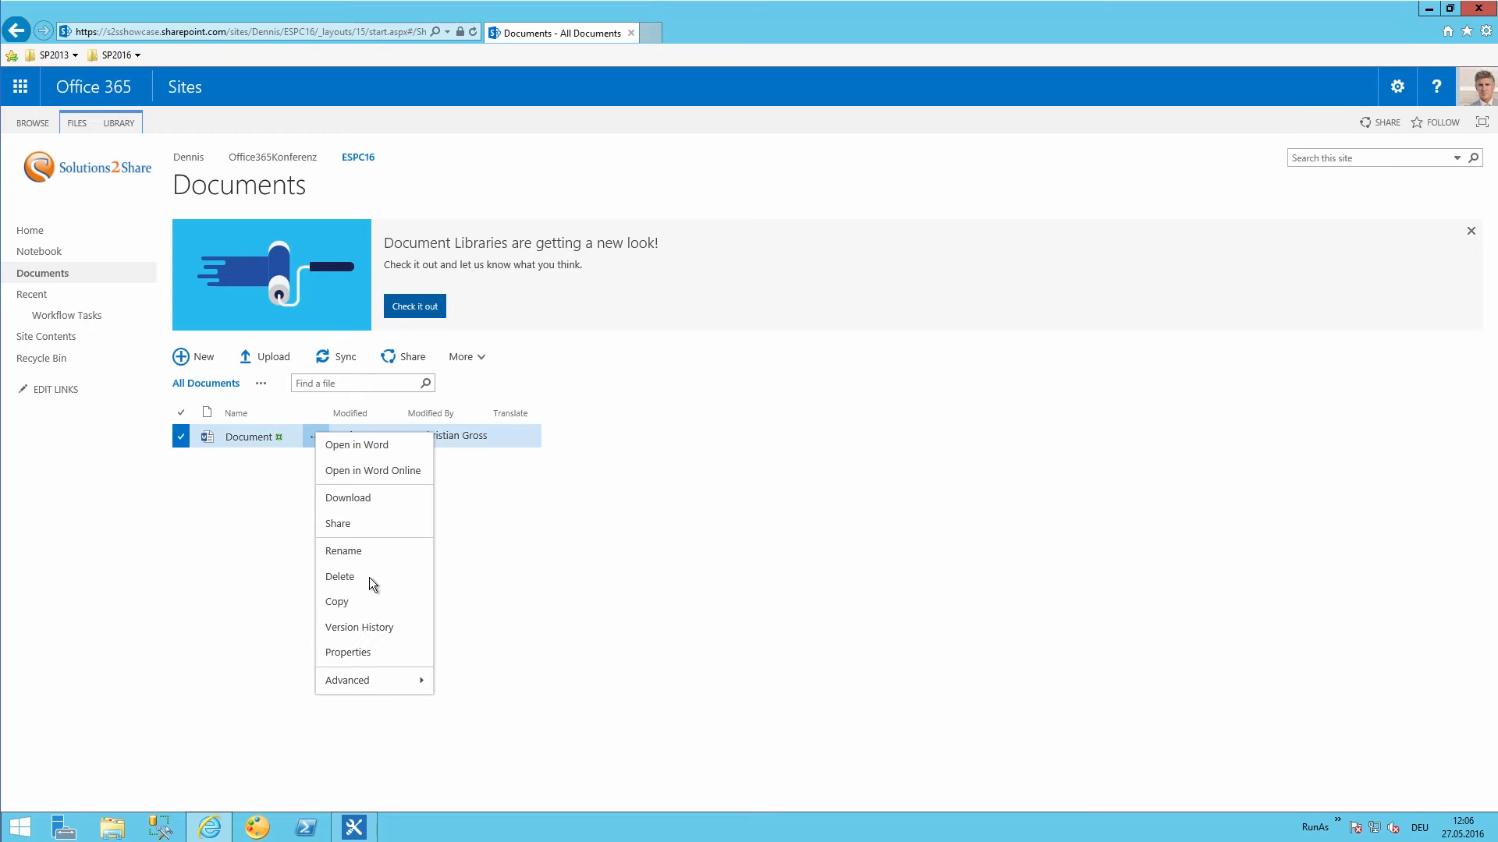
click(347, 680)
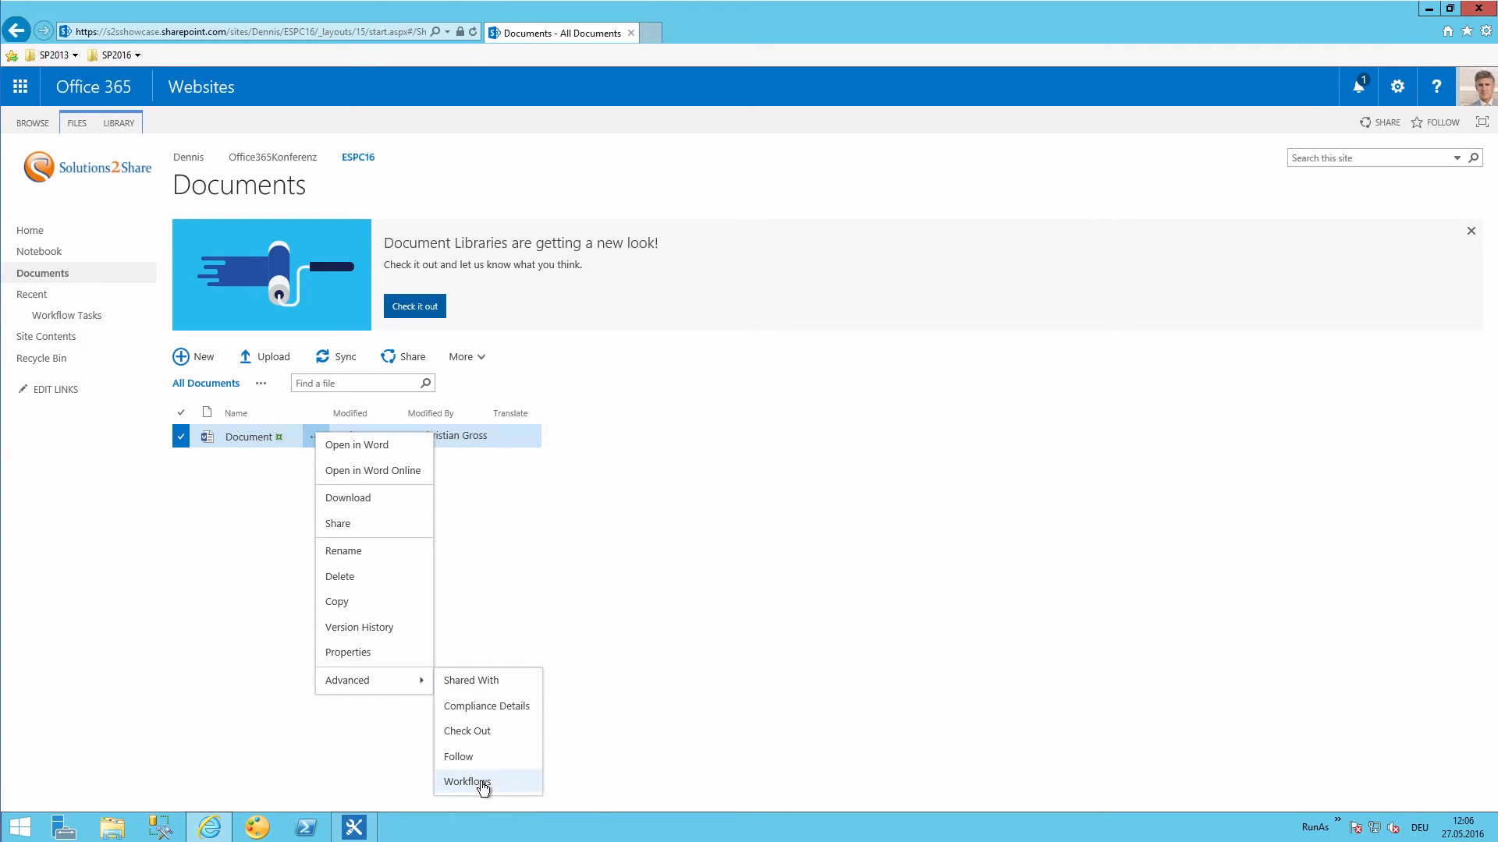
click(467, 782)
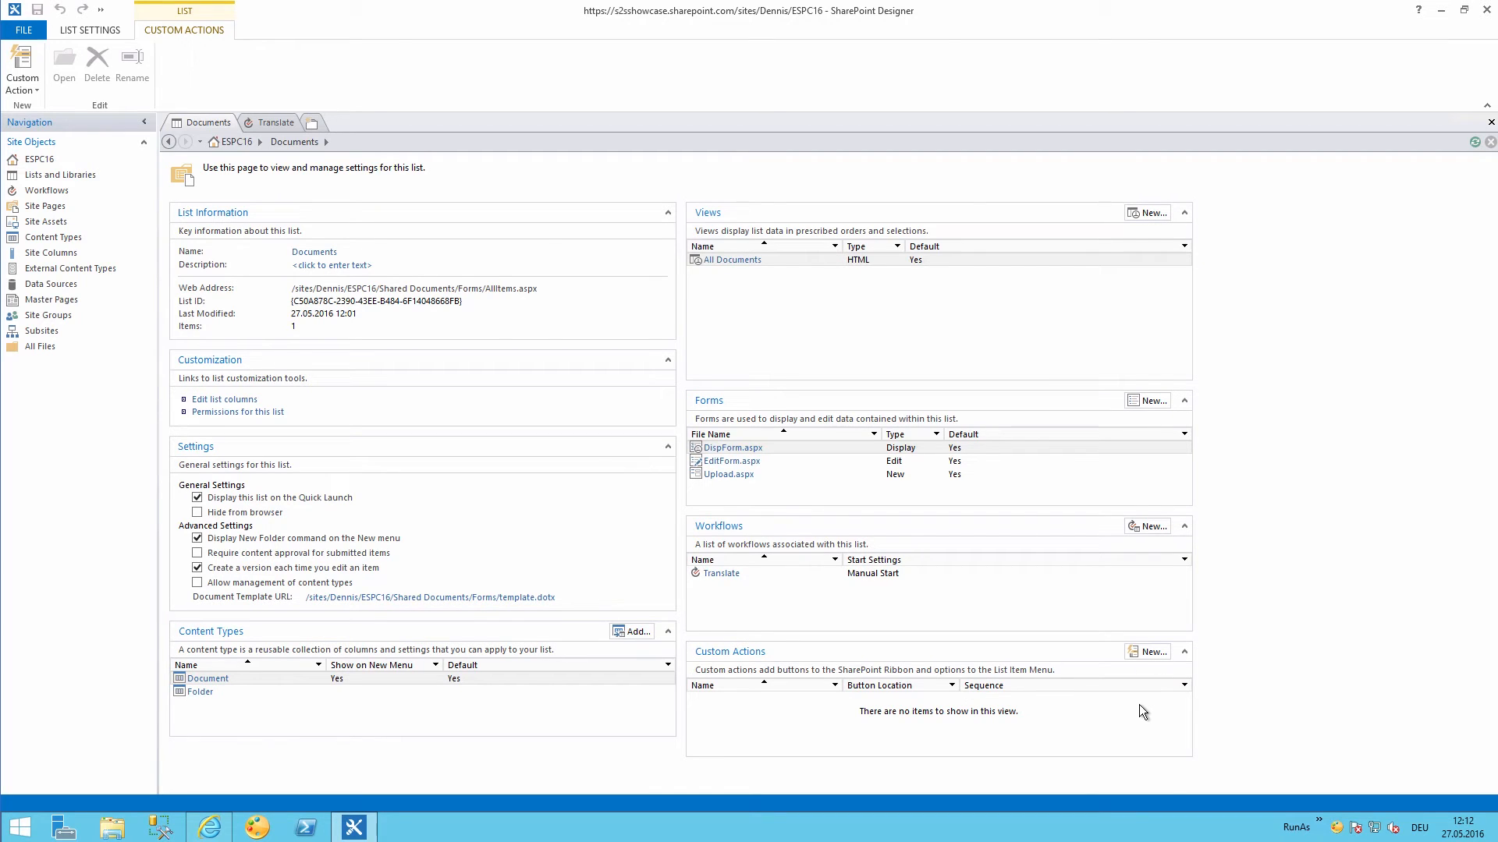
mouse_move(1130, 660)
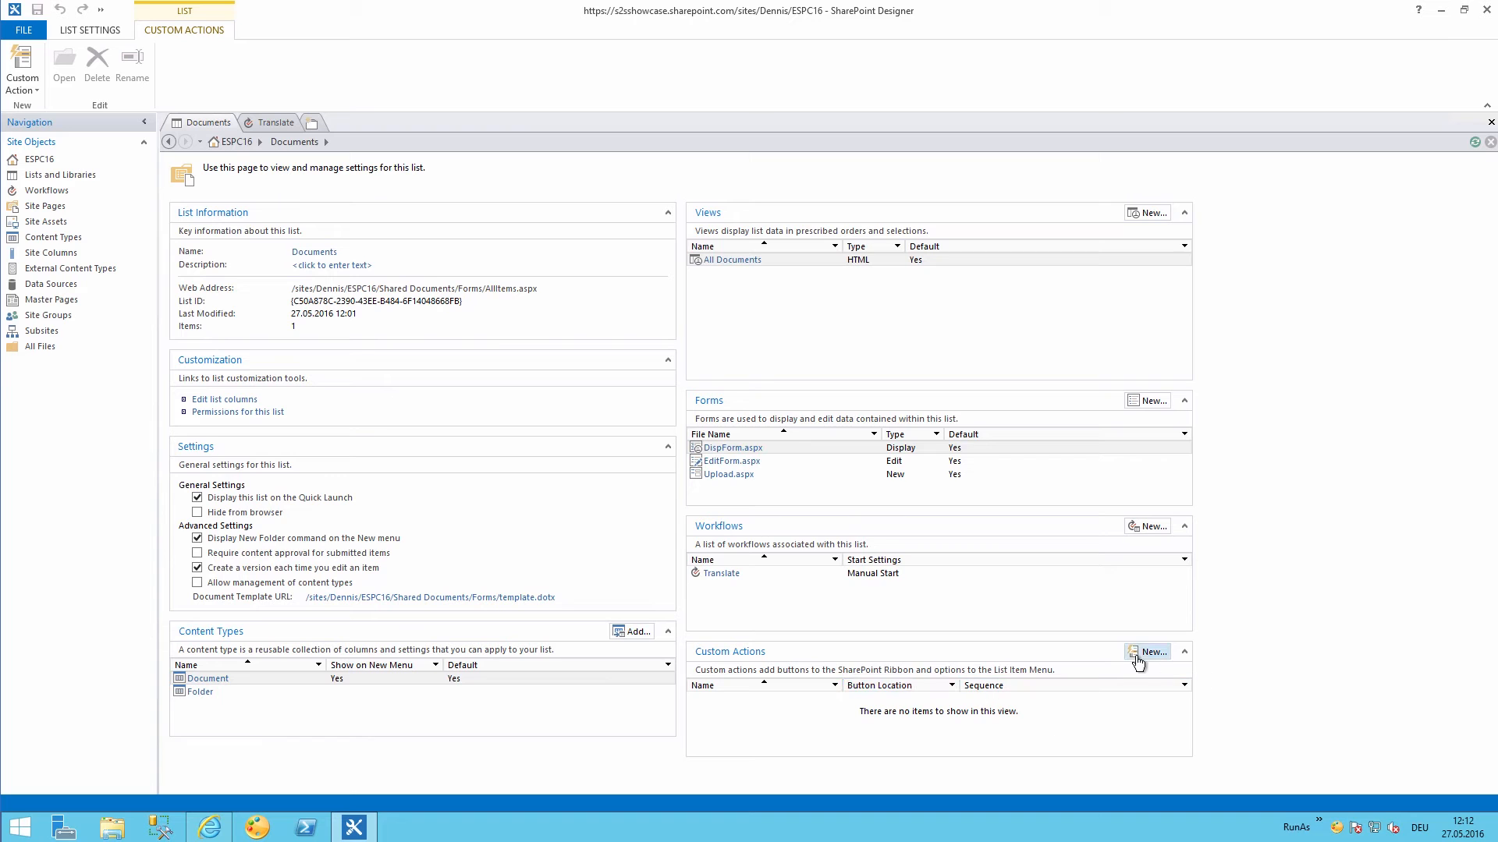
Choose a placement from the Custom Action dropdown to open a blank custom action form.
click(1146, 651)
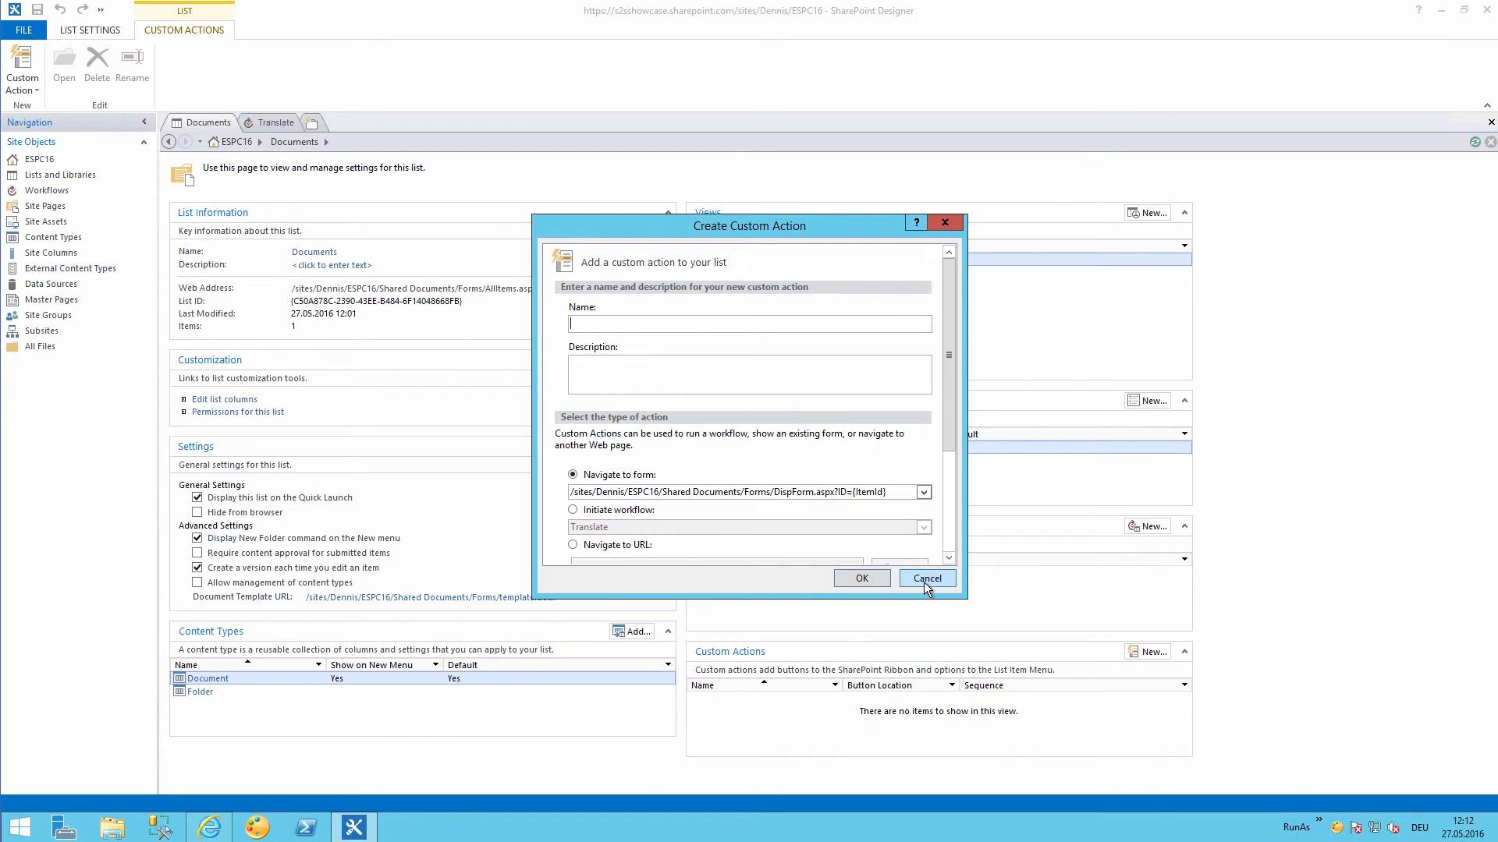
click(927, 578)
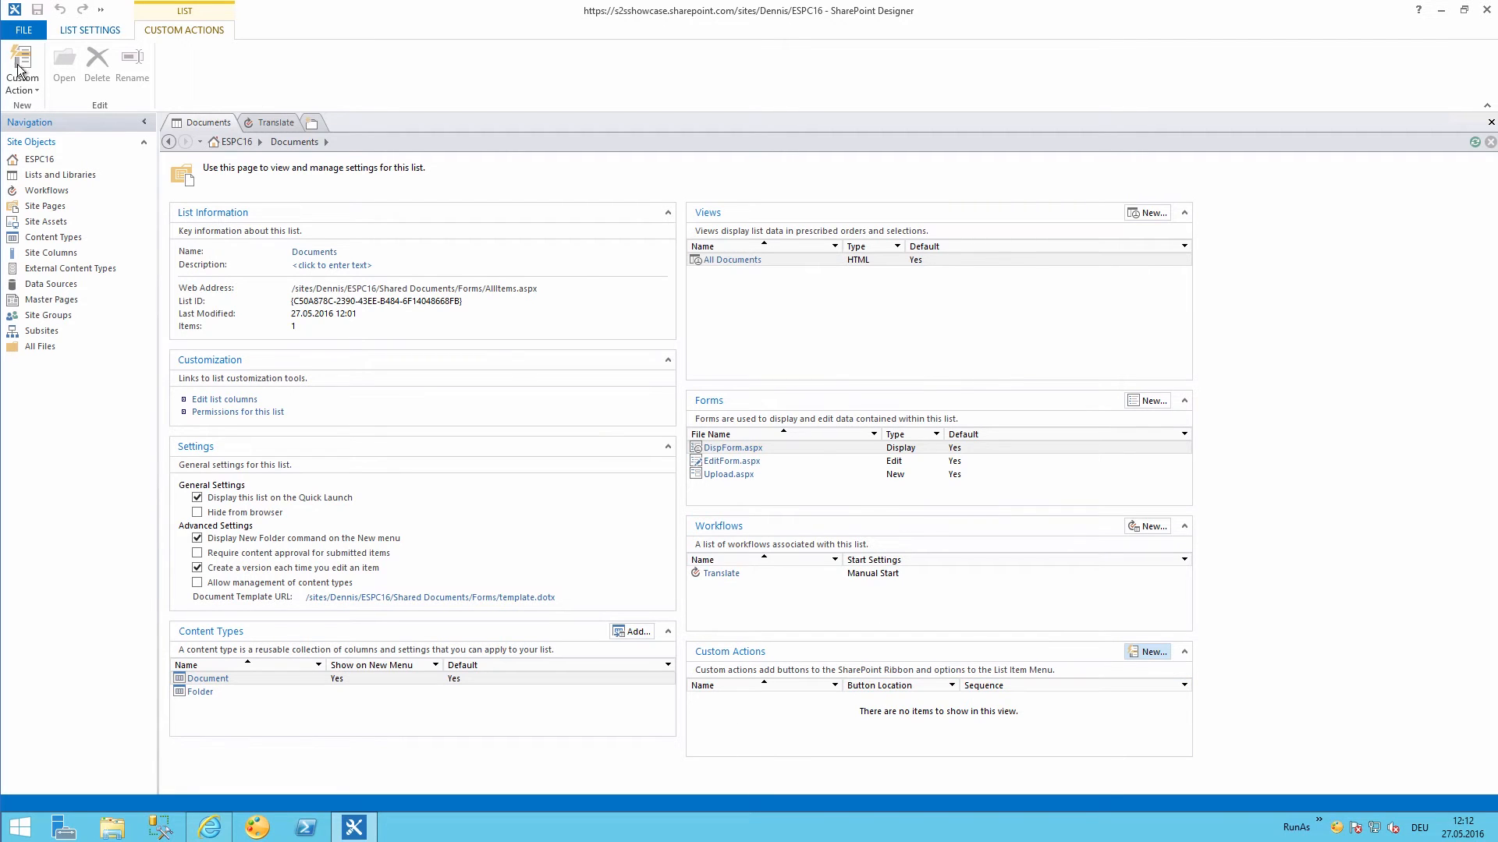
click(22, 66)
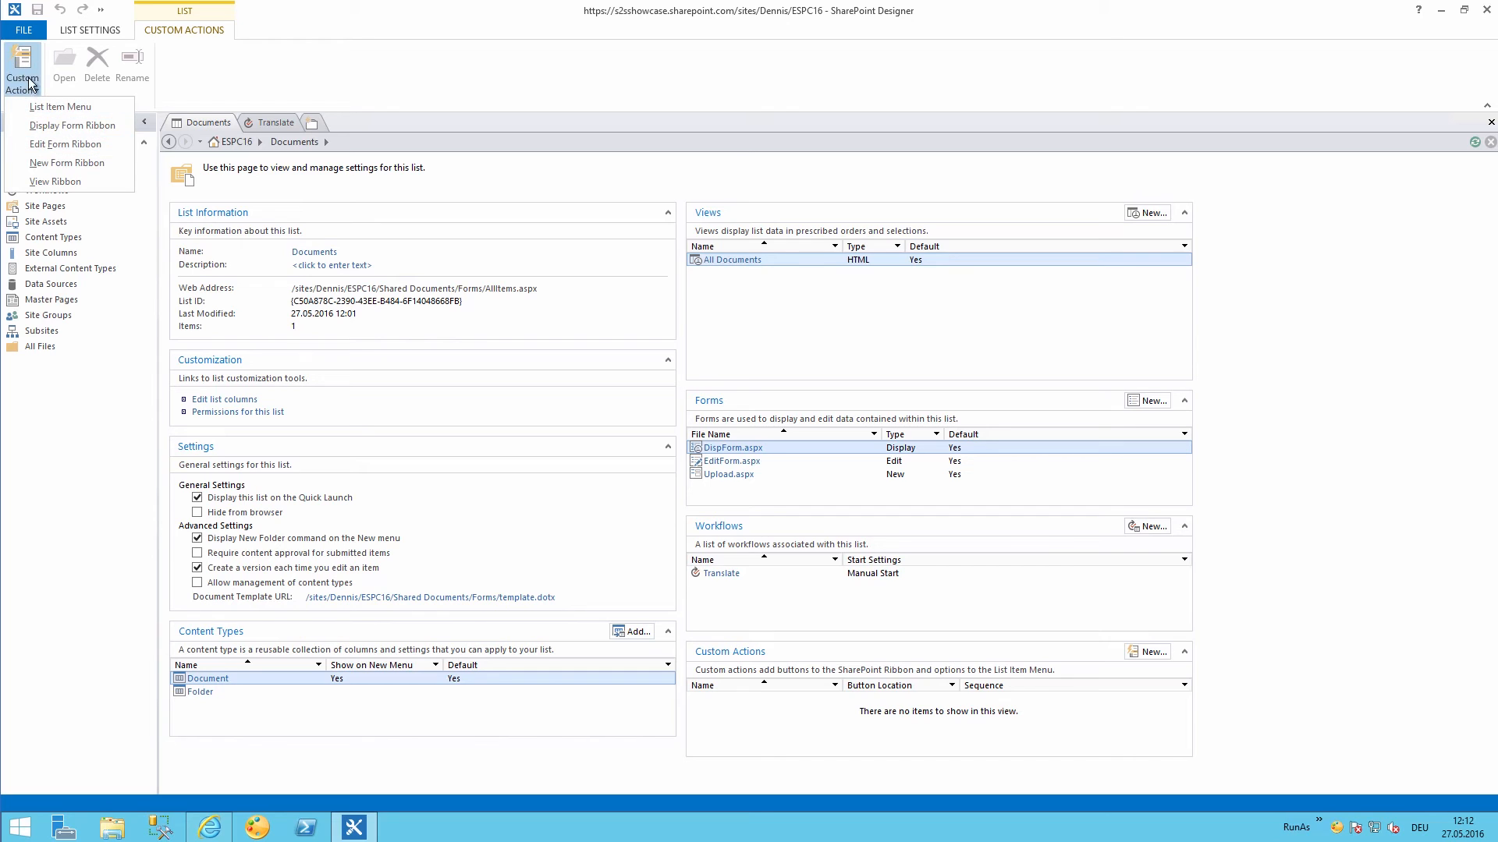
mouse_move(62, 109)
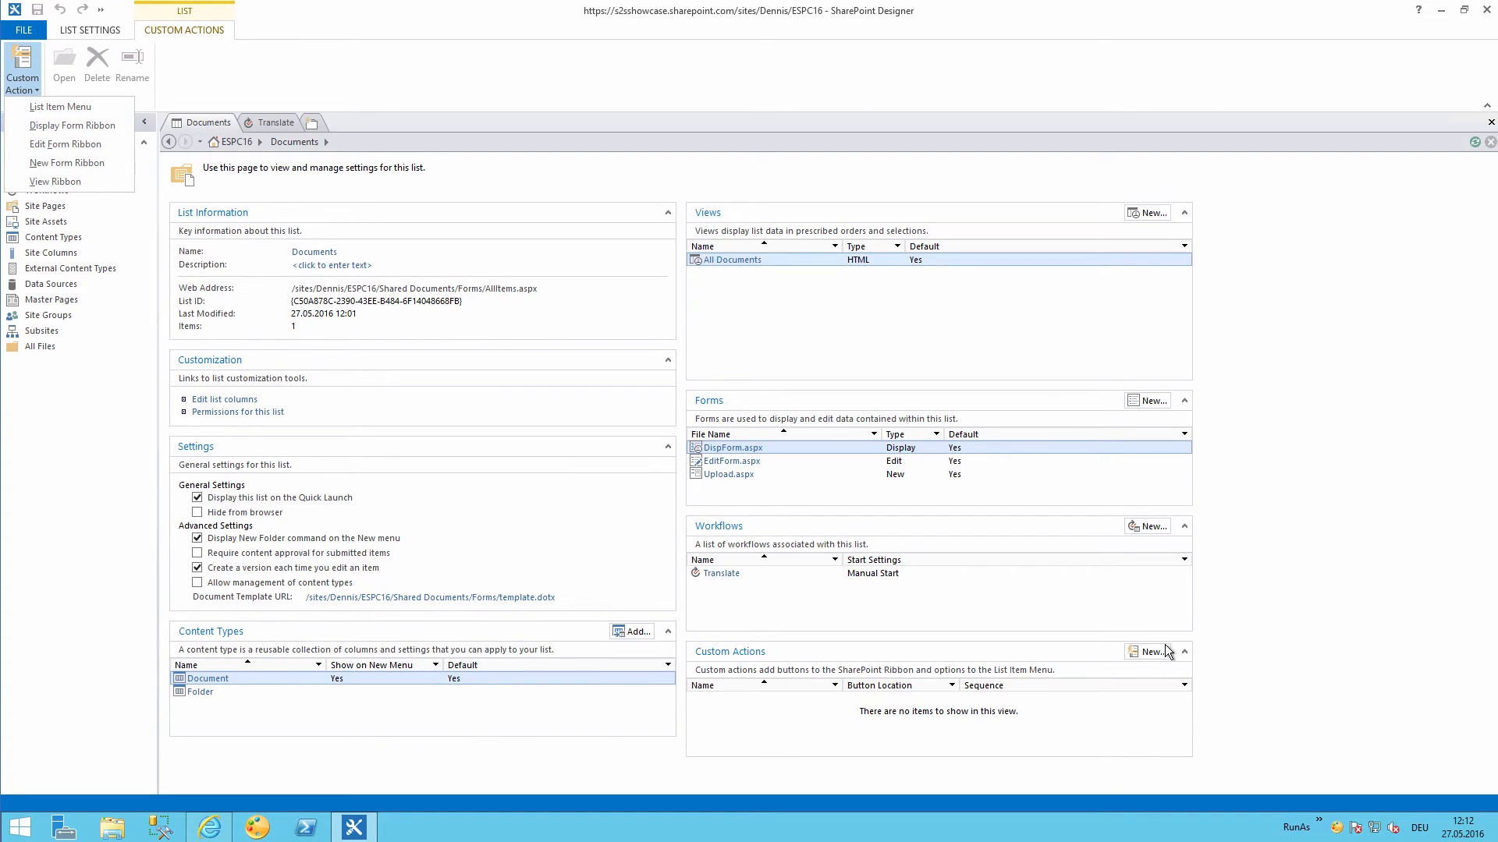
mouse_move(81, 148)
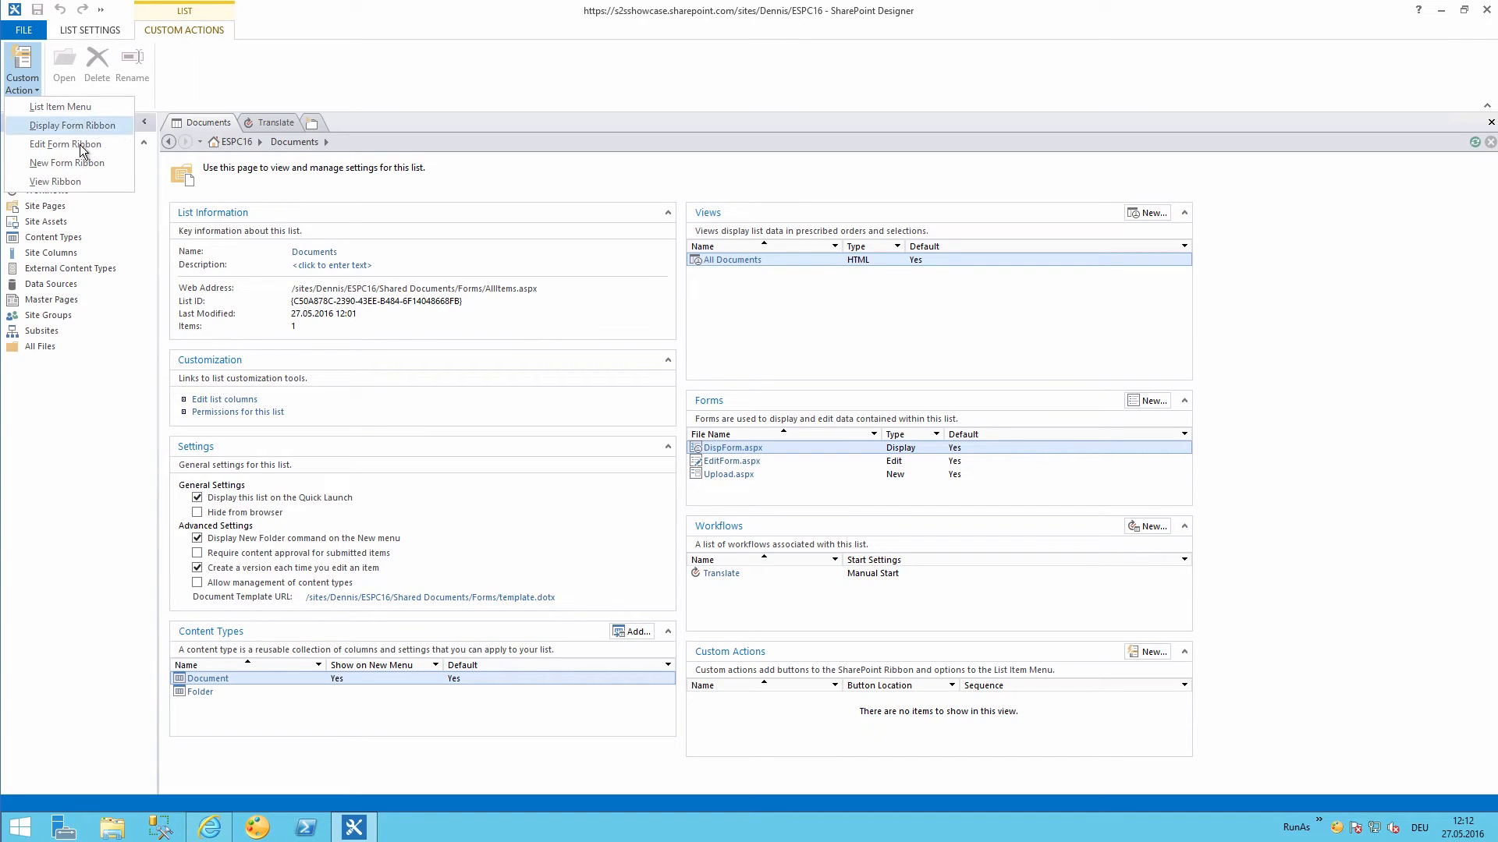
mouse_move(62, 180)
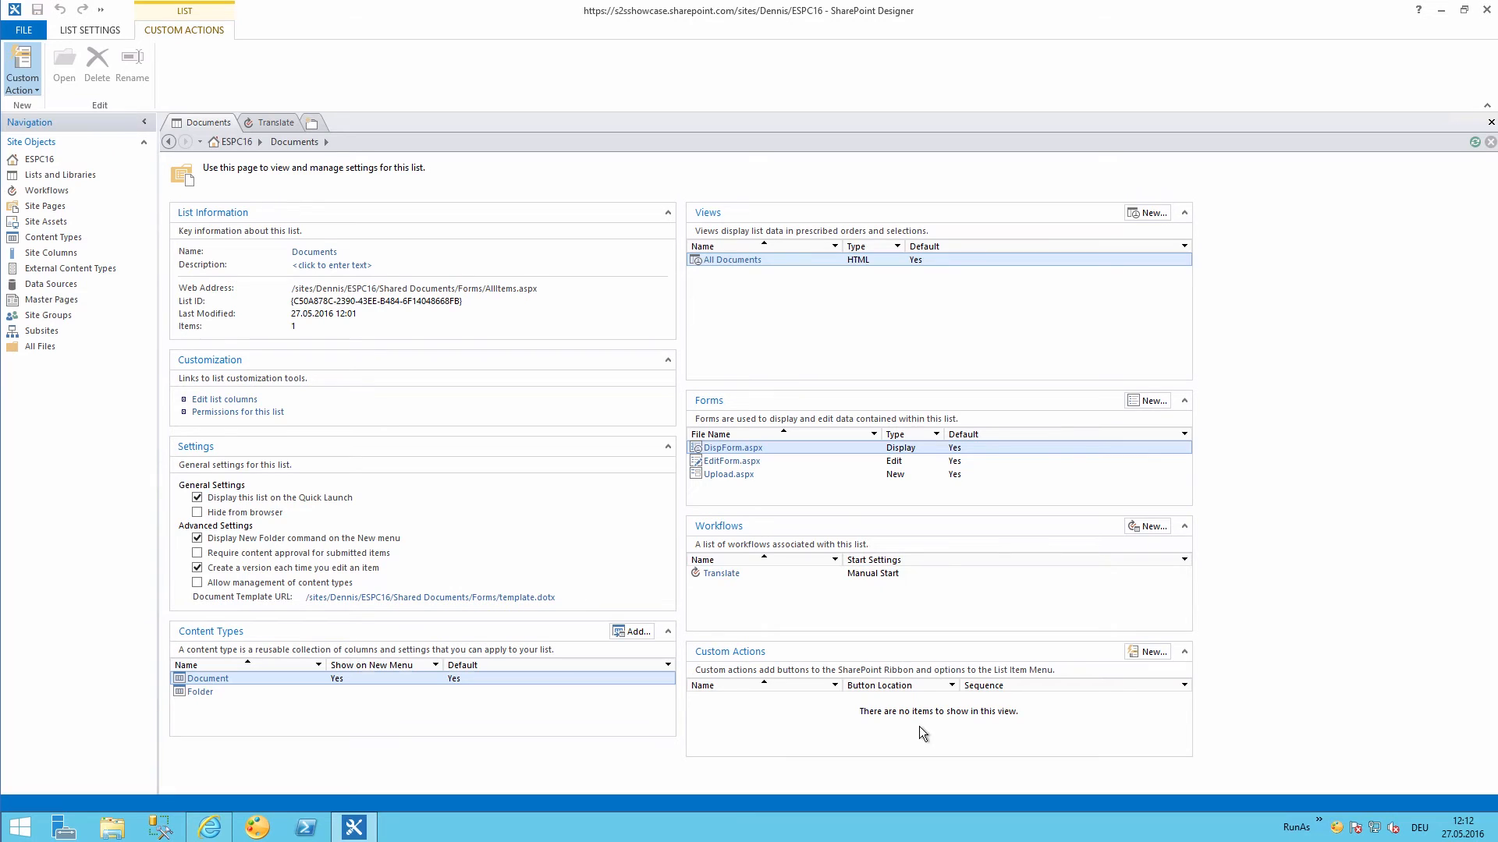
click(20, 74)
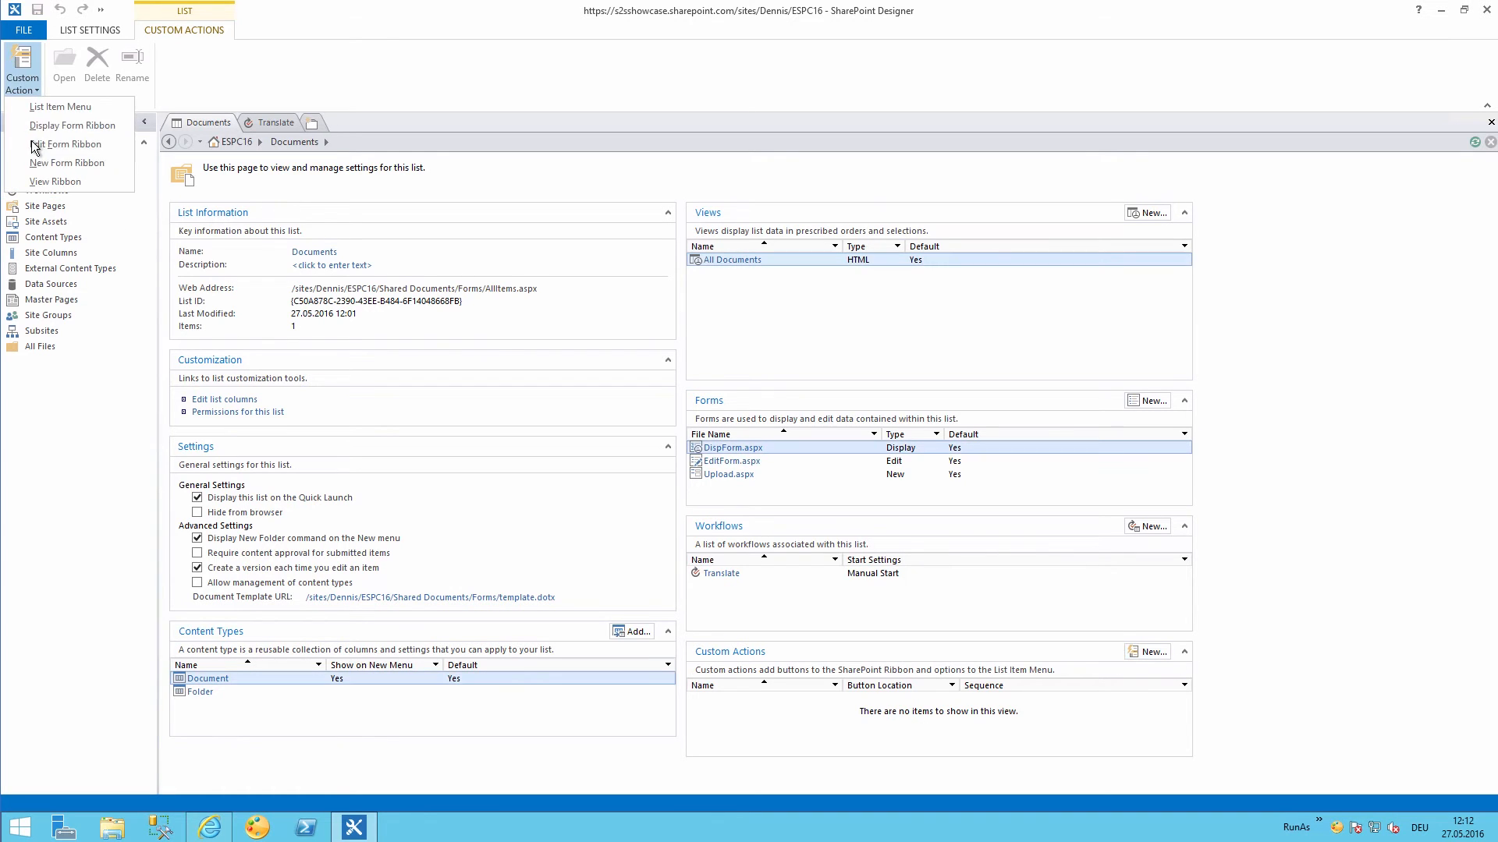
click(61, 108)
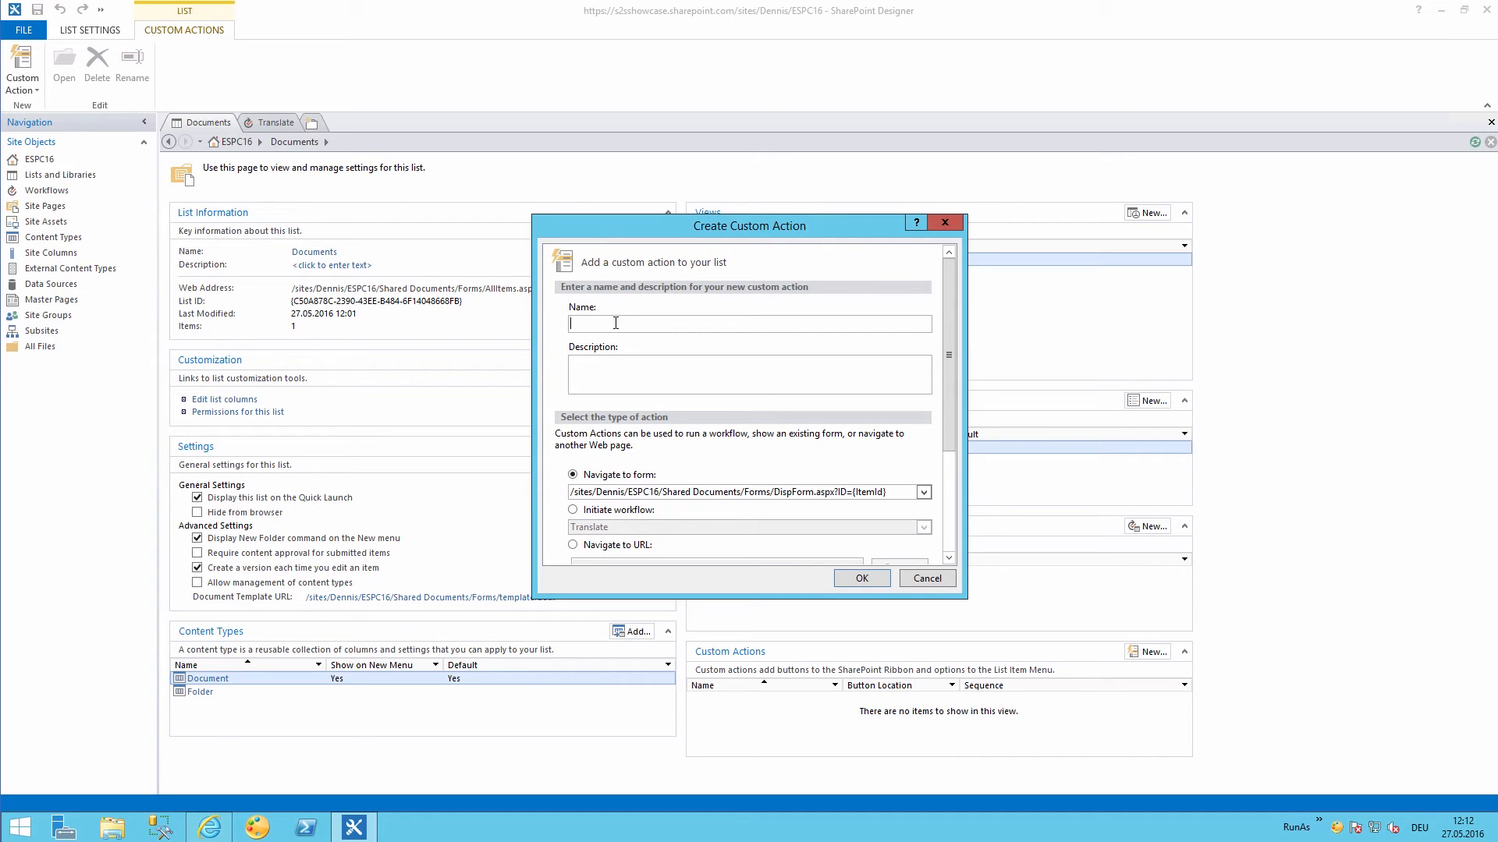
Name the action 'Translate into German', initiate the Translate workflow, and browse for a button image.
text(Translate into German)
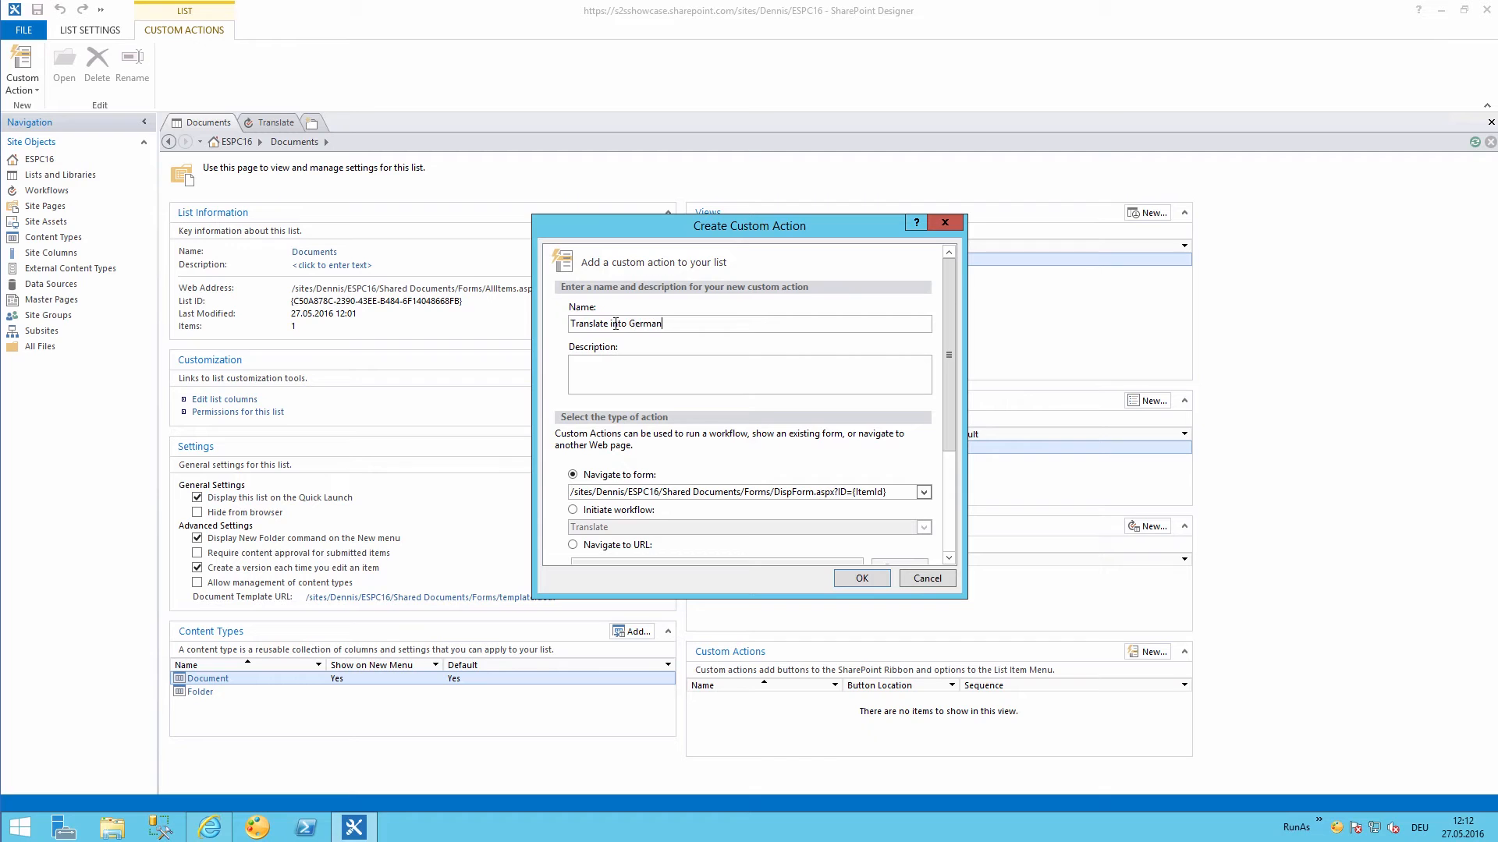
click(572, 510)
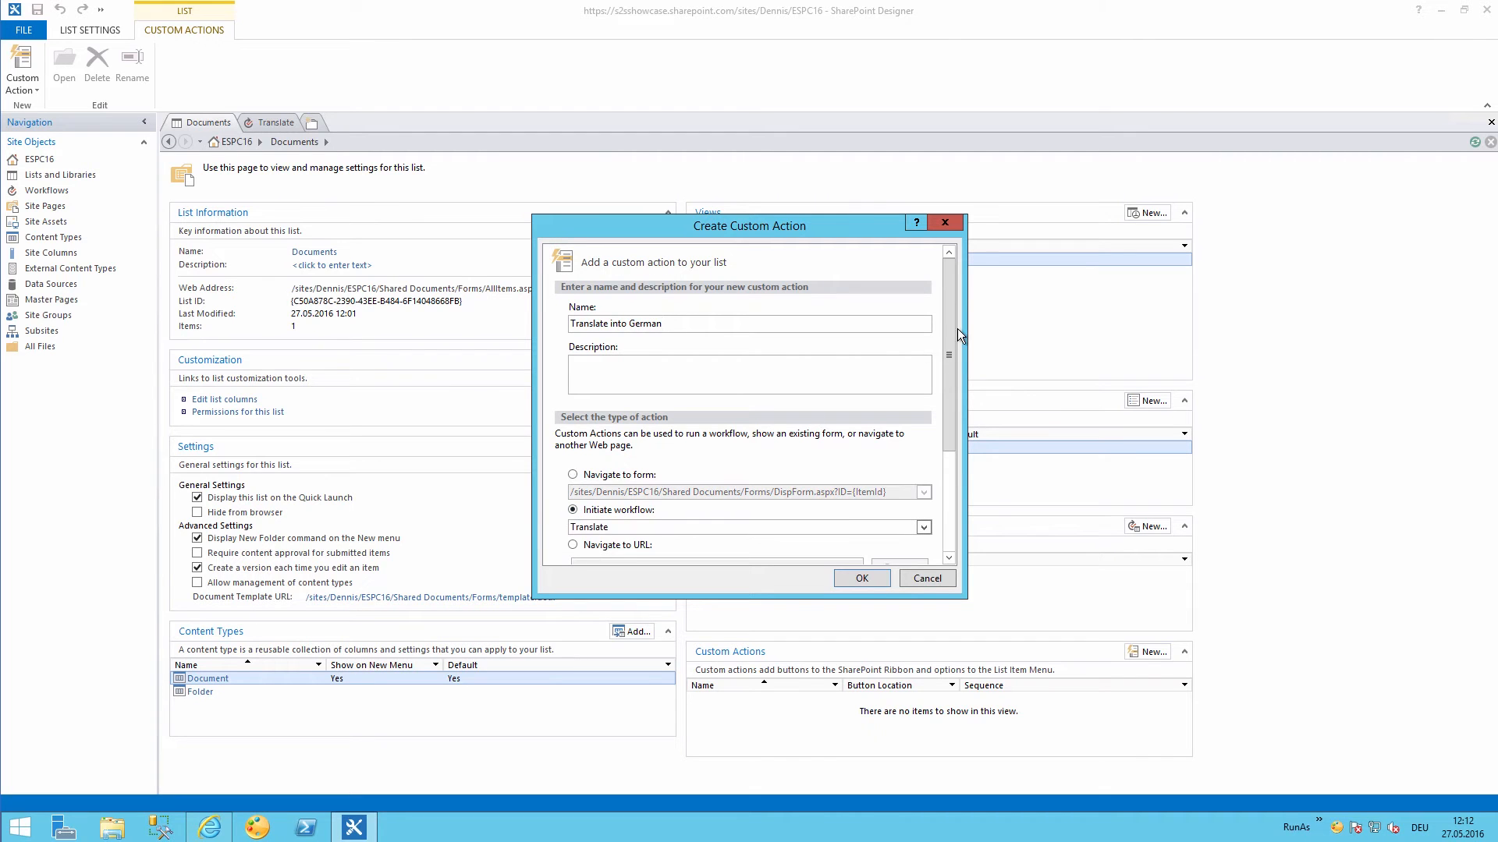
scroll(down, 3)
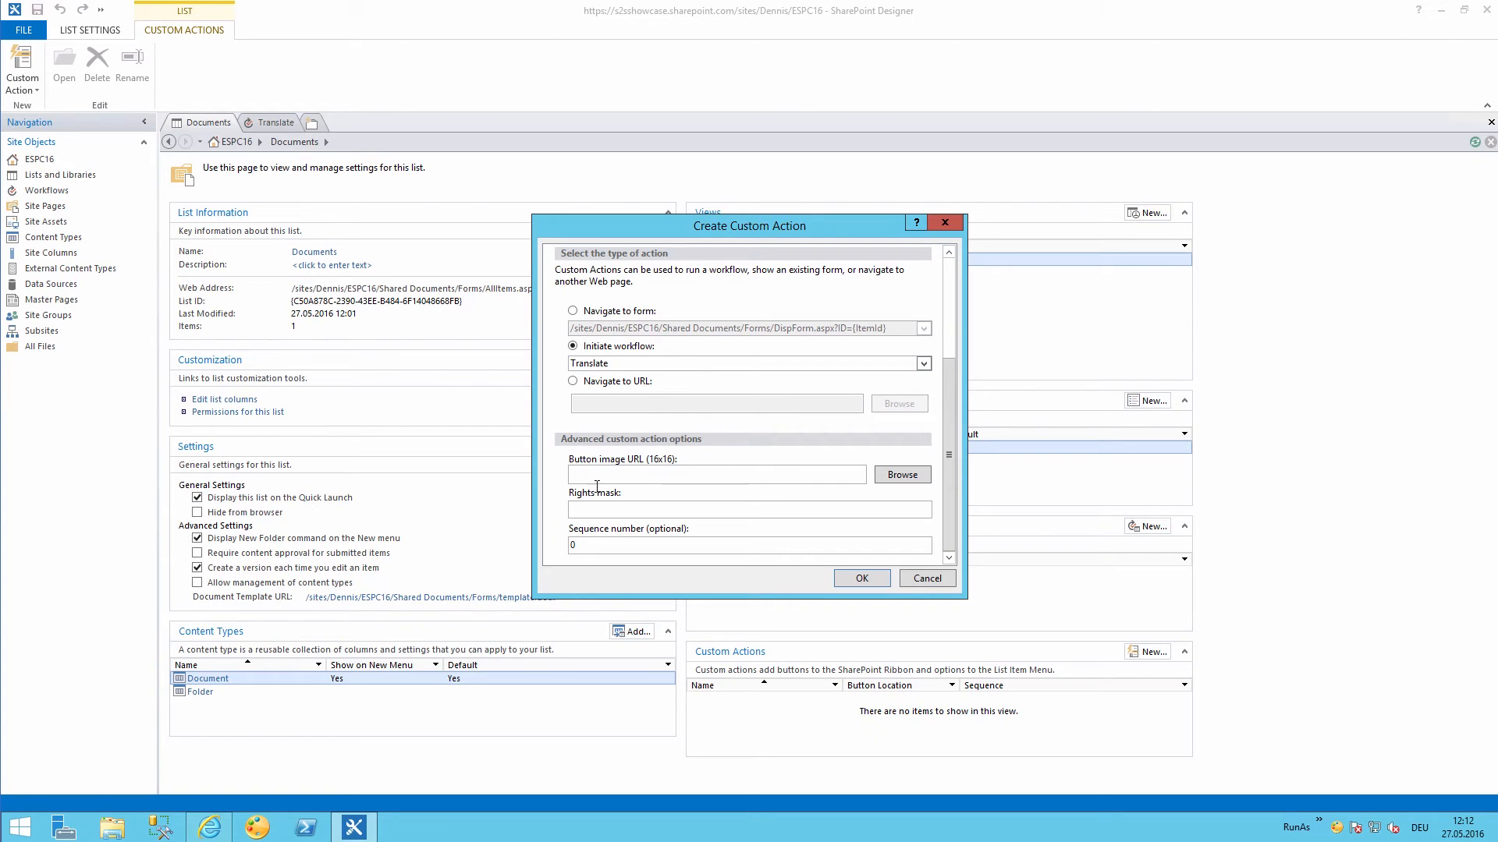
click(901, 474)
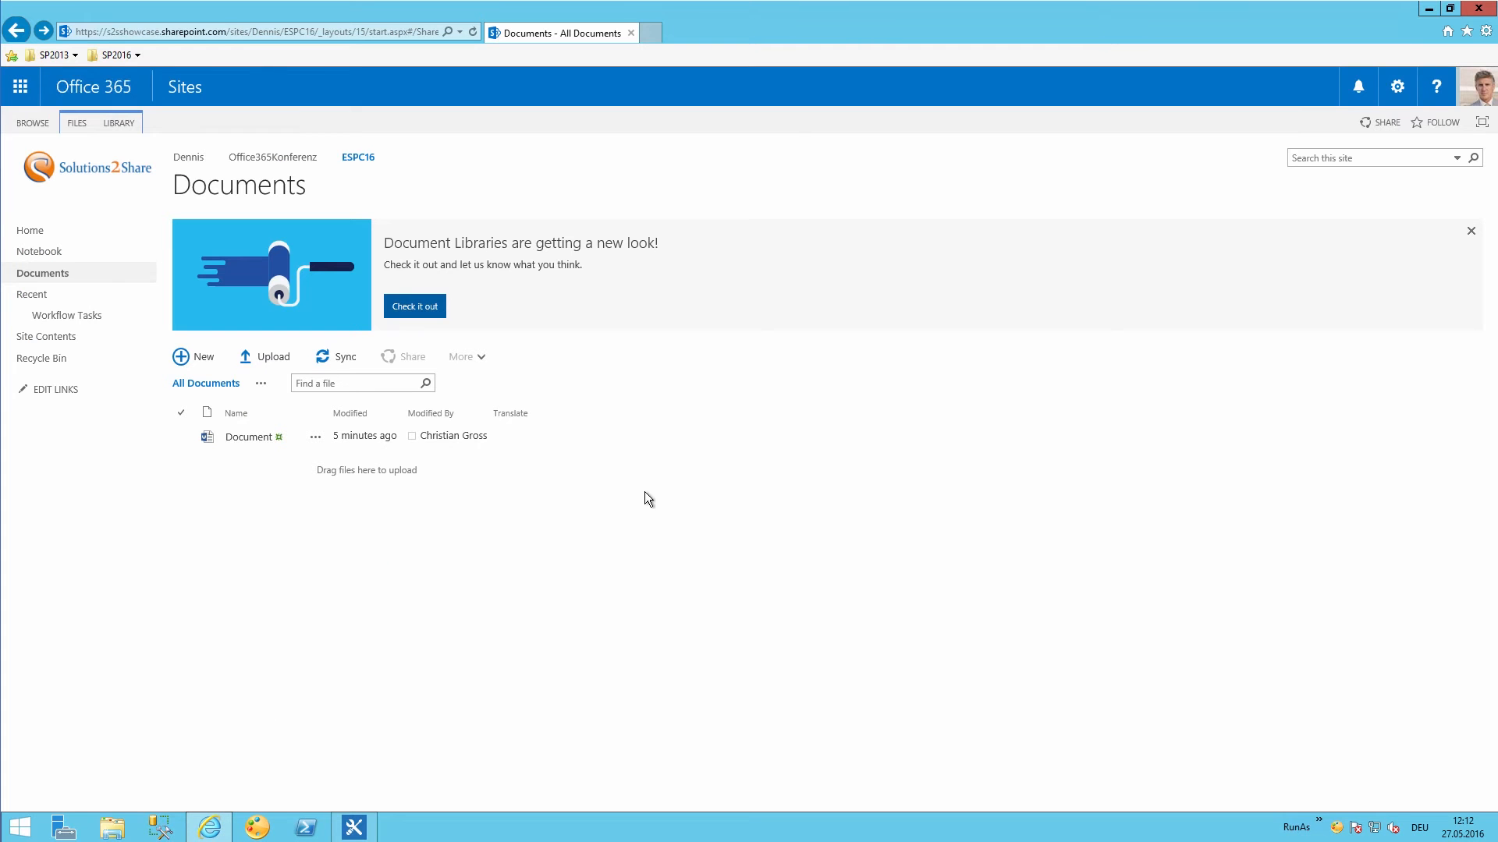
Upload 1616.png and 3232.png from the computer into the Site Assets library.
click(46, 336)
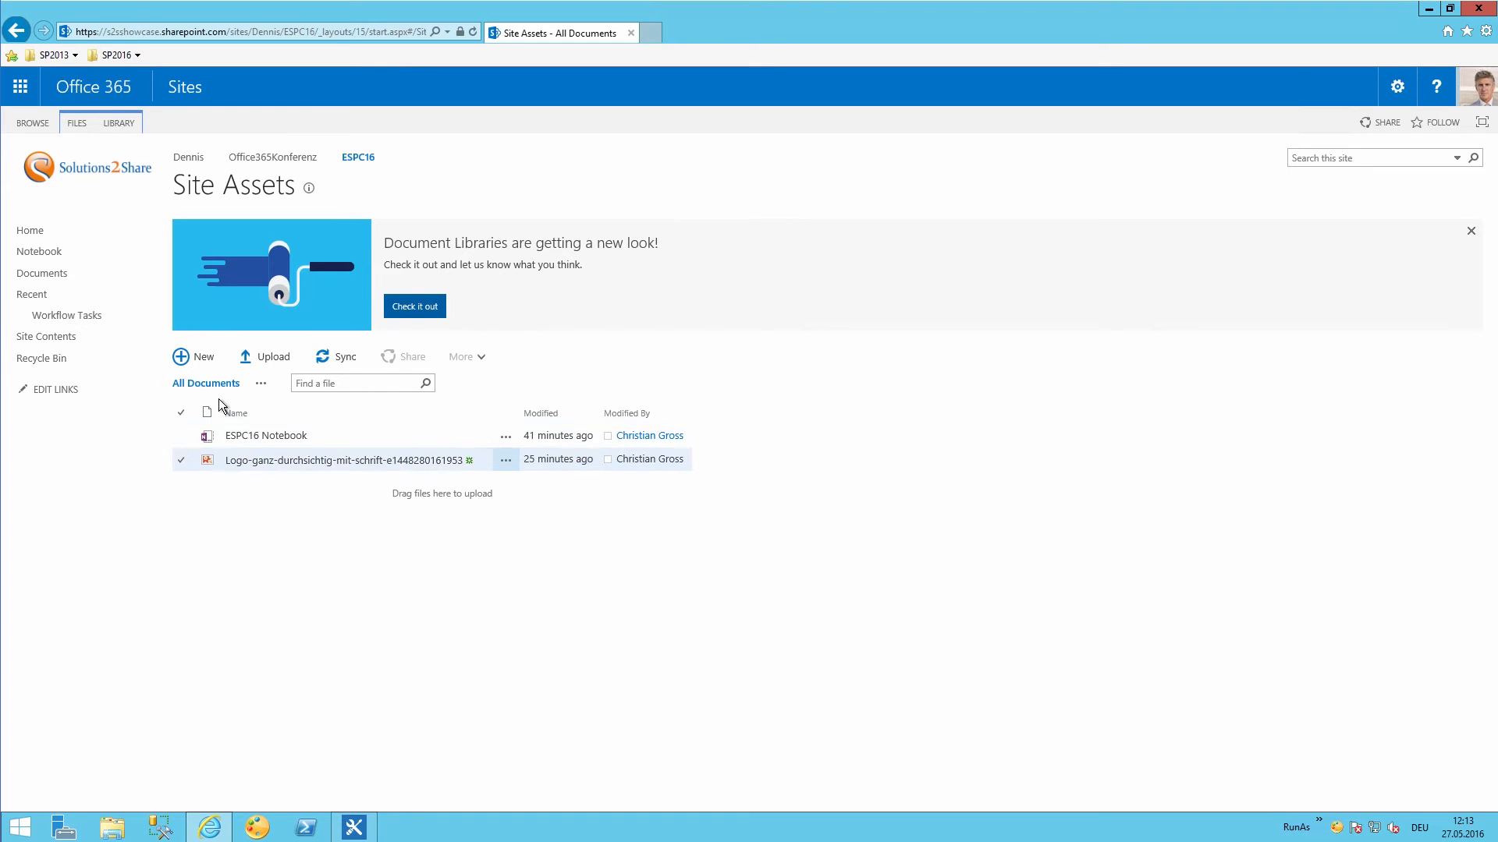
click(264, 356)
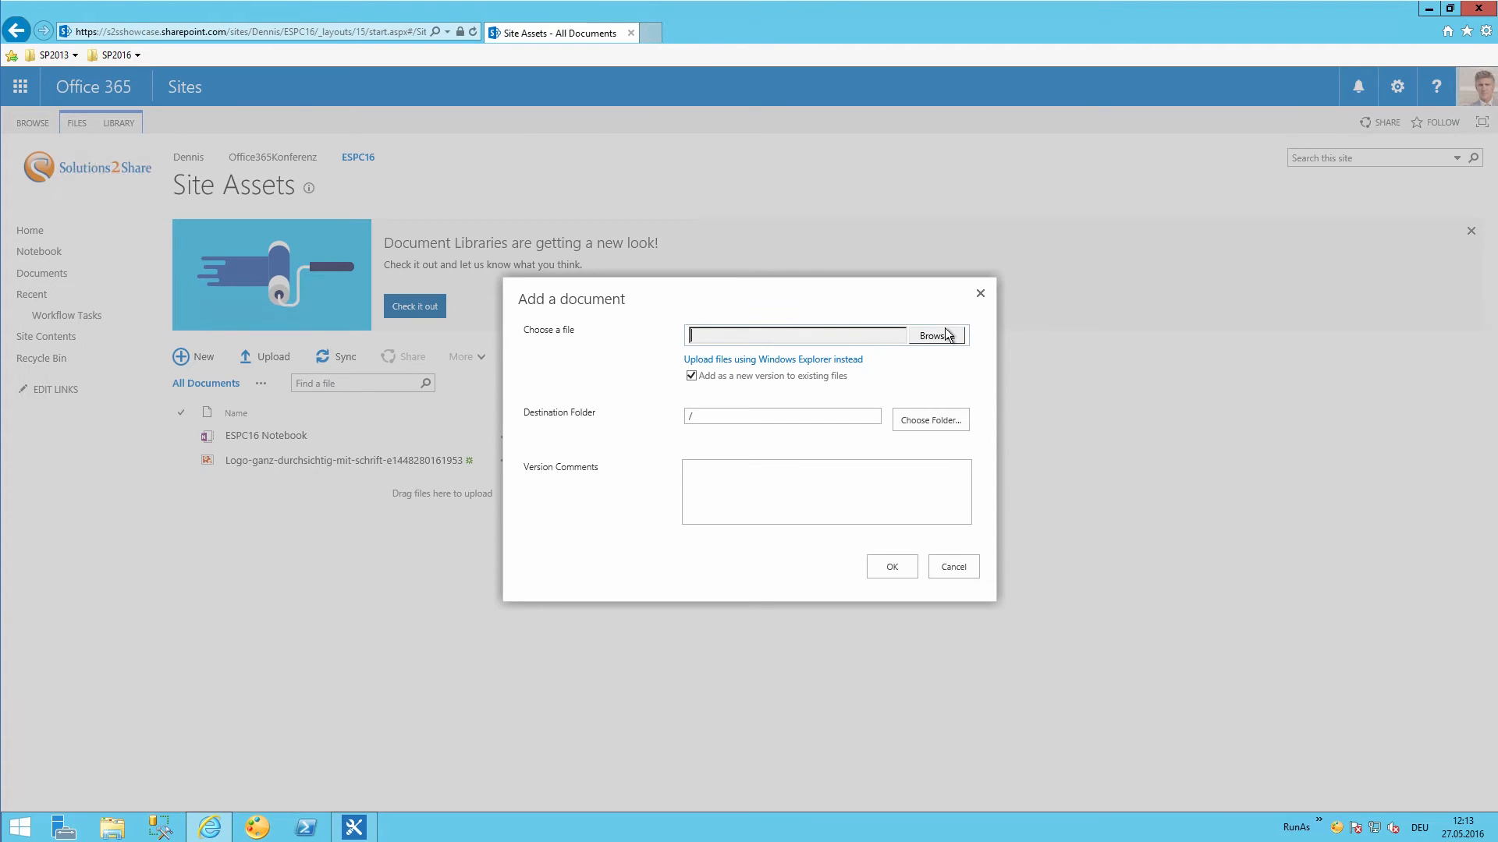
click(937, 335)
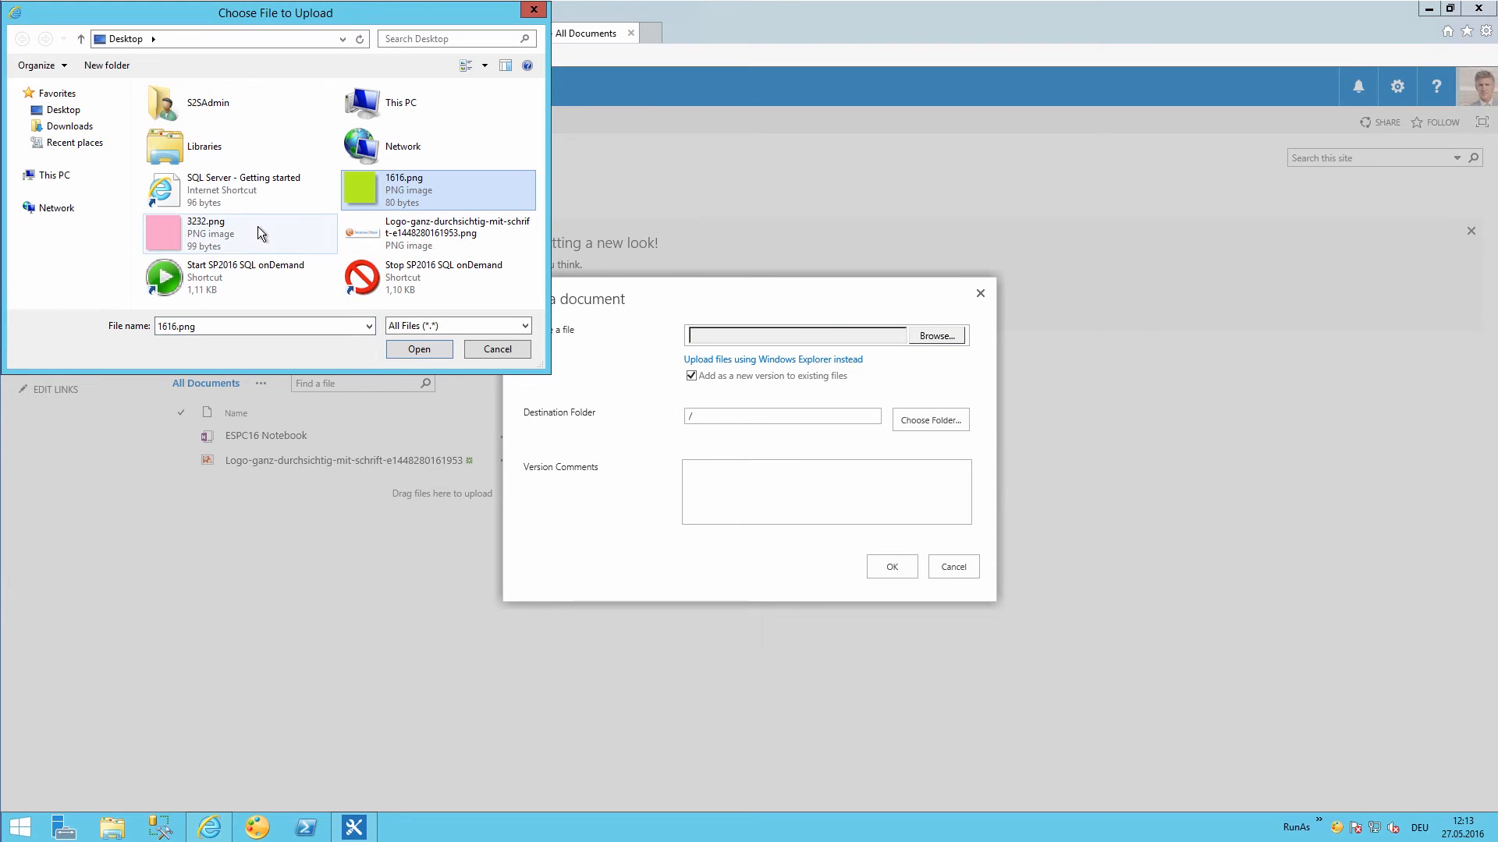
click(419, 350)
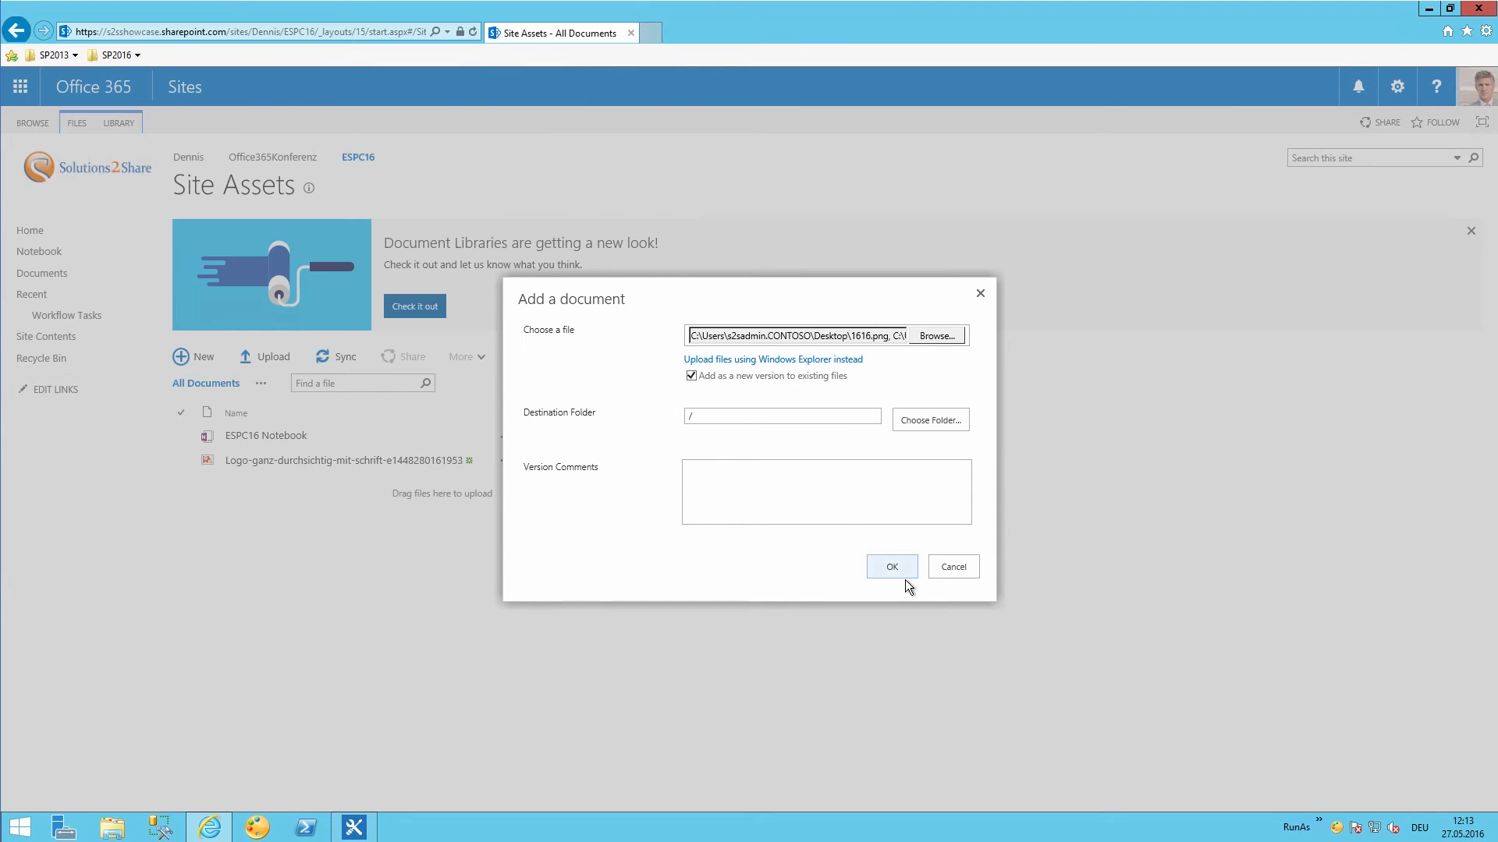
click(891, 566)
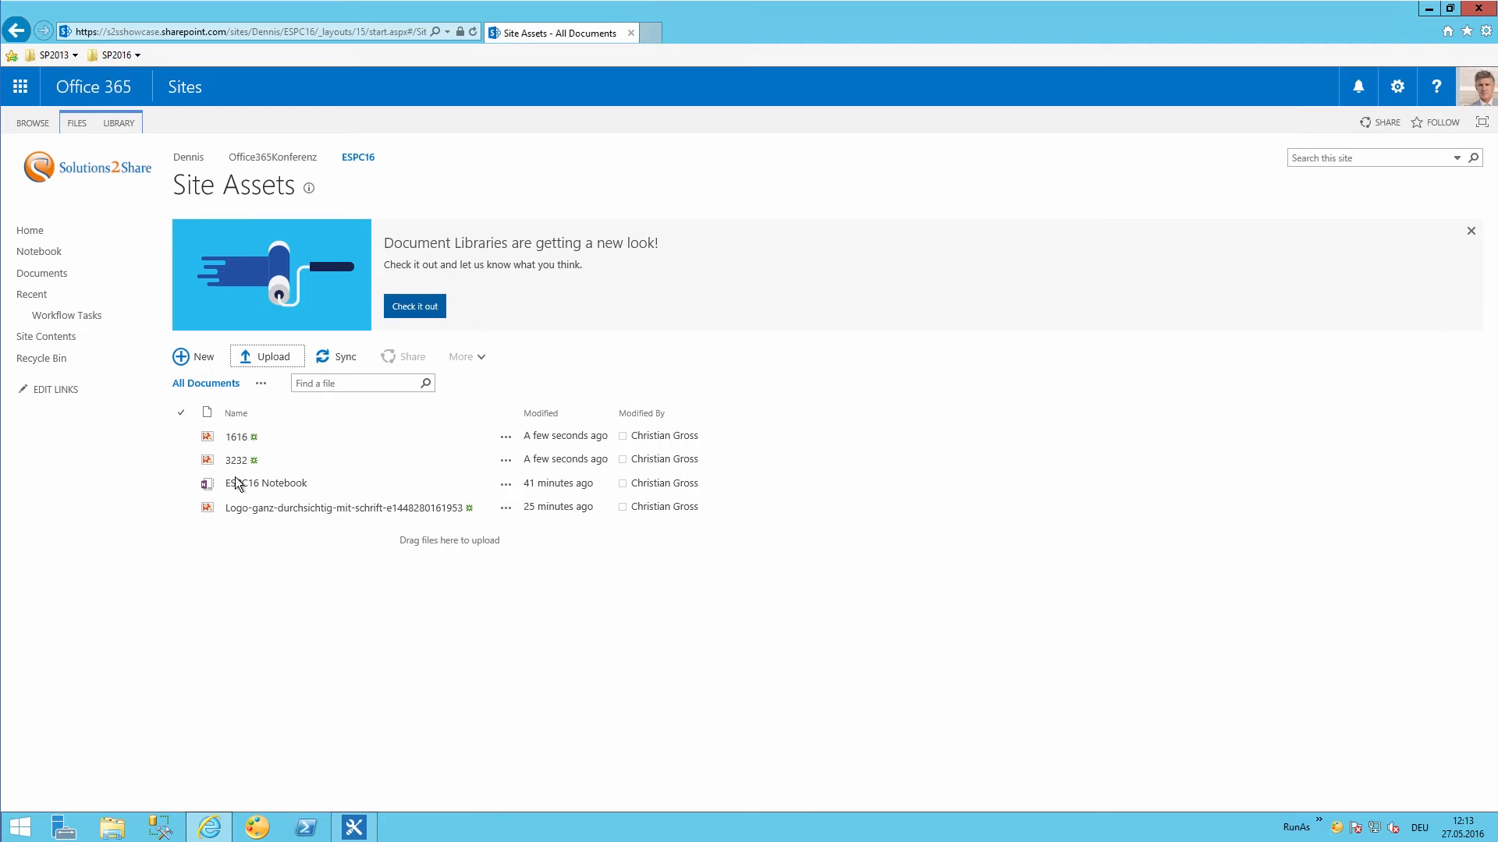
mouse_move(1325, 39)
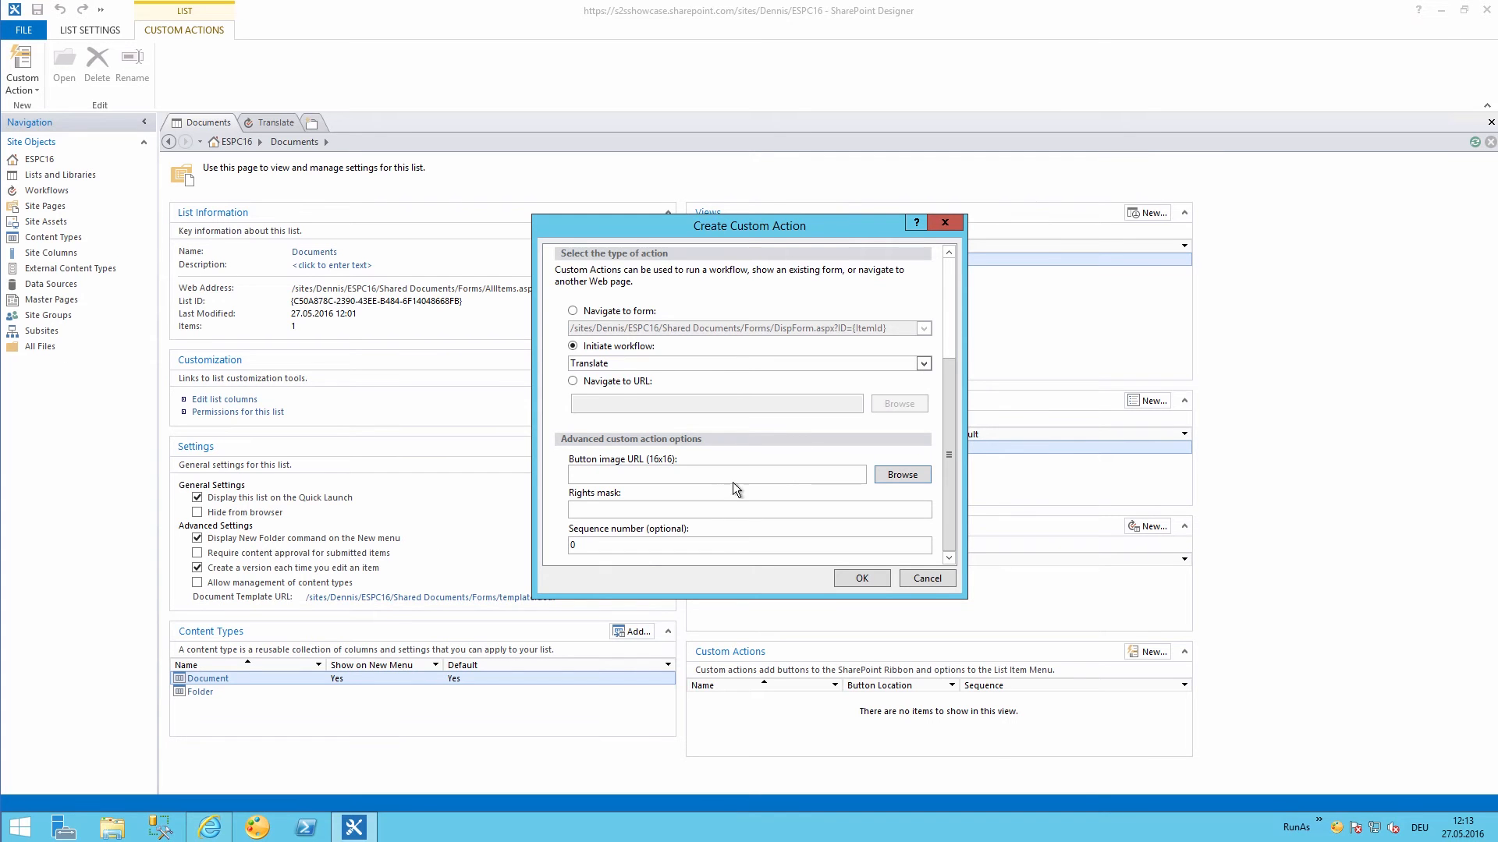
Browse SiteAssets for a button image, then abandon the action and return to ESPC16.
click(902, 474)
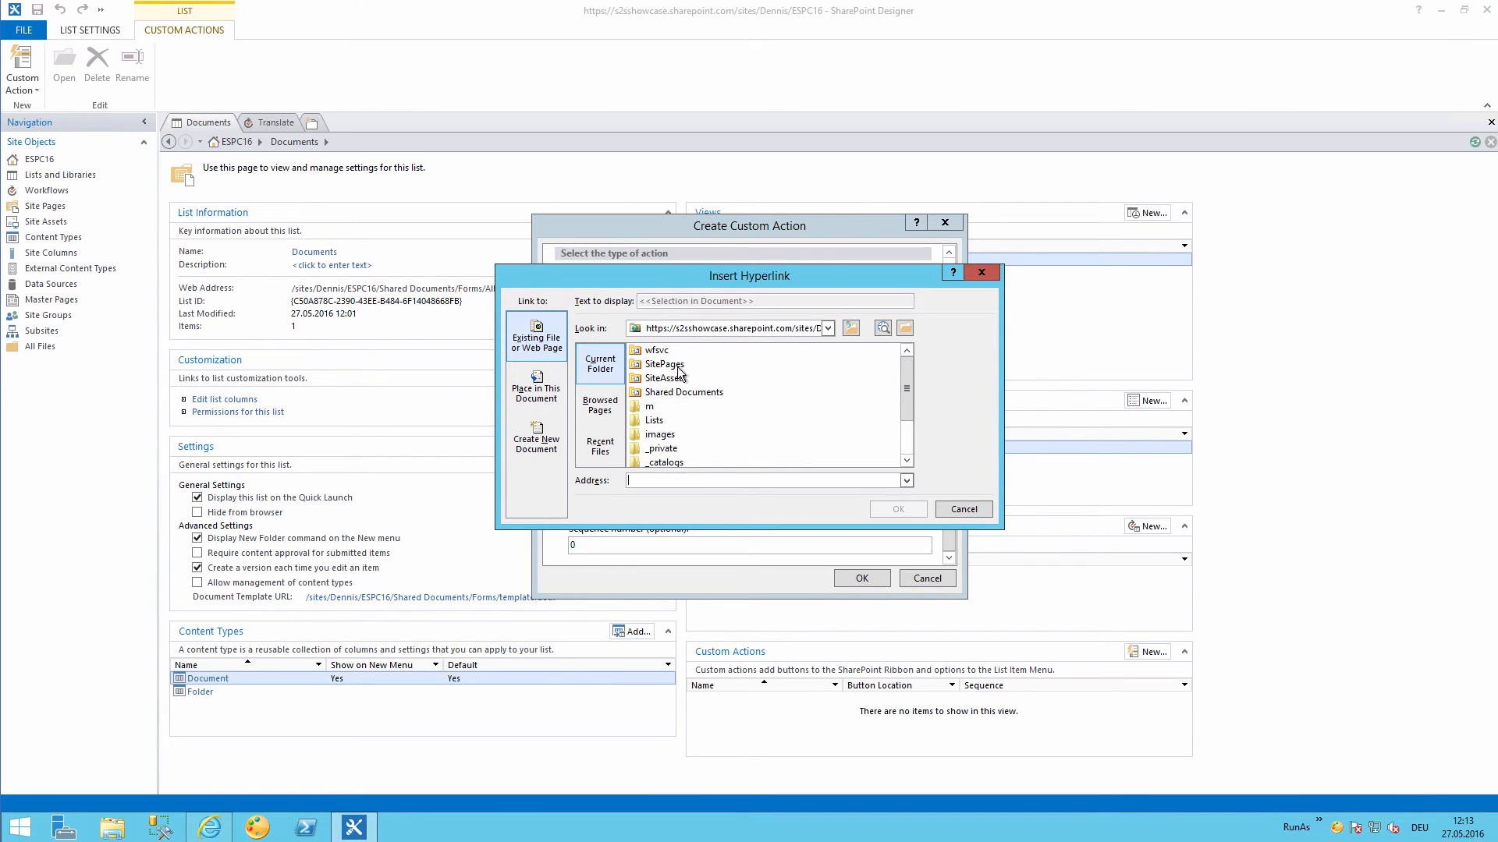
double_click(664, 378)
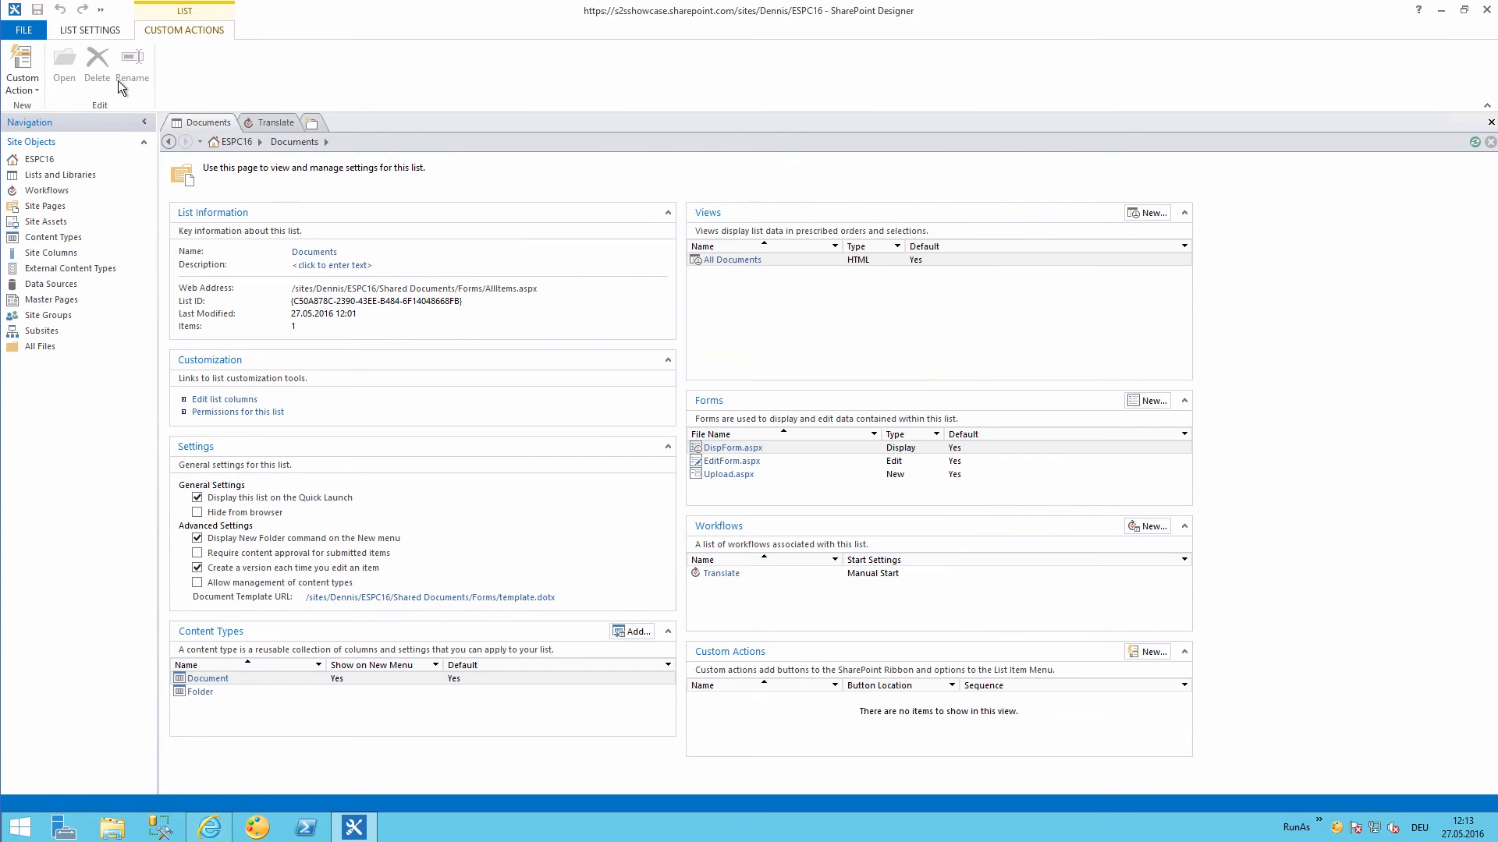
click(91, 29)
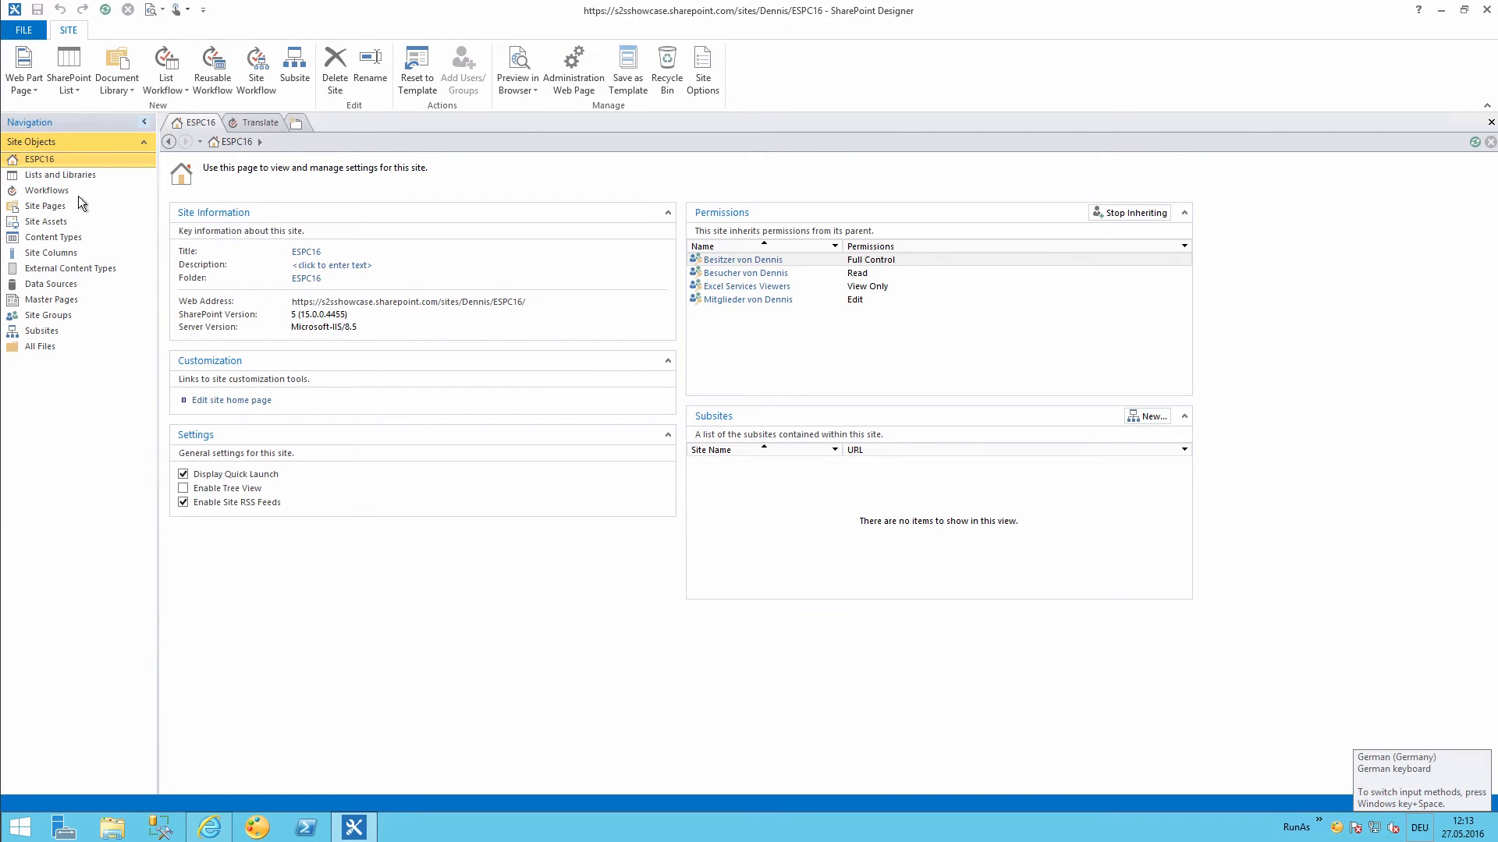
Start a custom action on the Documents library with 1616.png as its button image.
click(50, 175)
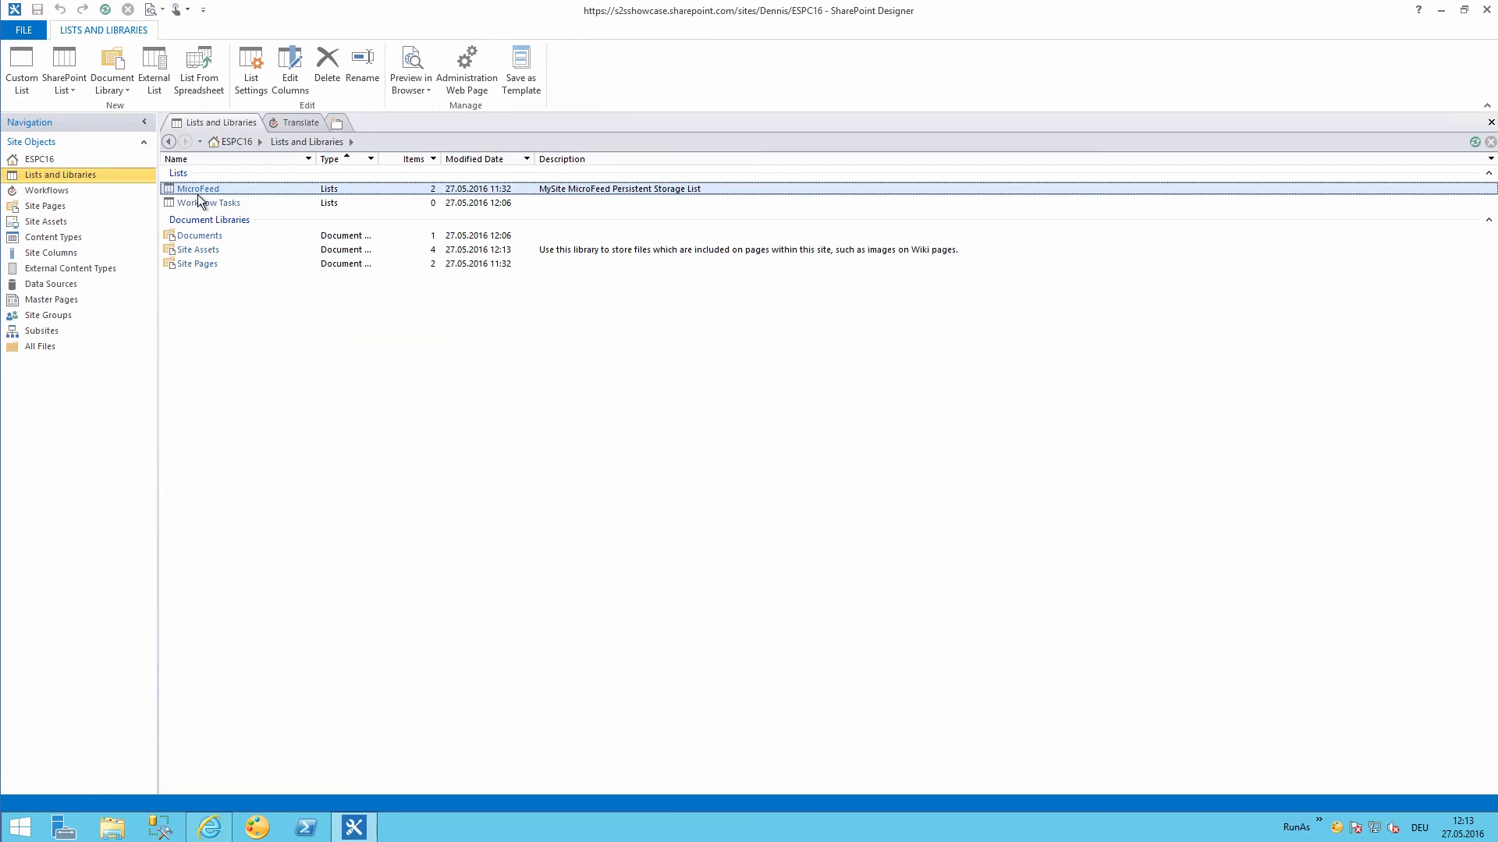
double_click(198, 236)
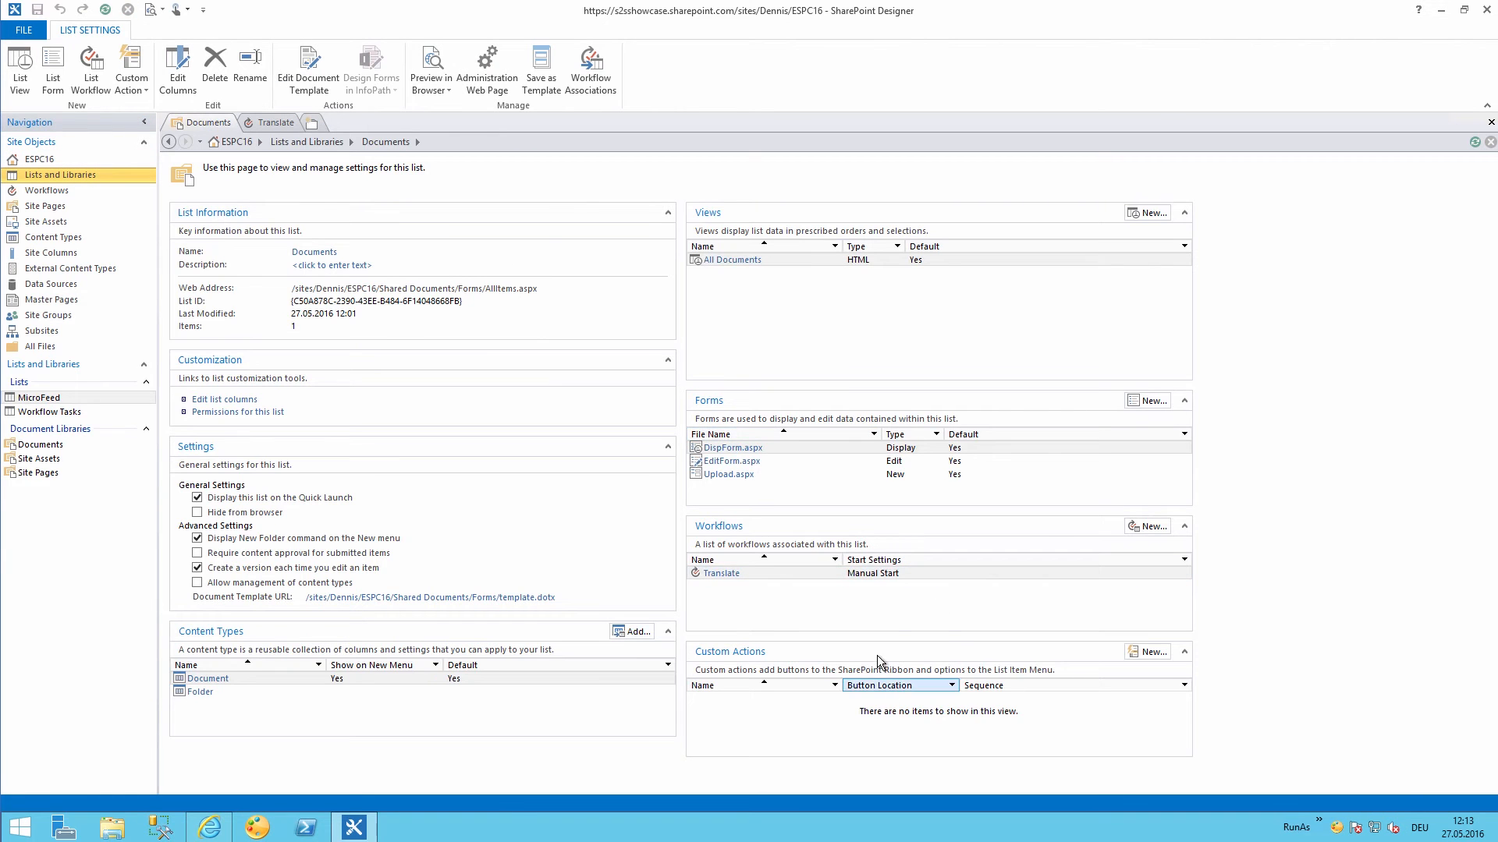
click(1147, 651)
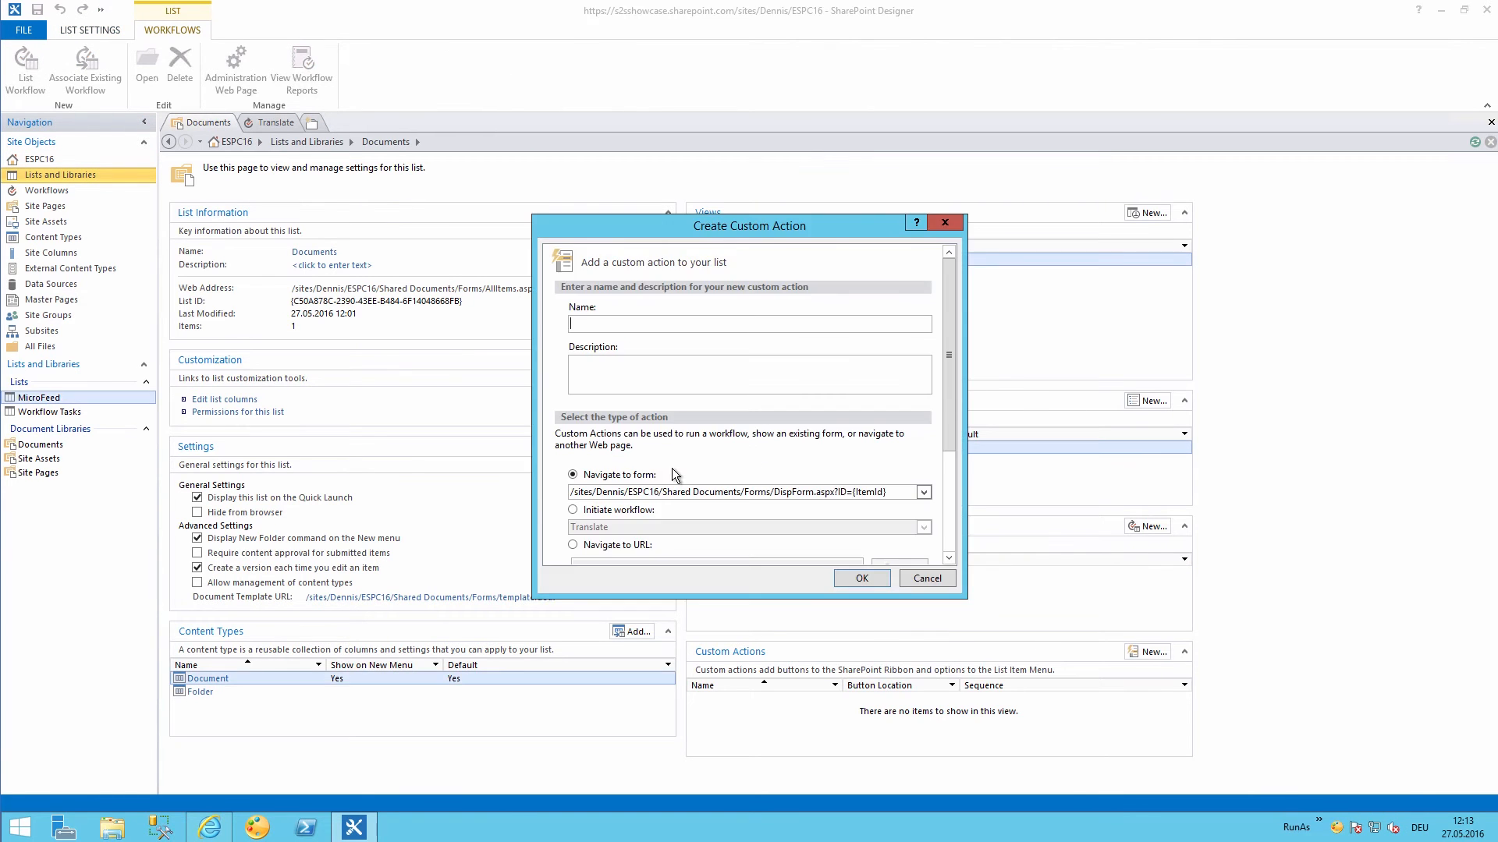
scroll(down, 3)
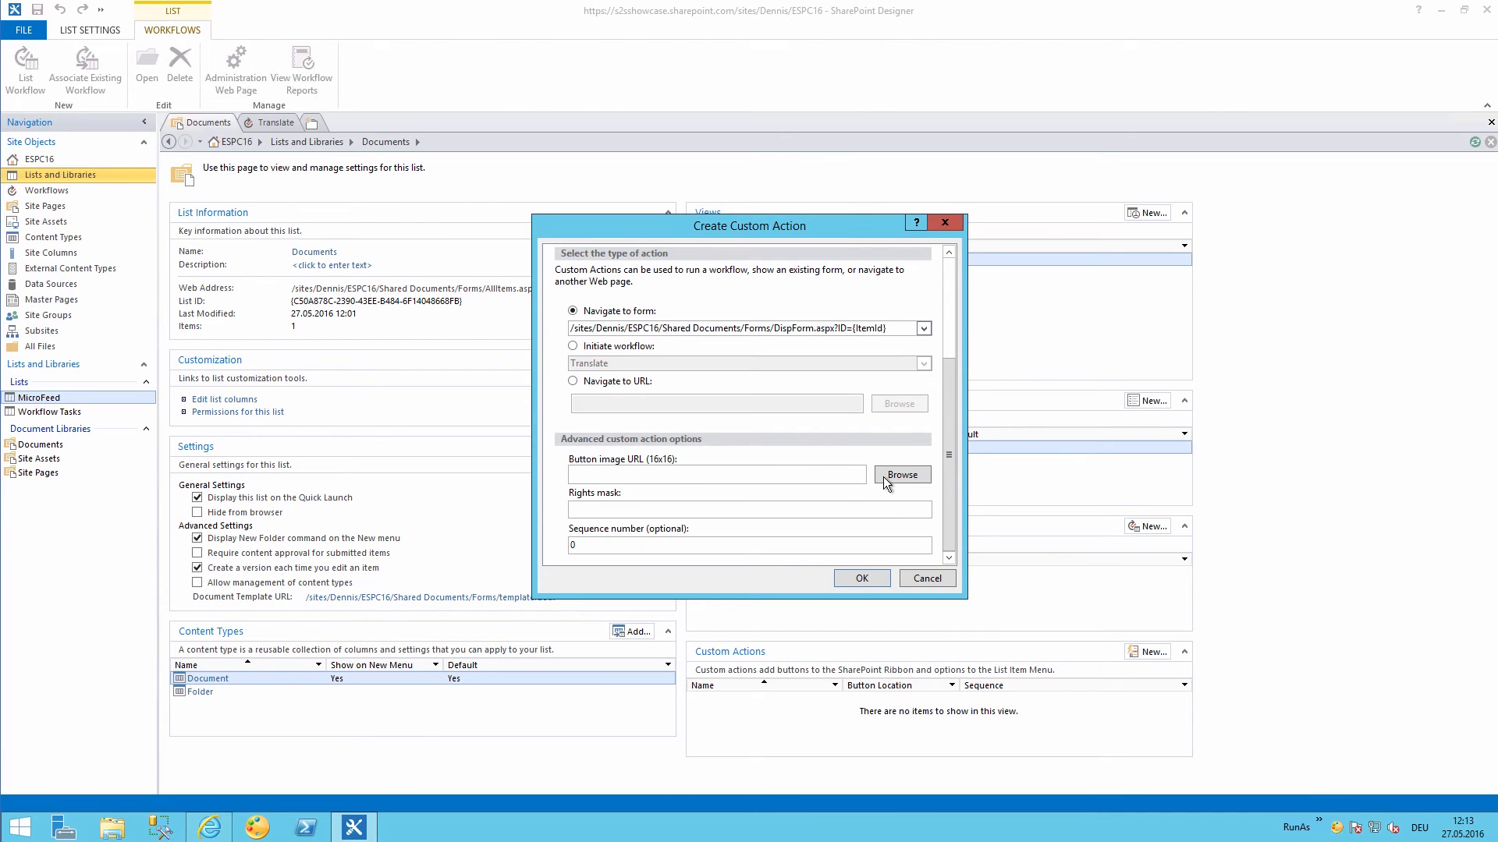
click(901, 475)
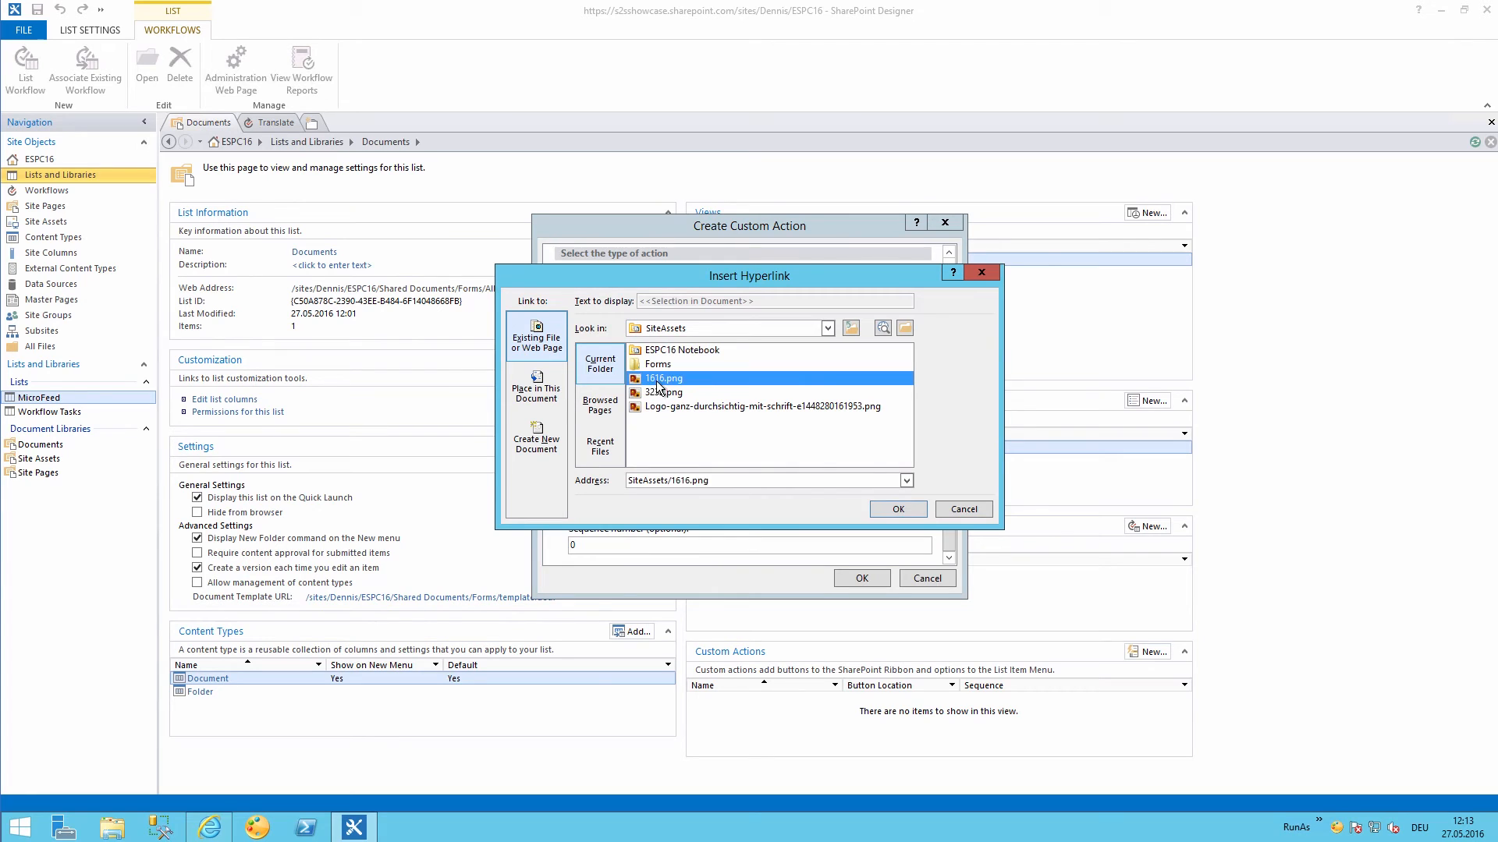
click(898, 508)
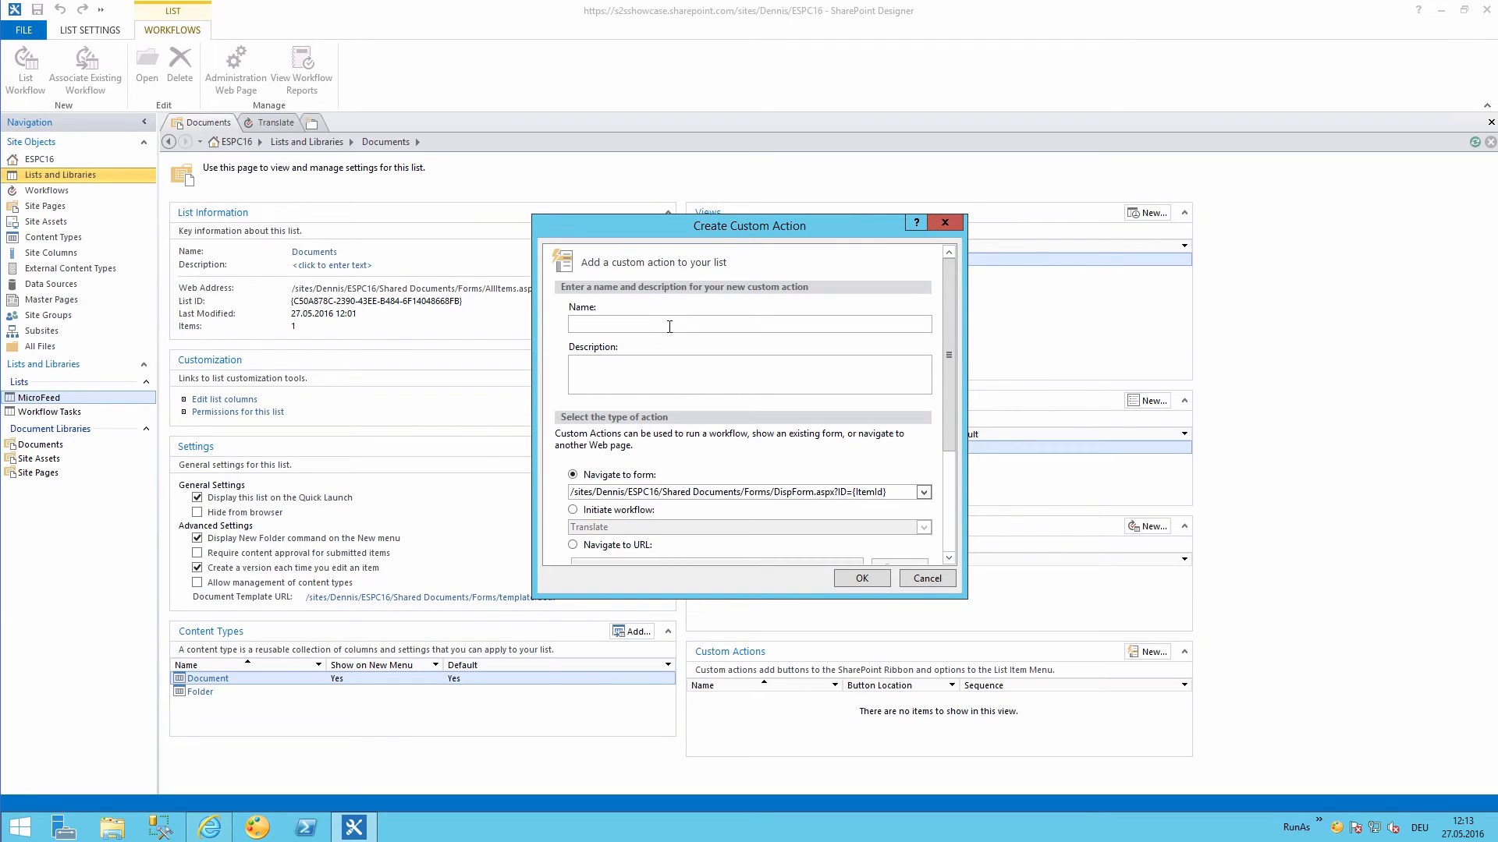
Name it 'Translate to German', initiate the Translate workflow, require EditListItems, and save.
text(Translate to German)
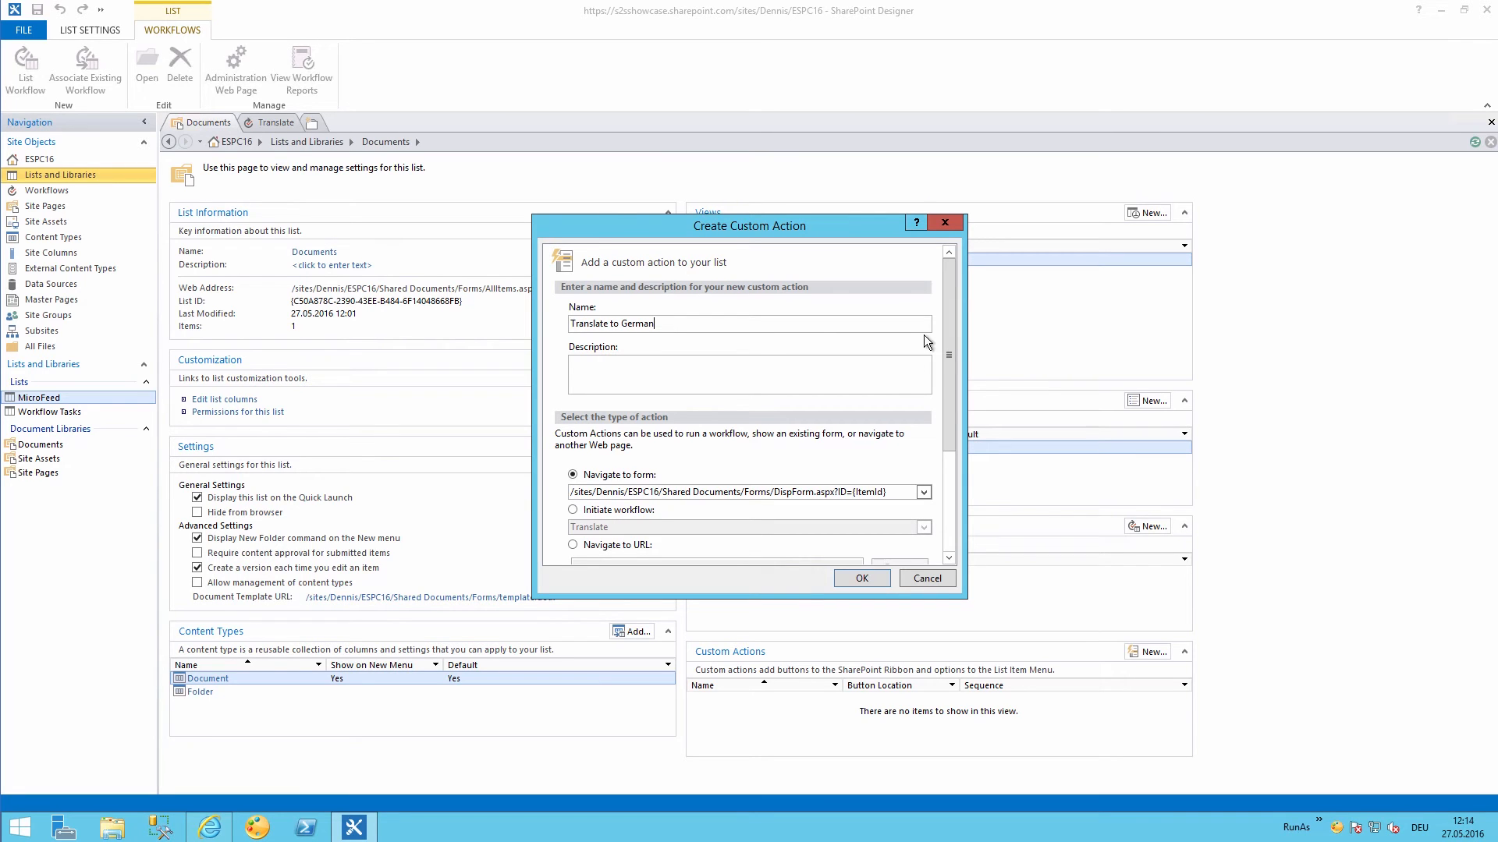
scroll(down, 3)
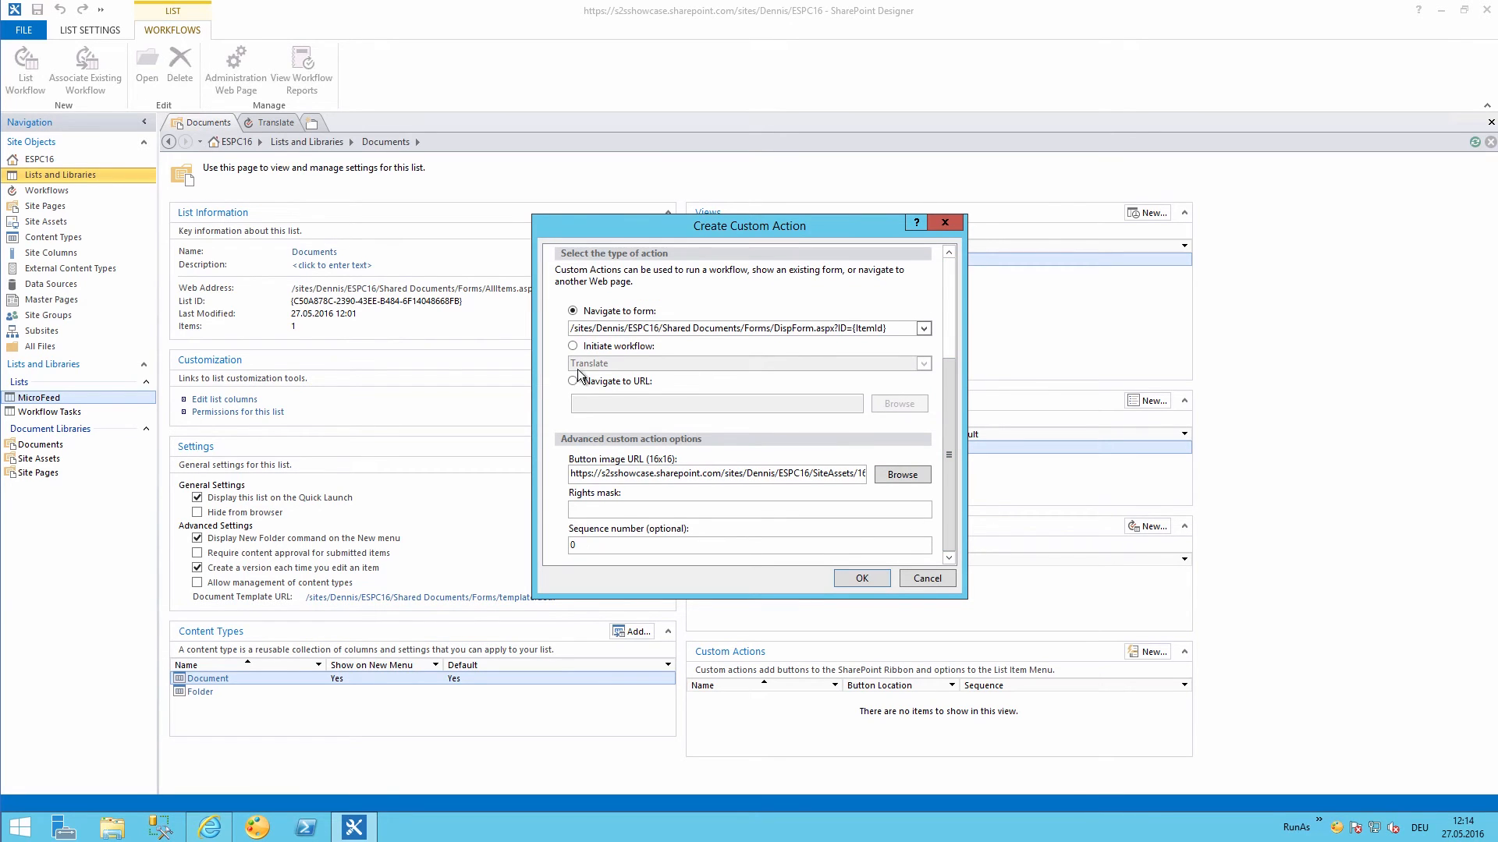
click(572, 346)
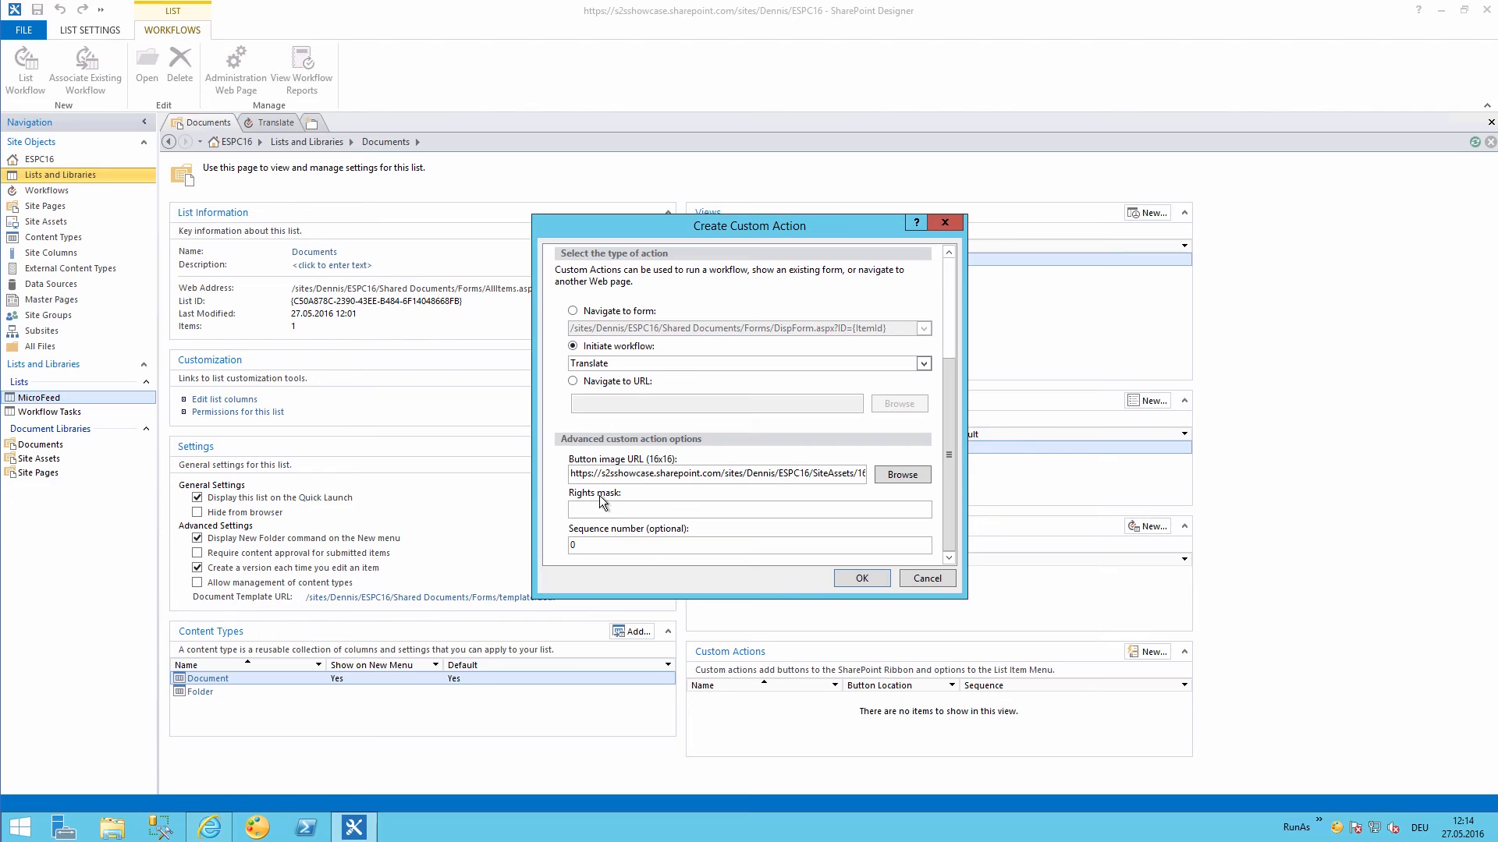
click(748, 510)
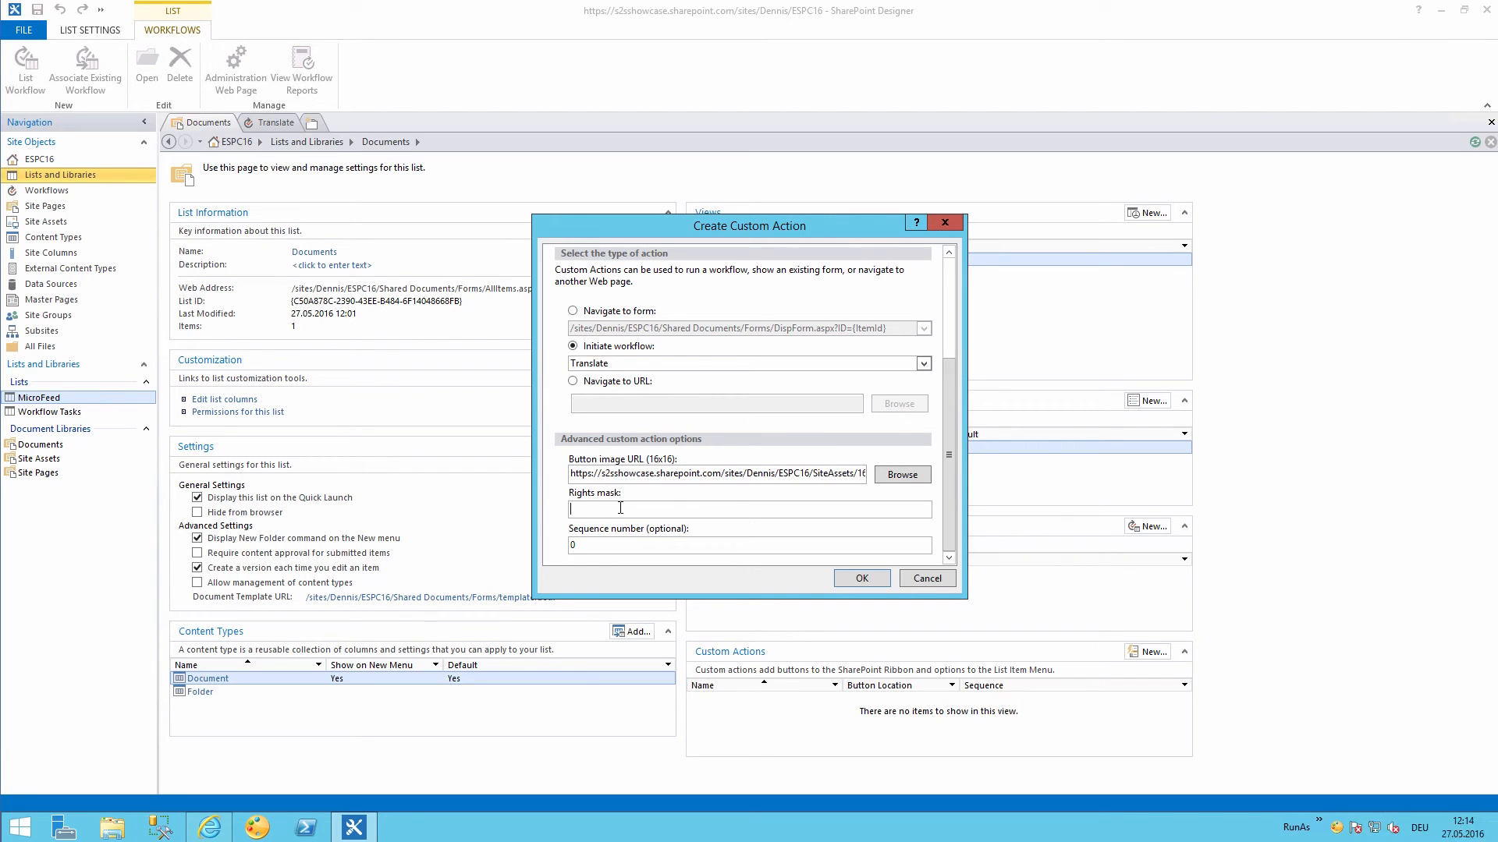
text(EditListItems)
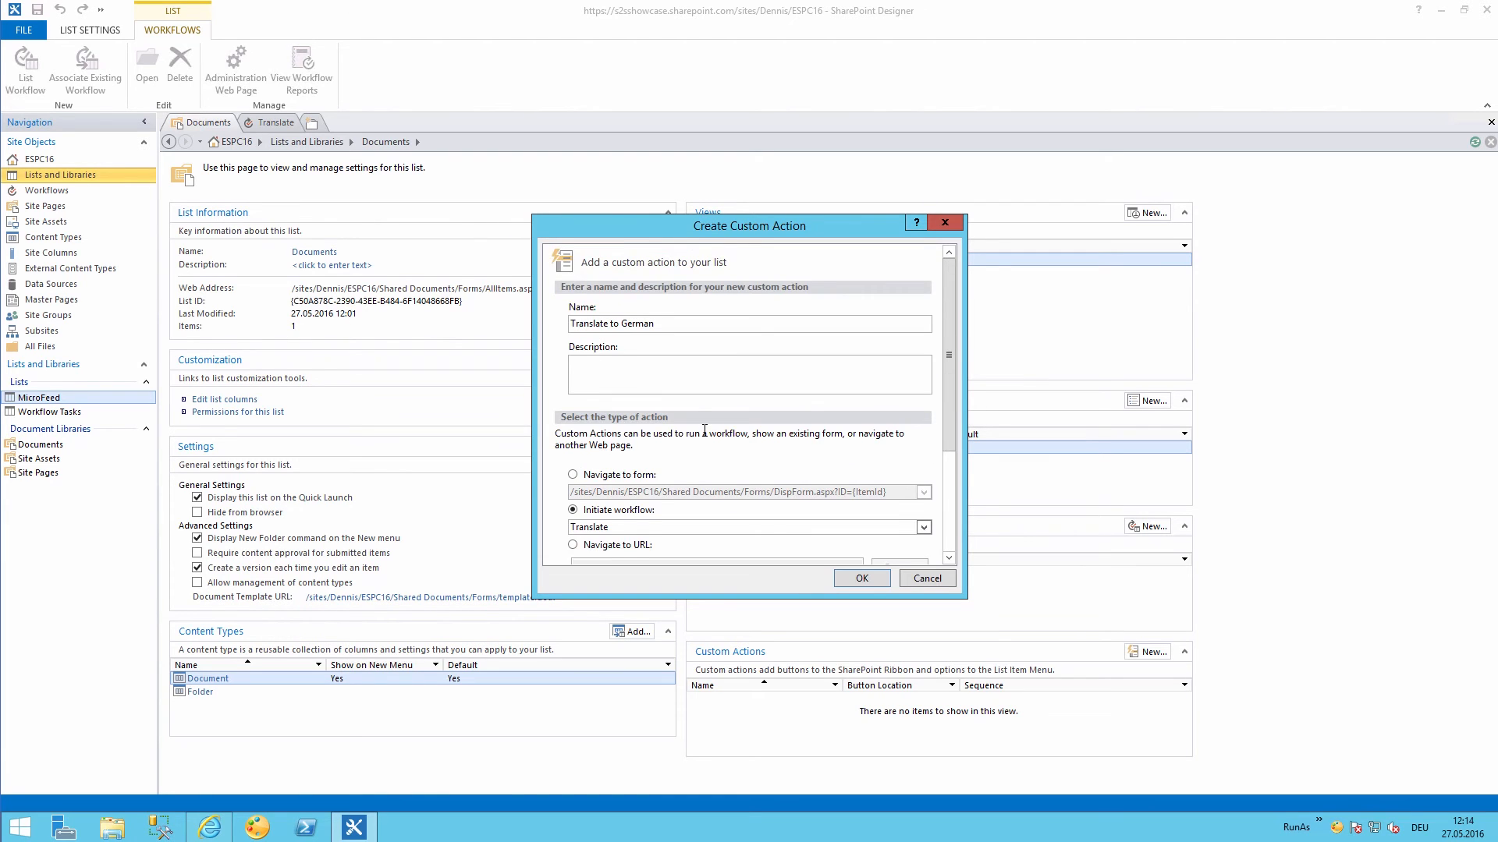
scroll(down, 3)
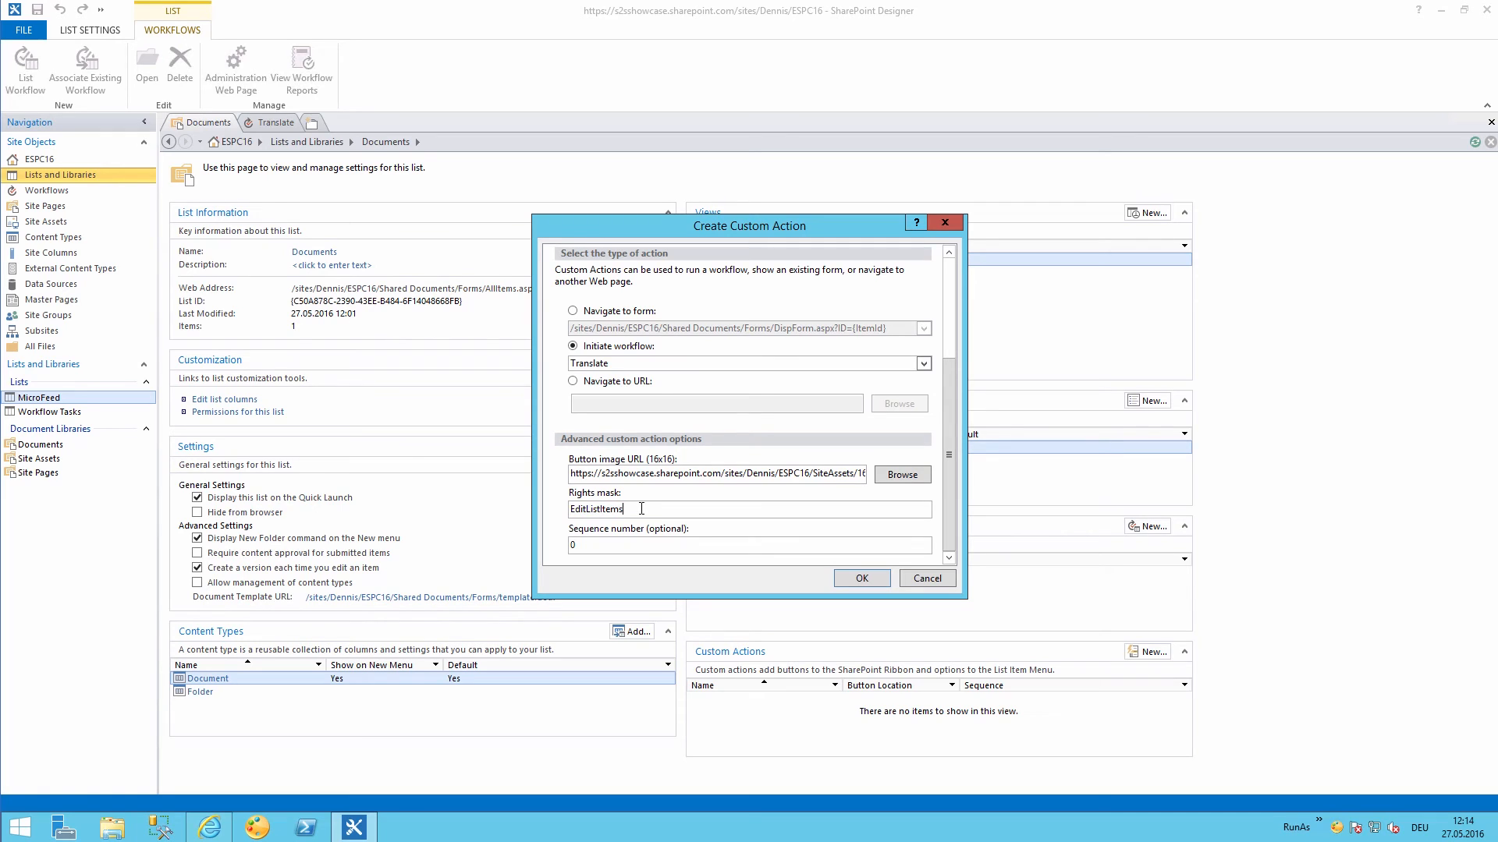
click(620, 545)
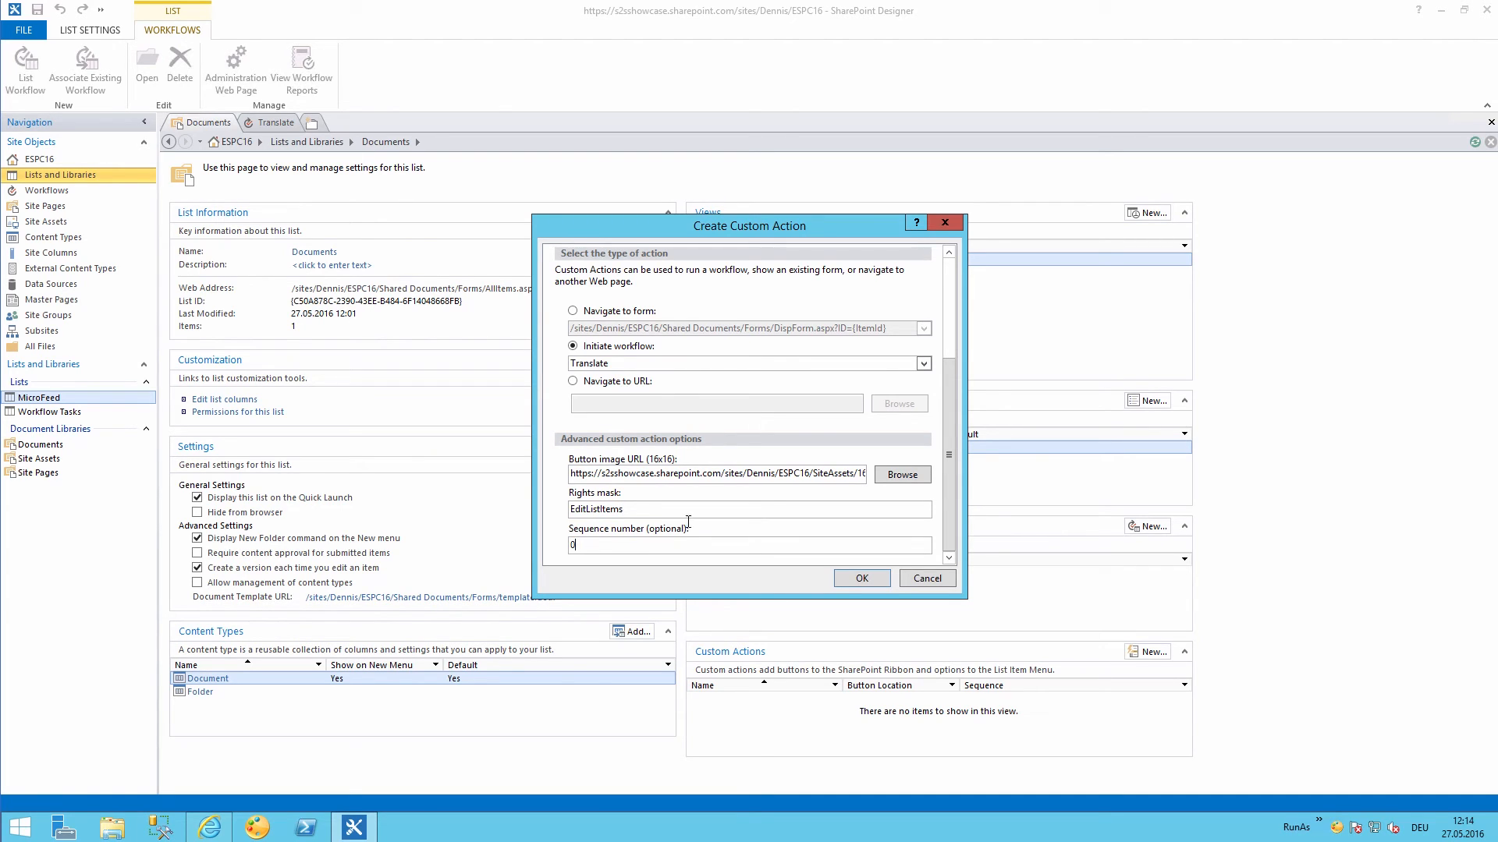
mouse_move(813, 550)
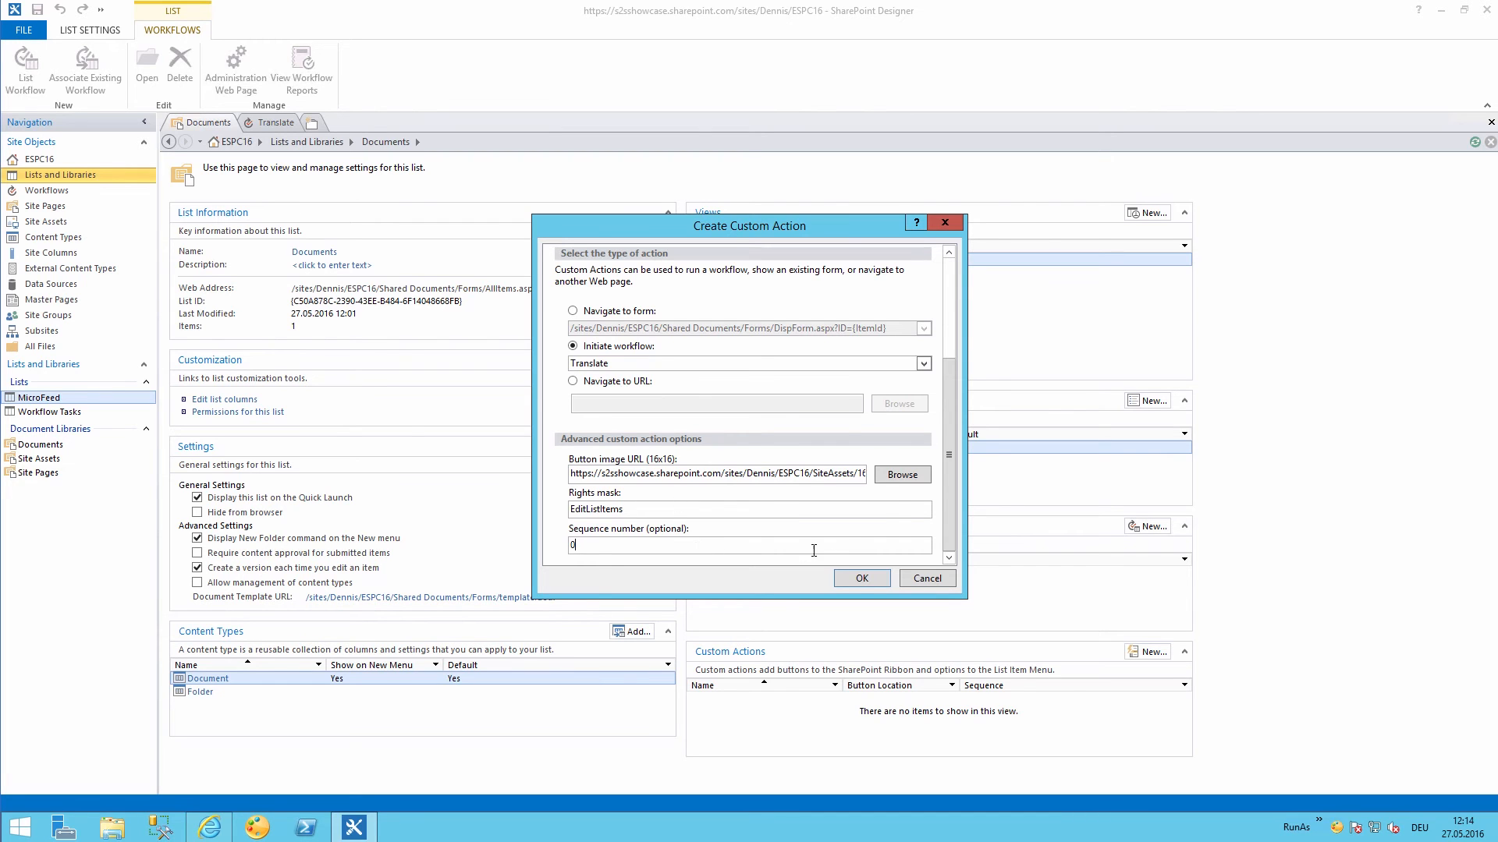
click(862, 578)
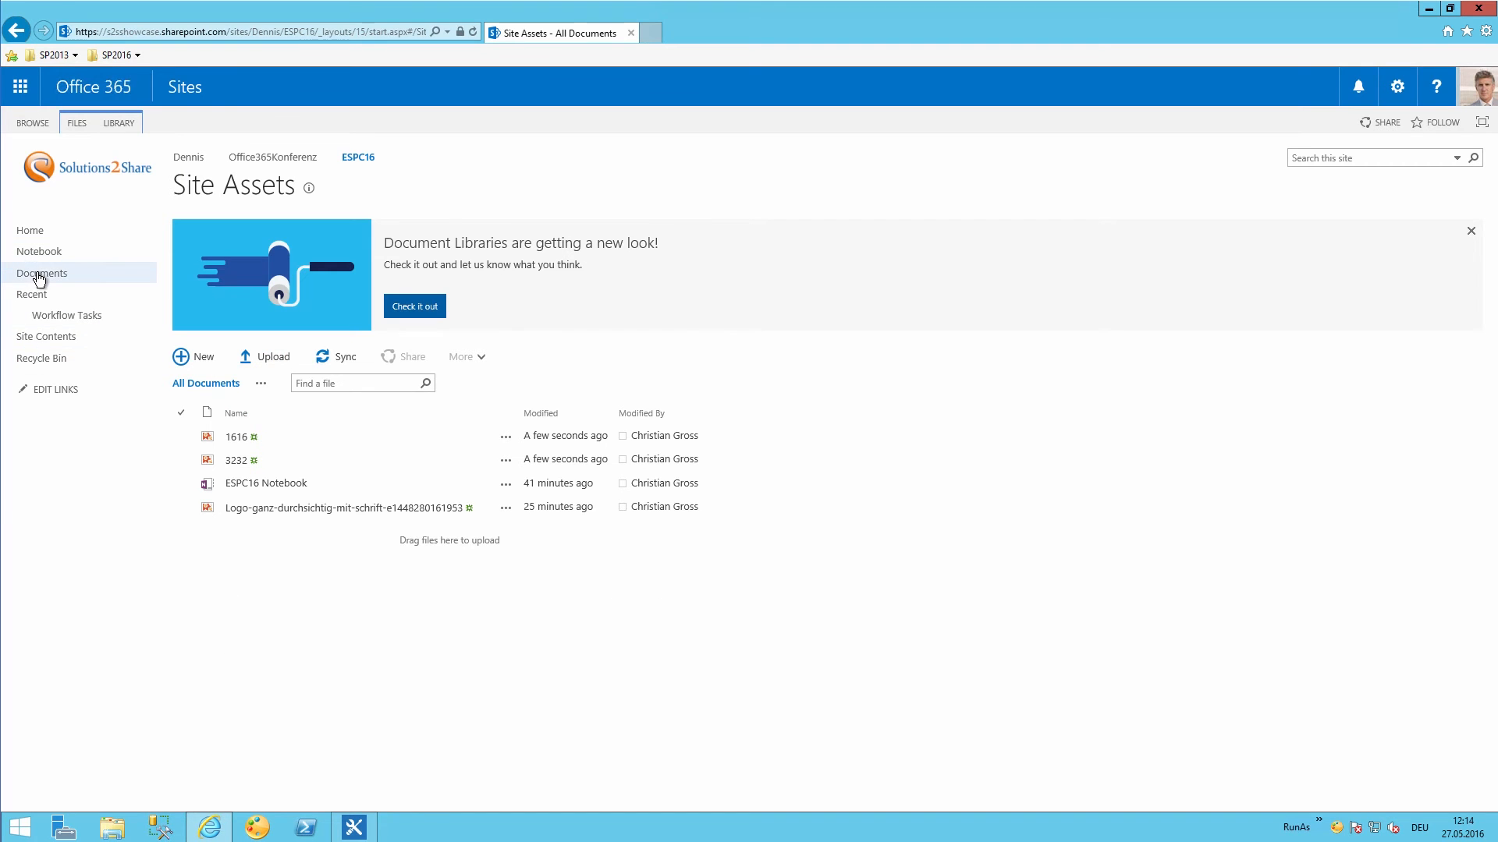
Run Translate to German on Document from its item menu in the Documents library.
click(42, 273)
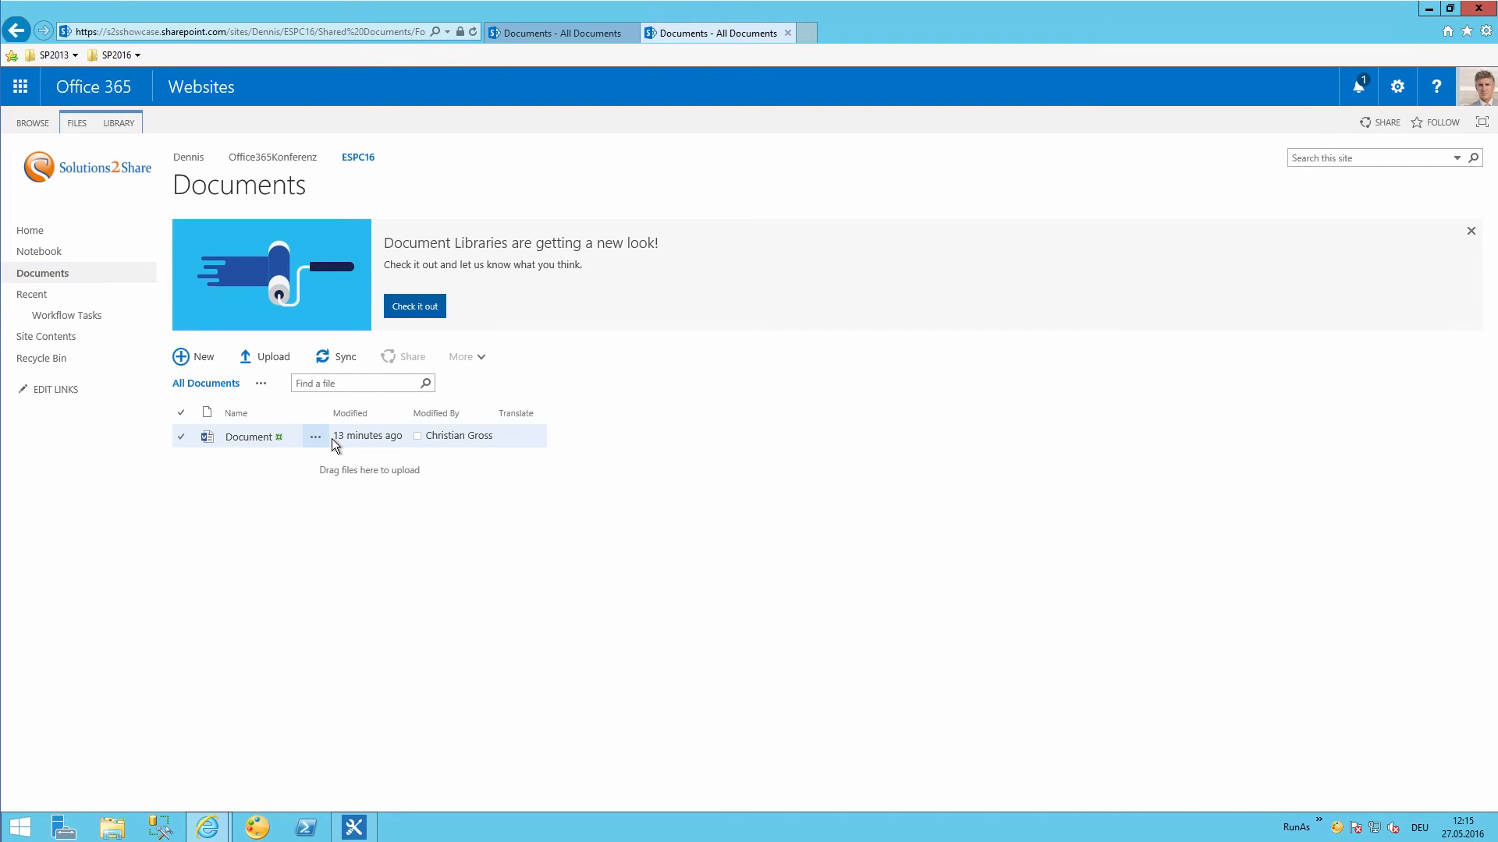
click(315, 436)
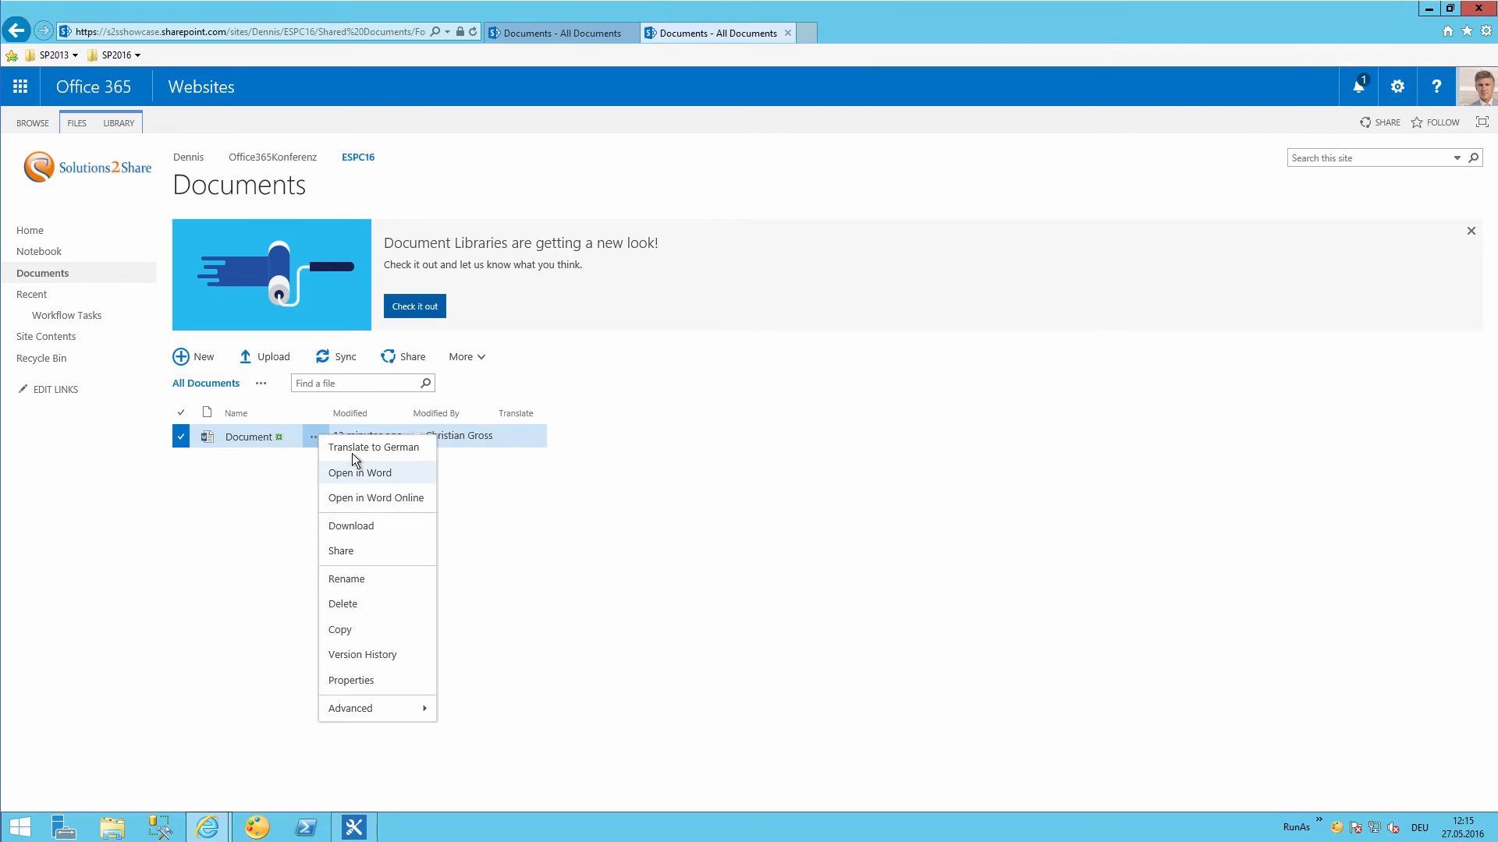
click(373, 447)
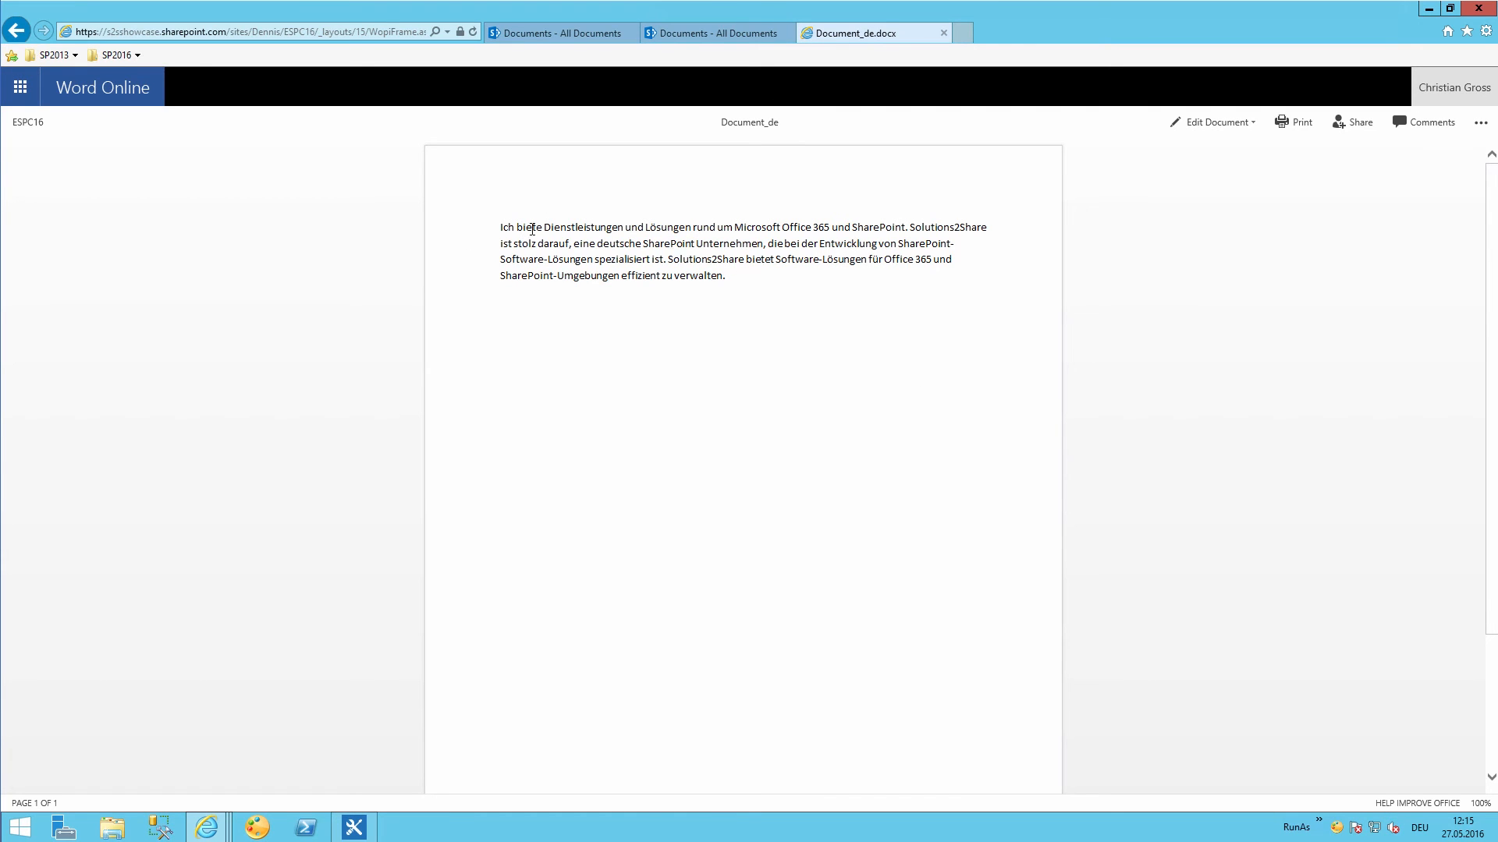
mouse_move(593, 225)
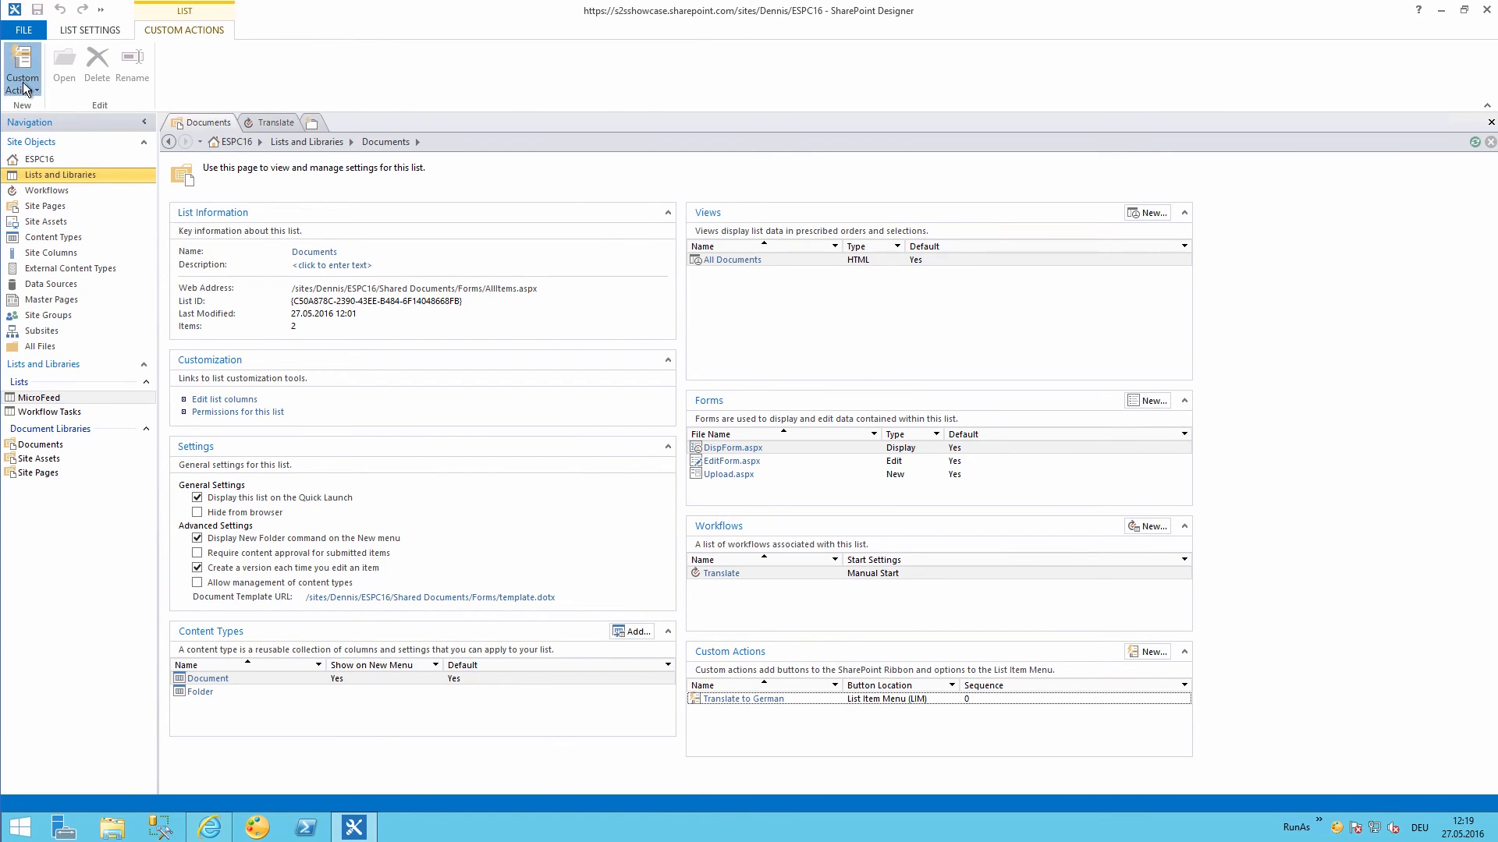
Start a View Ribbon custom action named 'Translate into German' that initiates a workflow.
click(20, 71)
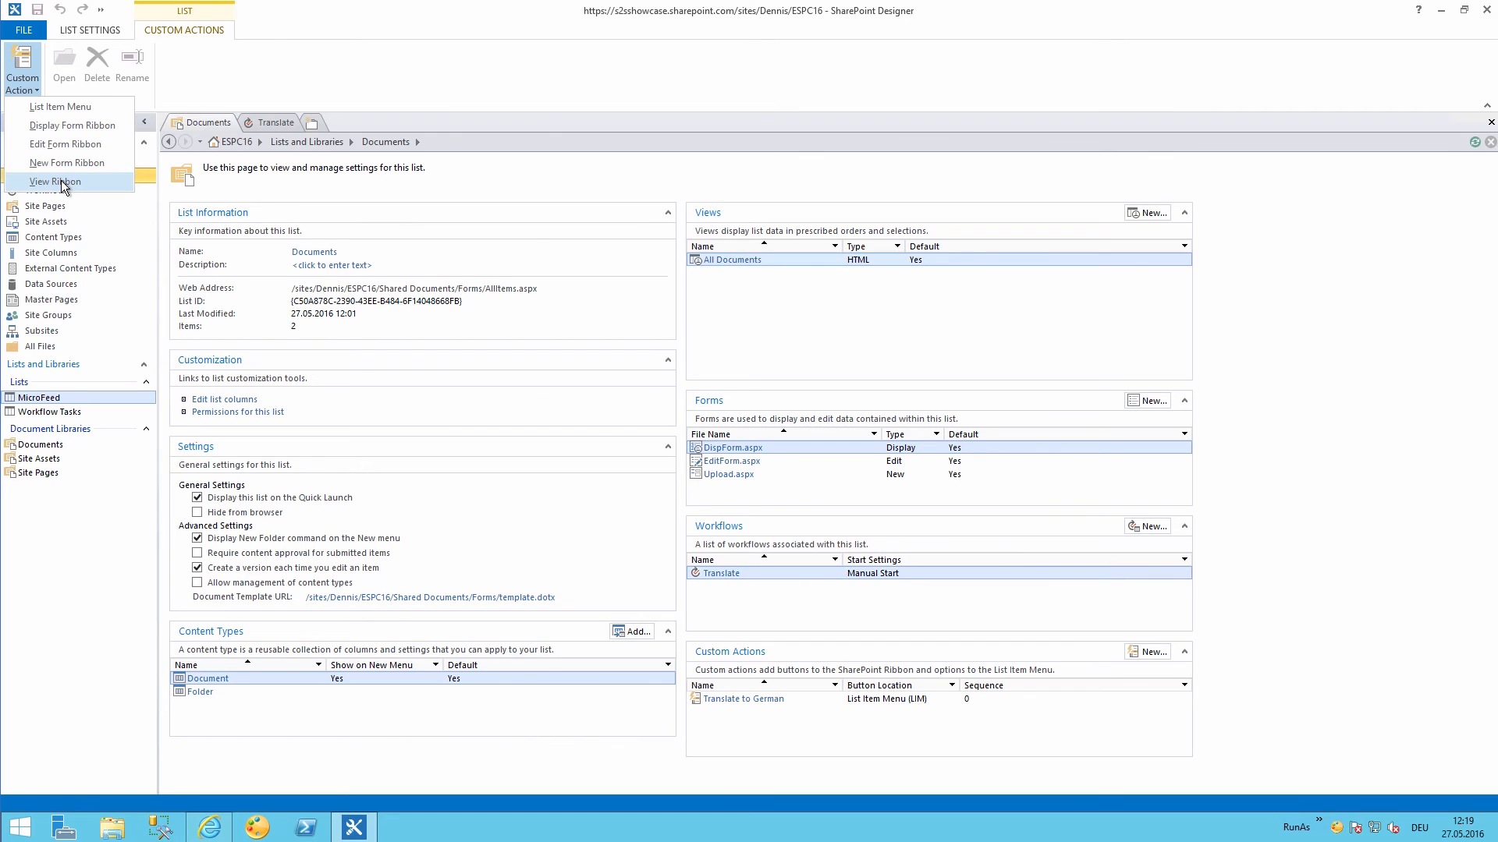
click(54, 182)
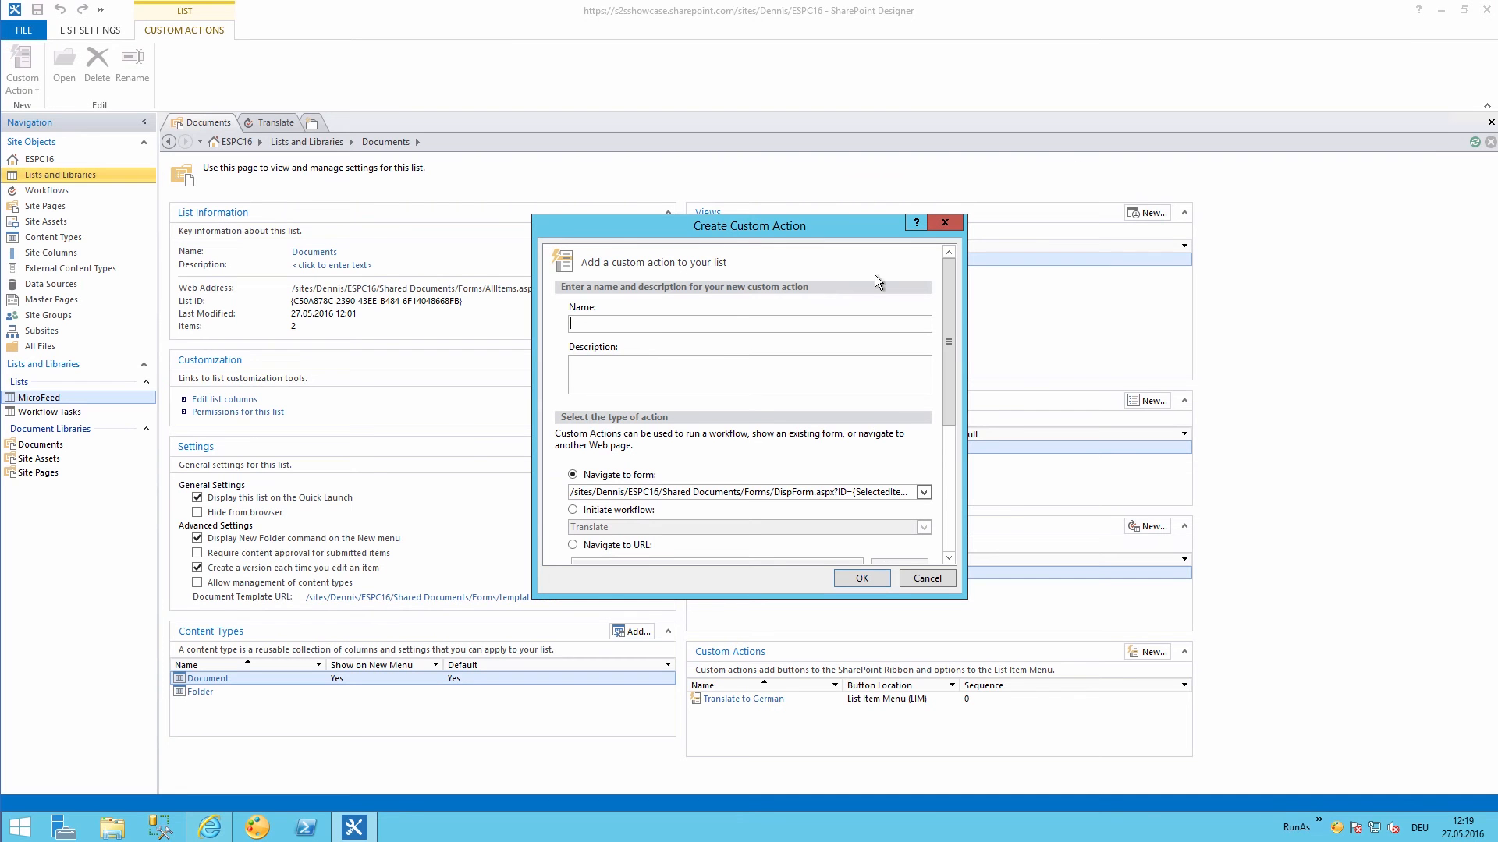
text(Translate into German)
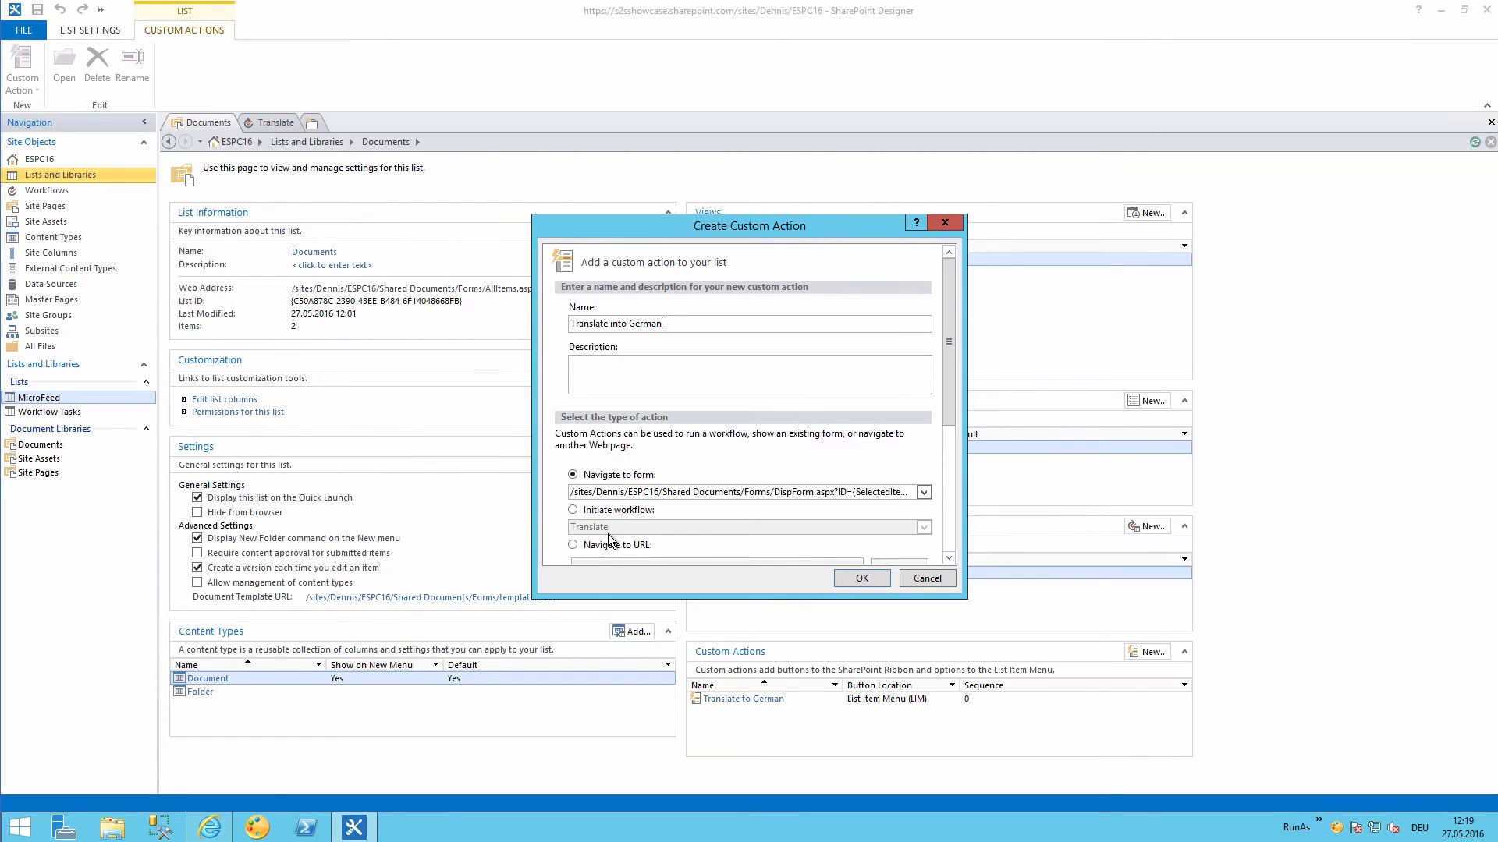
click(572, 509)
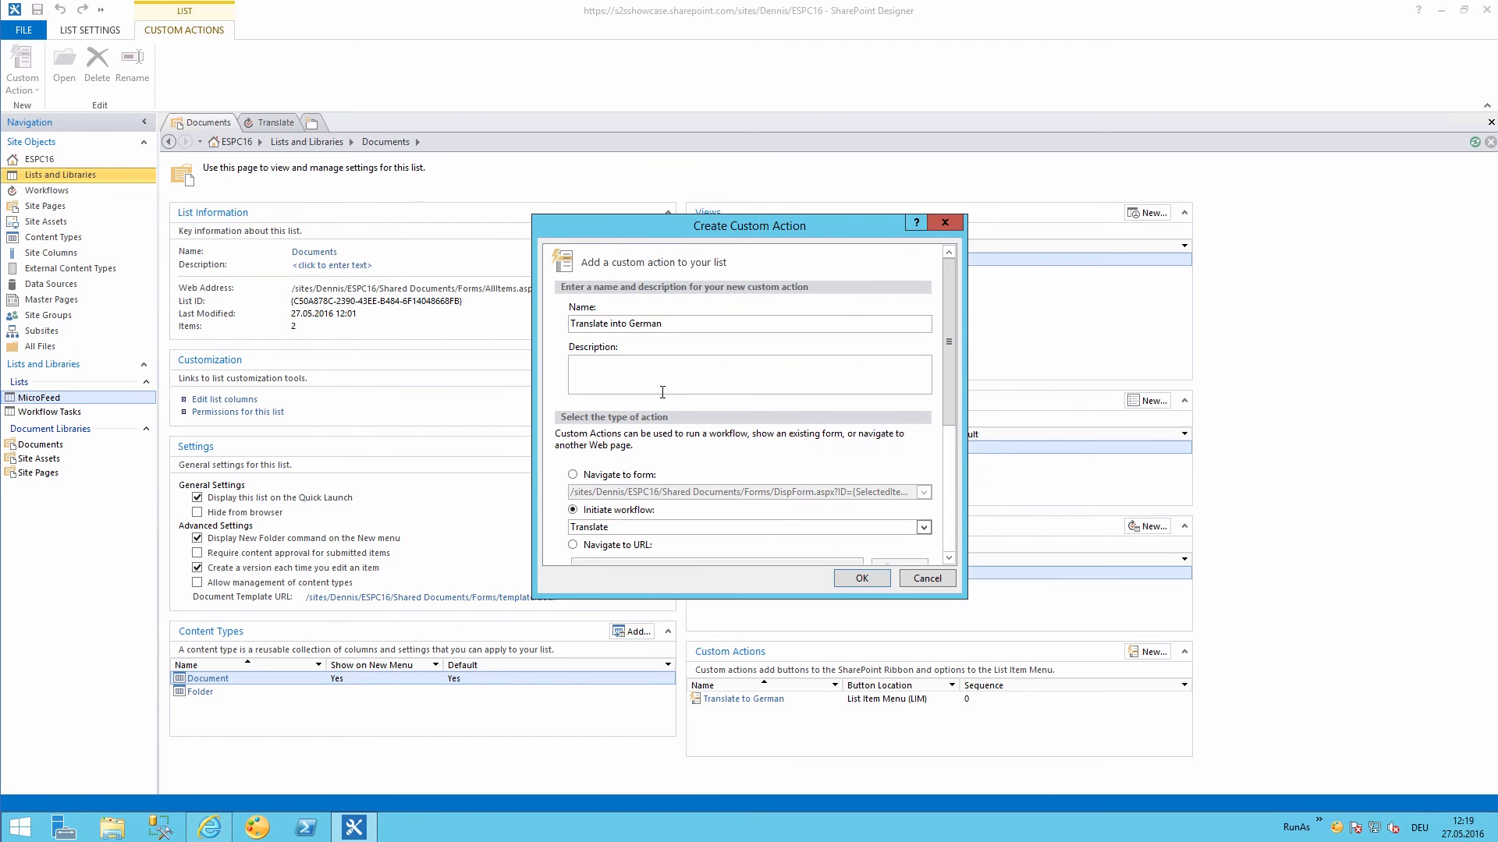
scroll(down, 3)
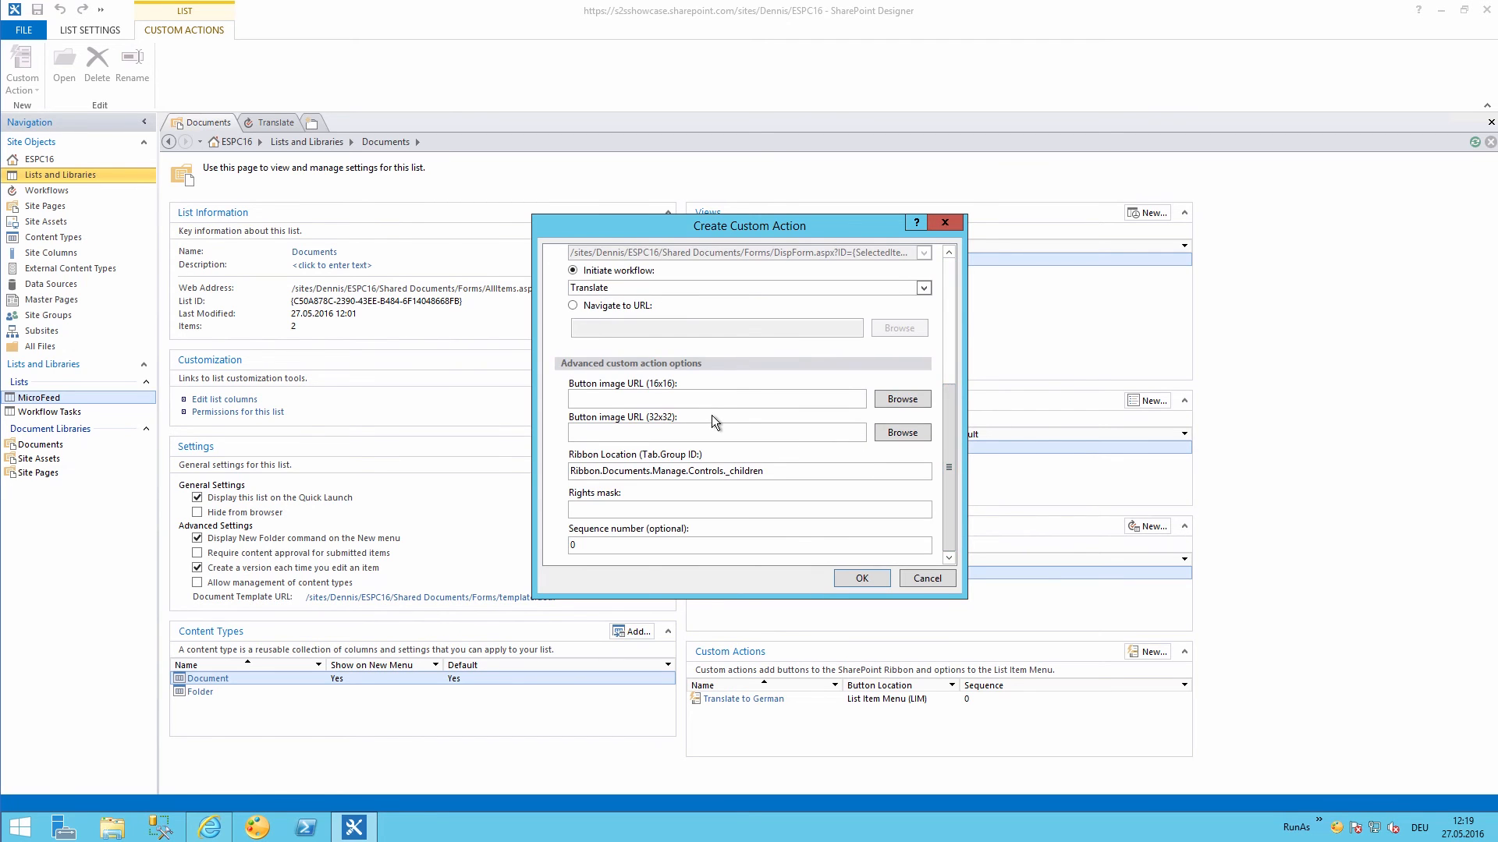
Choose its icon from site assets, set rights mask EditListItems, and save the action.
click(901, 432)
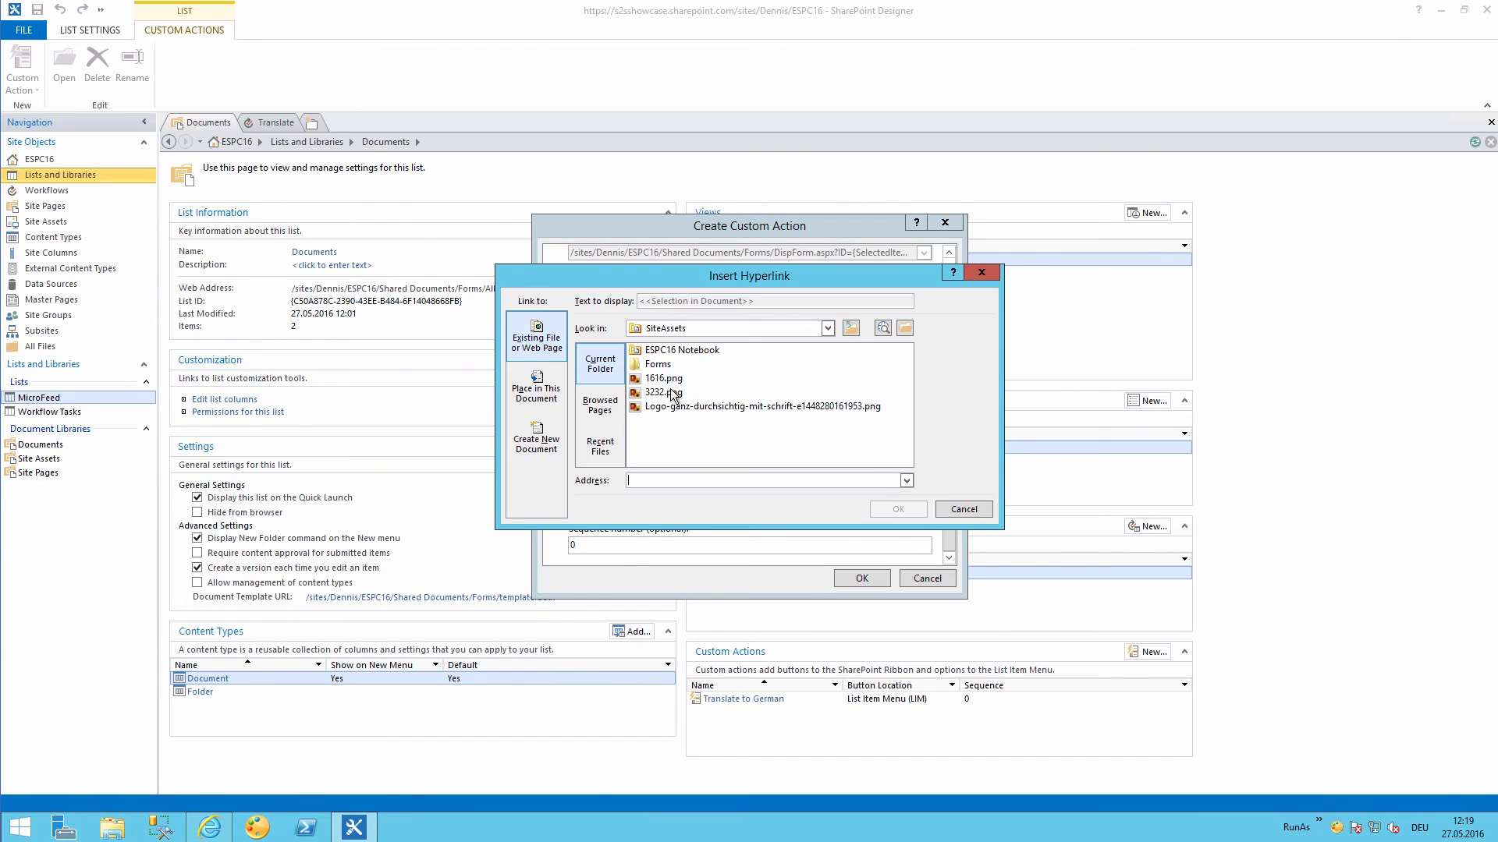
click(963, 508)
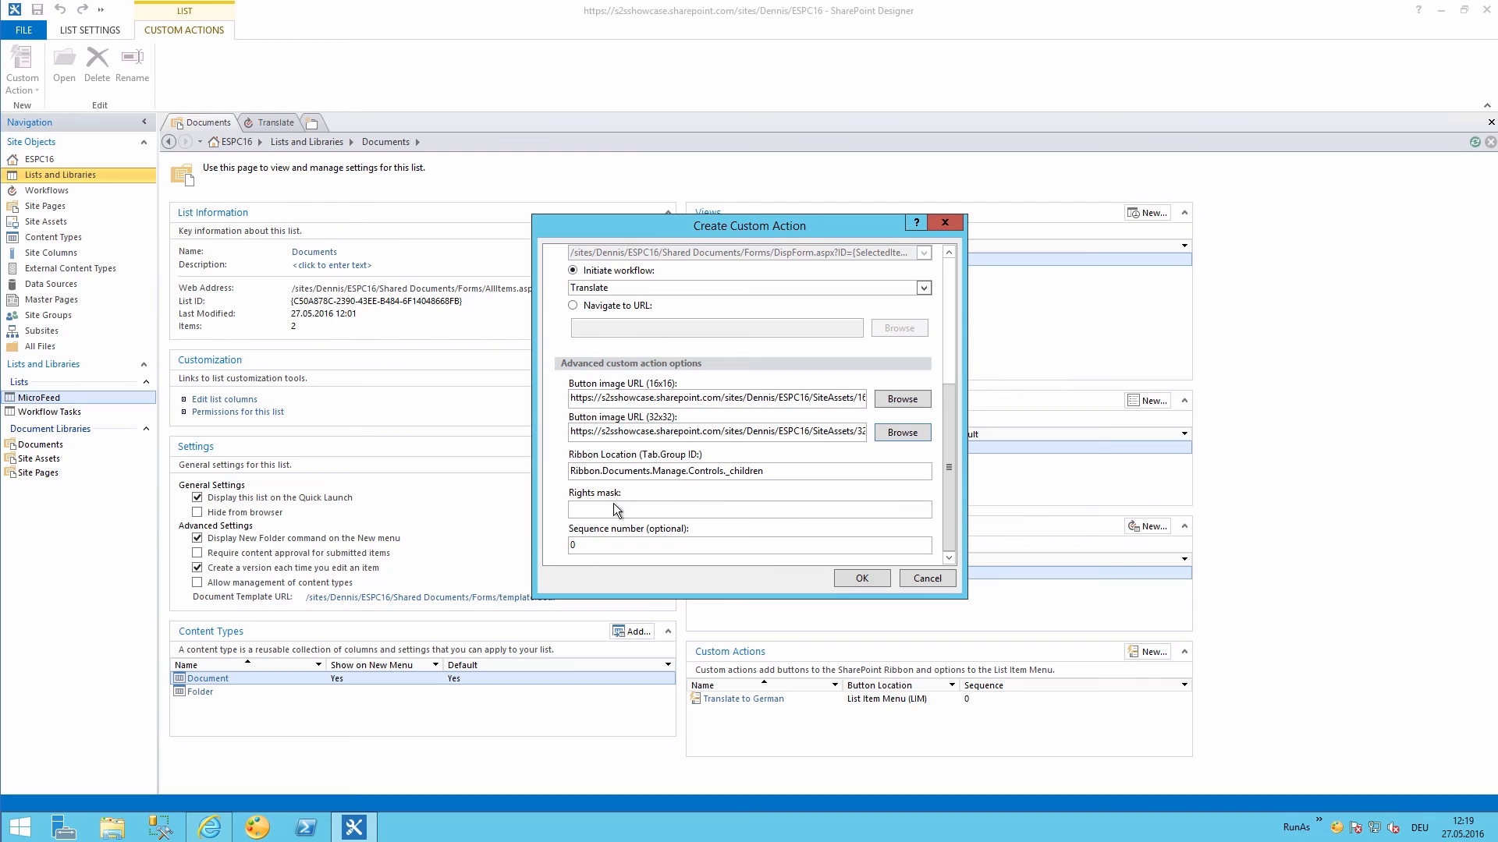
text(EditListItems)
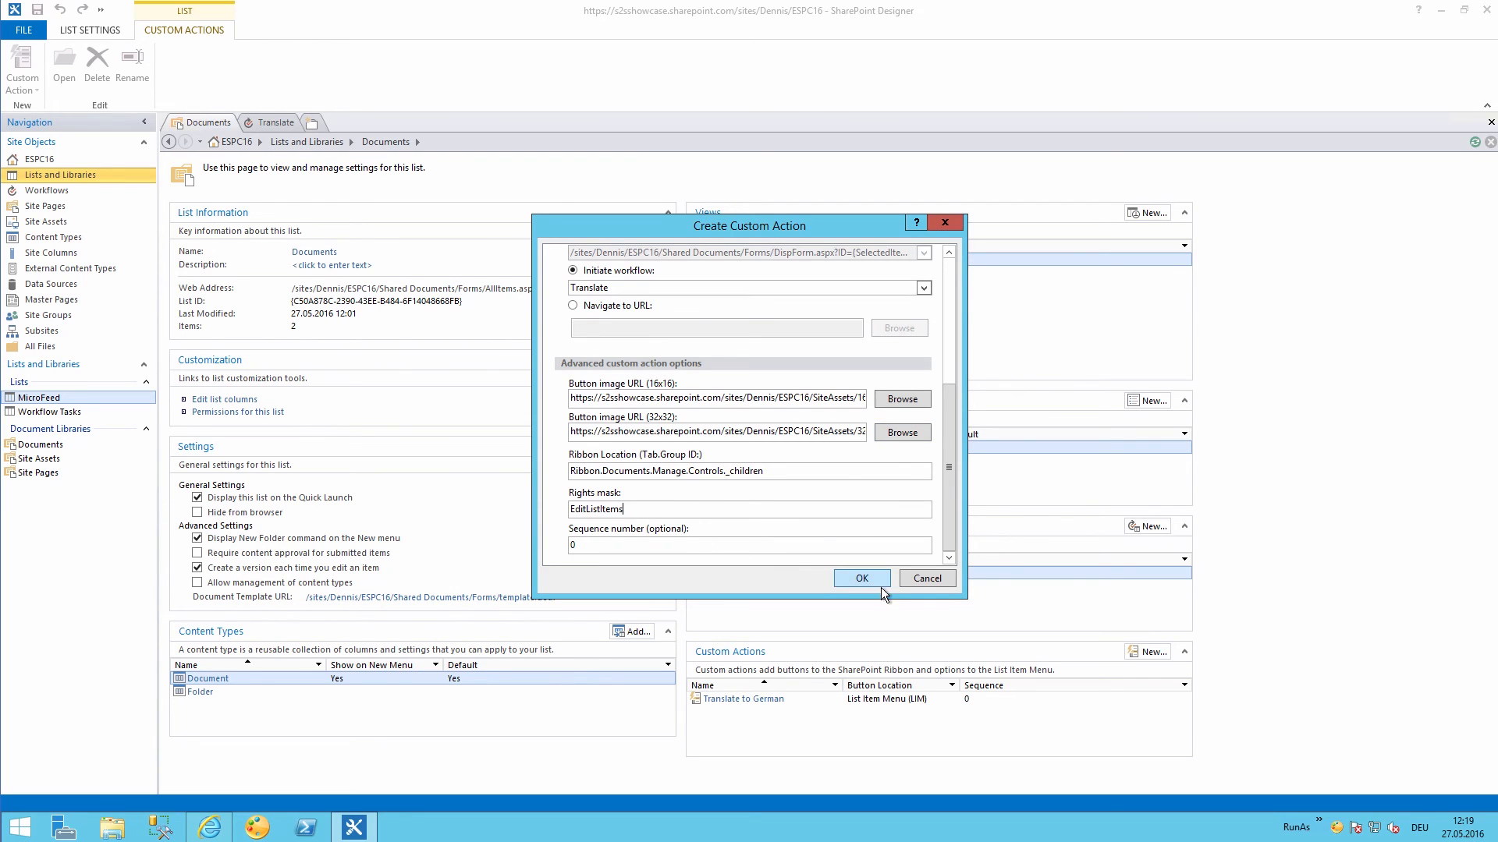
click(861, 578)
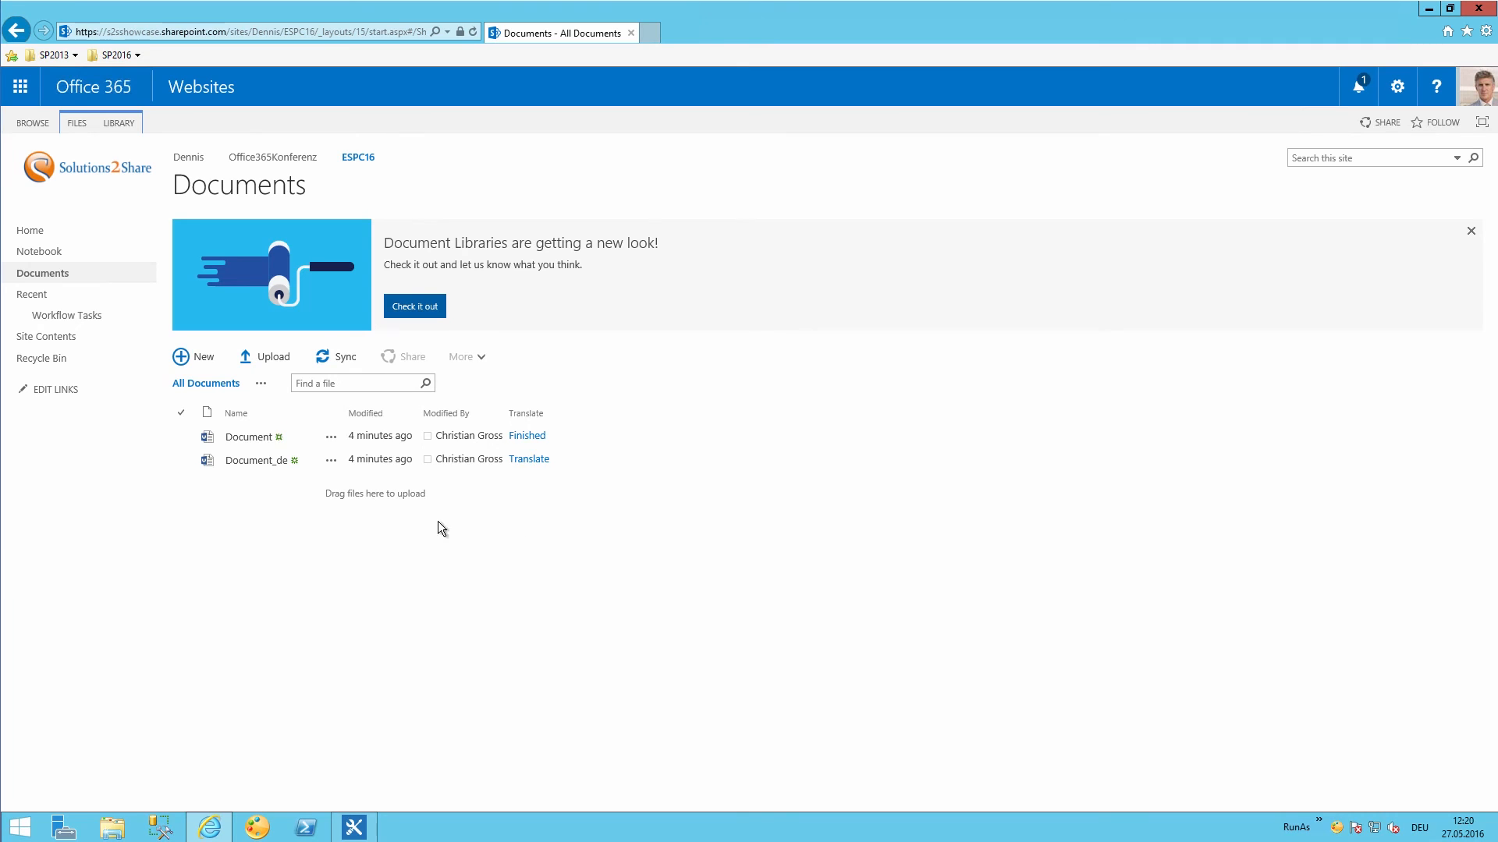
Create a new blank document Document1, then select it with the Files commands shown.
click(180, 436)
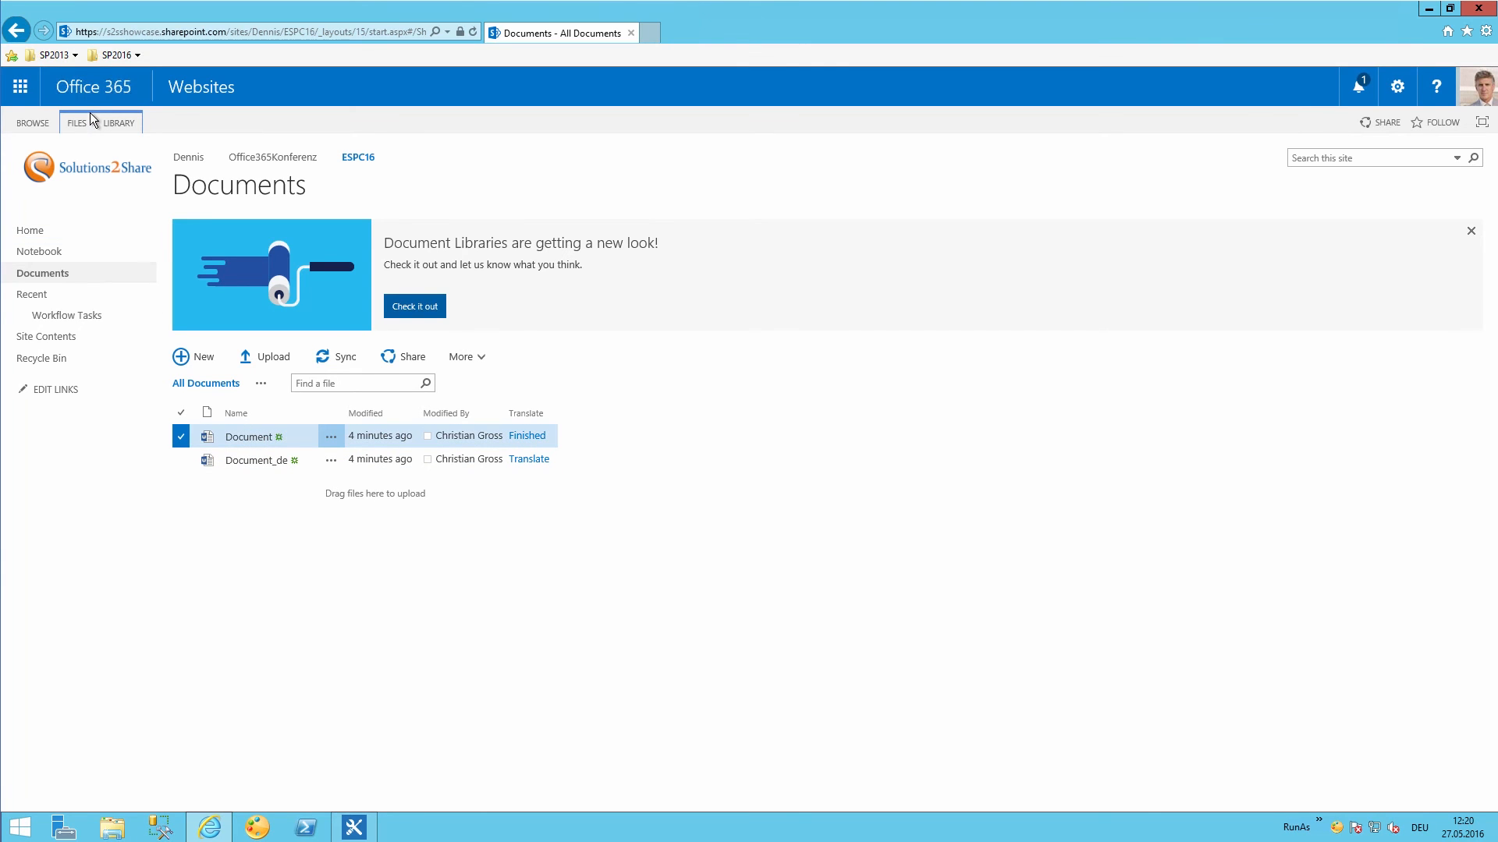
click(75, 123)
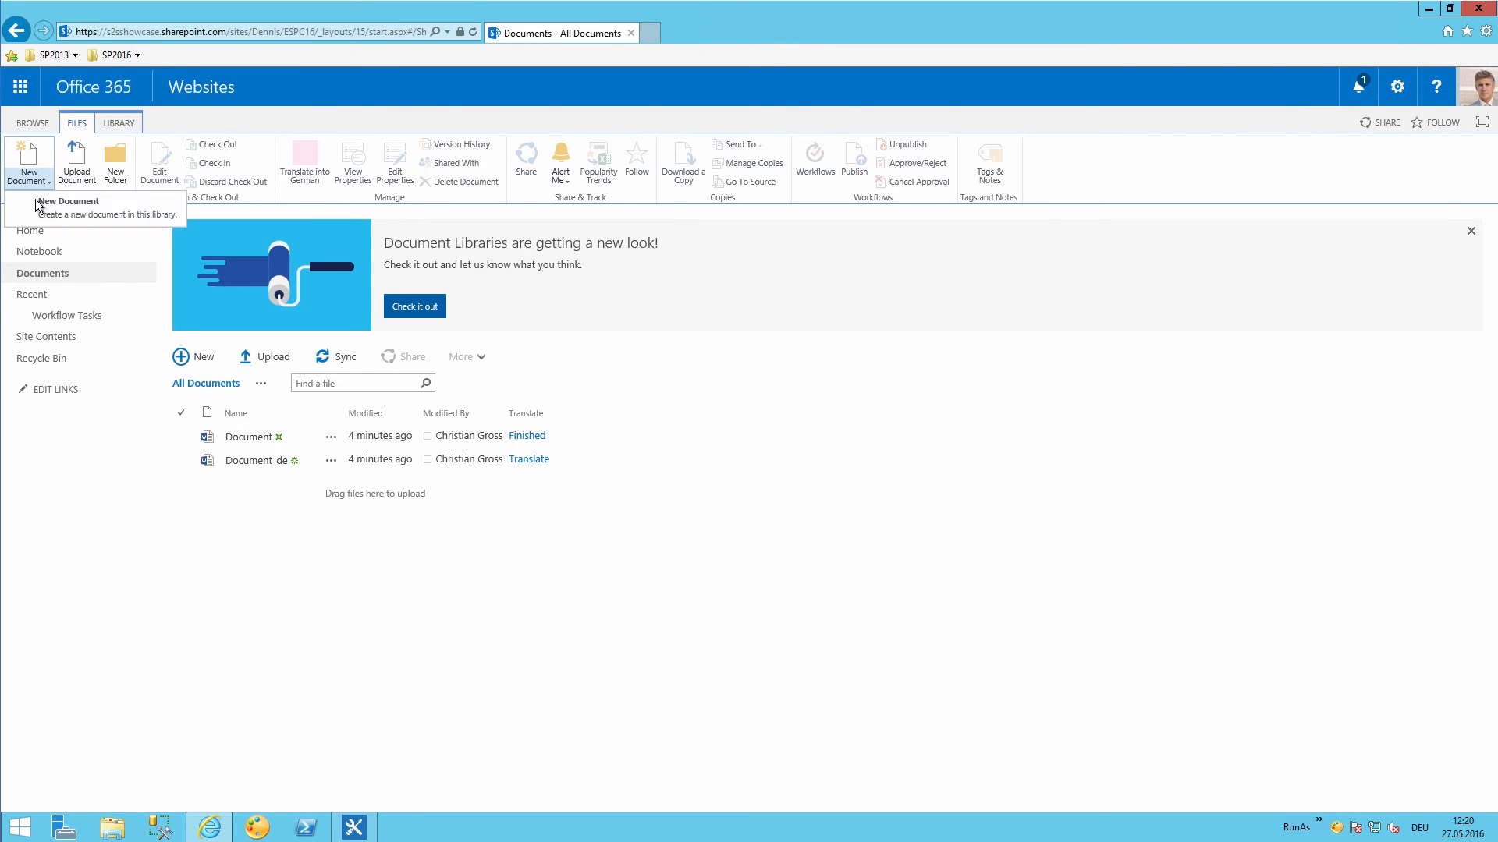
click(30, 156)
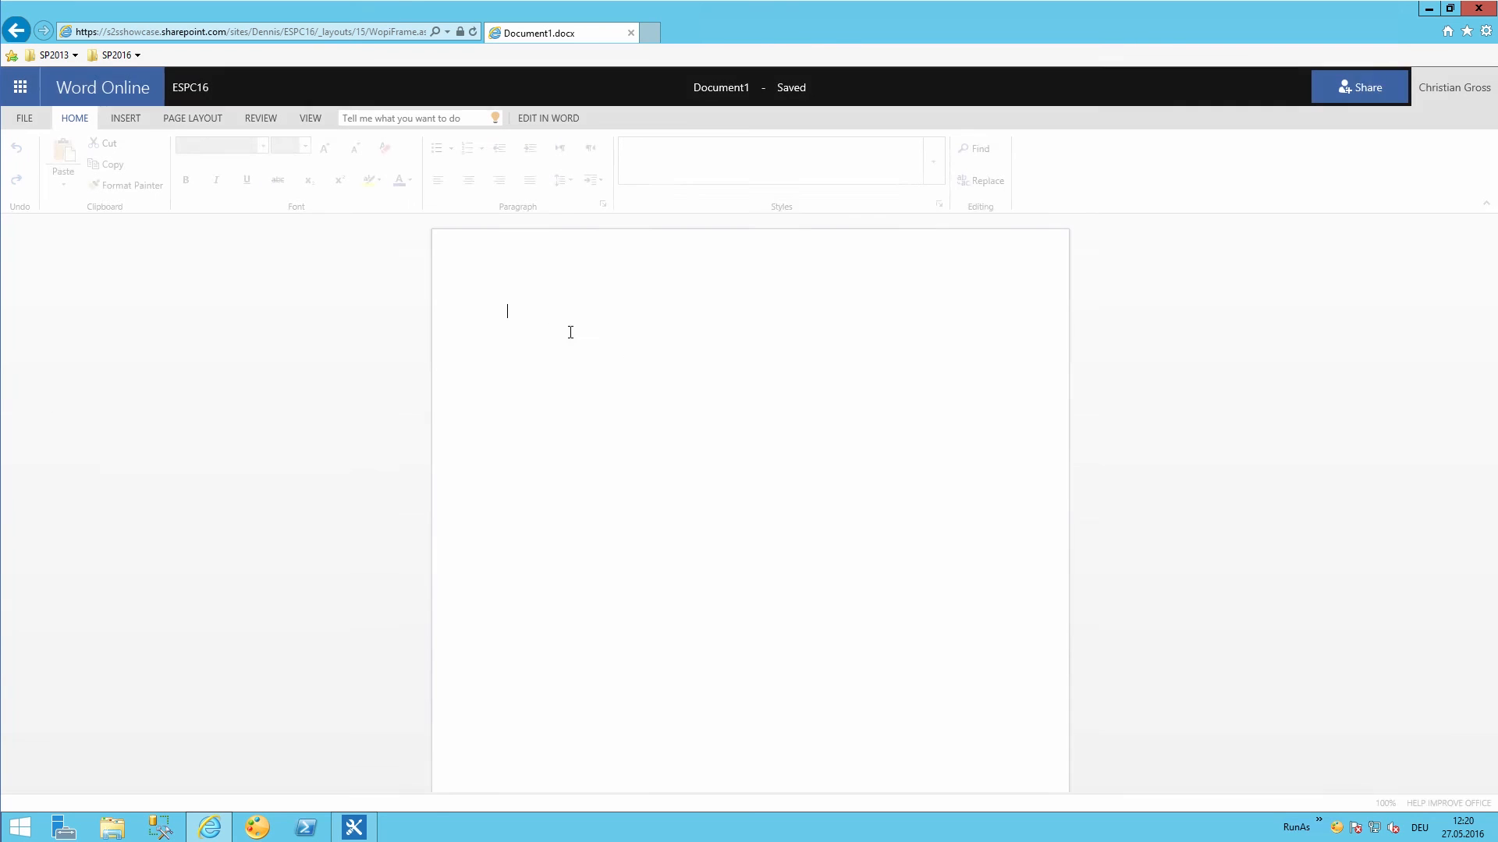
click(571, 332)
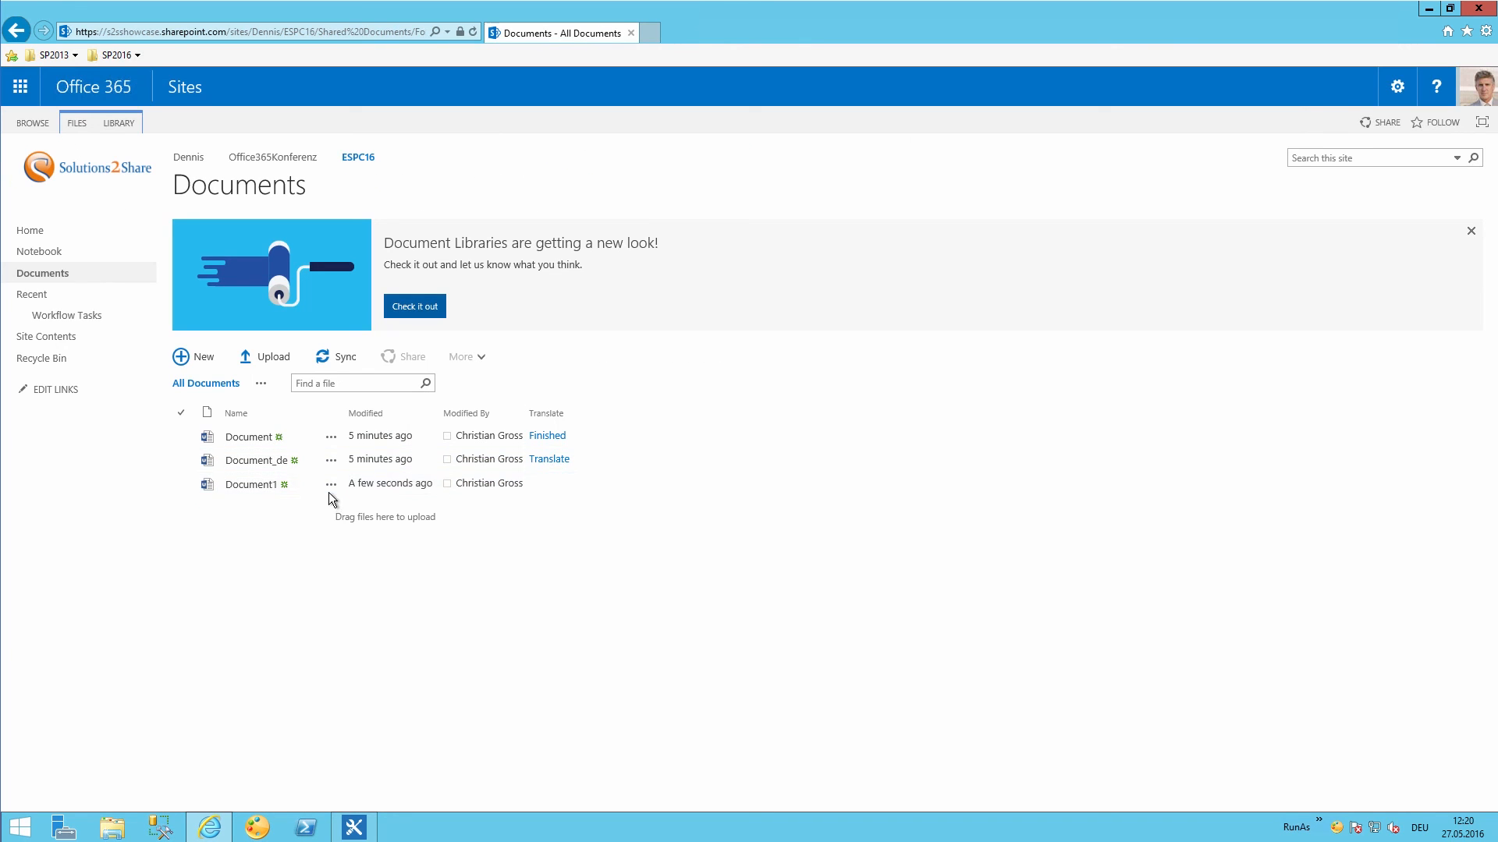
click(251, 484)
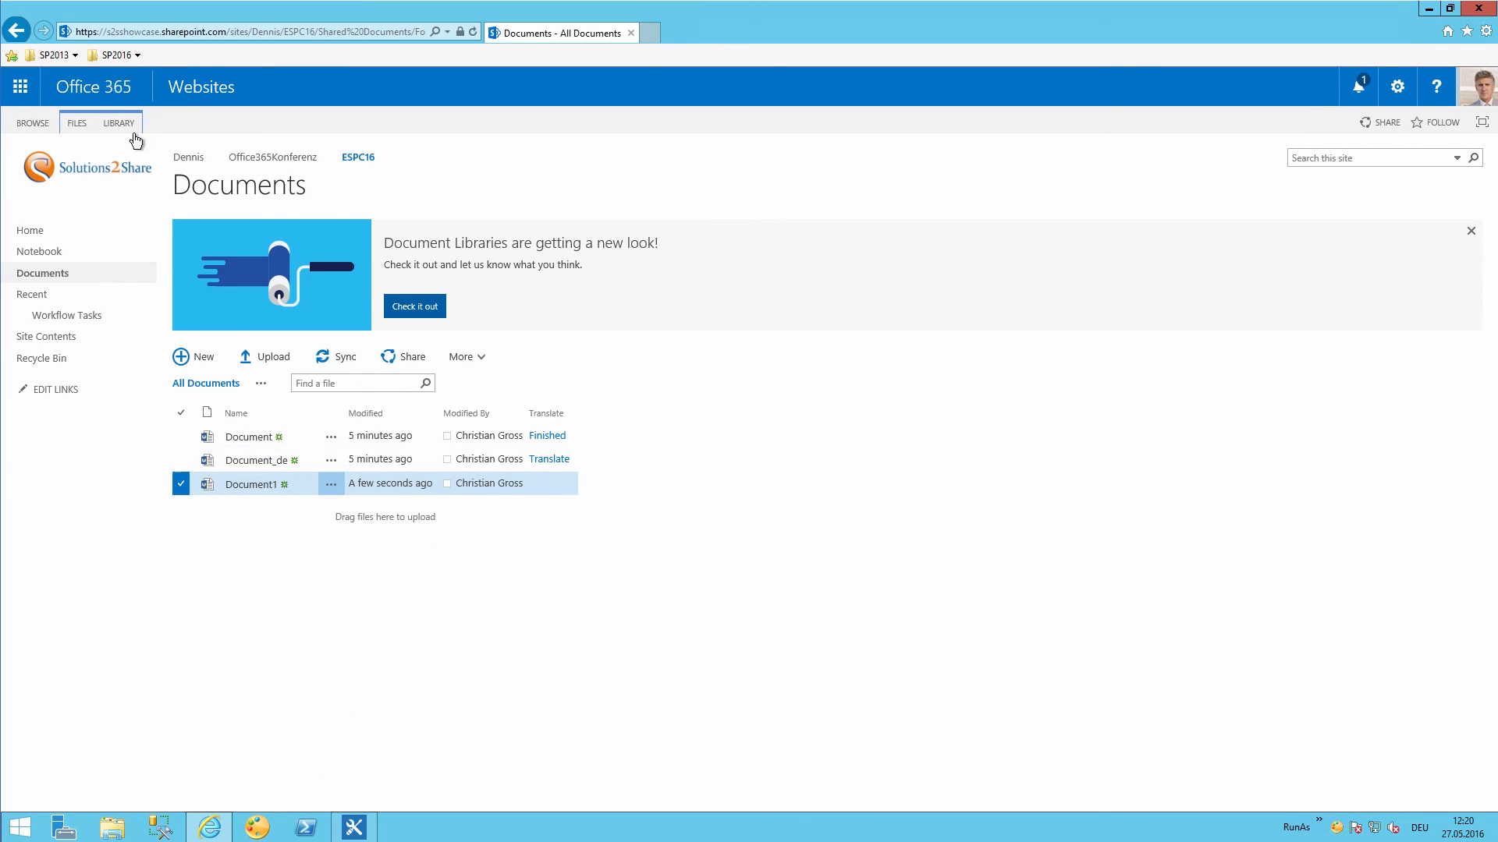
click(77, 122)
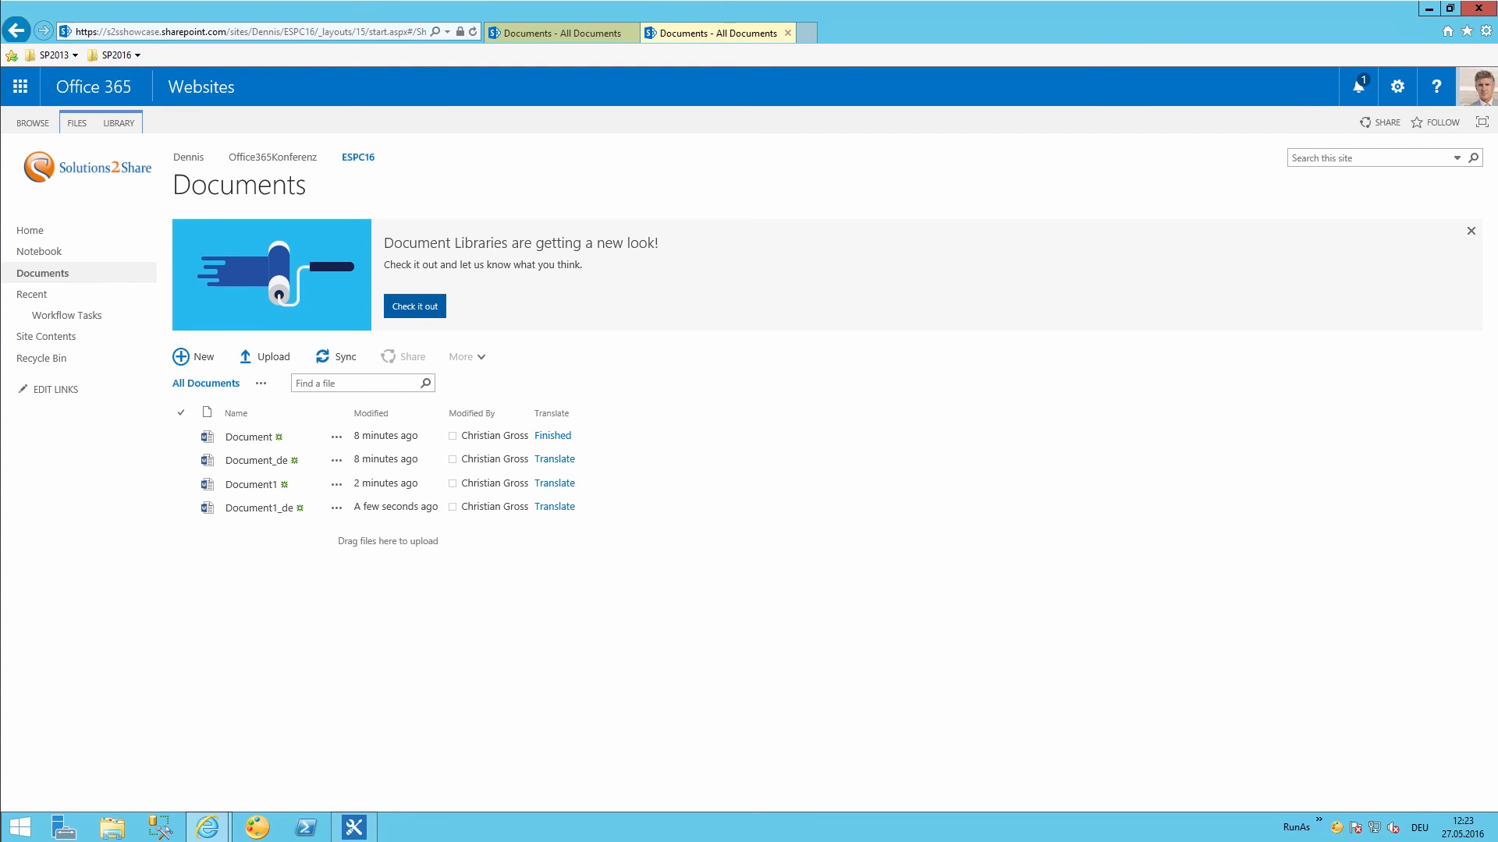
mouse_move(493, 593)
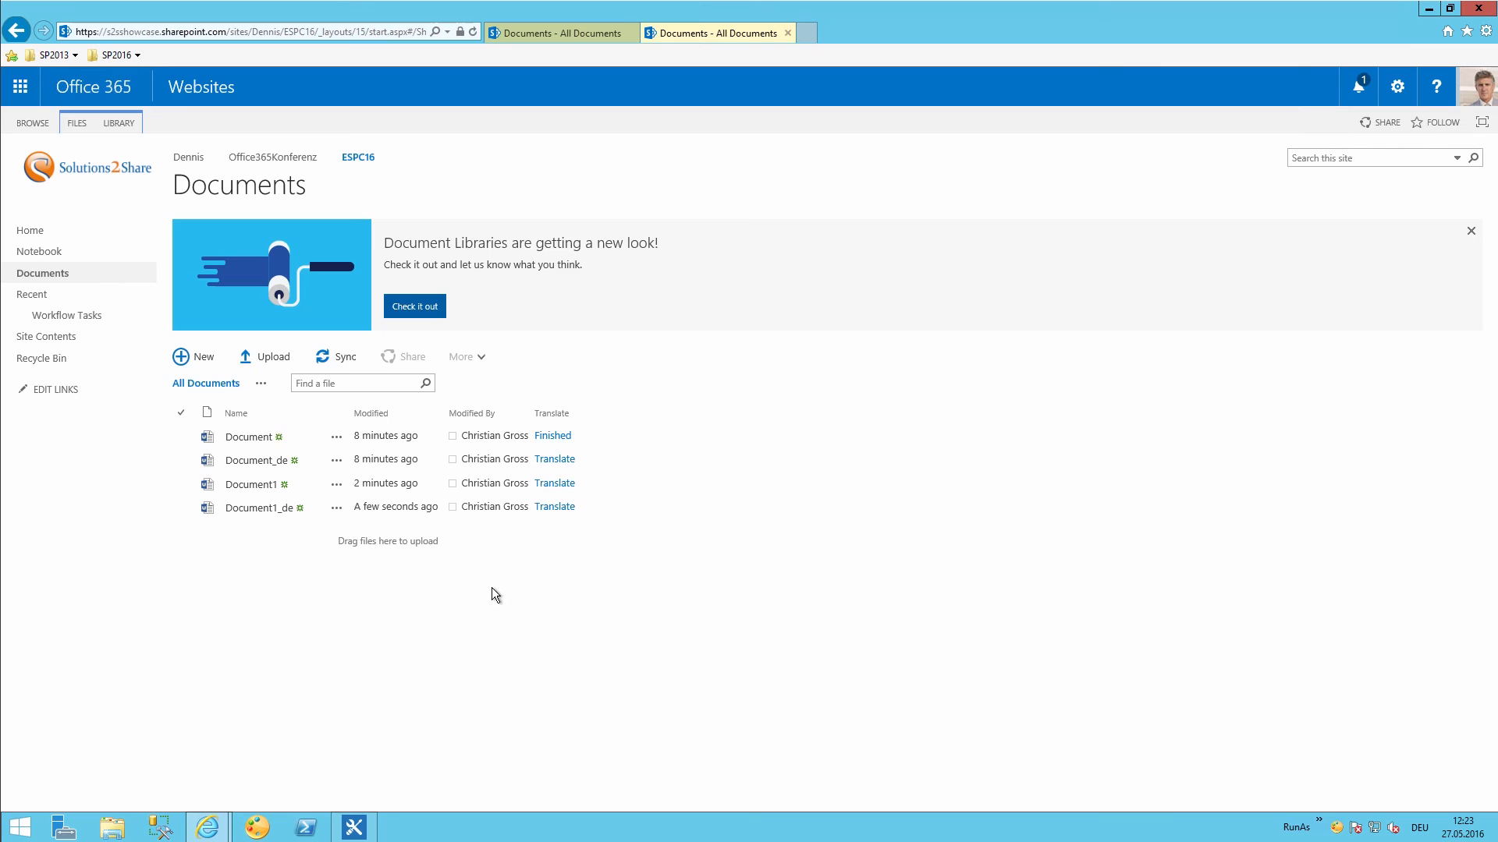
mouse_move(601, 531)
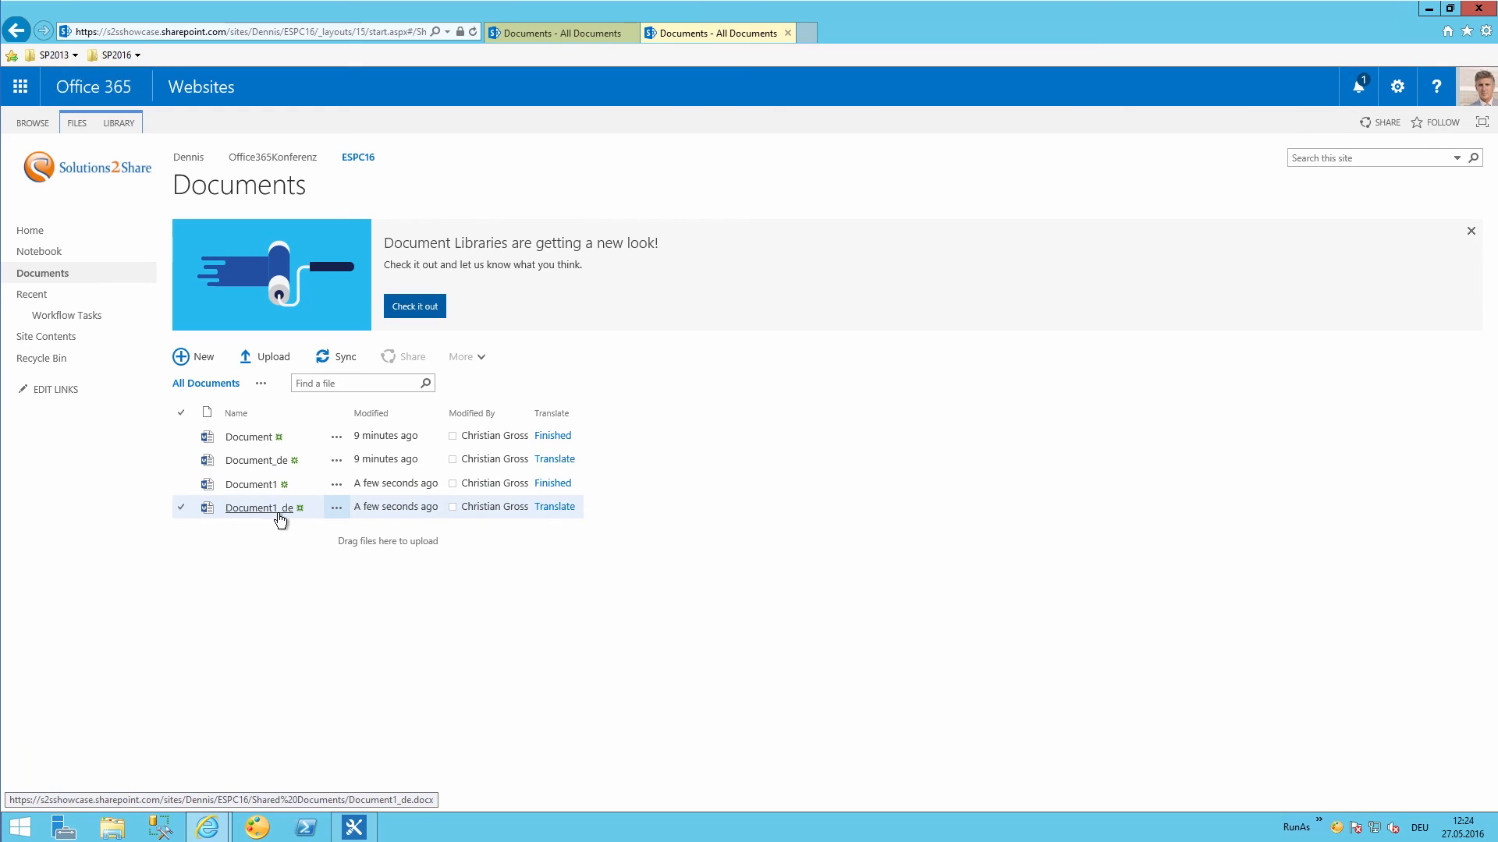
Confirm Document1's Translate status reads Finished with Document1_de listed.
click(258, 508)
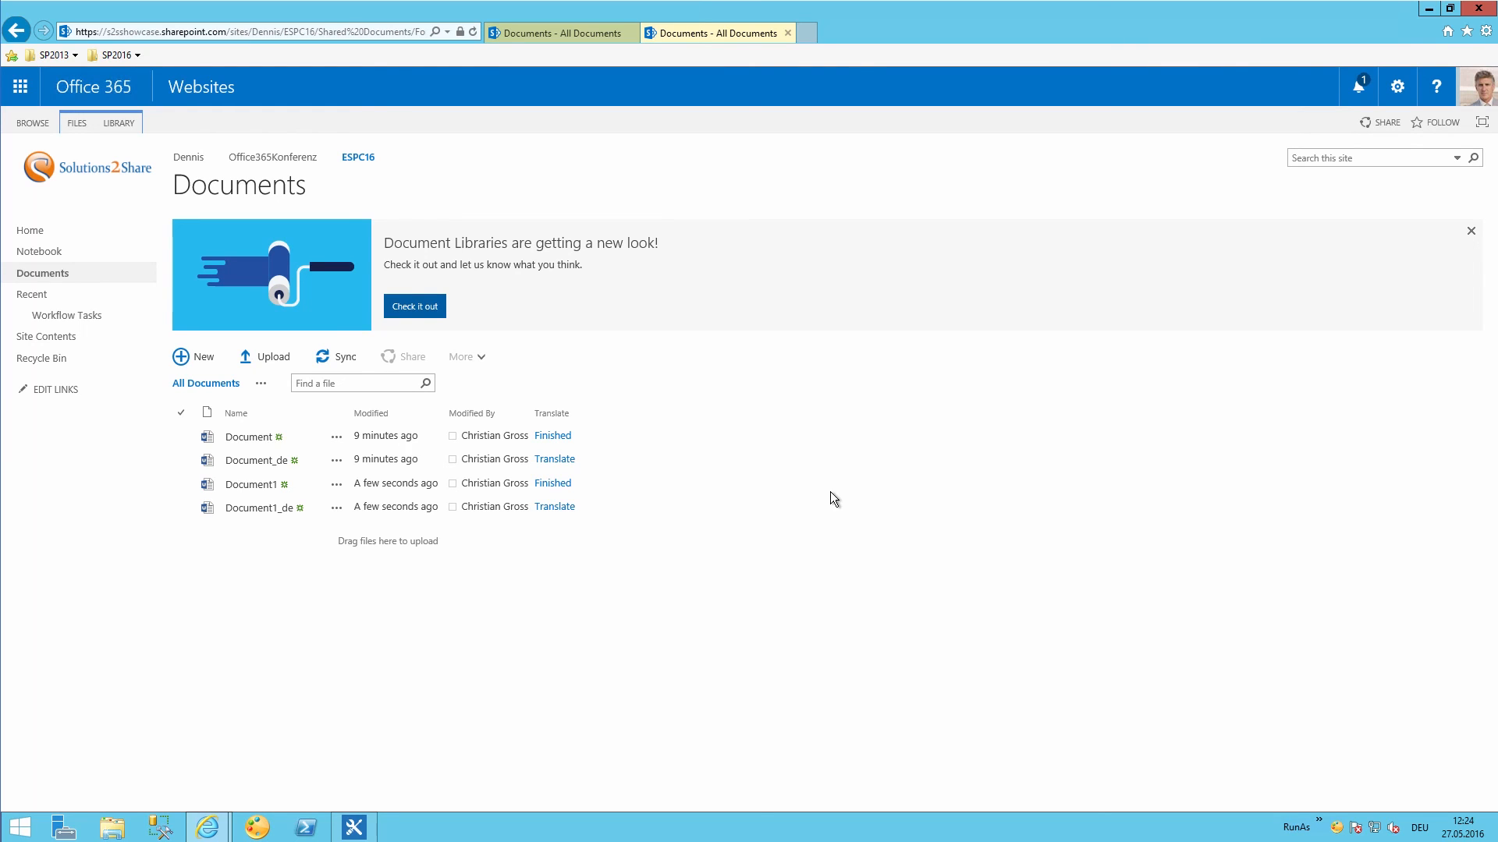
mouse_move(385, 189)
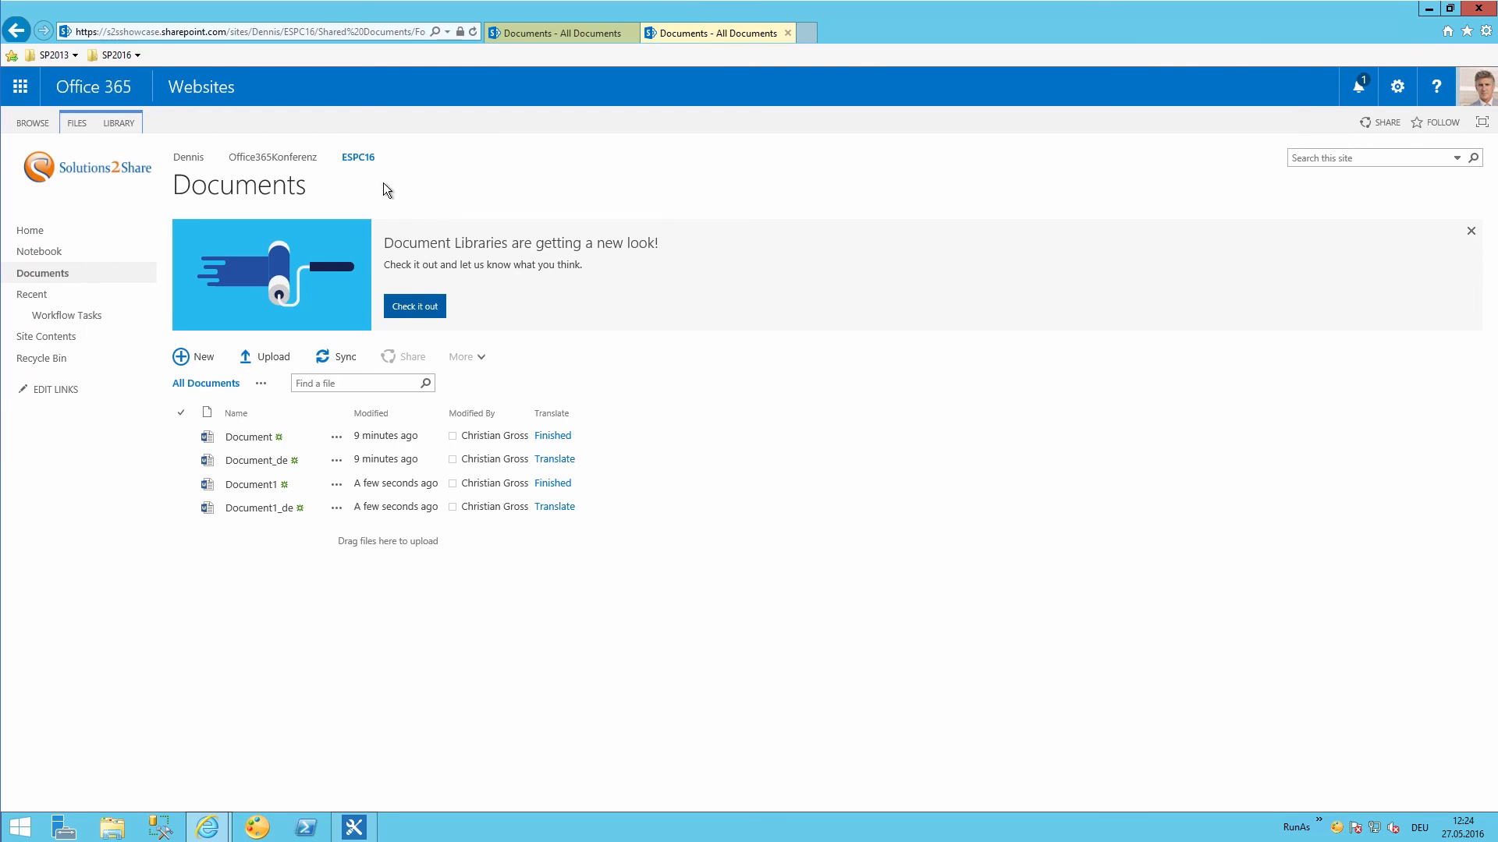
mouse_move(523, 238)
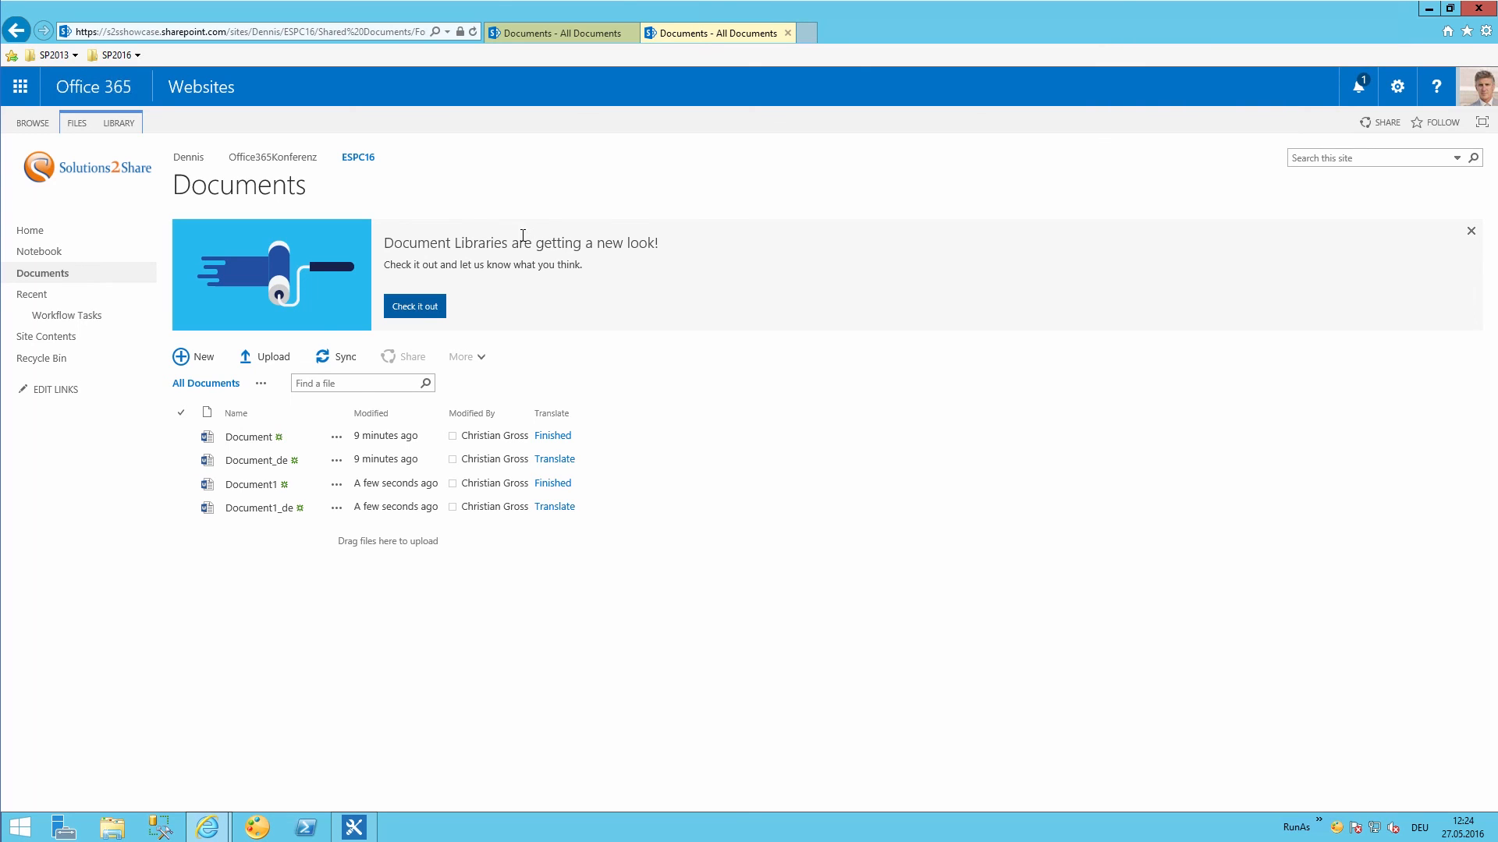
mouse_move(631, 252)
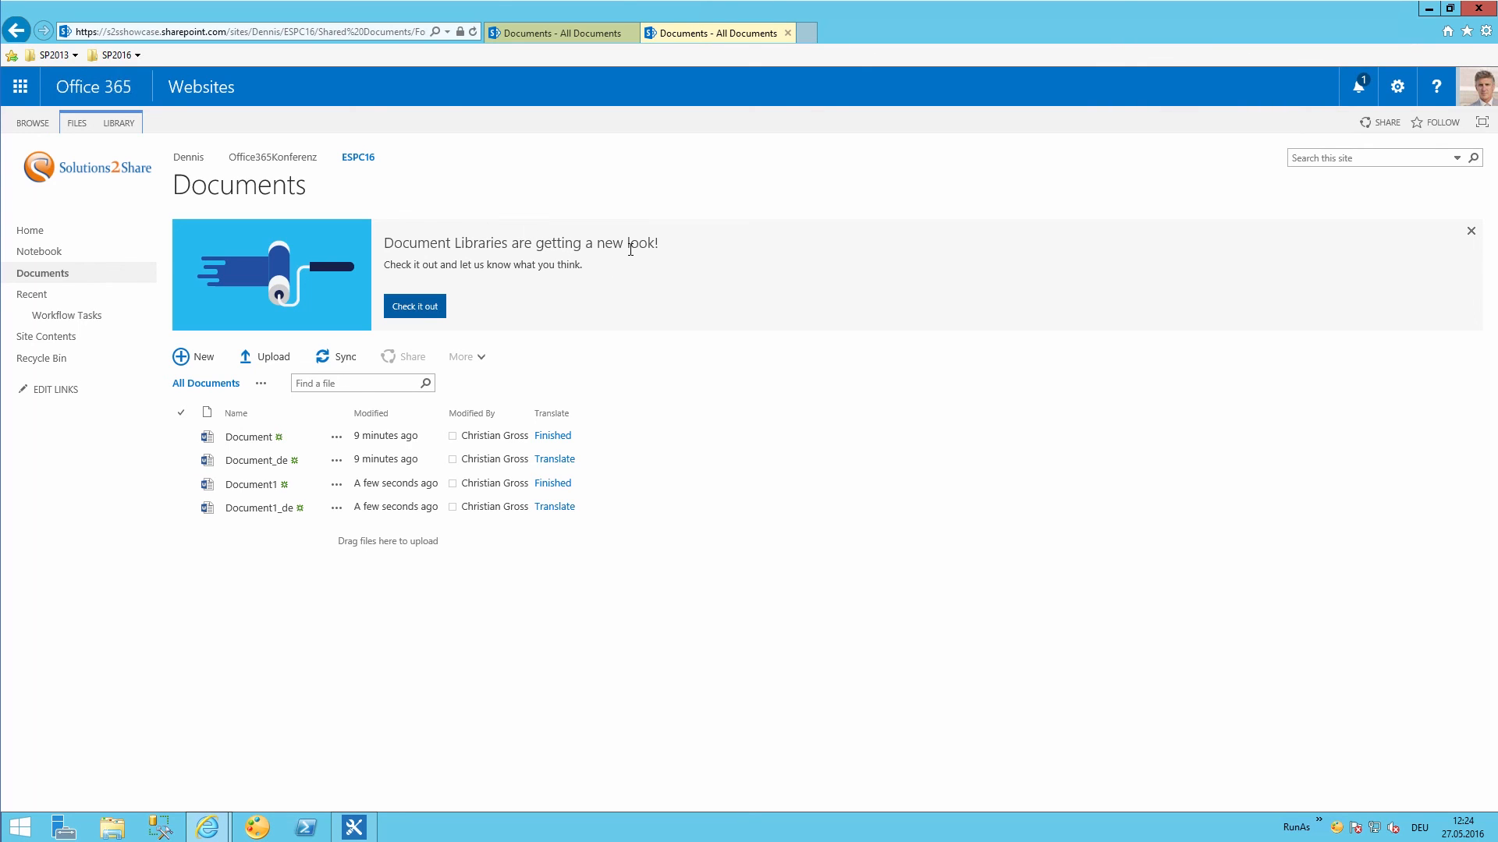
mouse_move(646, 242)
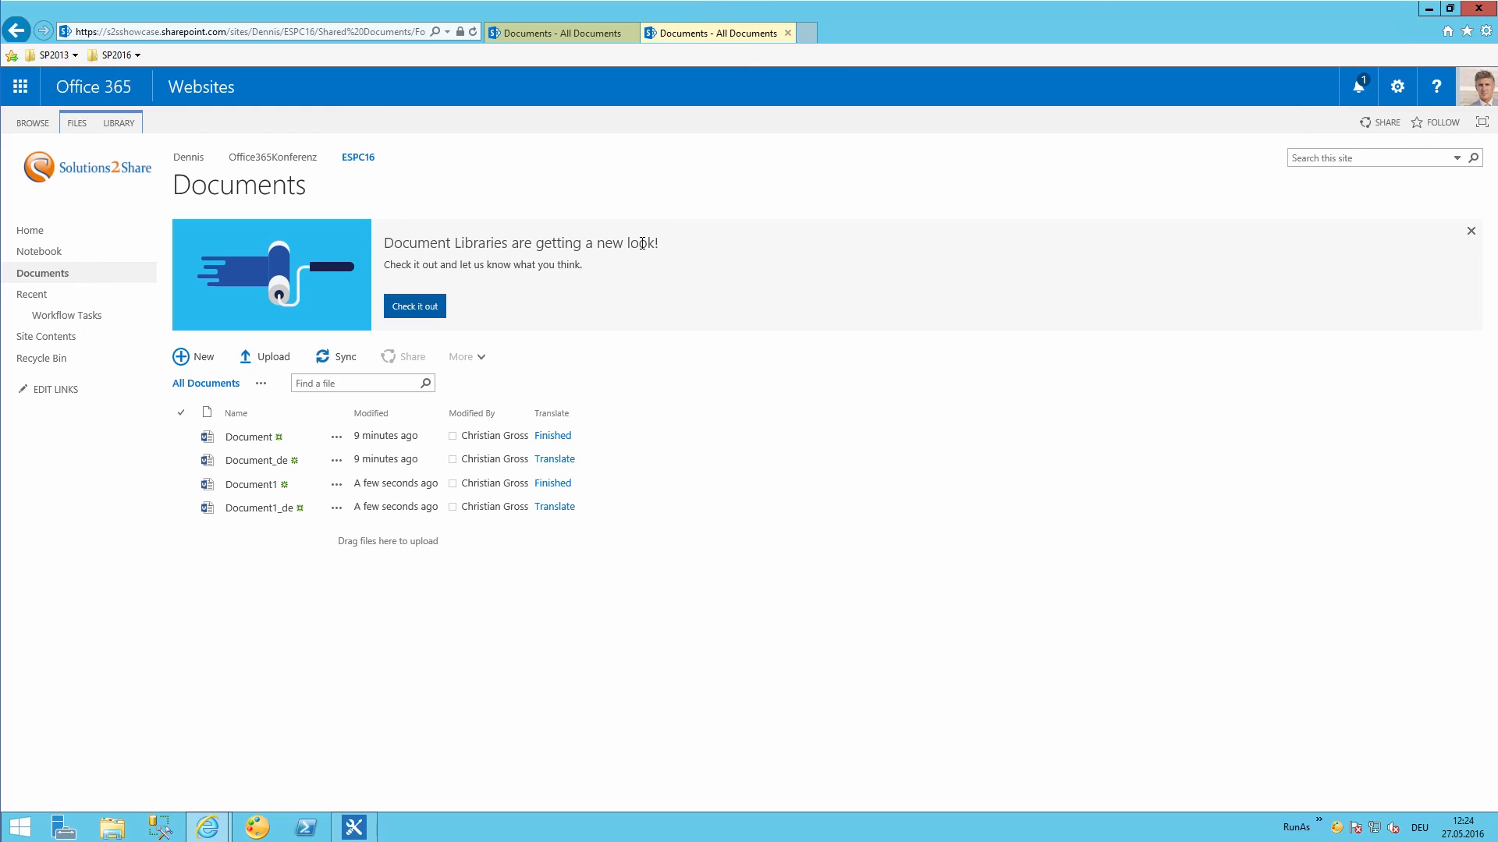
mouse_move(802, 632)
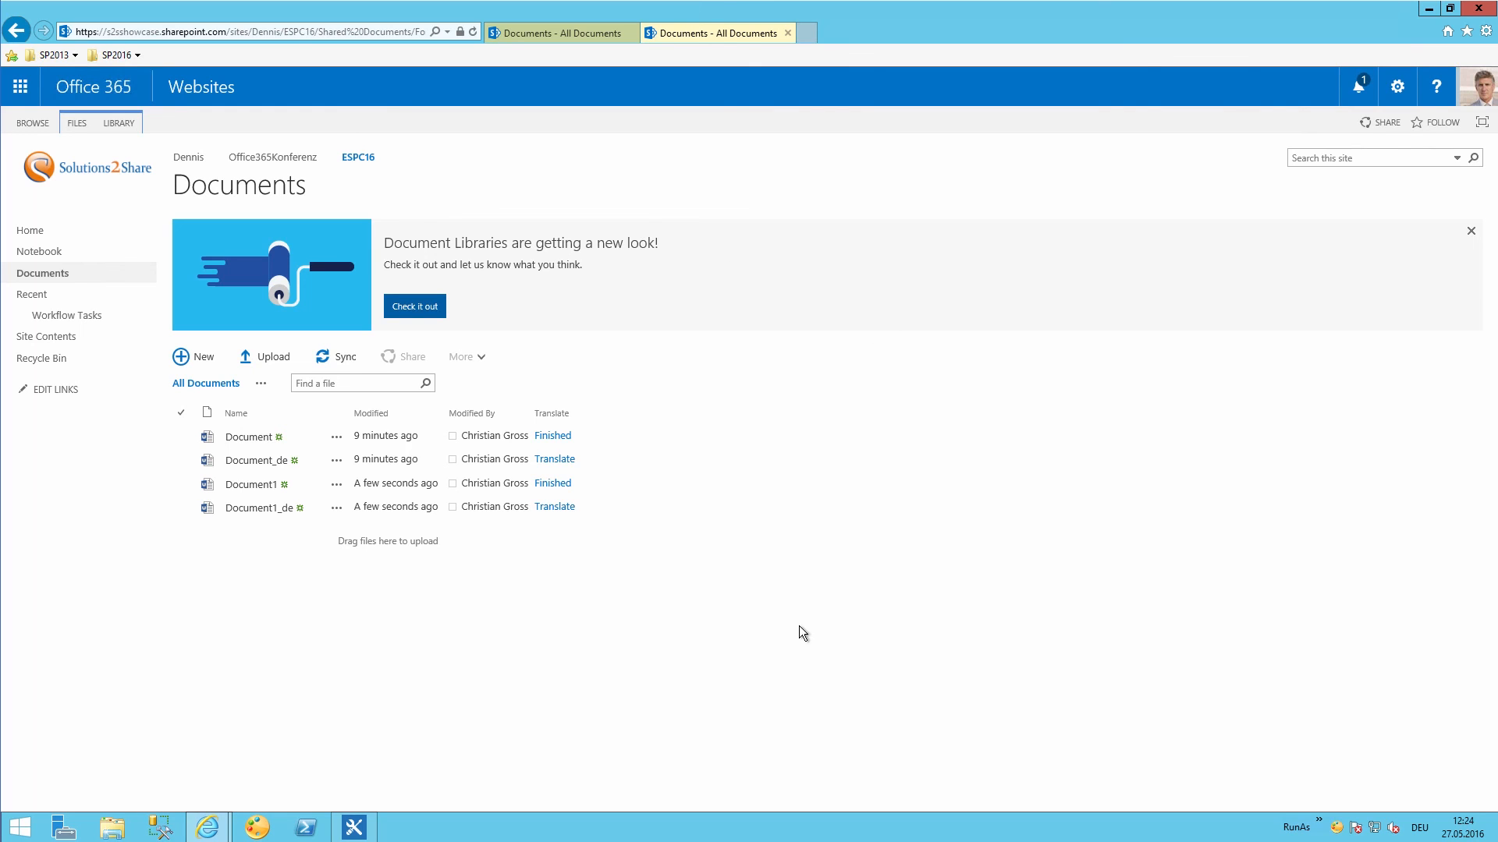
mouse_move(181, 488)
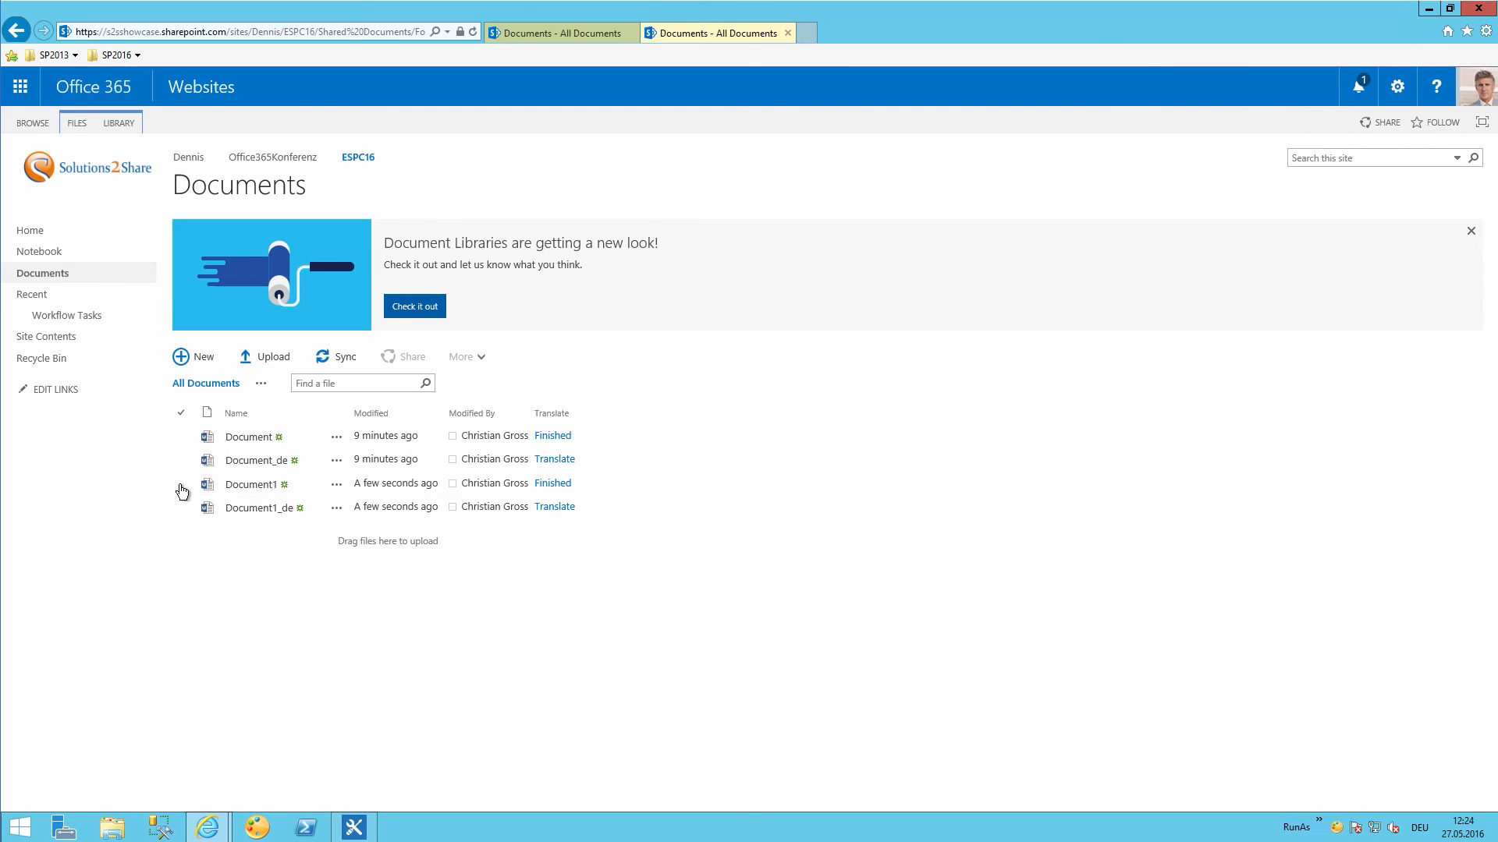
Select Document1 and open its item menu listing Translate to German.
click(181, 484)
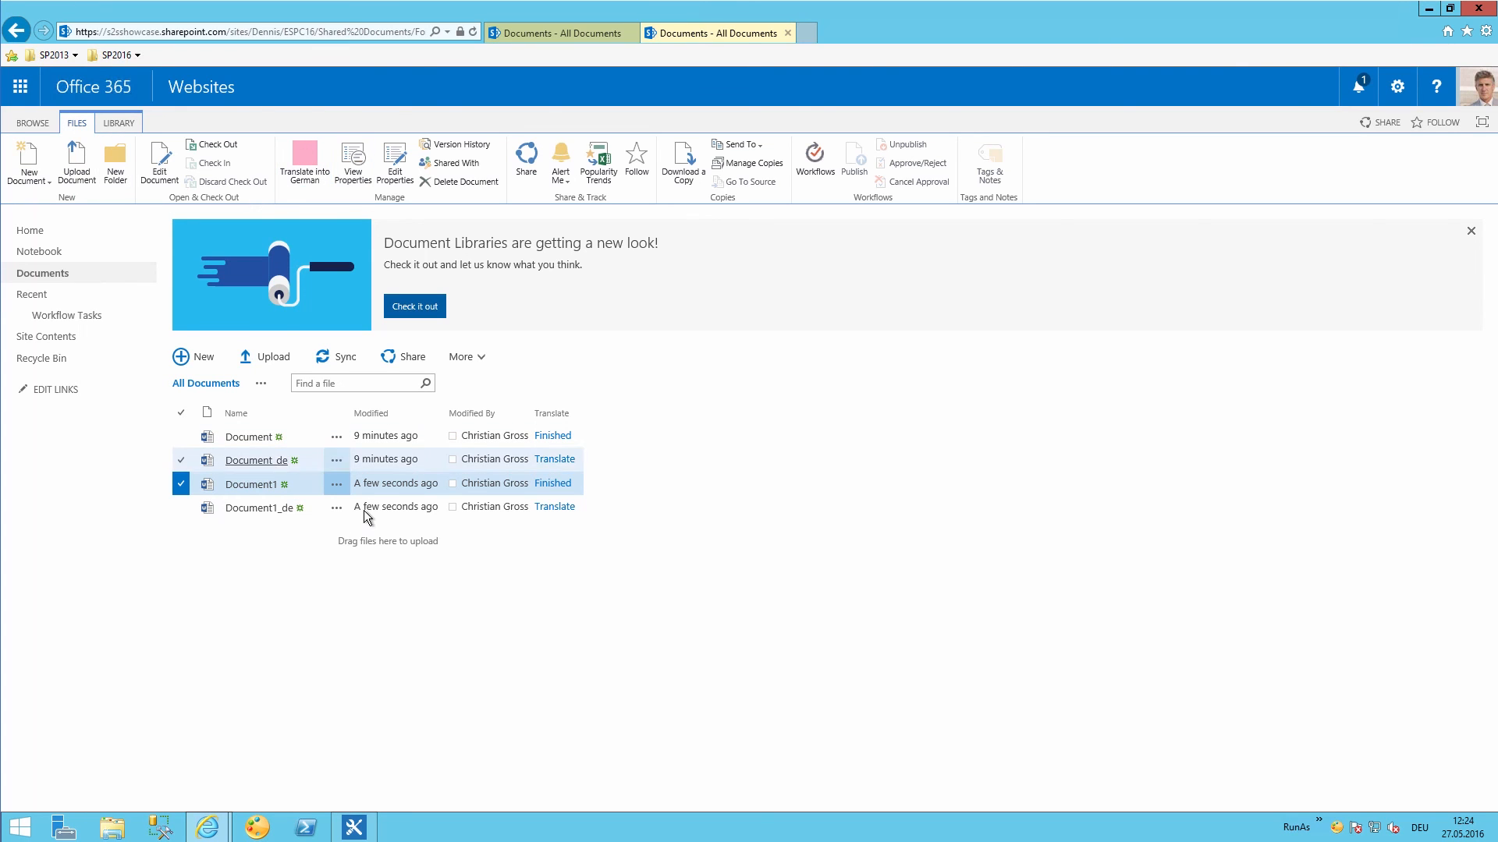
click(336, 484)
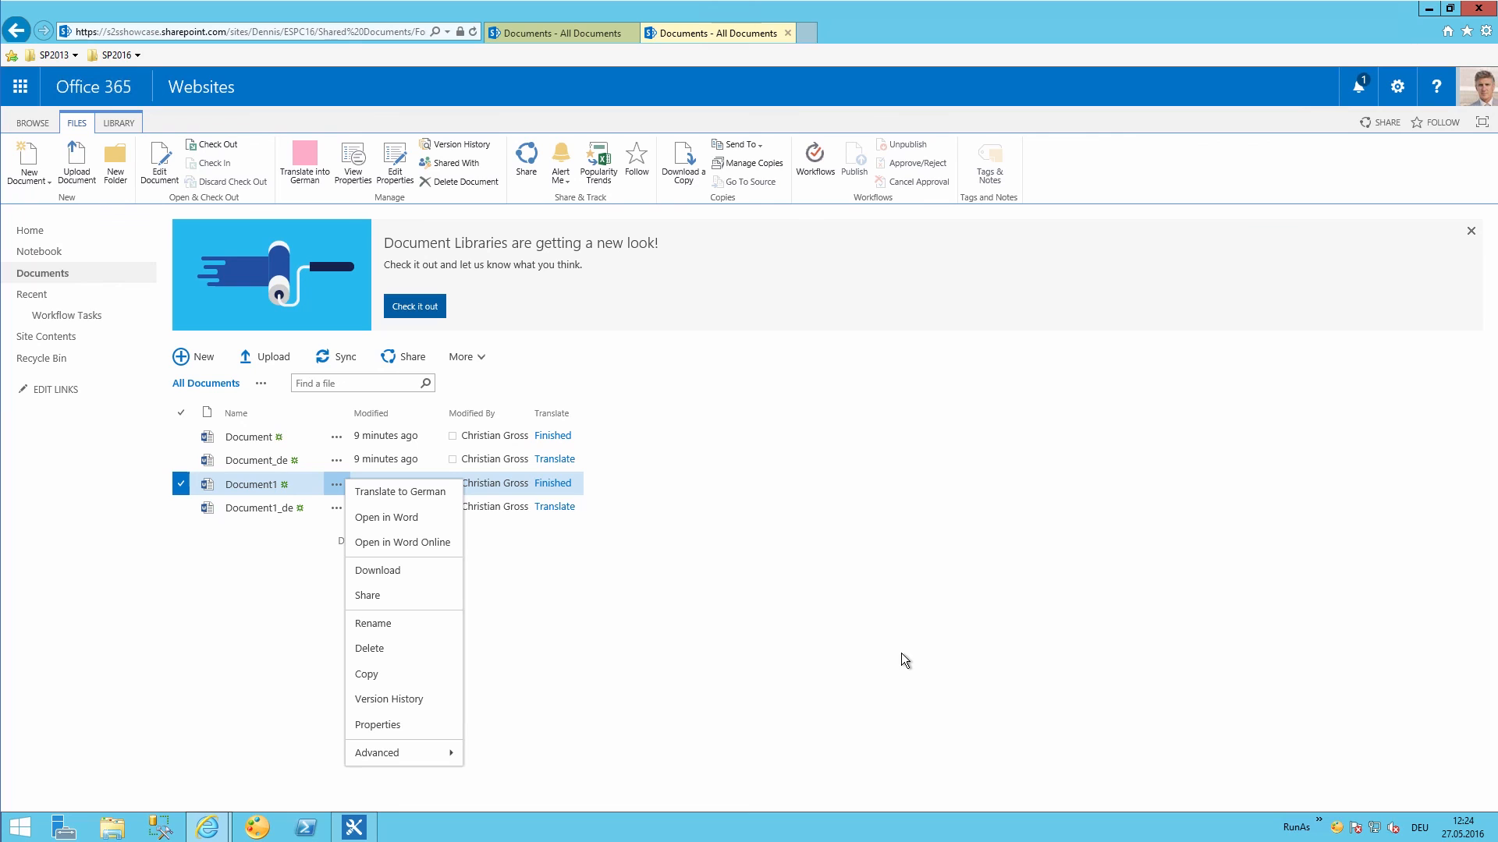
mouse_move(453, 480)
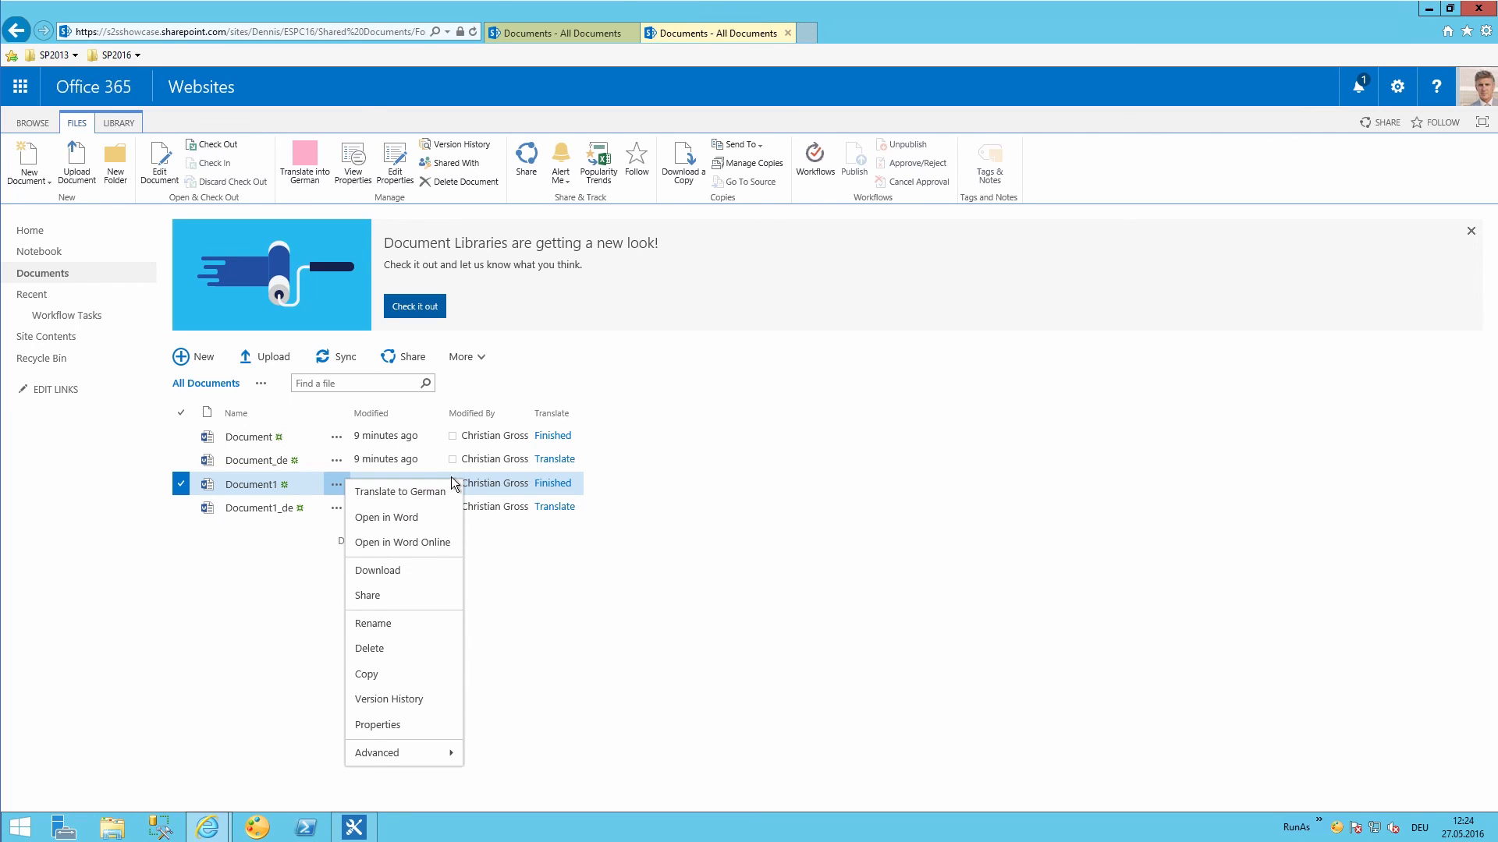
mouse_move(691, 505)
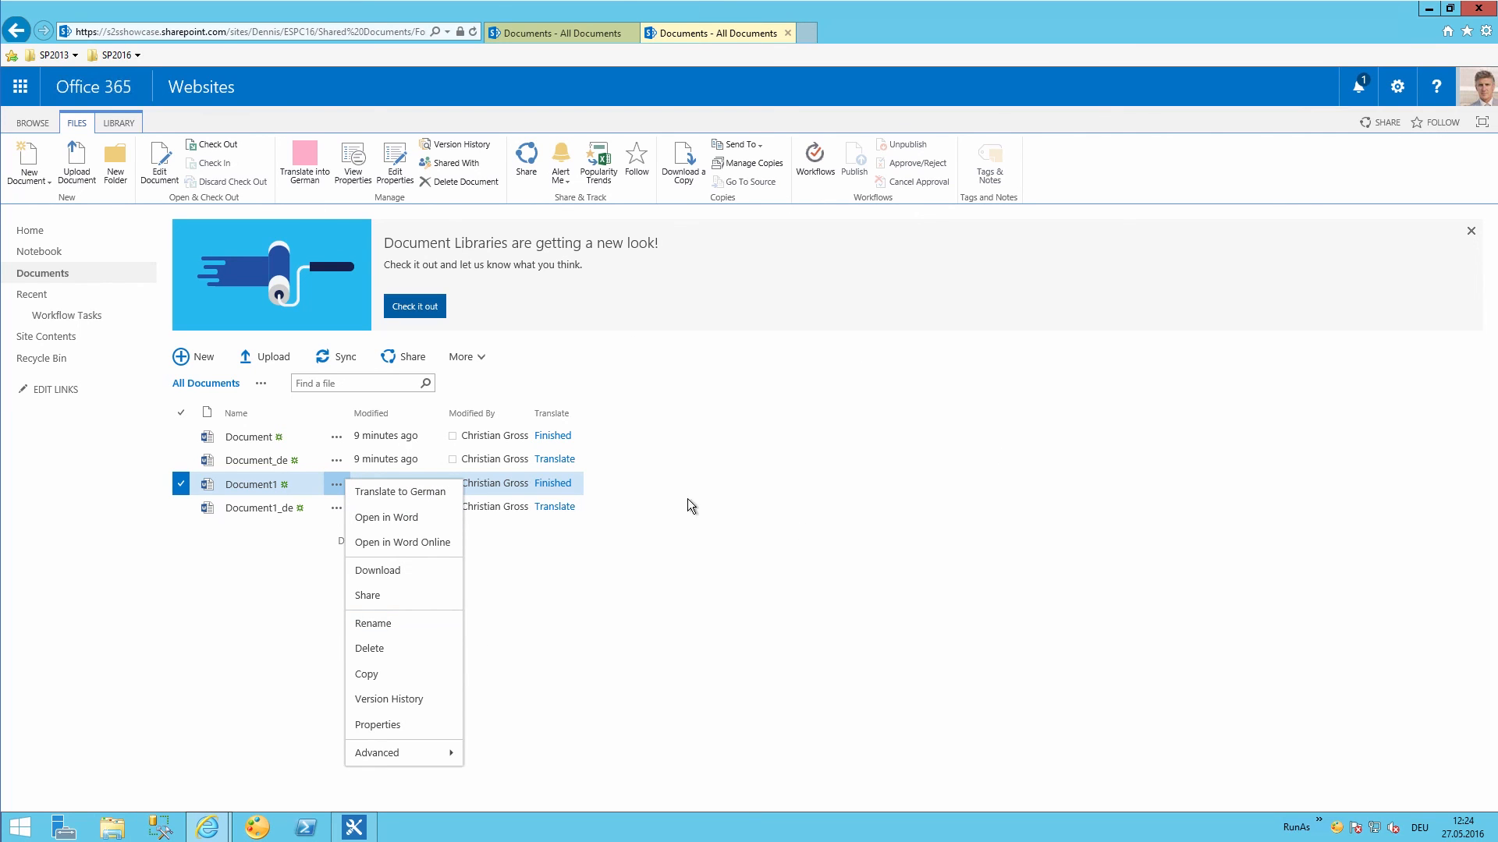